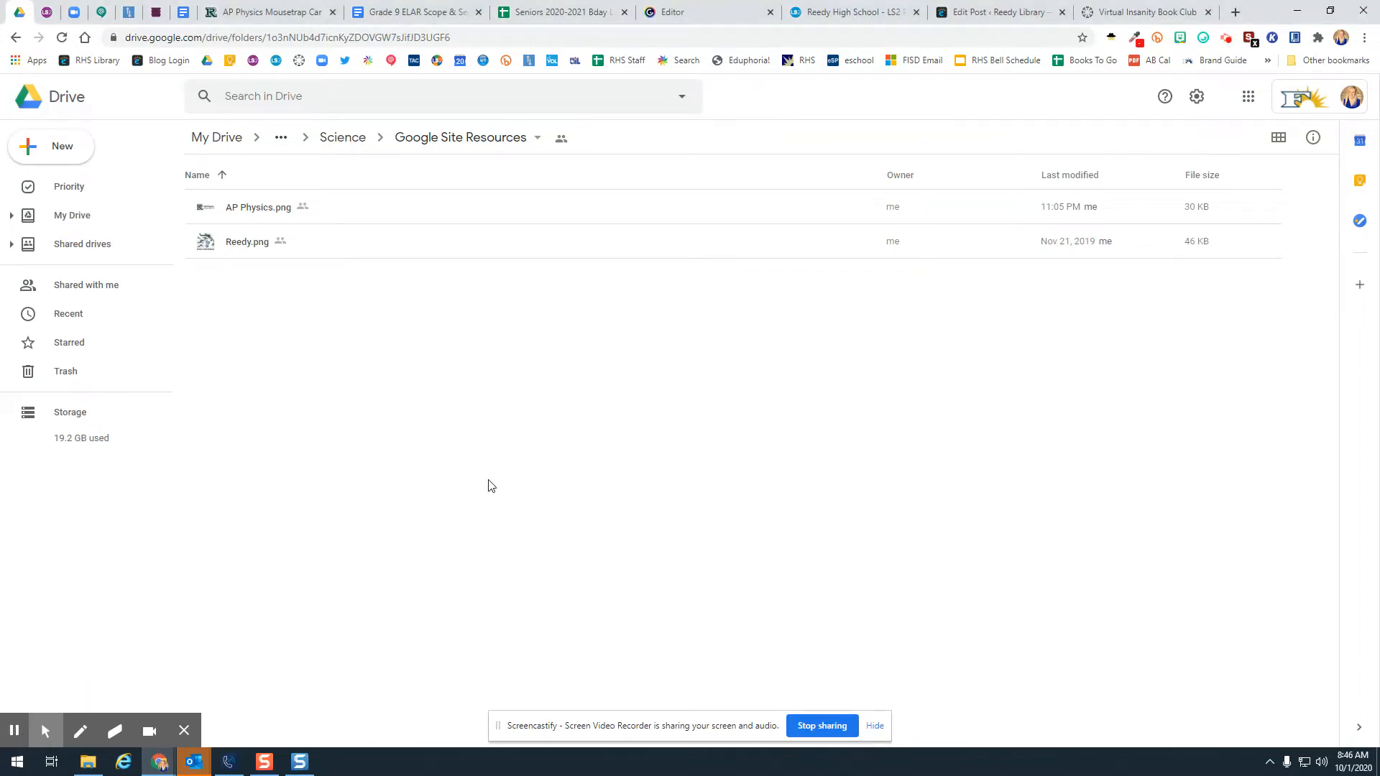
mouse_move(273, 12)
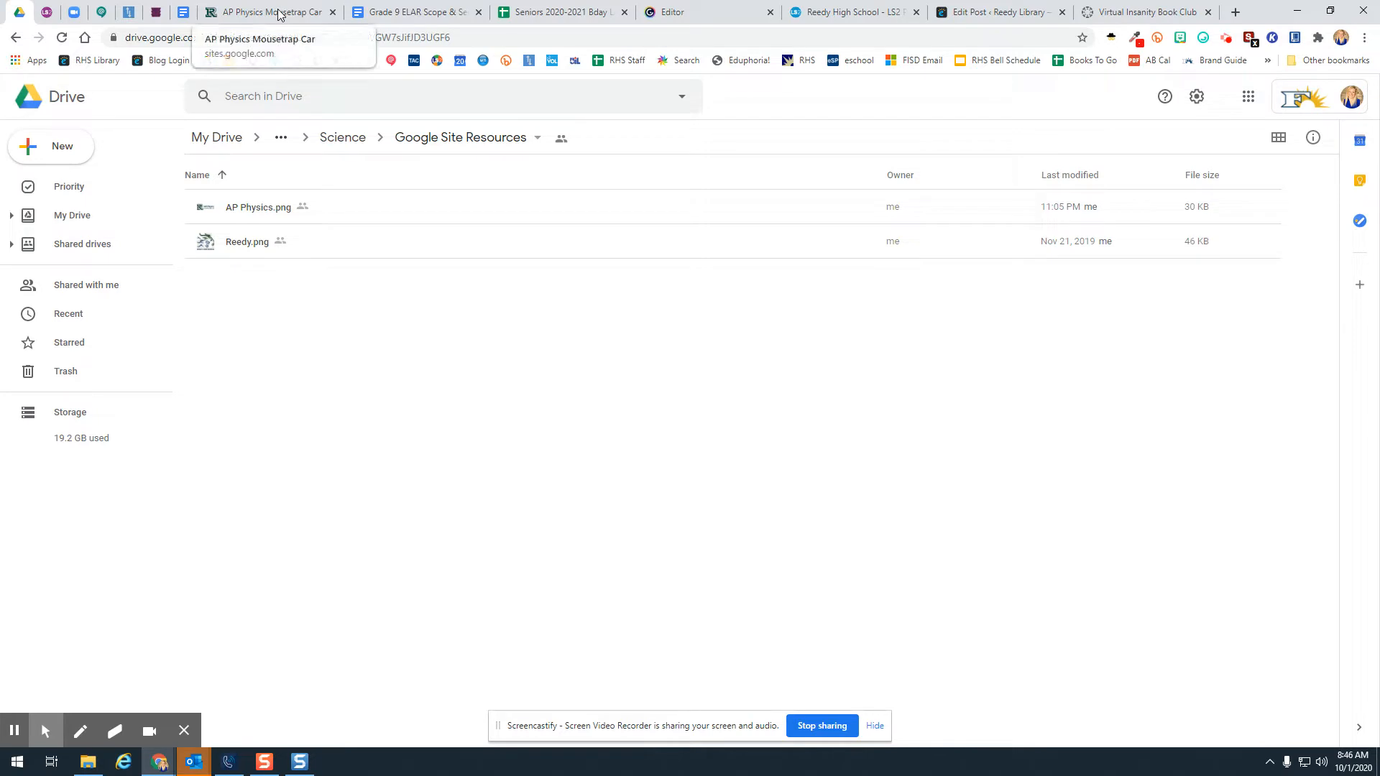
- Review the existing AP Physics Mousetrap Car site for reference
click(265, 11)
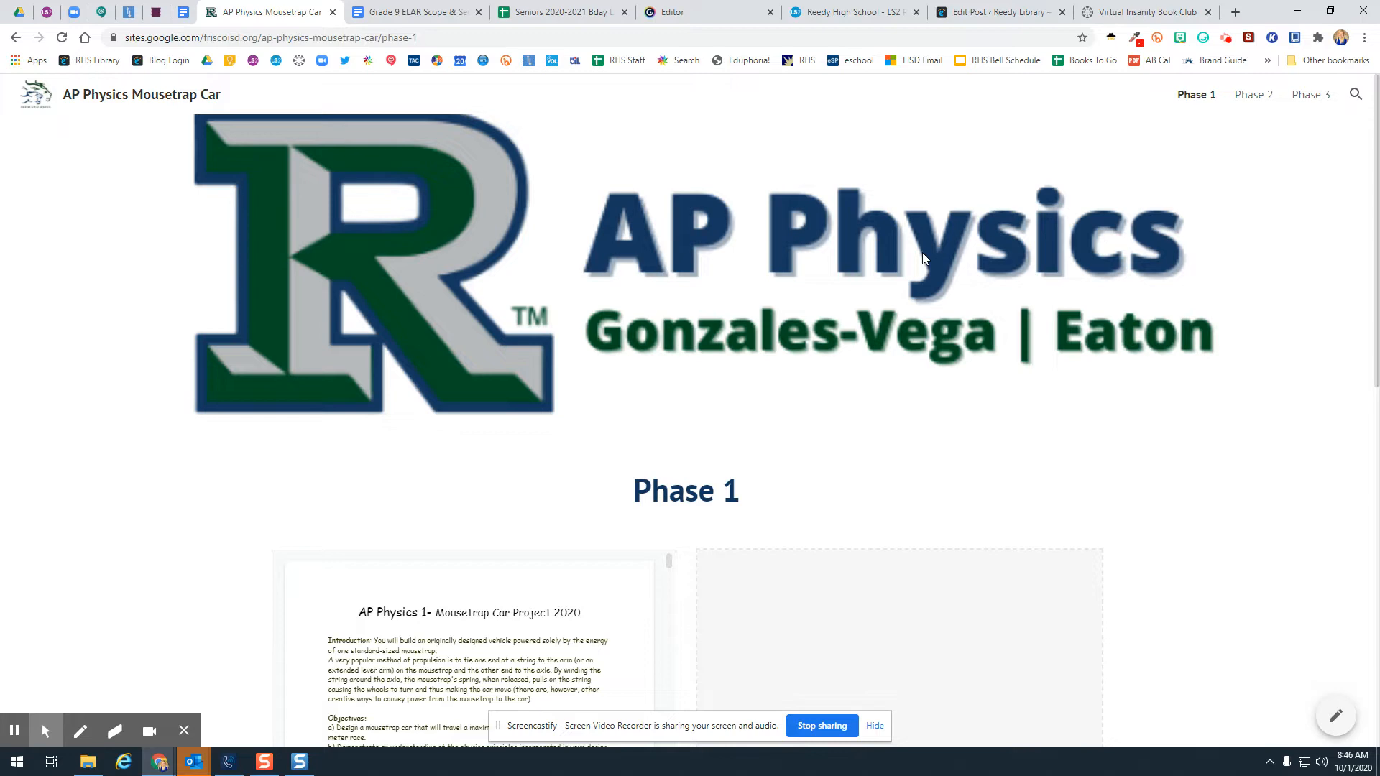
scroll(down, 3)
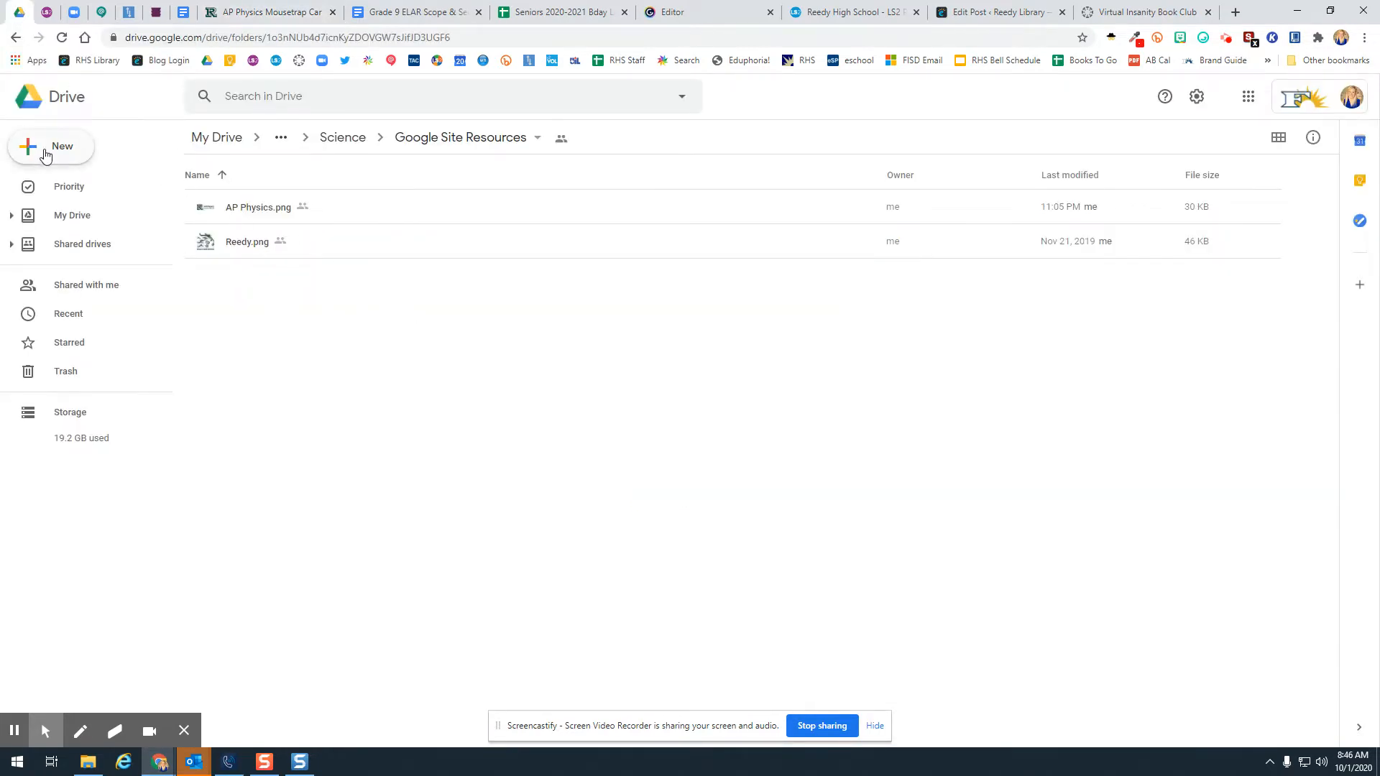
- Create a new Google Site inside the shared Google Site Resources folder via New > More
click(50, 146)
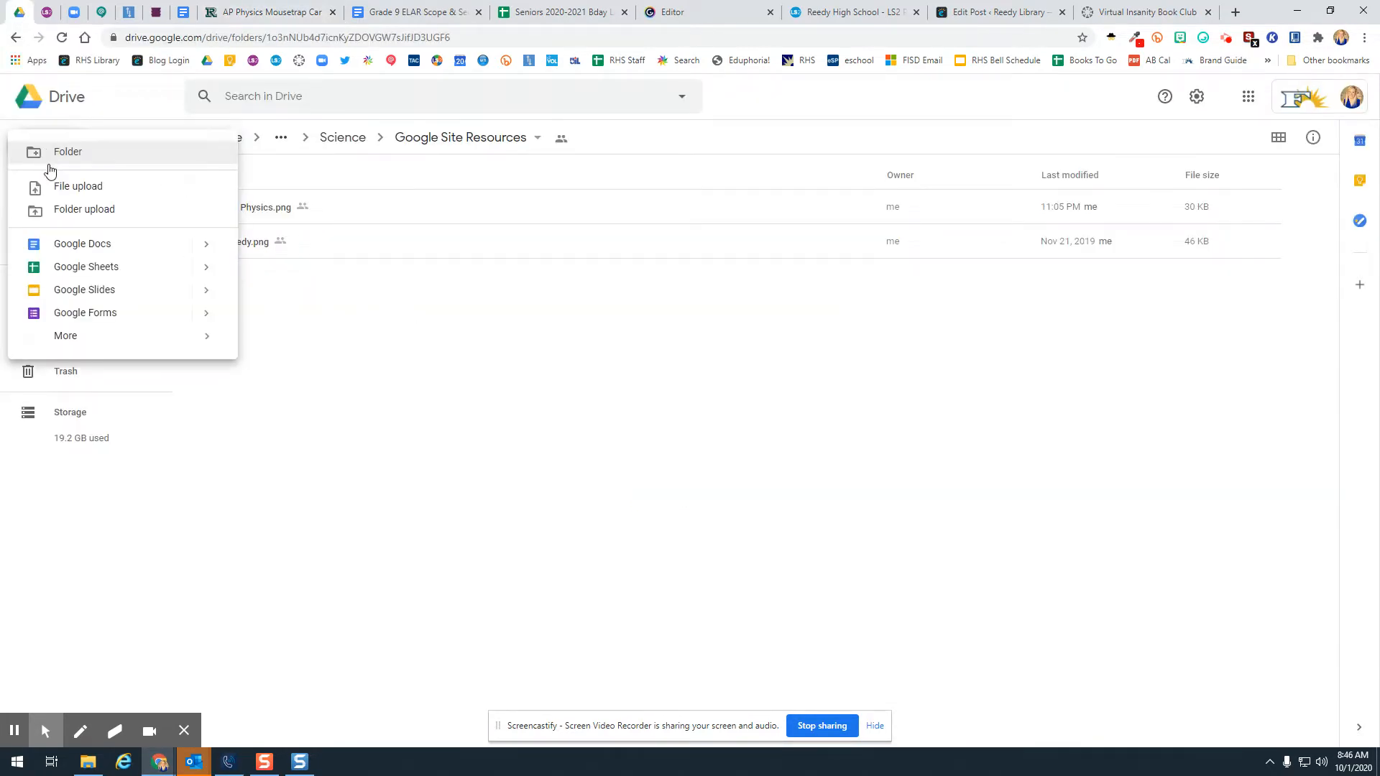
click(65, 335)
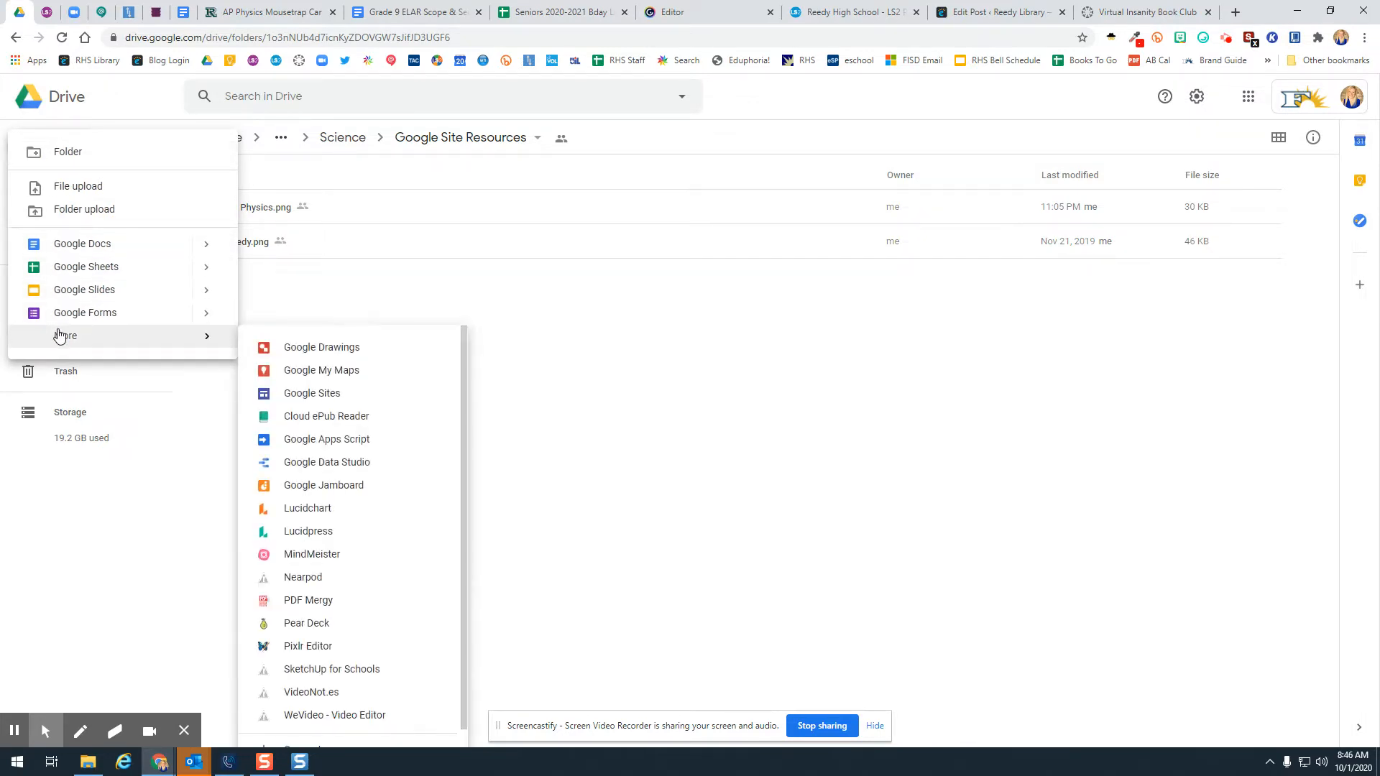
mouse_move(312, 394)
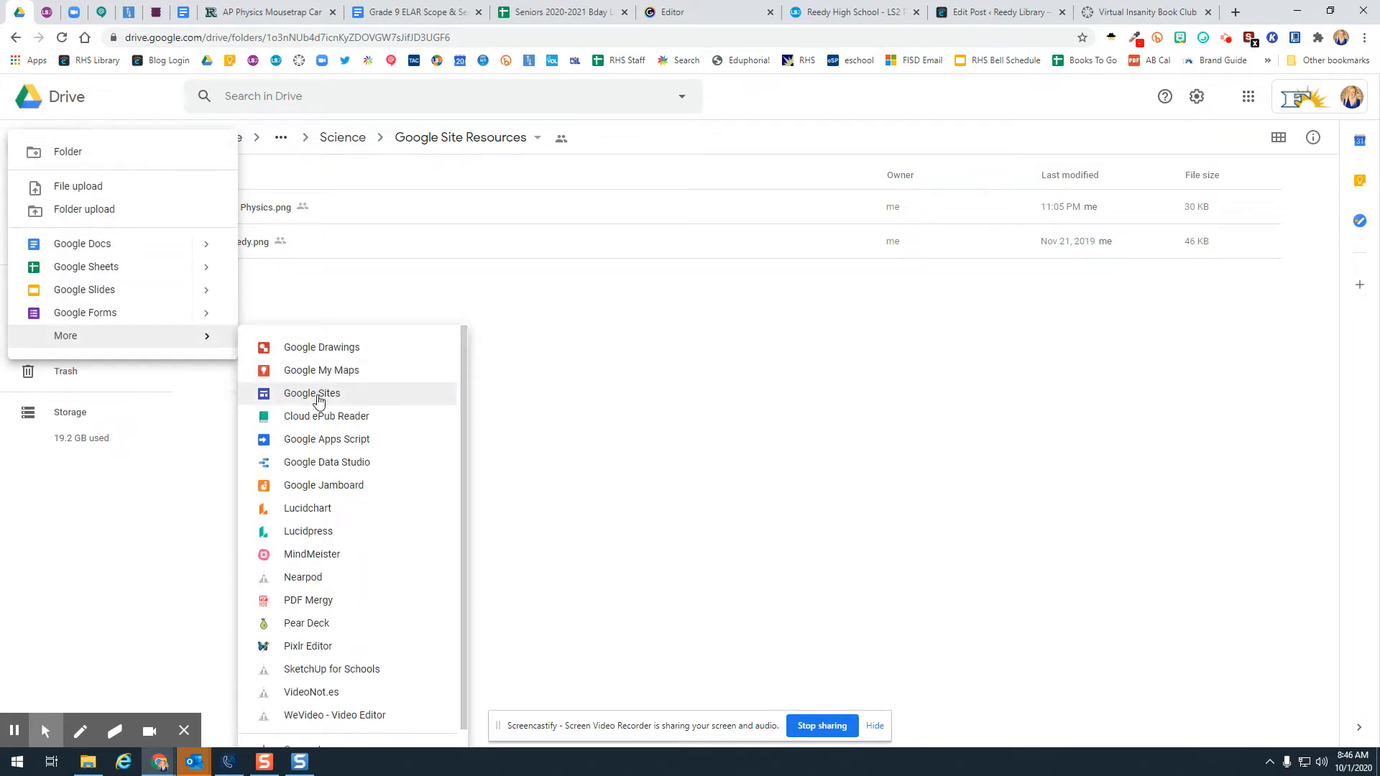
click(312, 392)
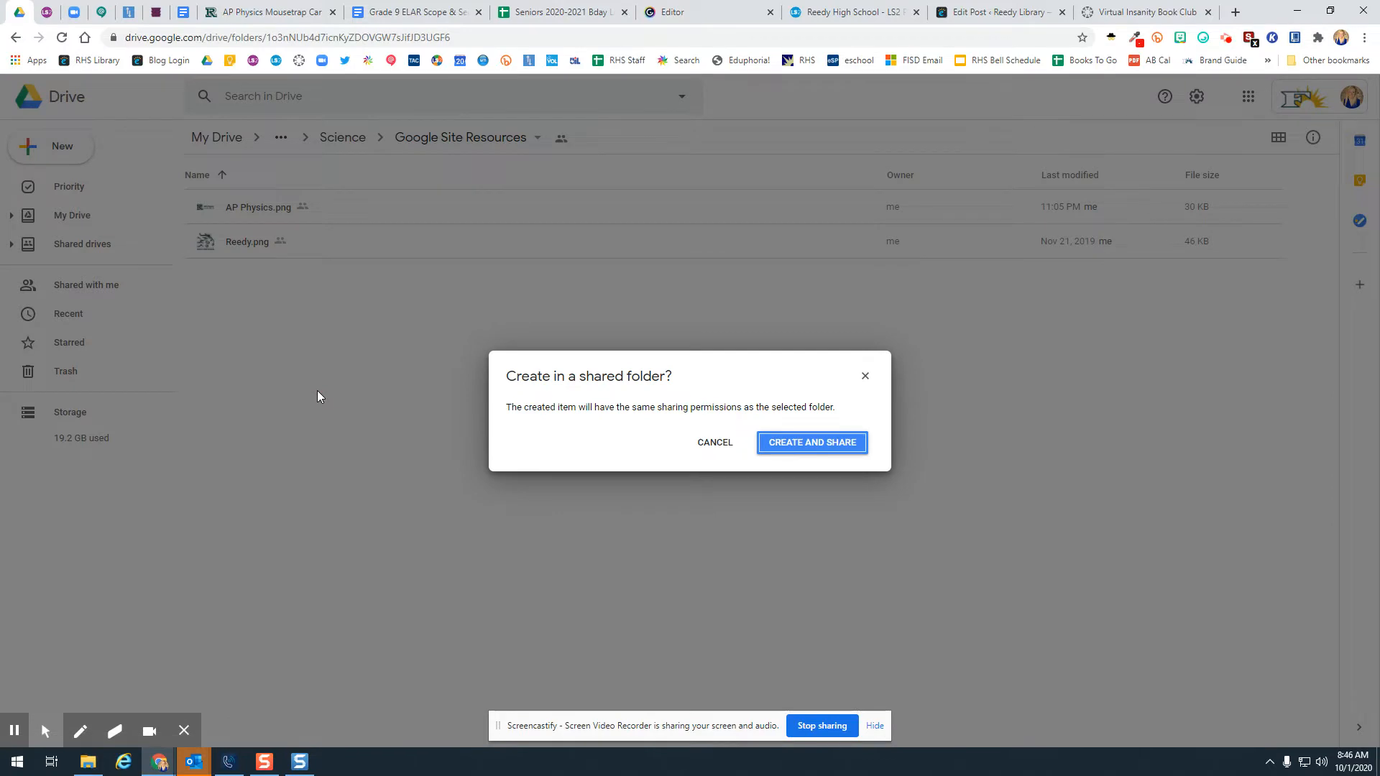
click(810, 441)
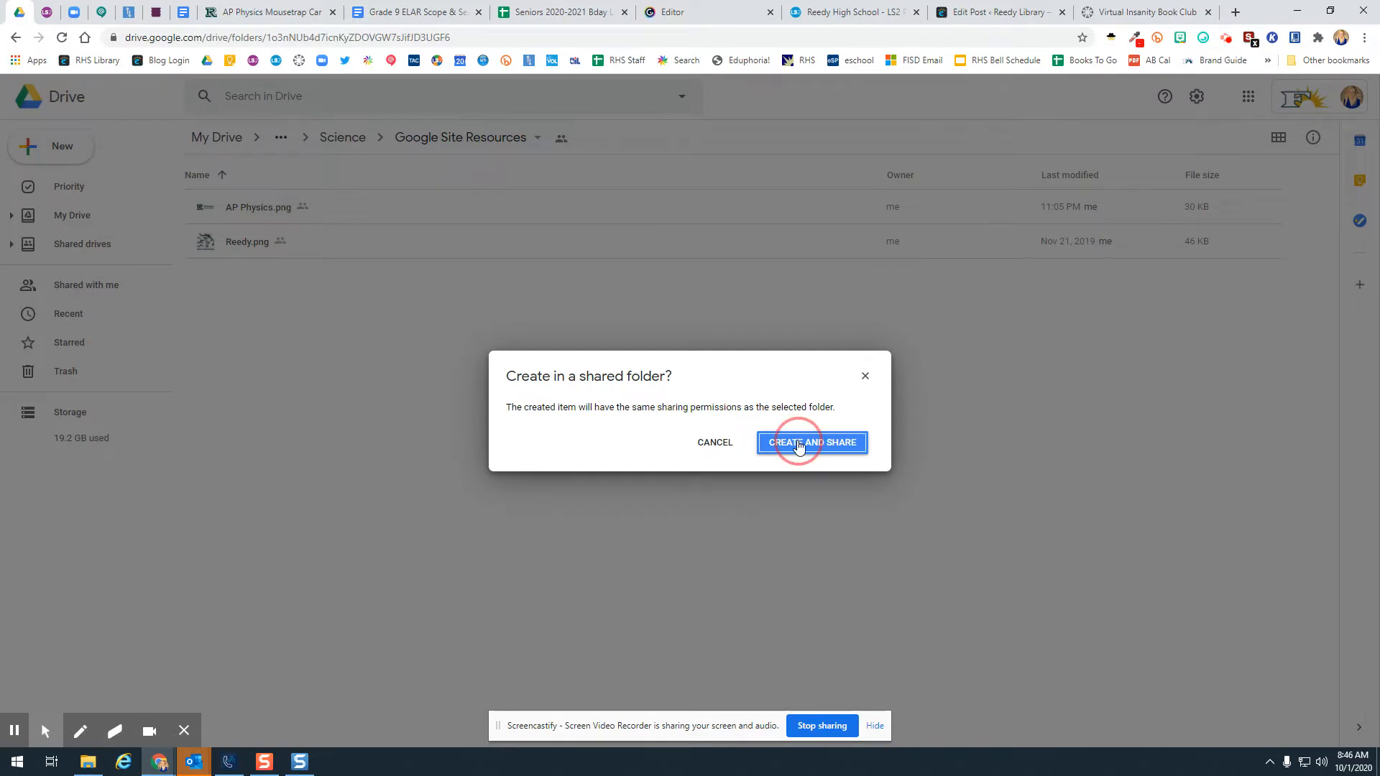
click(811, 441)
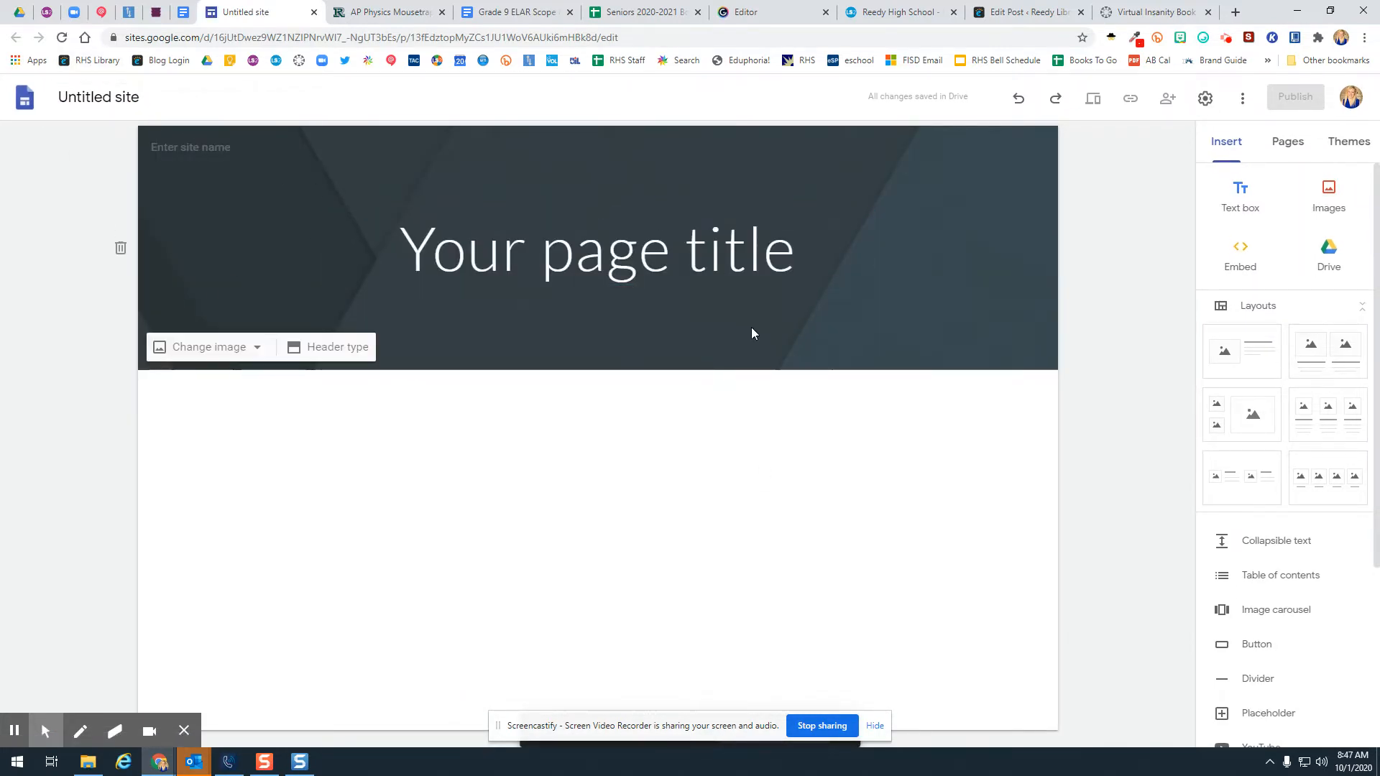
- Name the untitled site 'Ms. Lambert's Mousetrap Project'
click(98, 97)
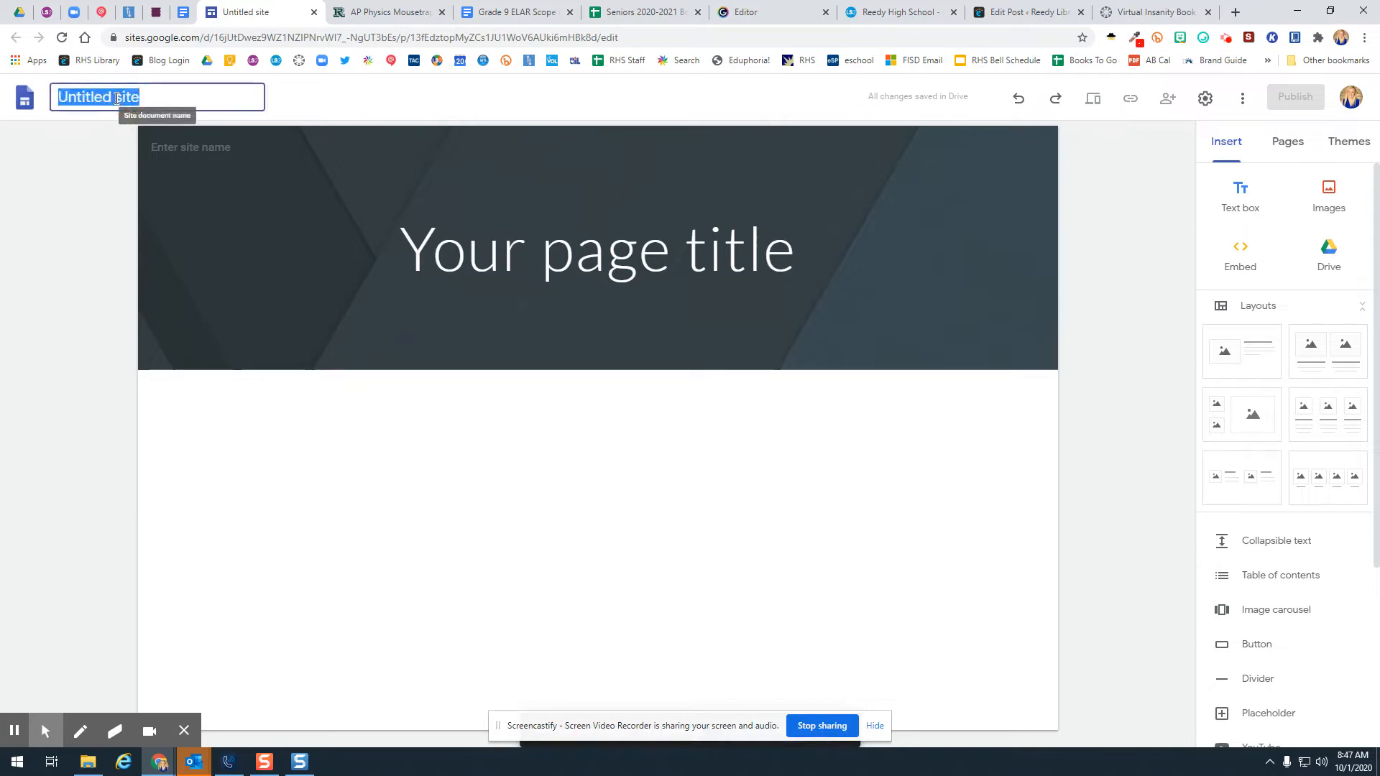
text(Ms. Lambert M)
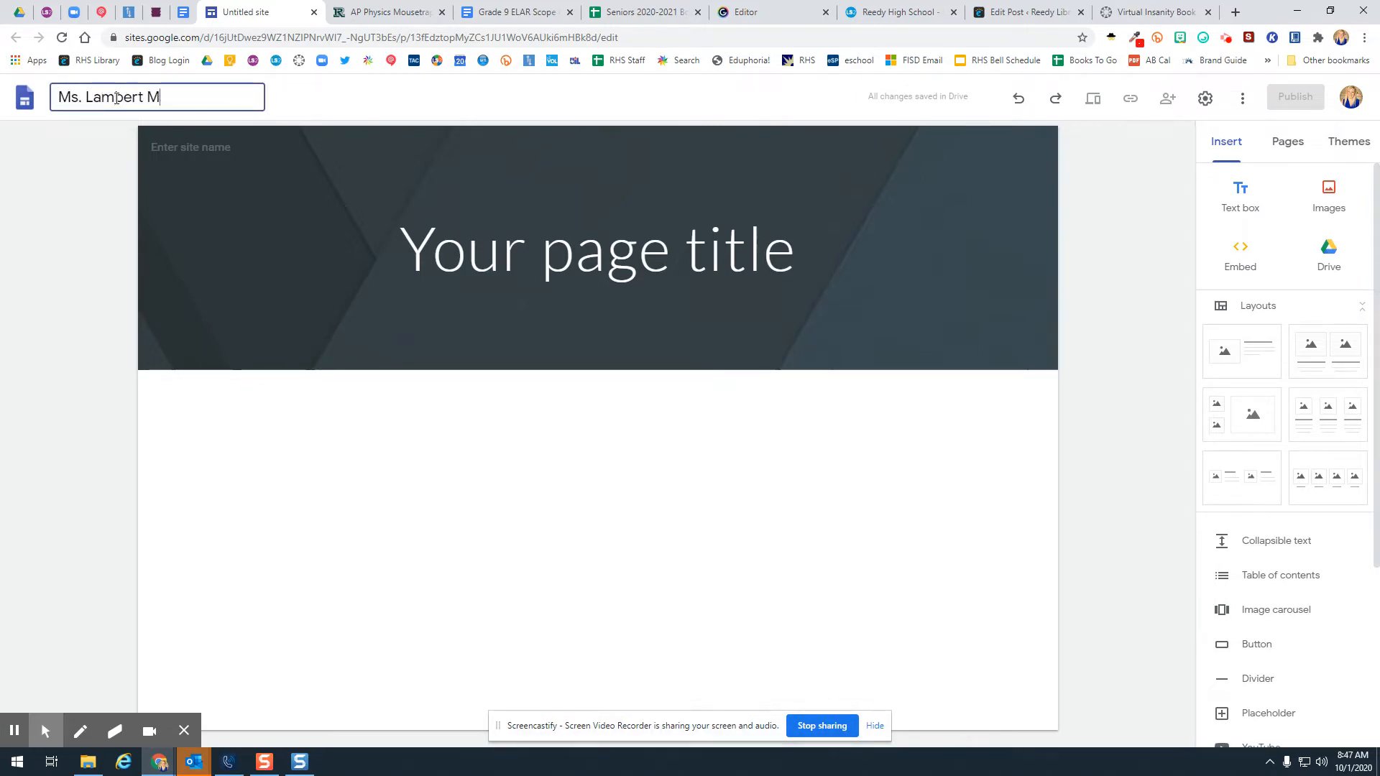
text(ouse)
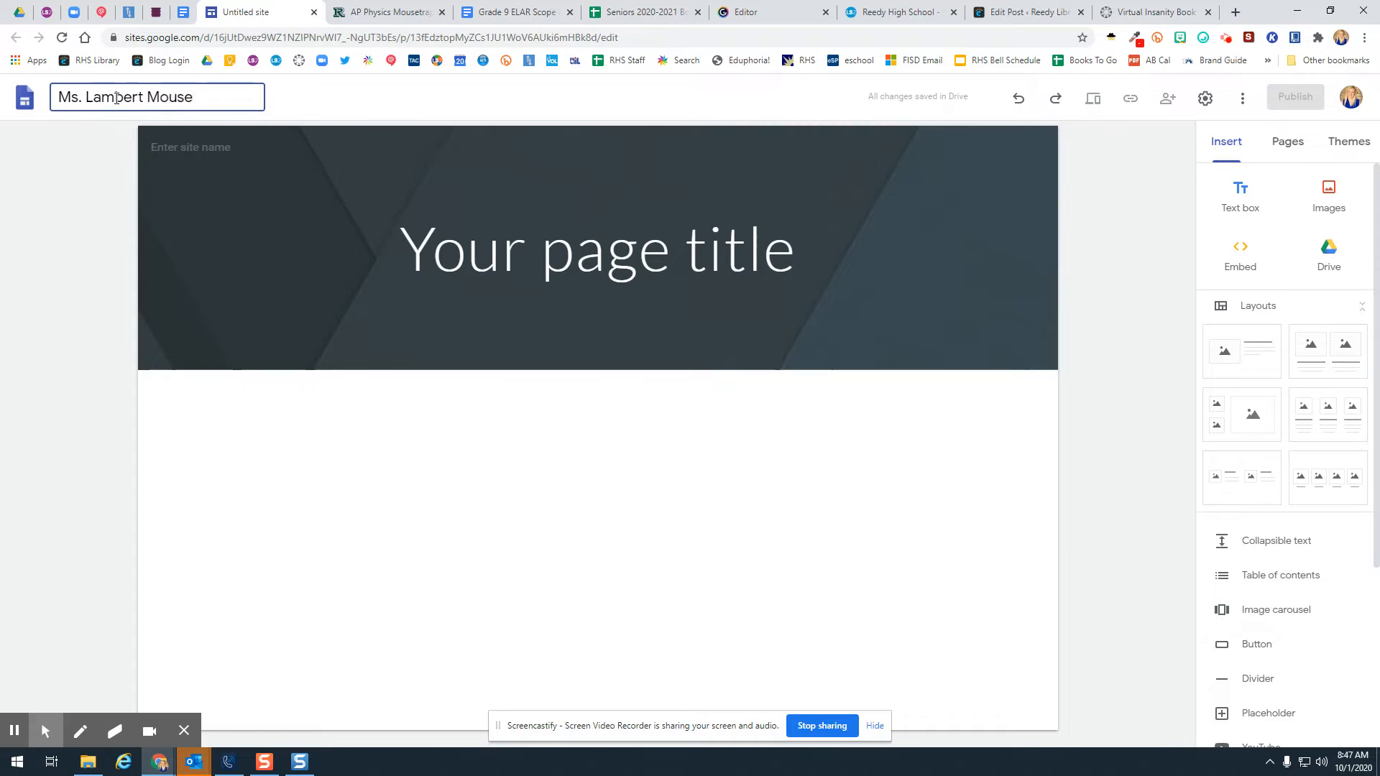
text(trap)
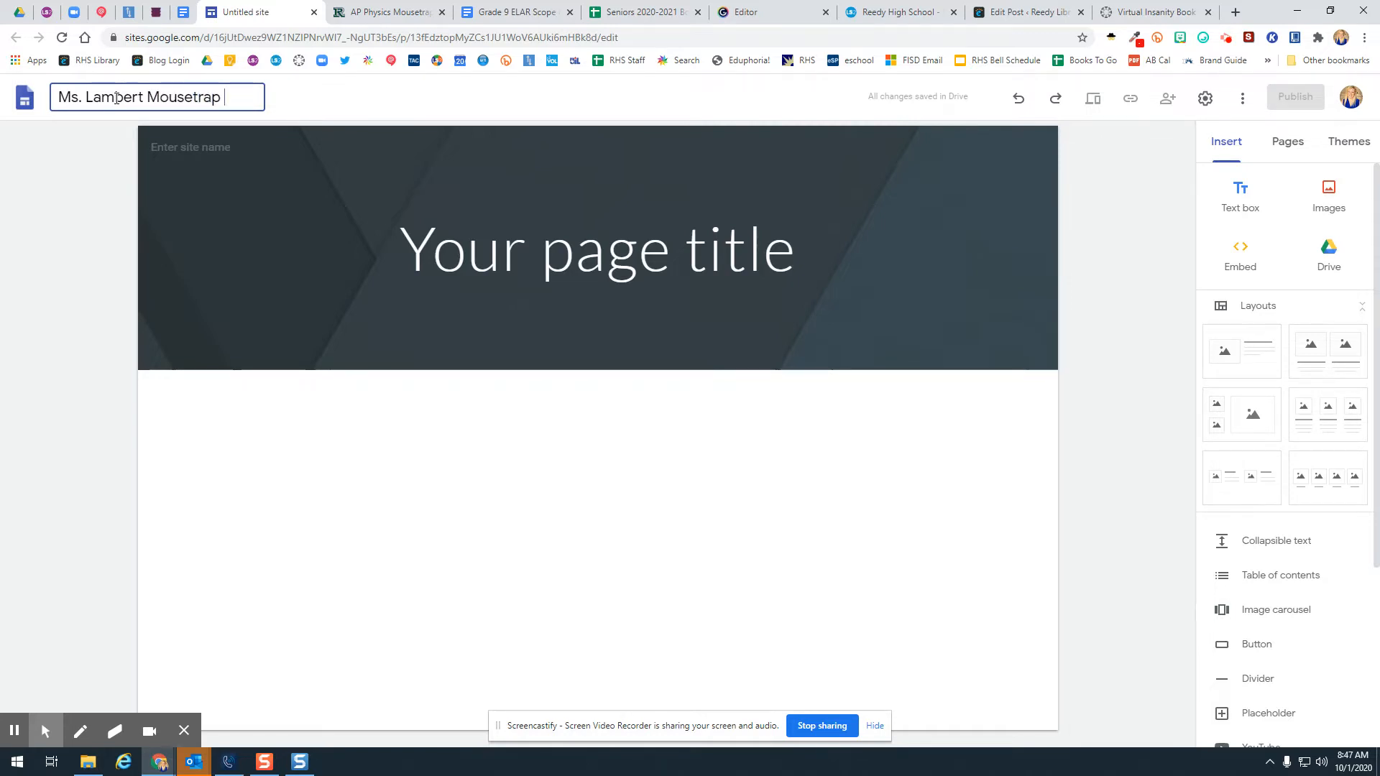
text(Pro)
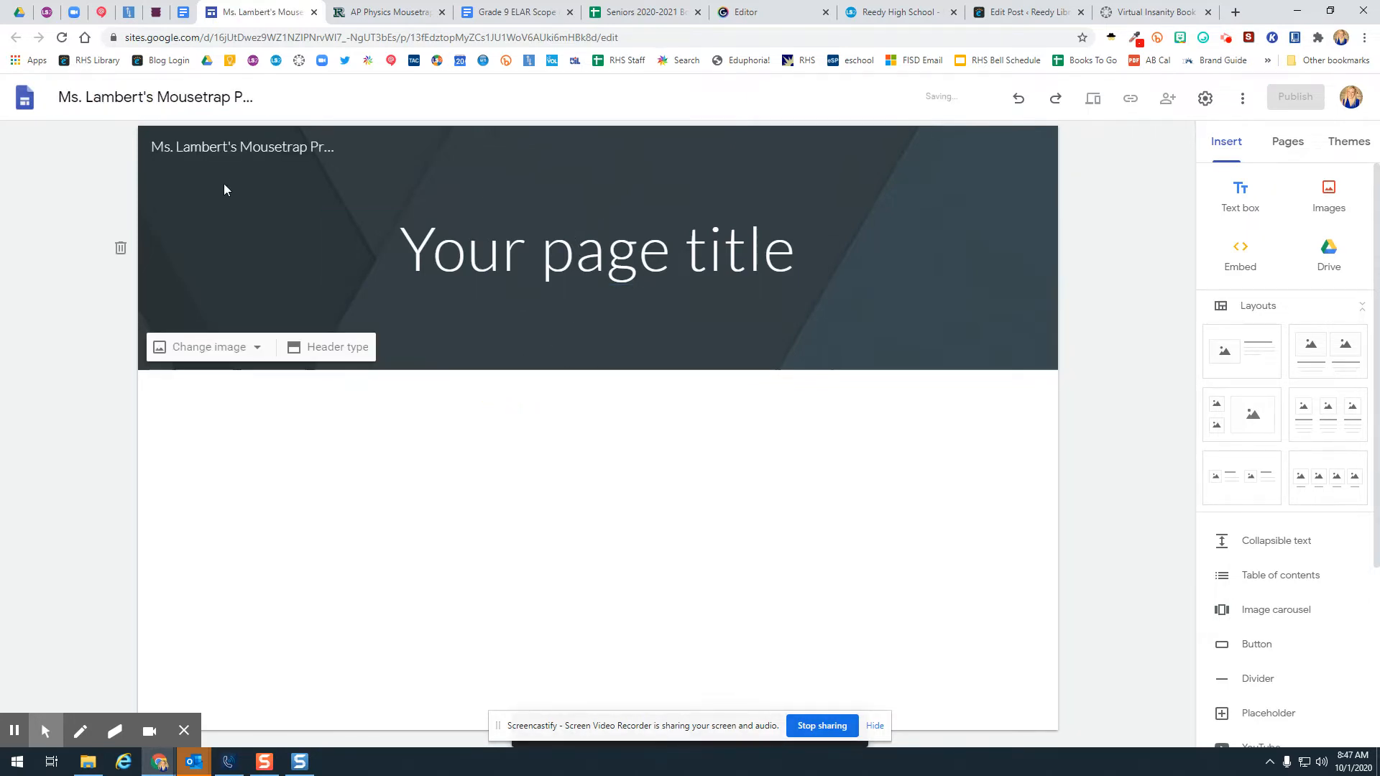
- Carry the new site name into the header's site-name area
click(241, 147)
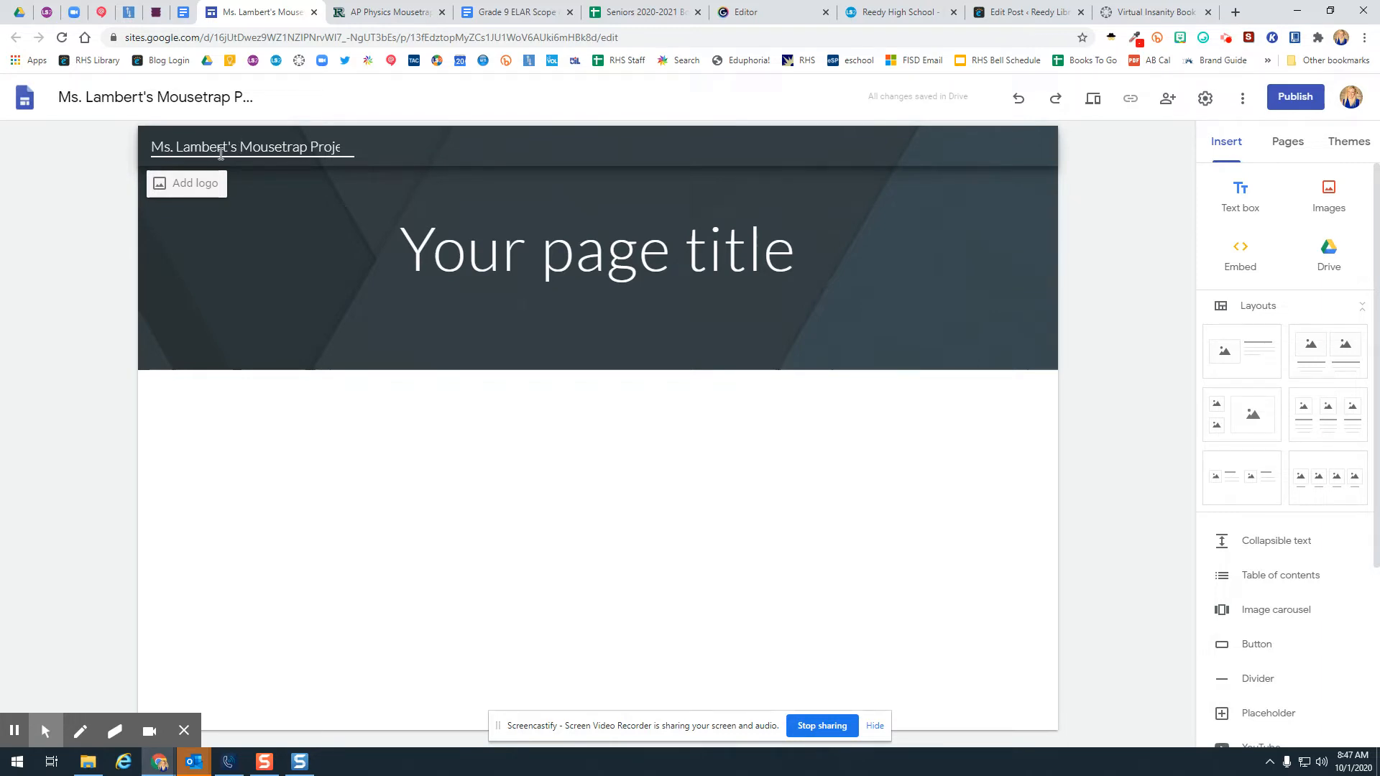
click(596, 248)
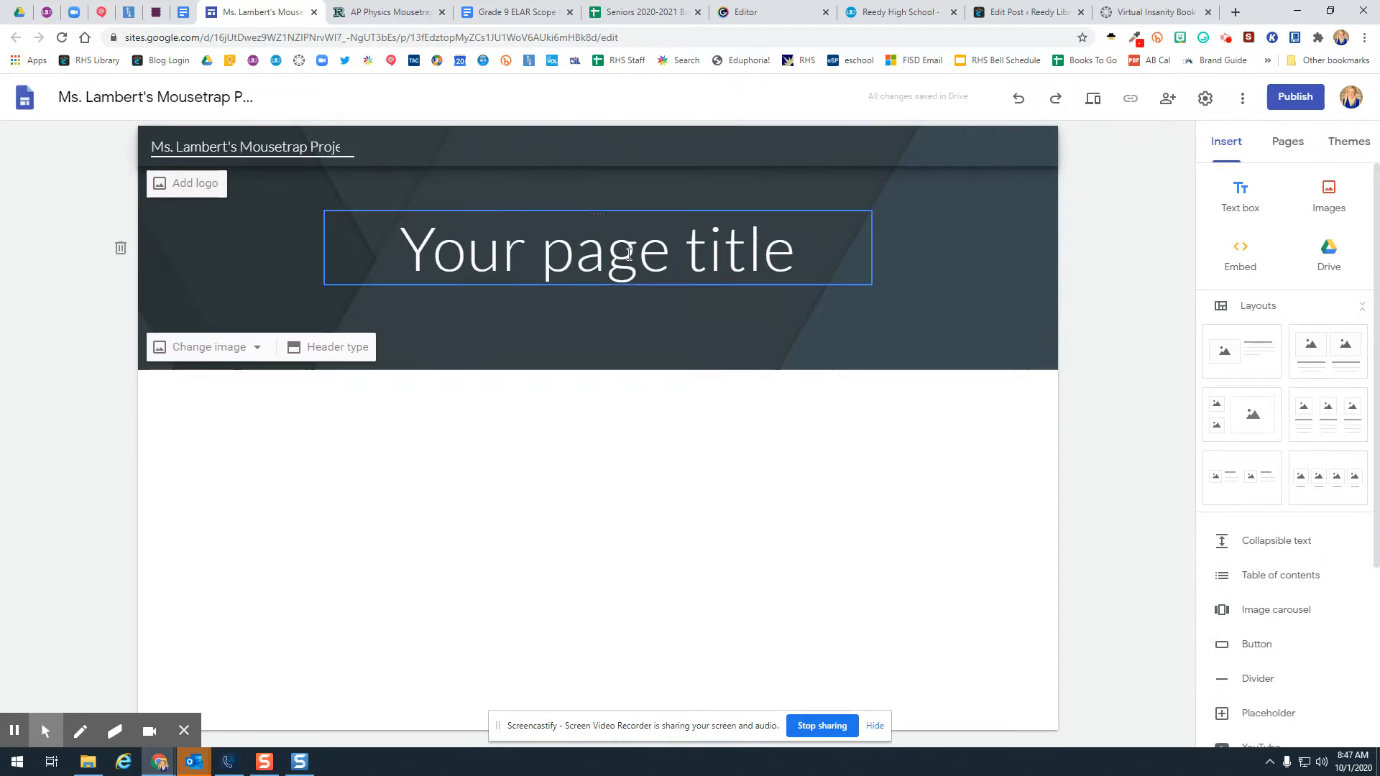
click(633, 417)
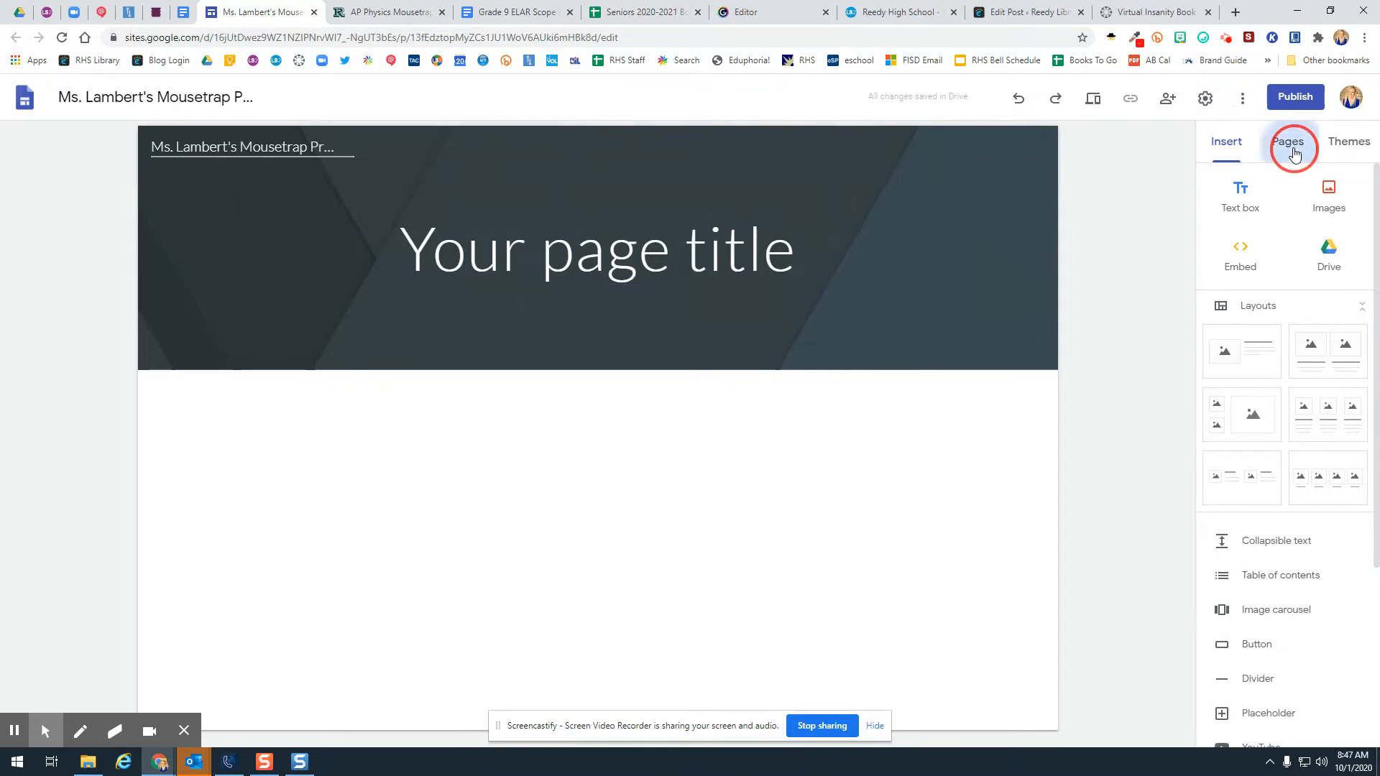
- Rename the Home page to 'Phase 1' through its page properties
click(1288, 141)
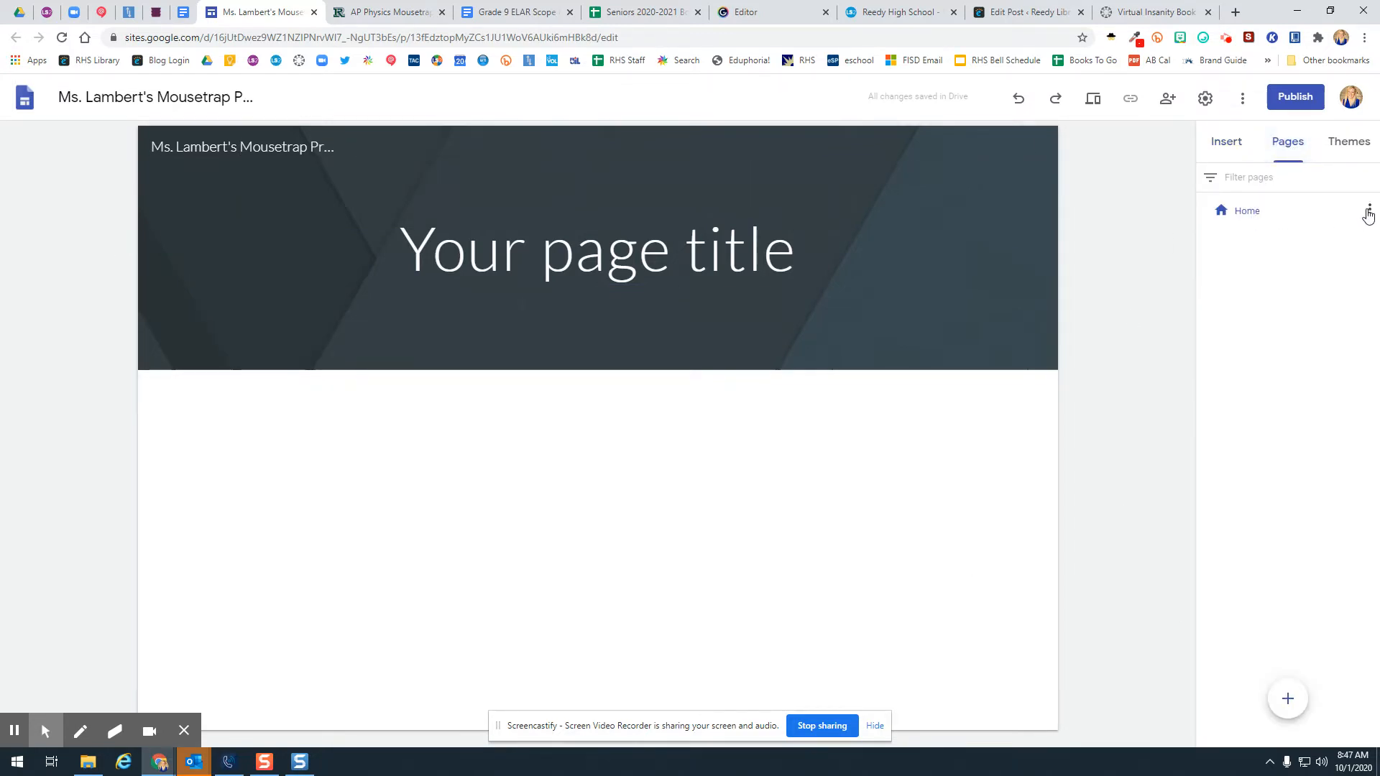
click(1368, 210)
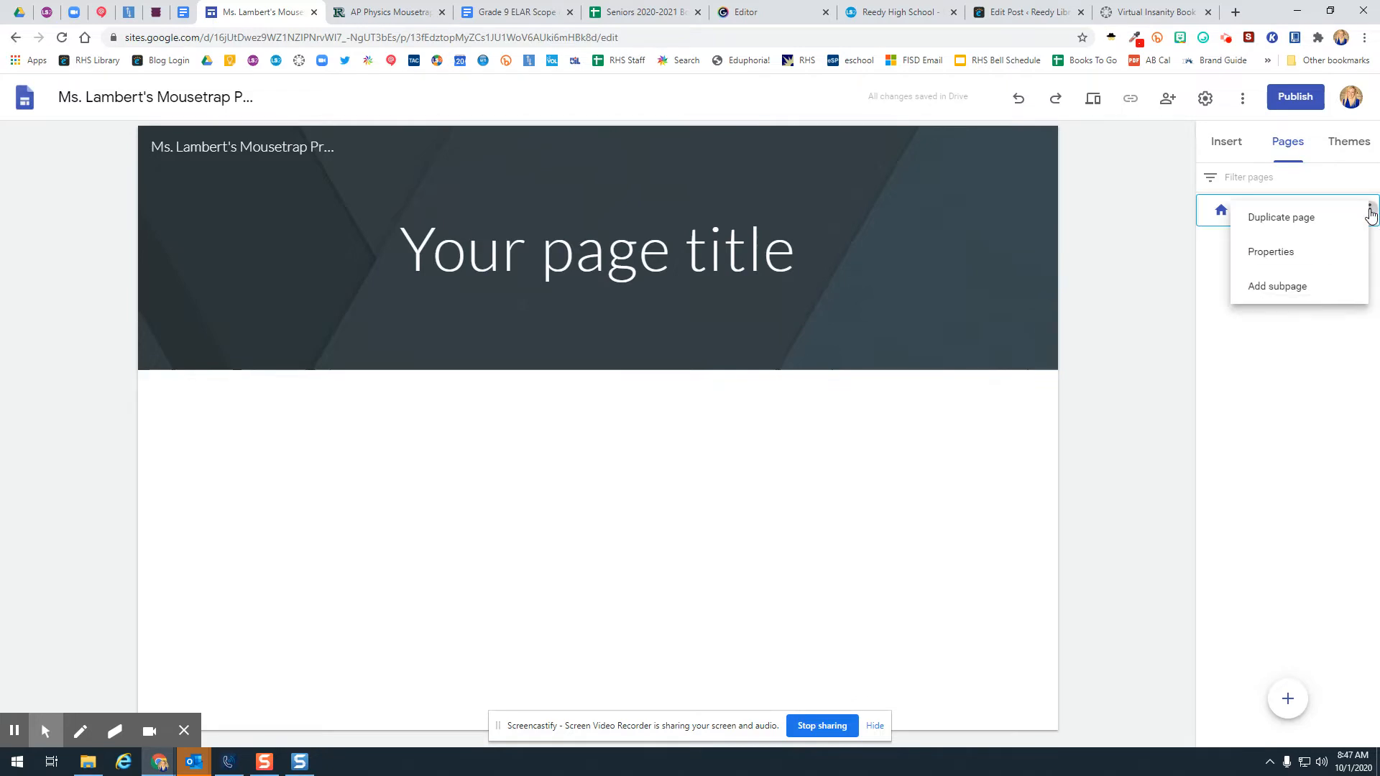
click(1269, 251)
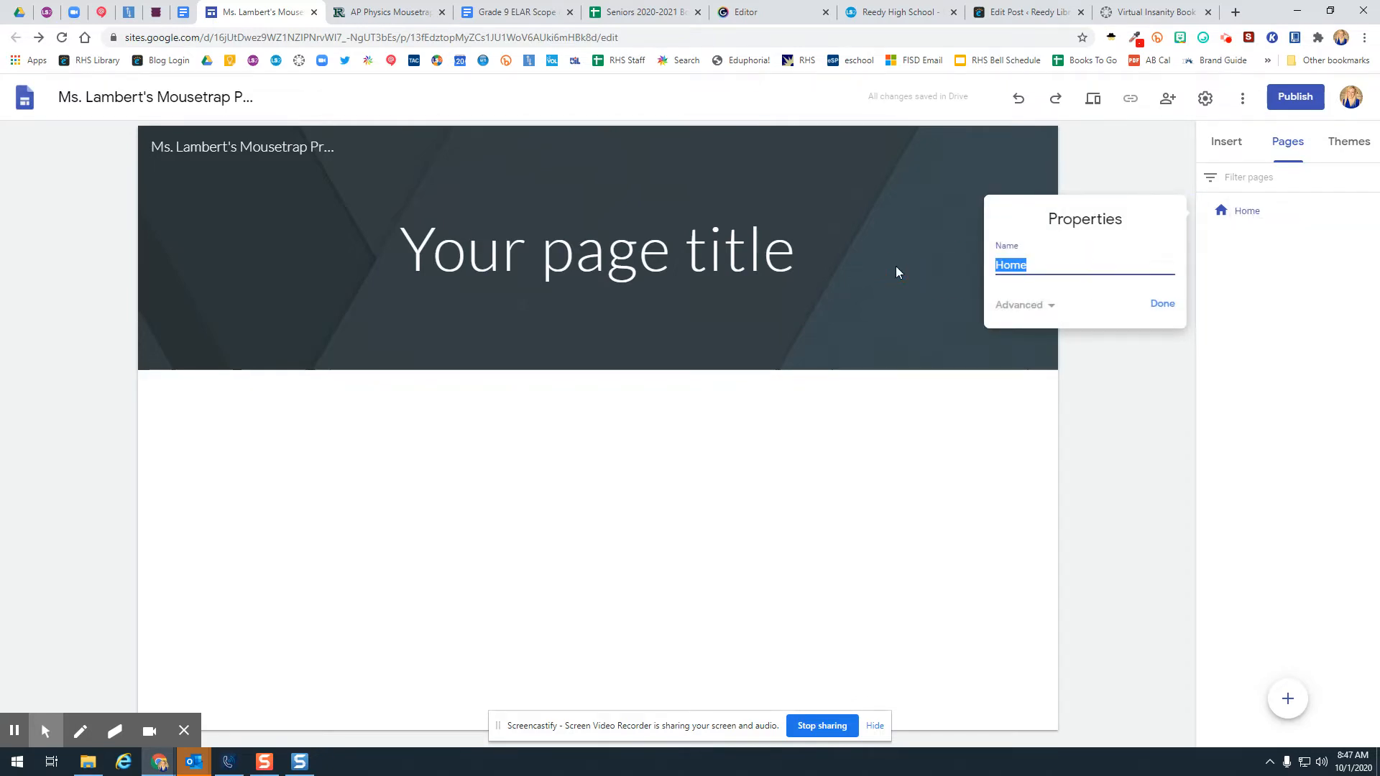
text(Phase 1)
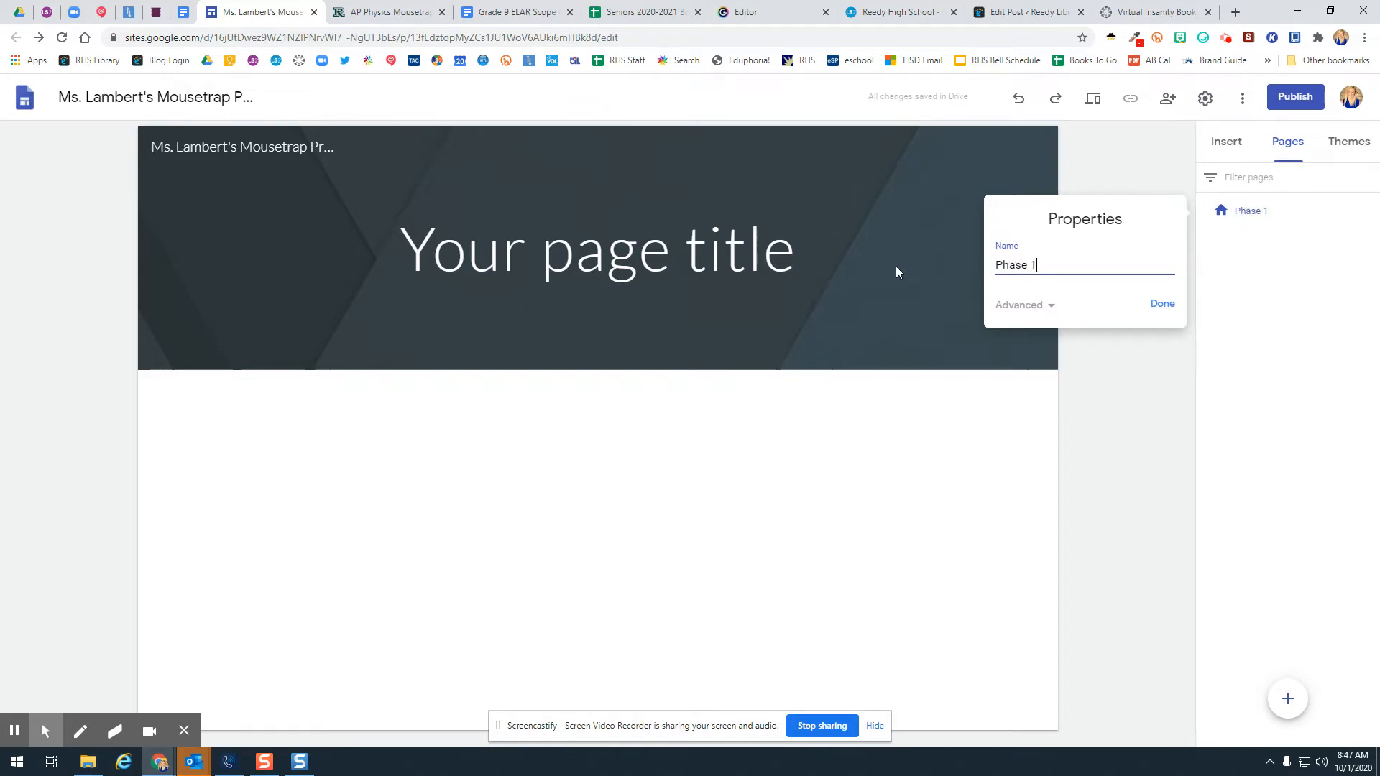
click(1161, 304)
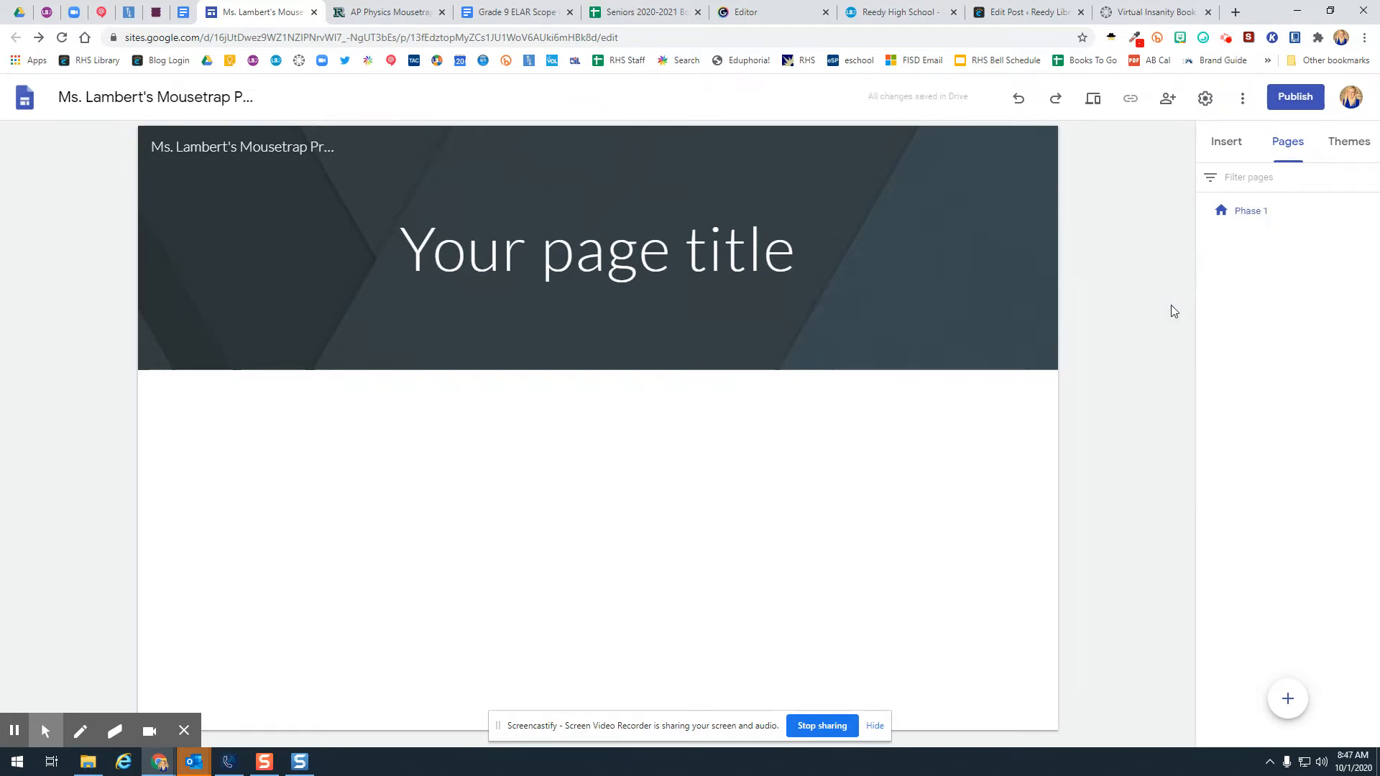
click(596, 249)
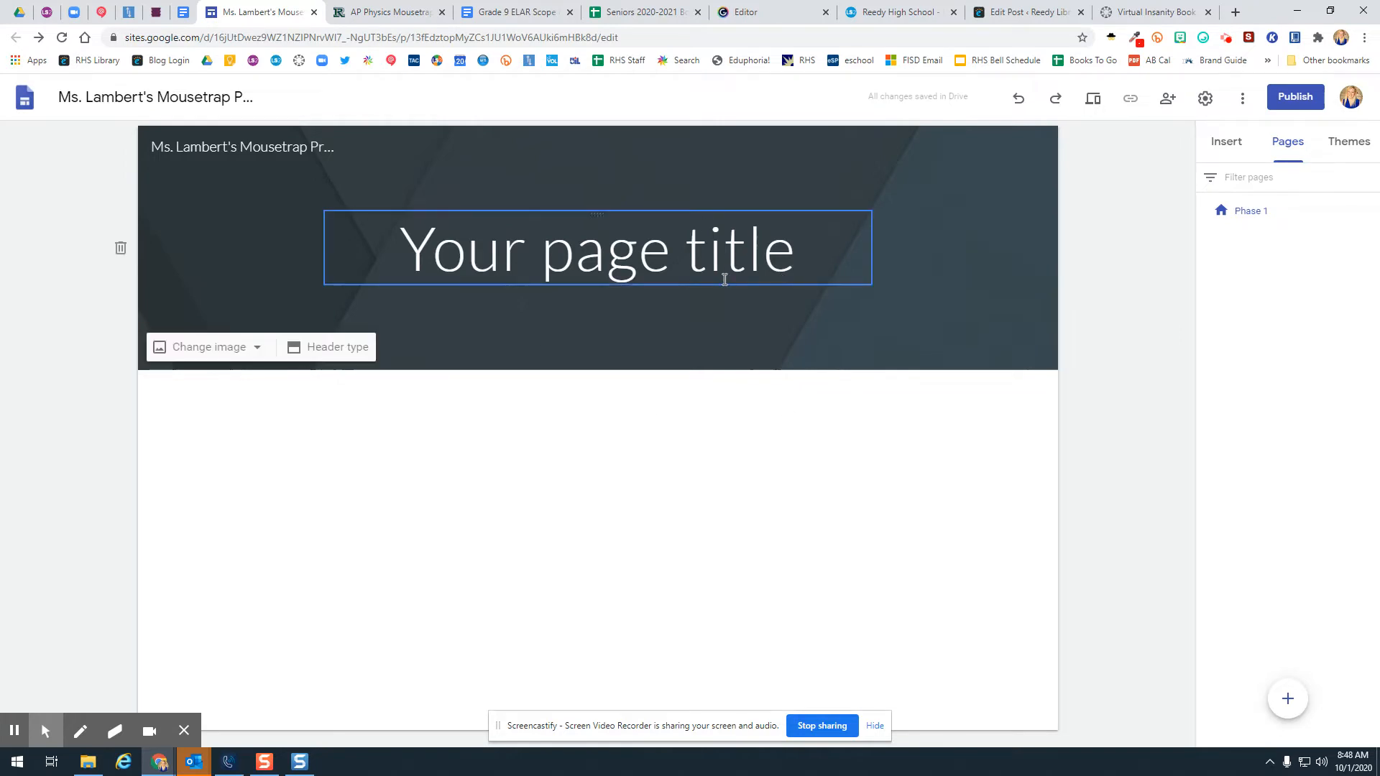
click(597, 249)
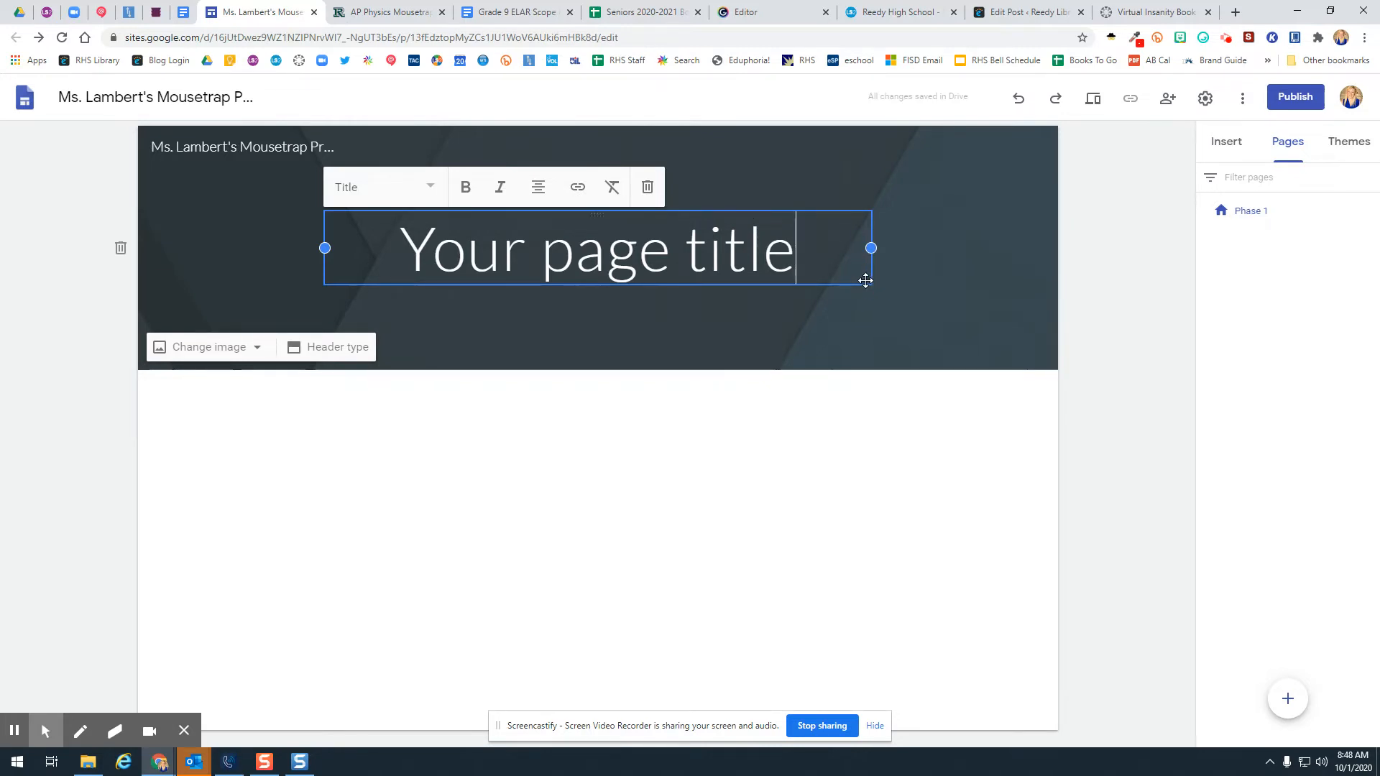
mouse_move(759, 214)
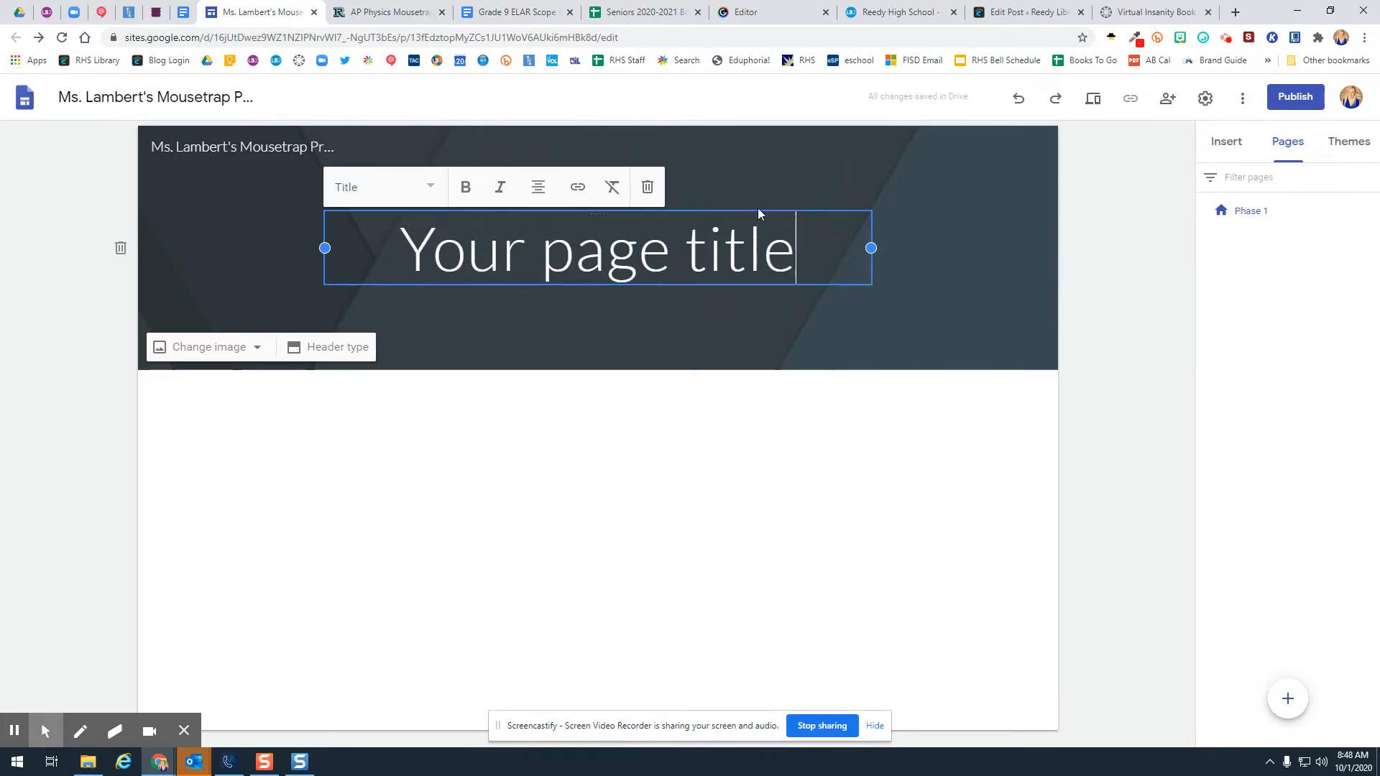
- Remove the header's page title and bring up the header image gallery via Select image
click(646, 190)
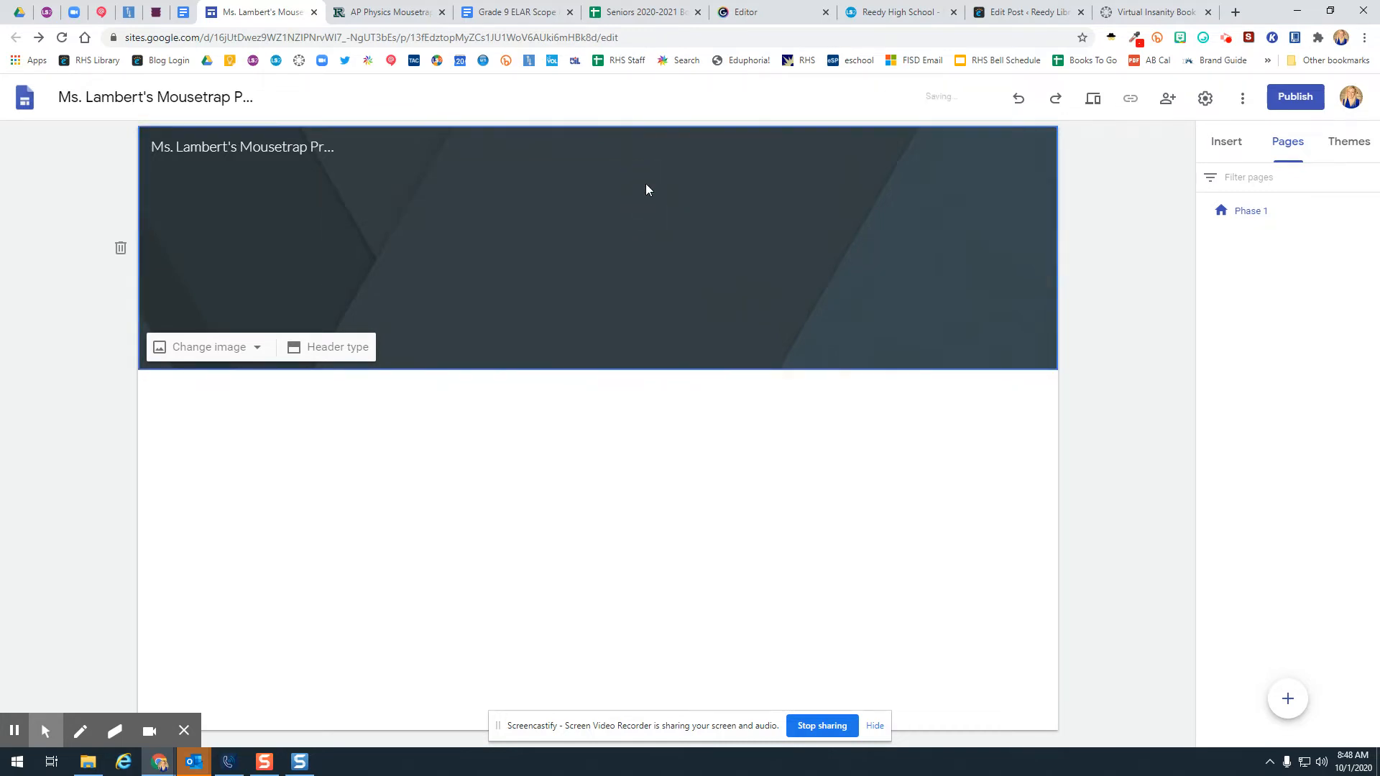
mouse_move(1148, 123)
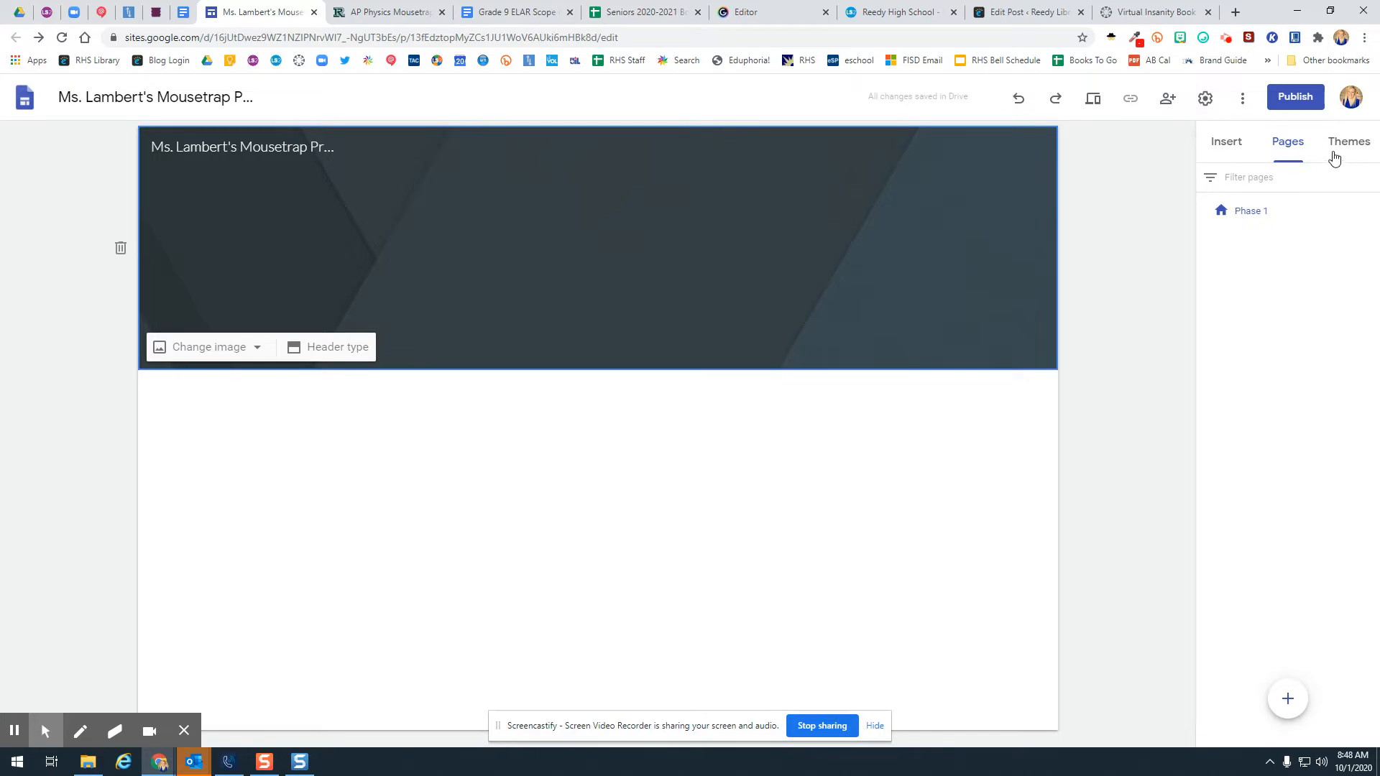
click(1348, 142)
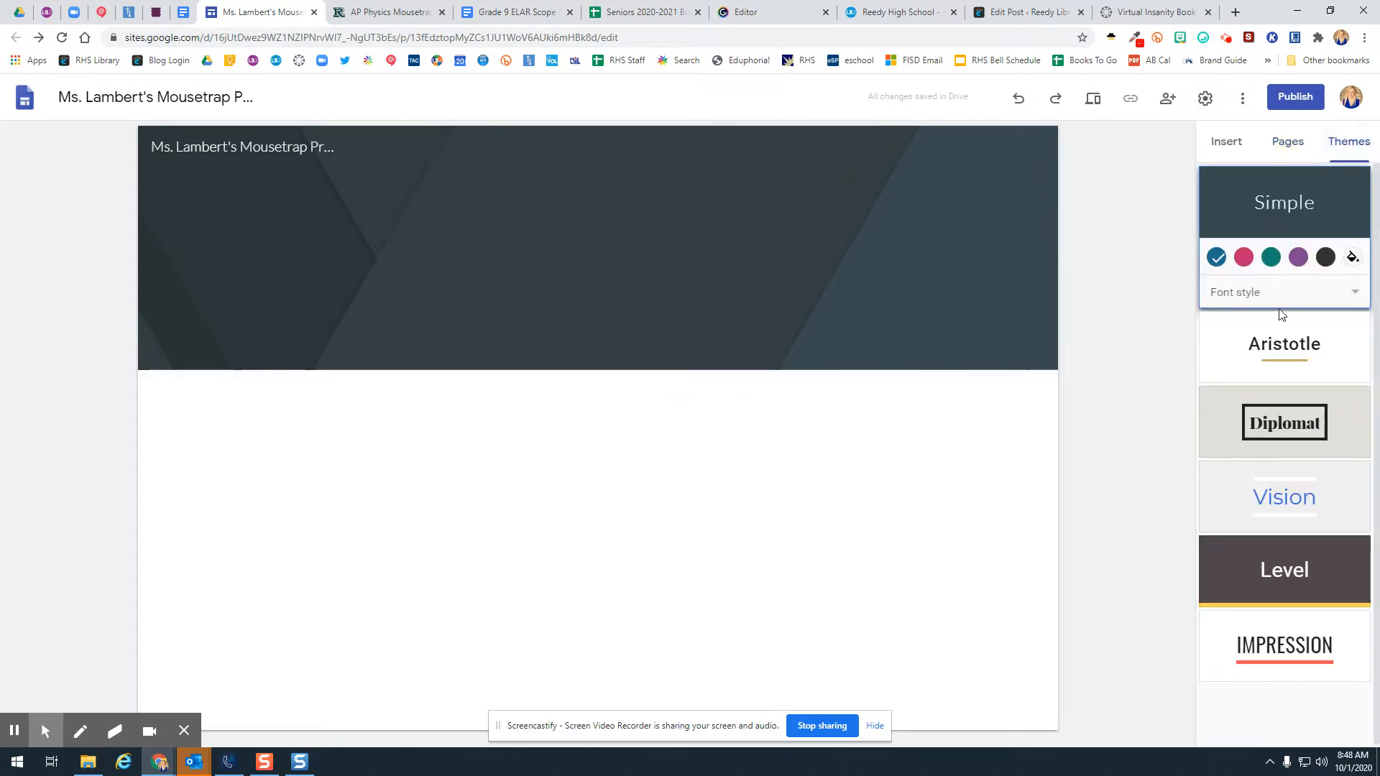
mouse_move(1205, 97)
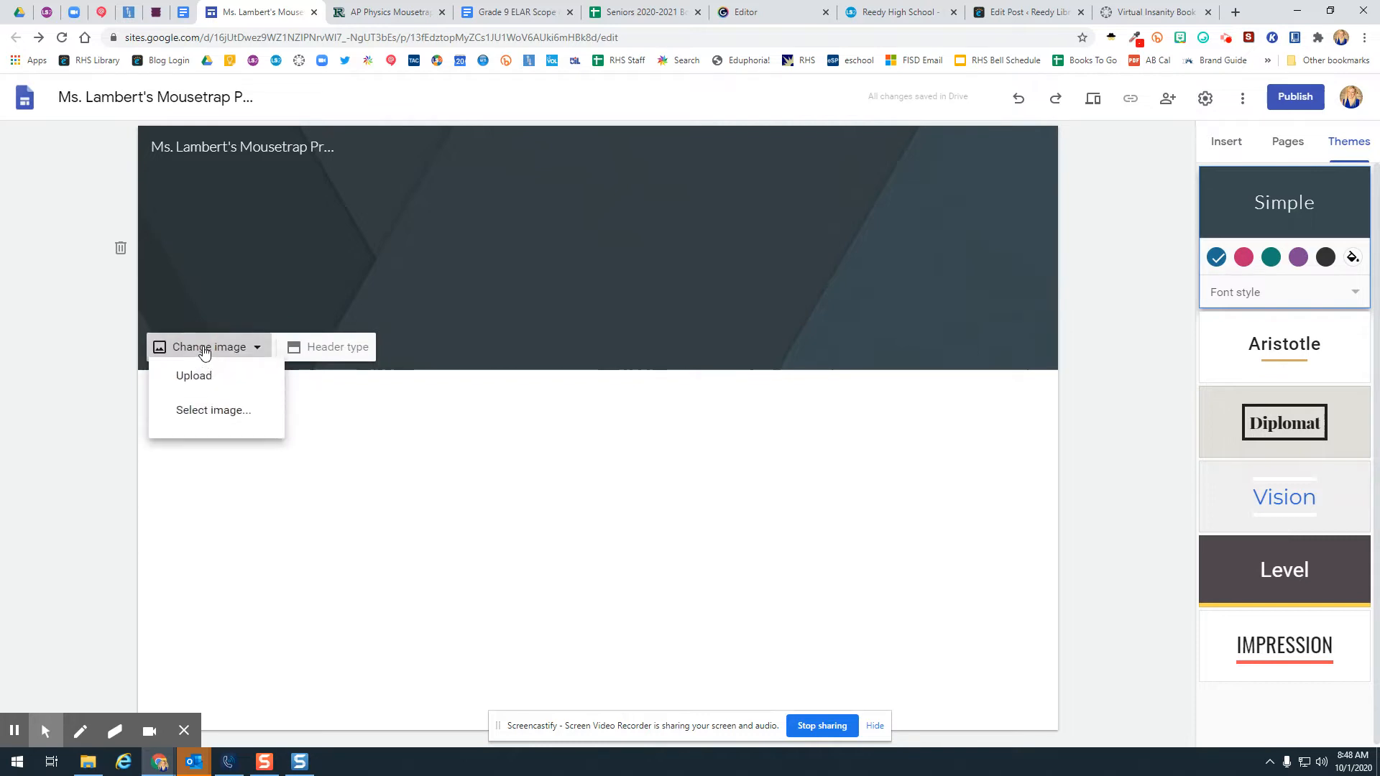
click(193, 375)
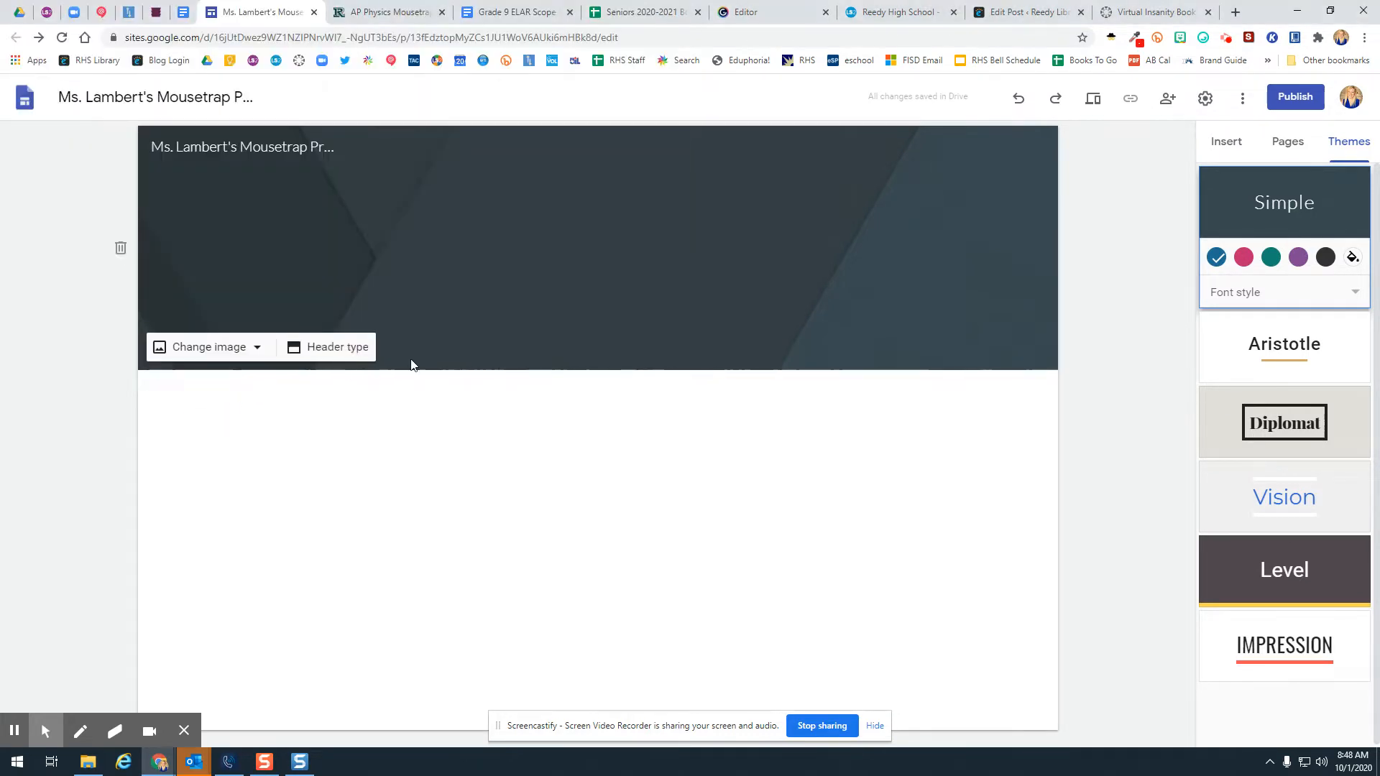
click(208, 346)
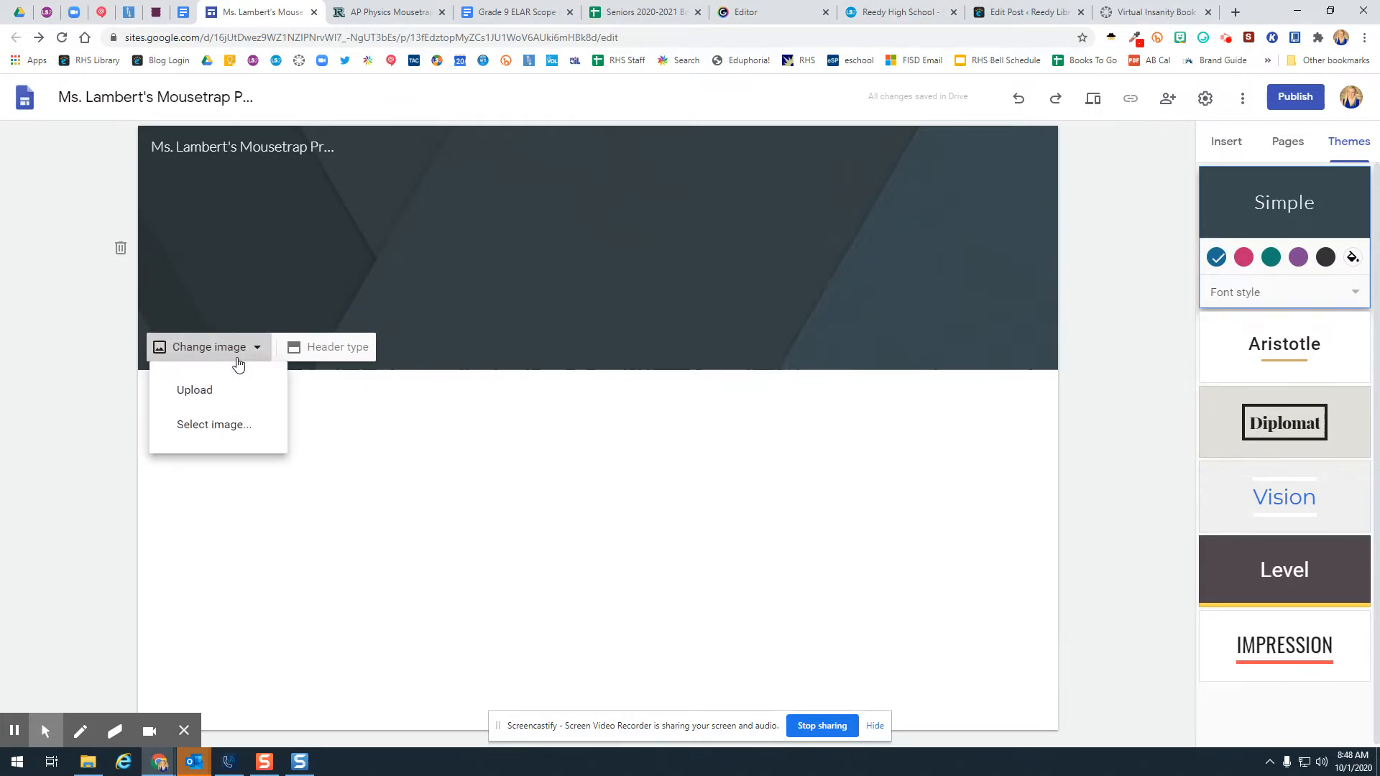
click(213, 424)
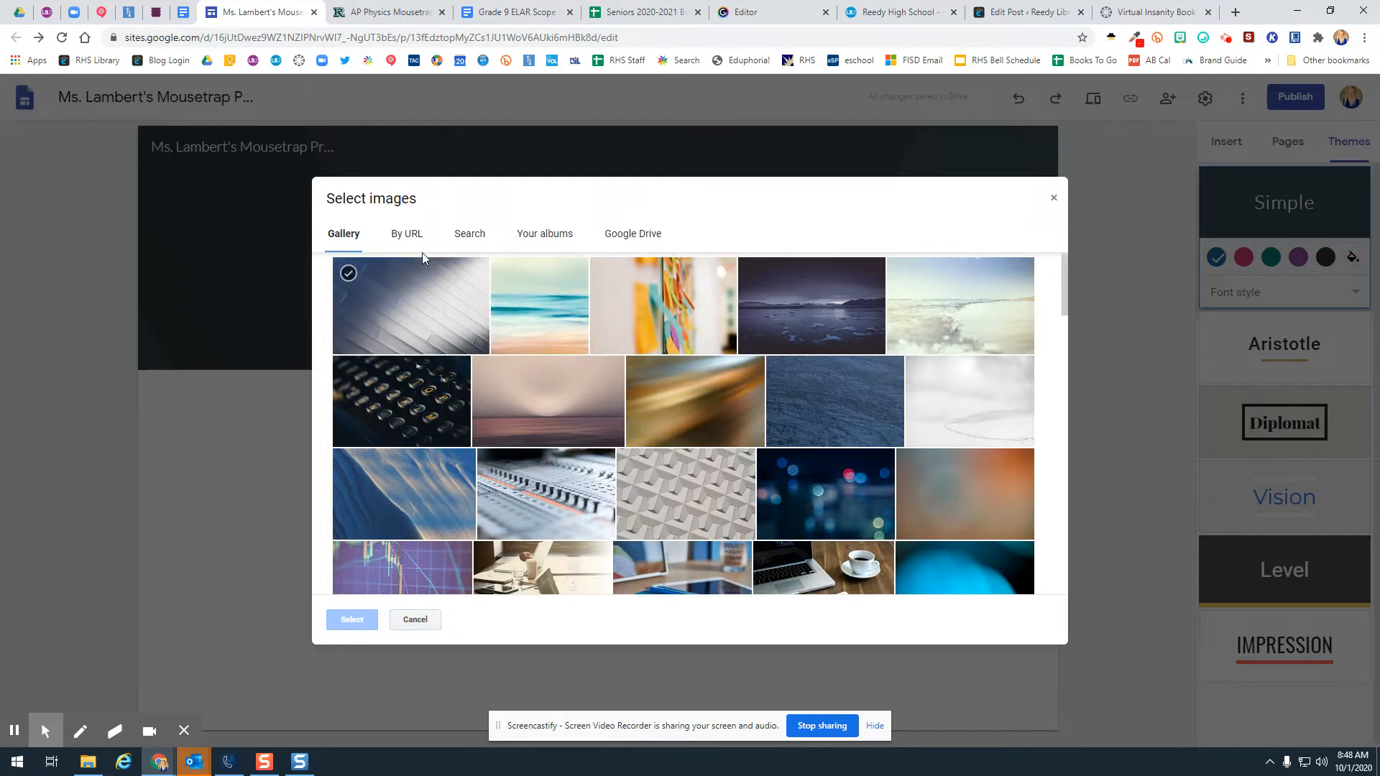
- Set AP Physics.png from Drive's Reedy HS > Science > Google Site Resources as header background
click(633, 234)
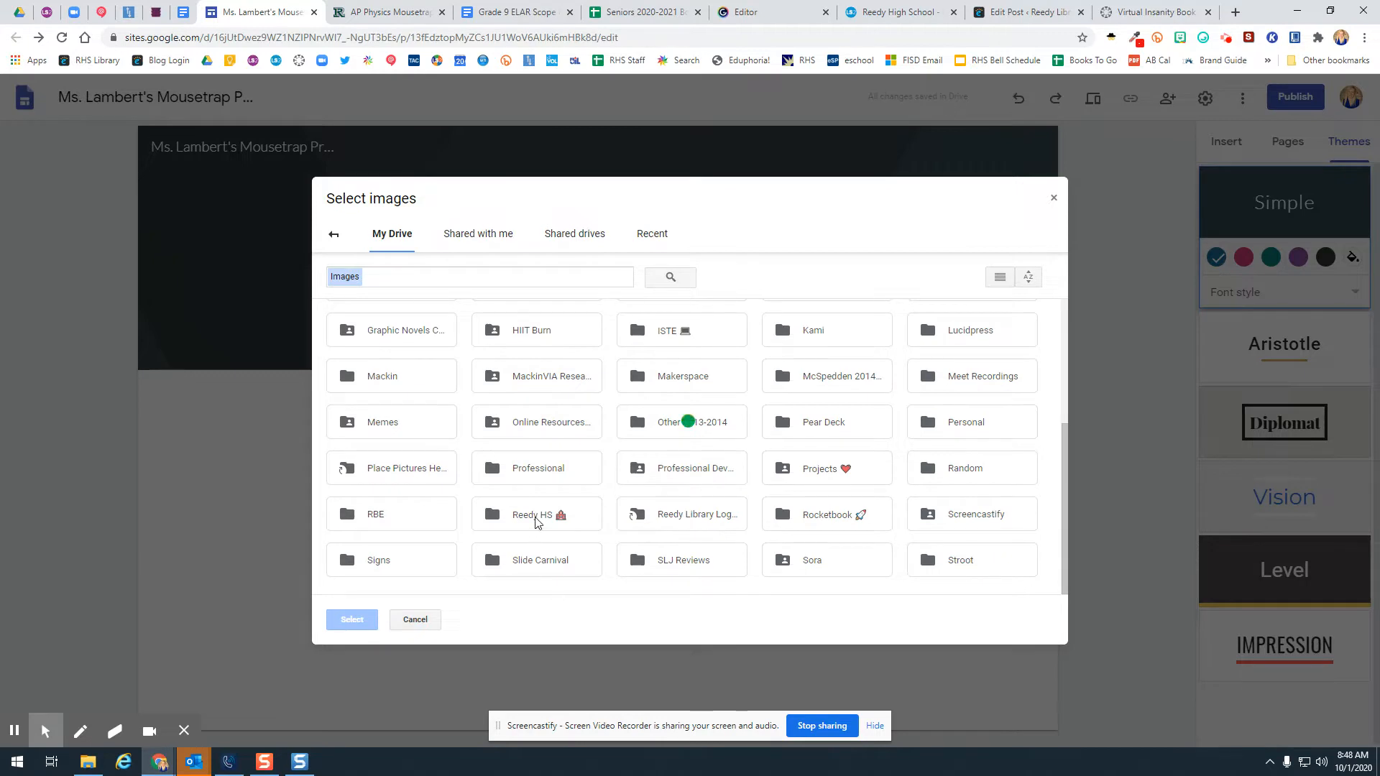
double_click(530, 514)
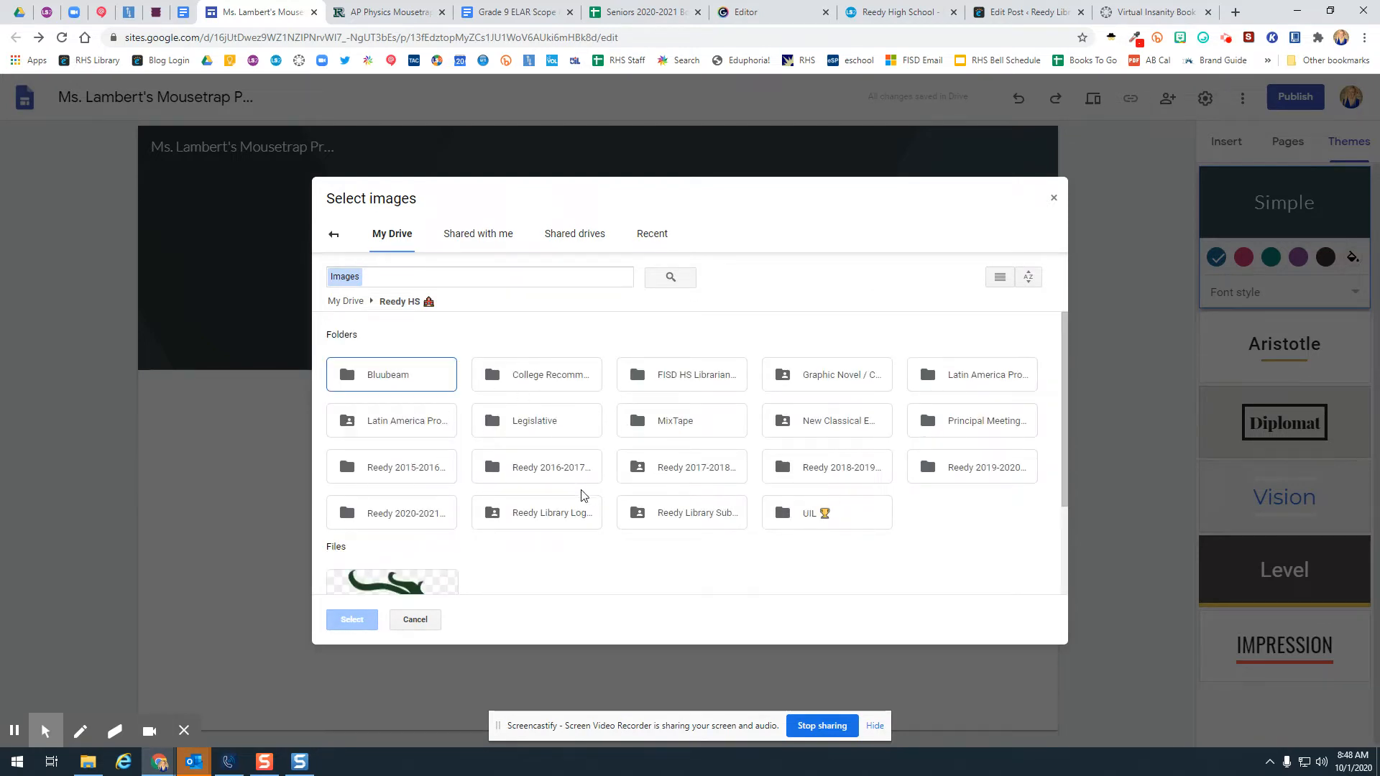
mouse_move(922, 487)
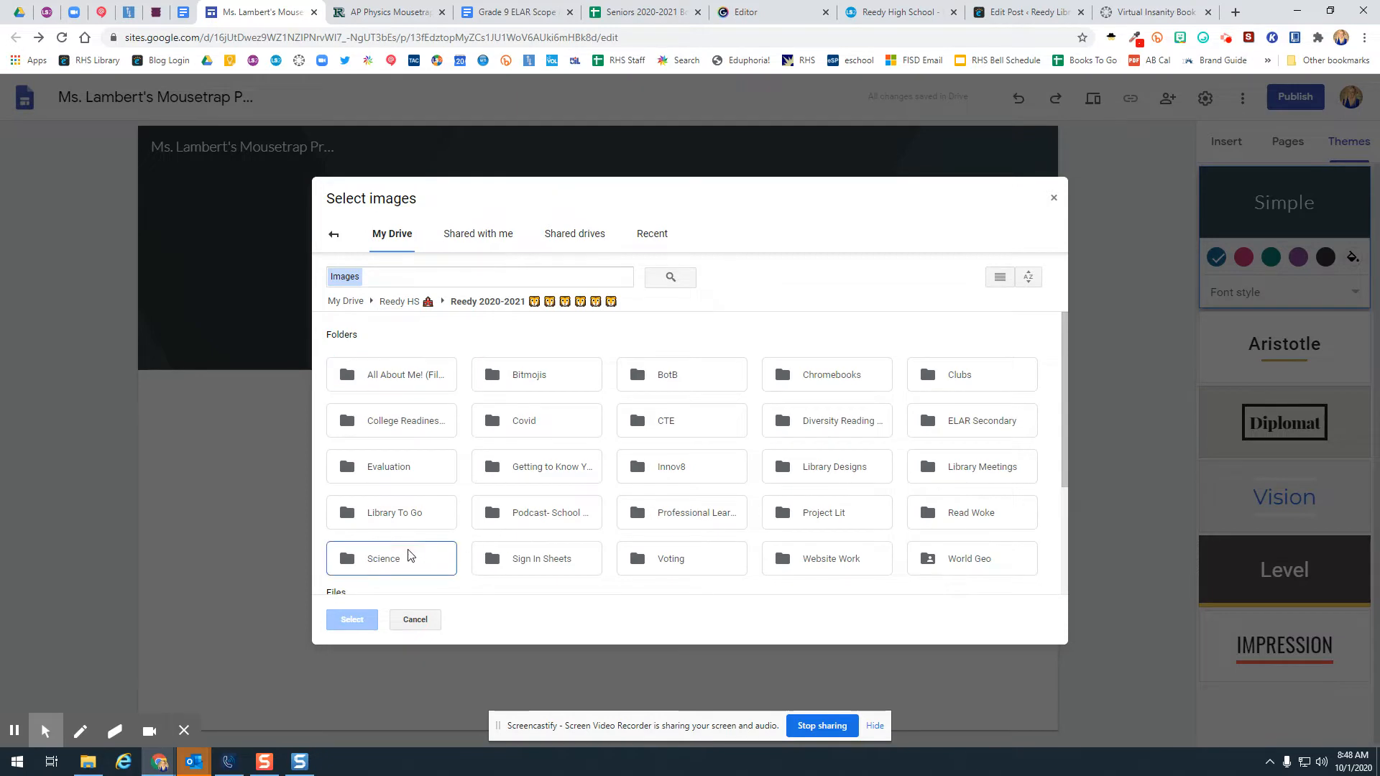
double_click(383, 557)
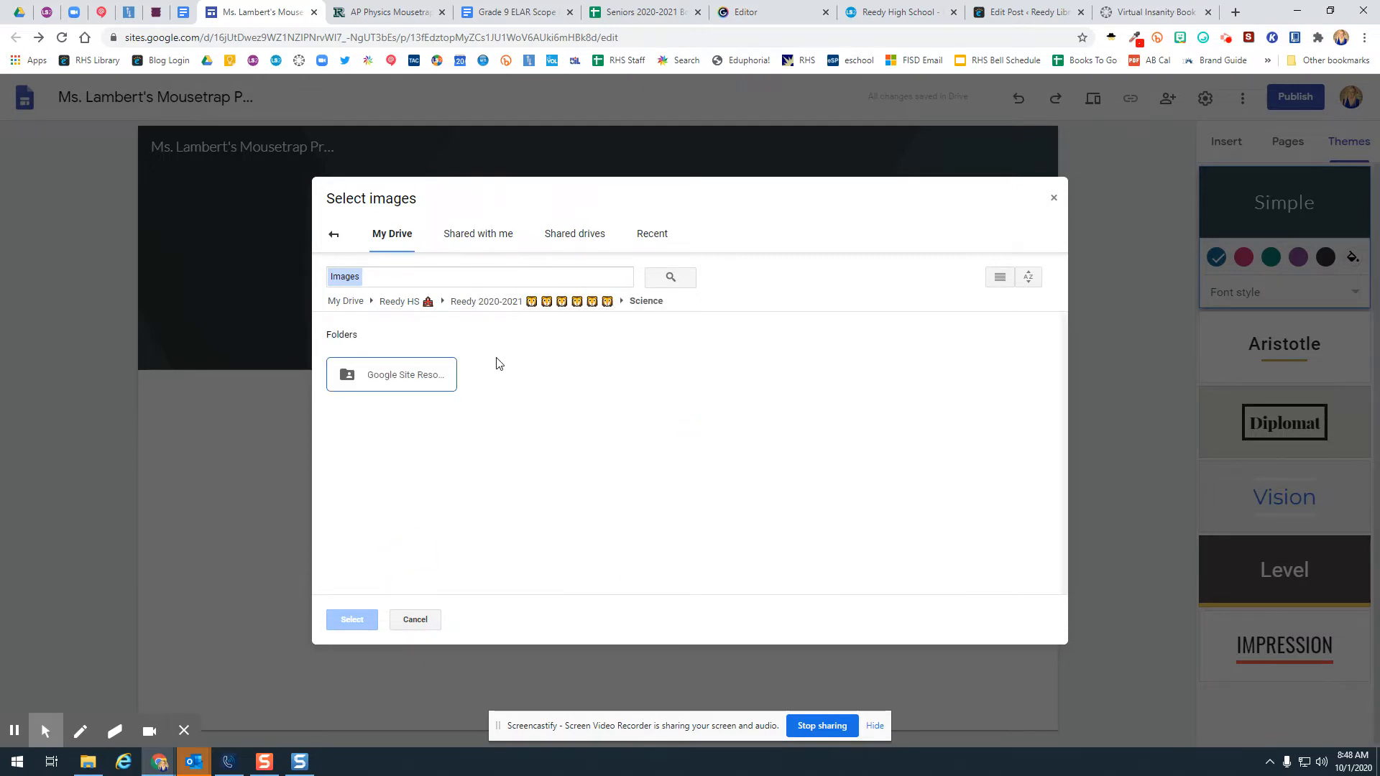
double_click(391, 374)
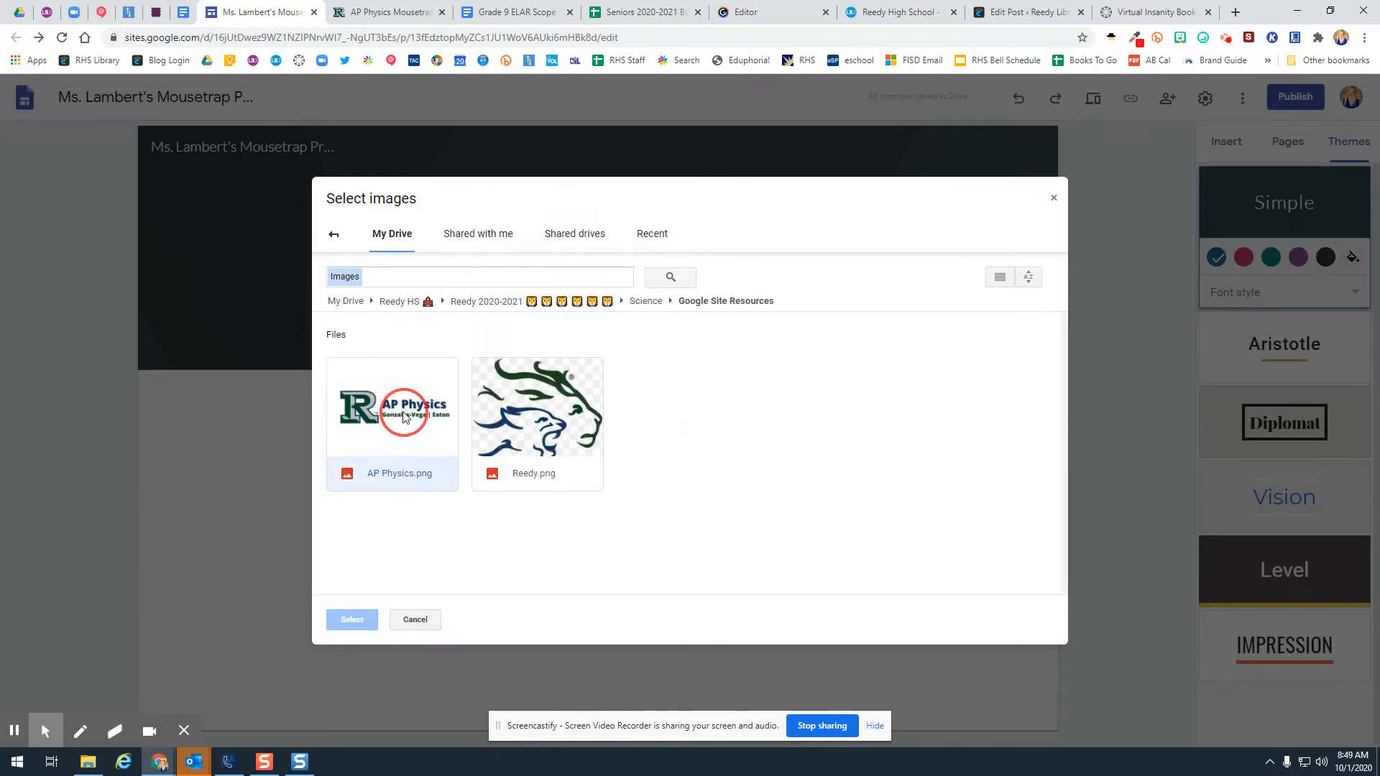
click(351, 618)
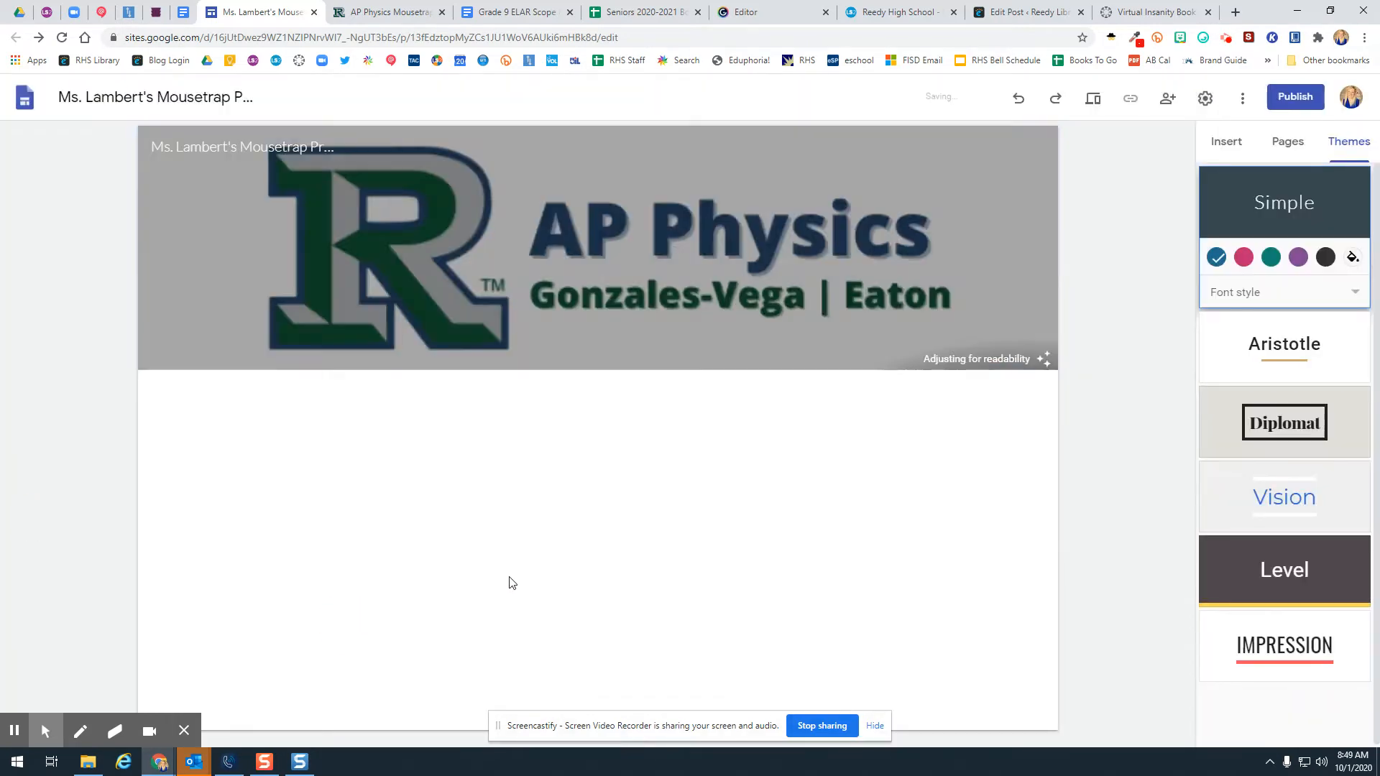
click(598, 256)
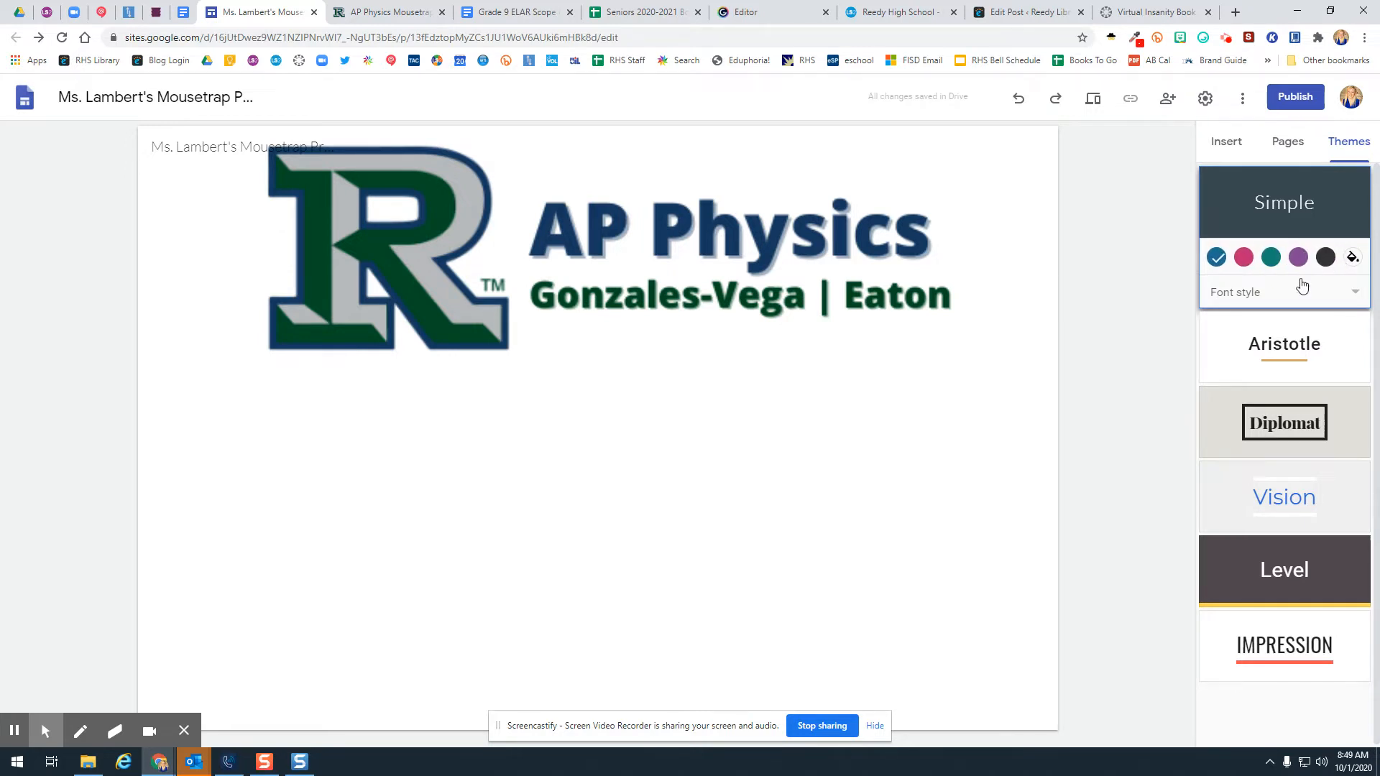
click(730, 246)
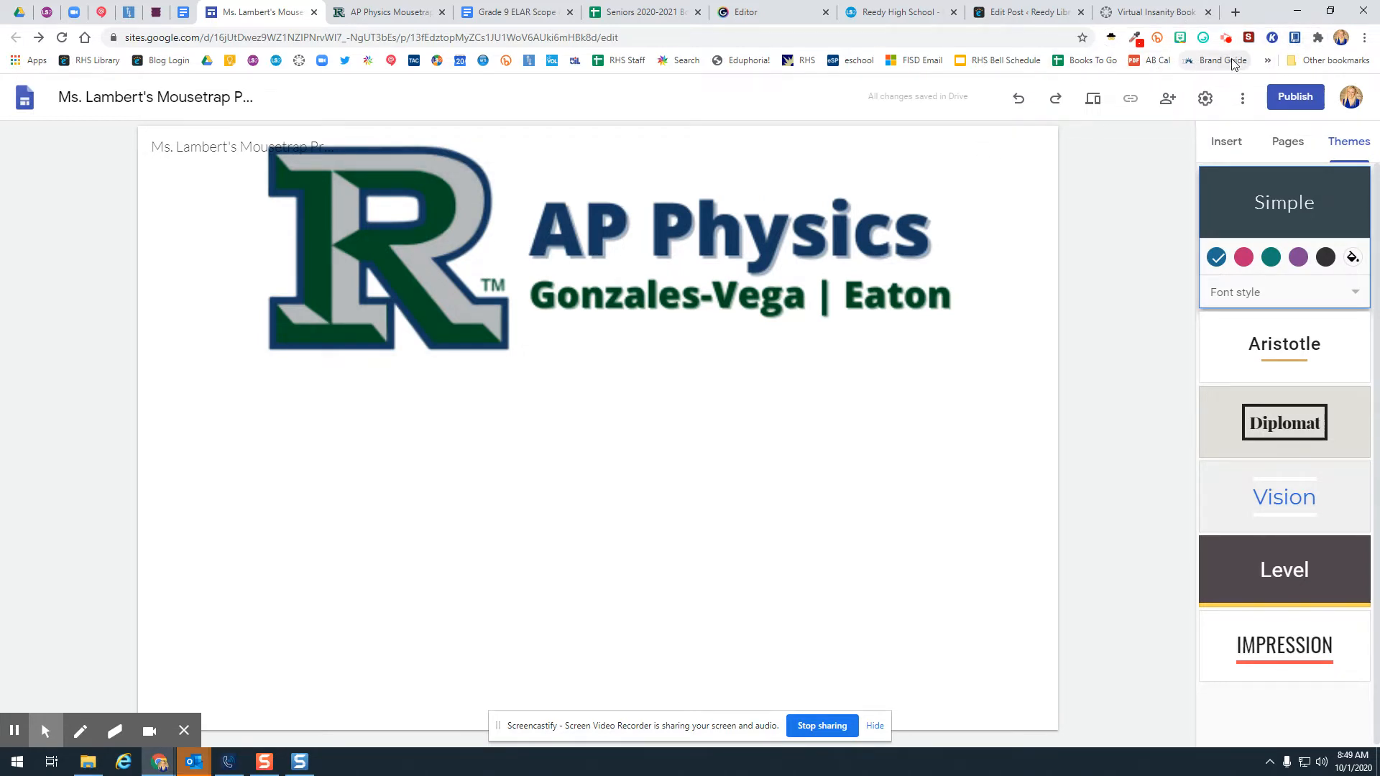
- Find Reedy Lions navy hex 003865 on the district Brand Guide, then return to the editor
click(1222, 60)
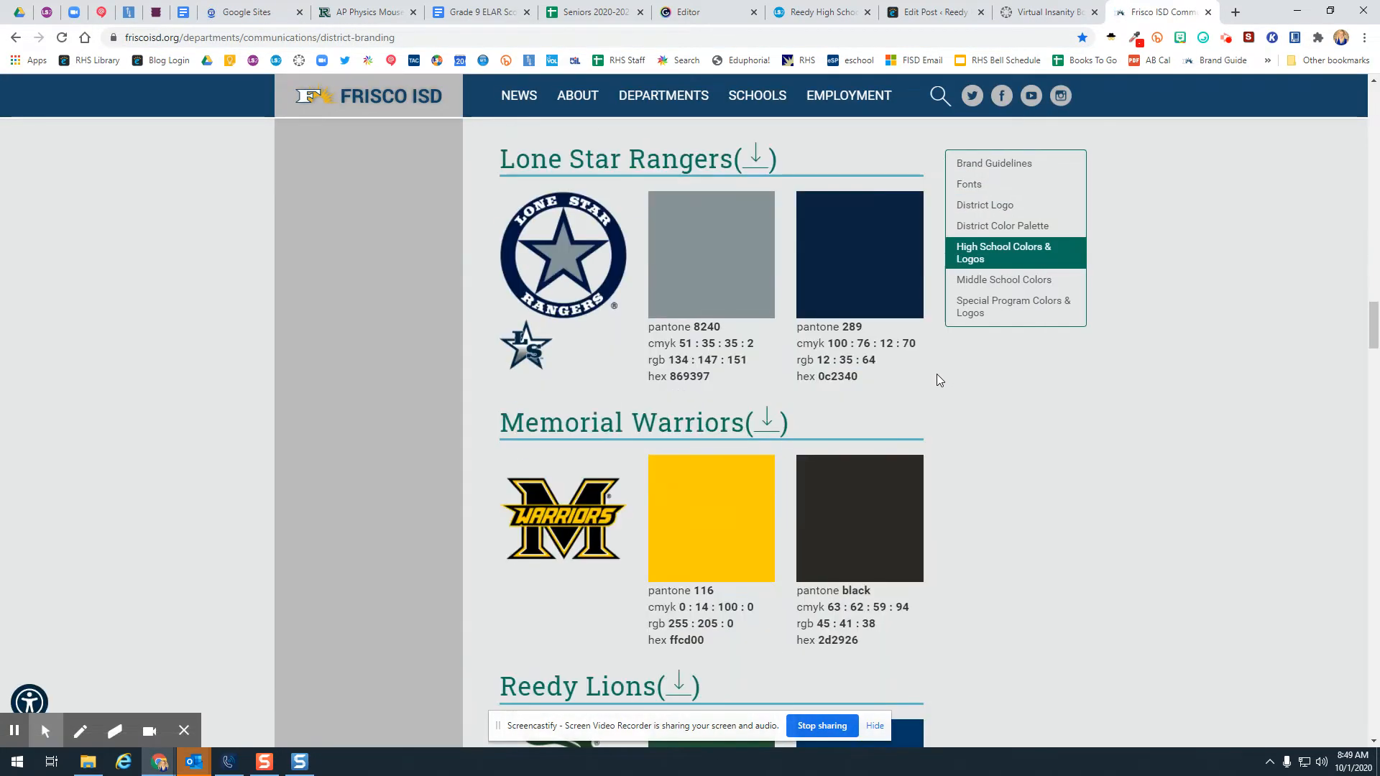
scroll(down, 3)
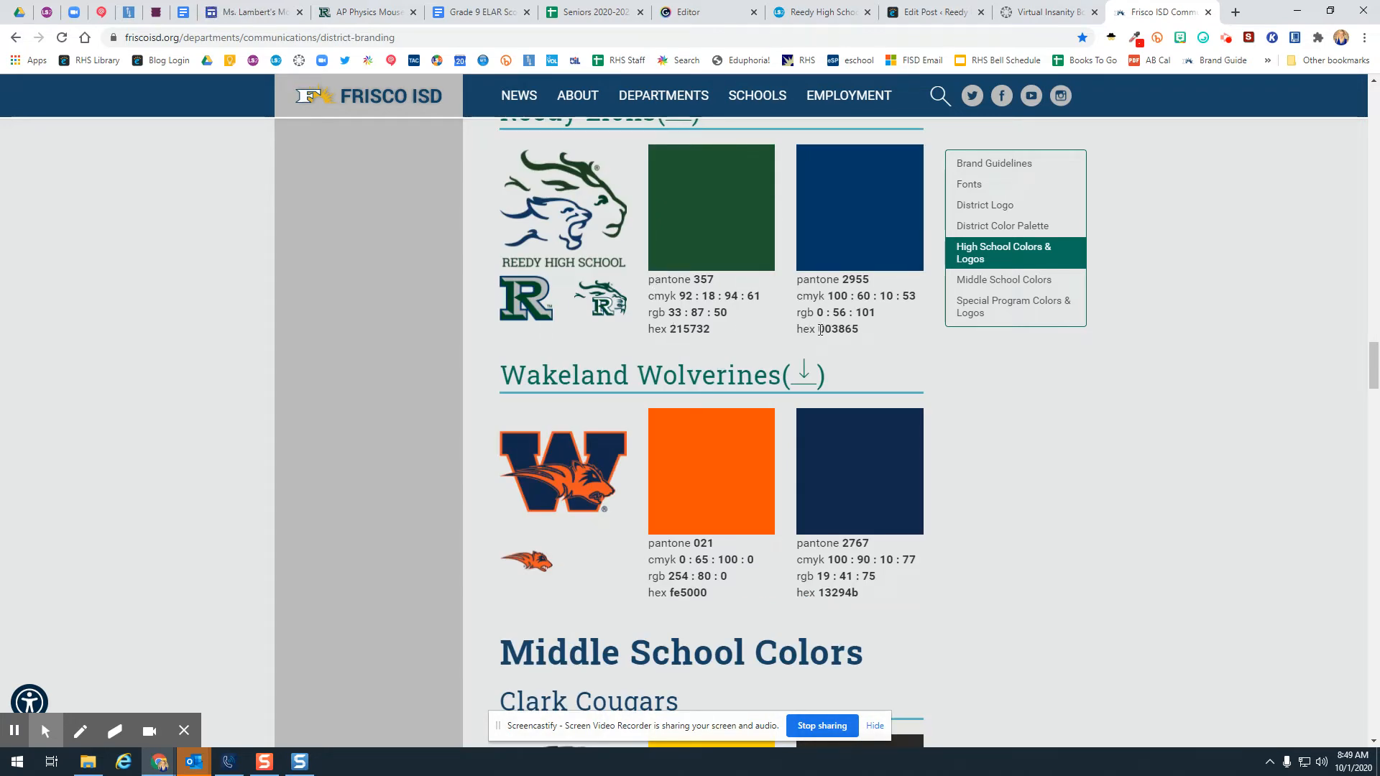
double_click(836, 328)
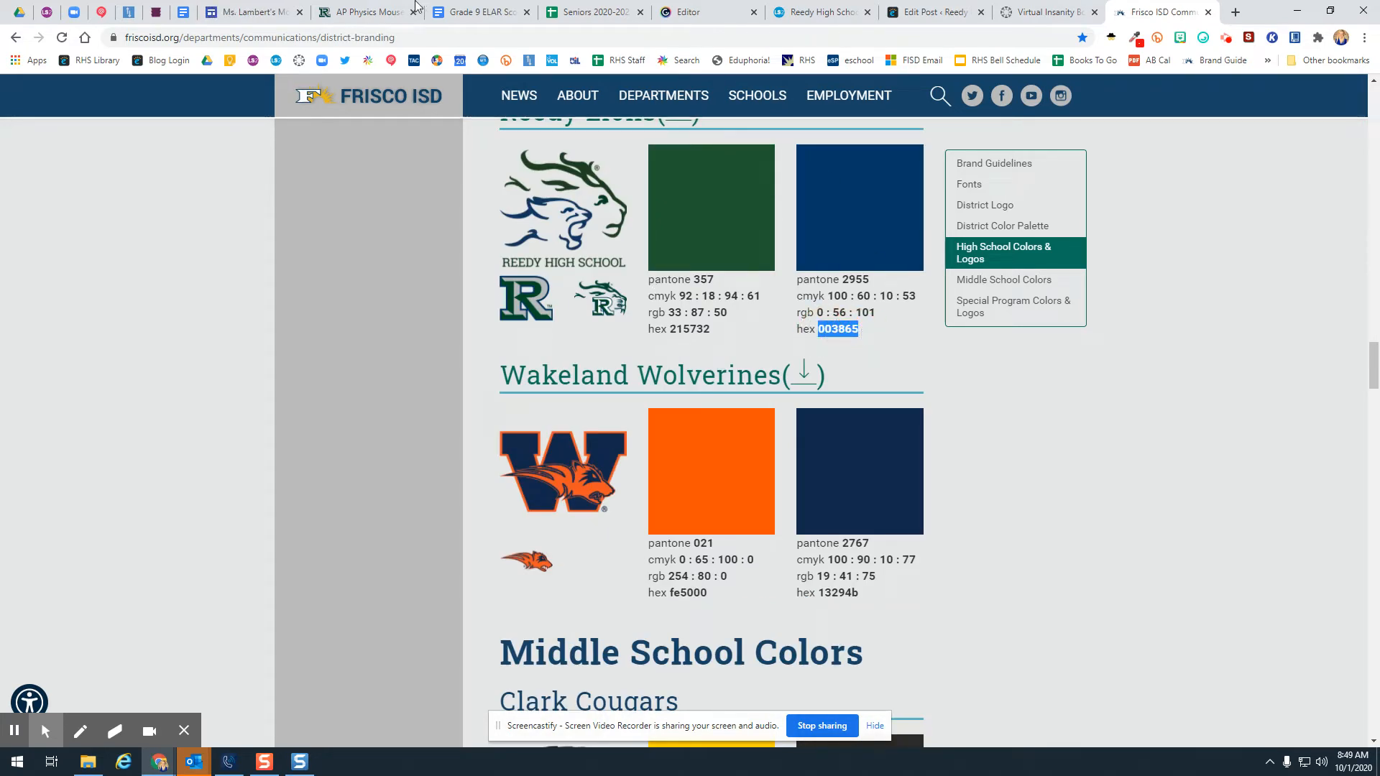
click(256, 11)
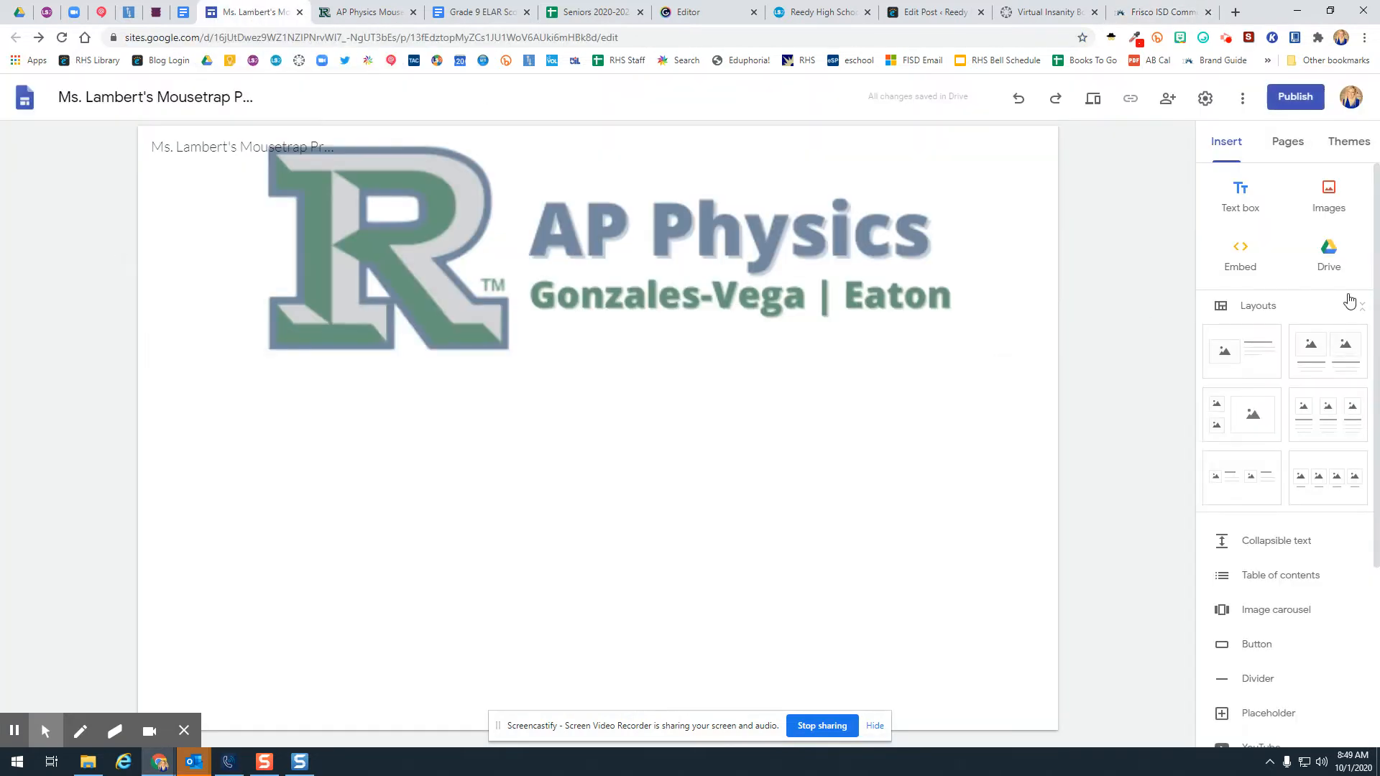
- Give the Simple theme the custom navy colour 003865
click(1346, 141)
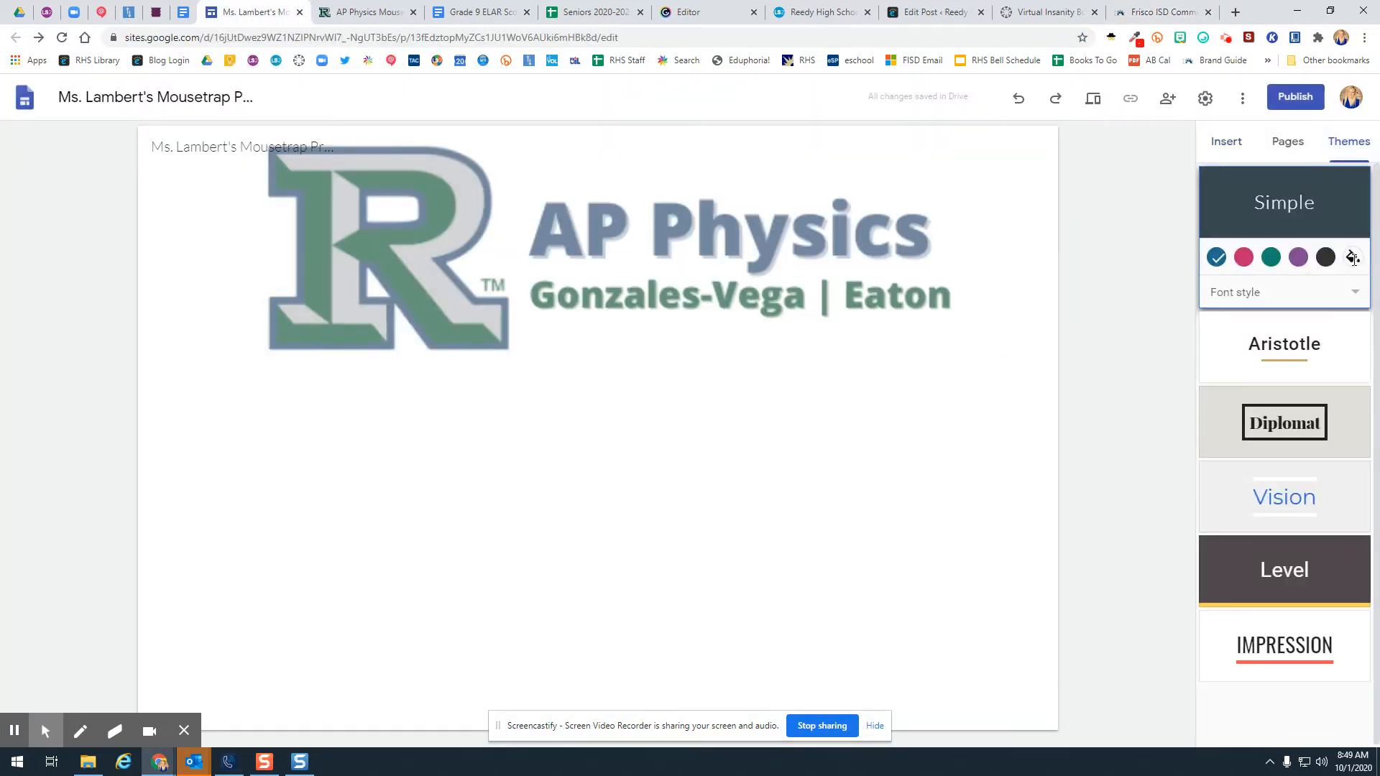
click(1354, 257)
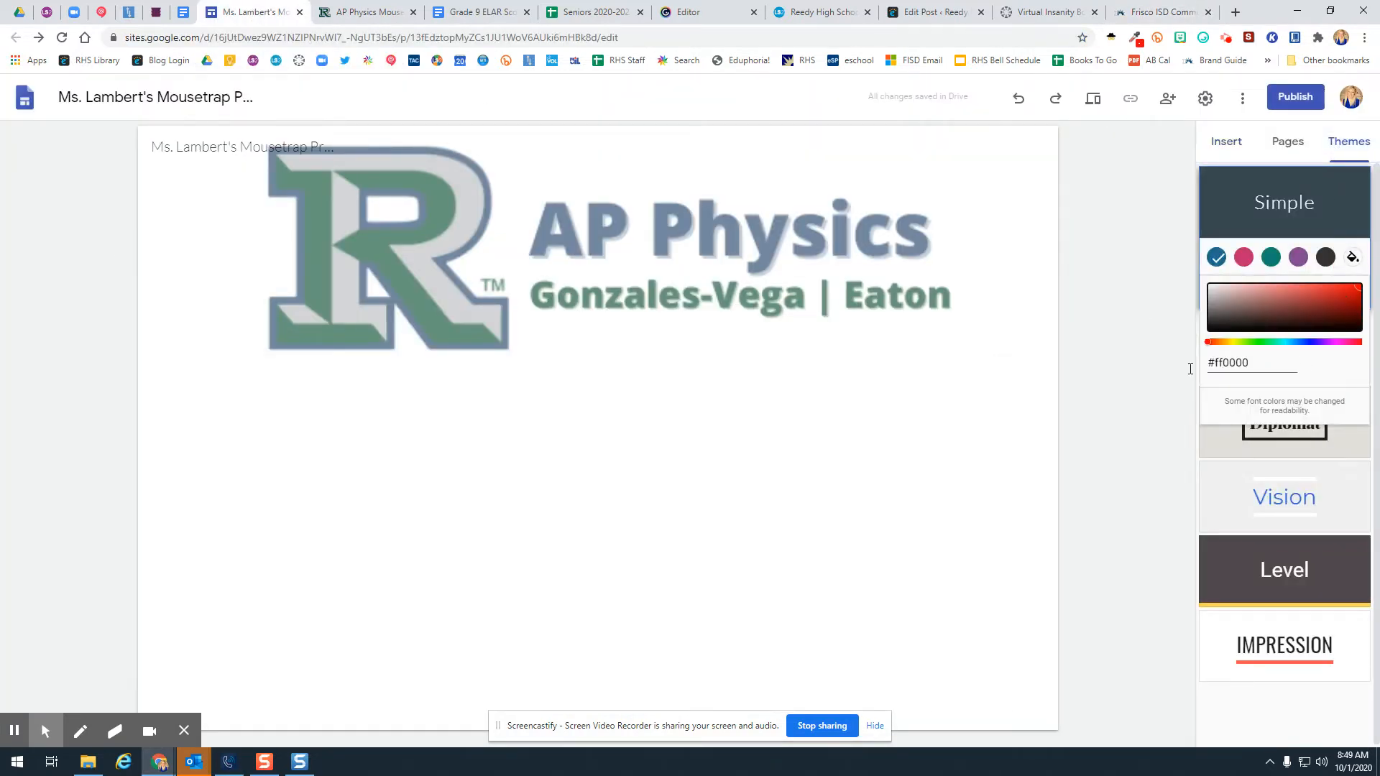
text(003865)
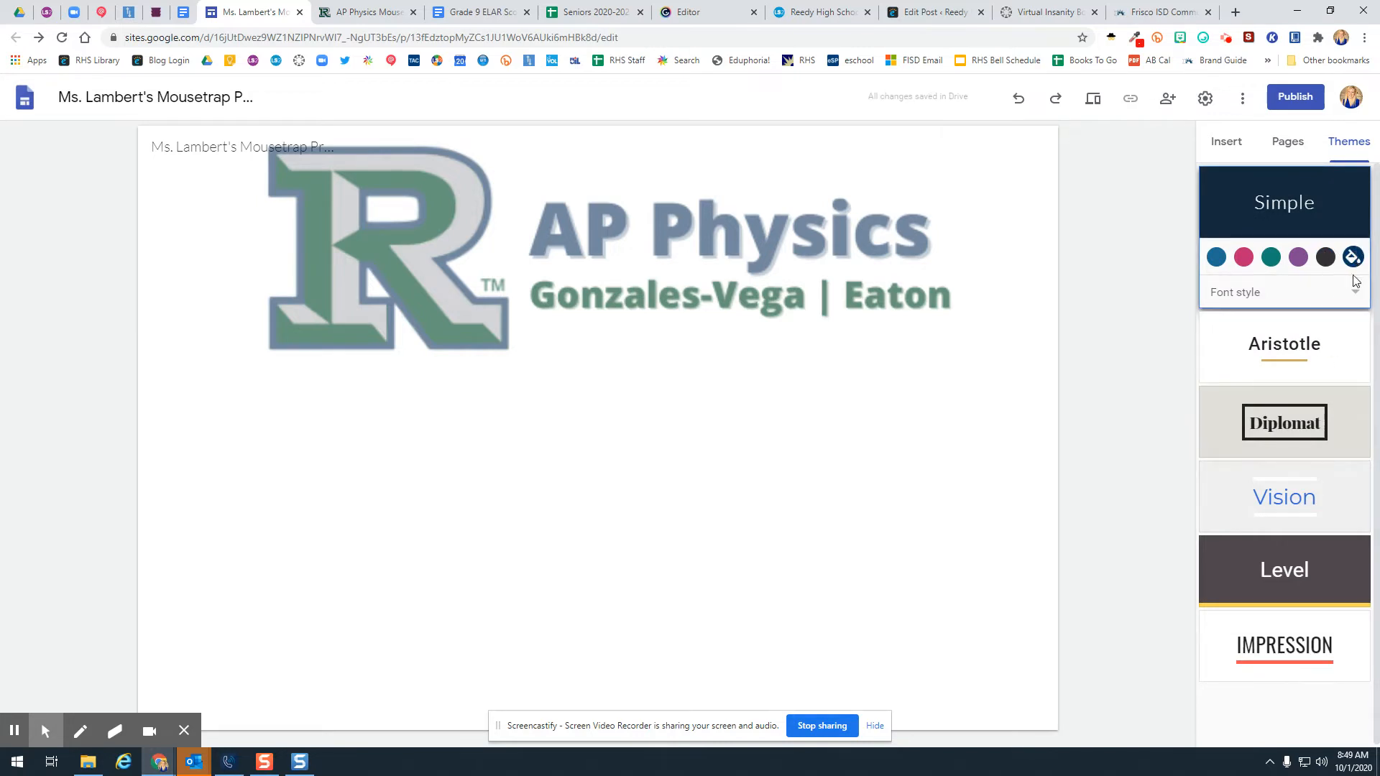
click(1353, 257)
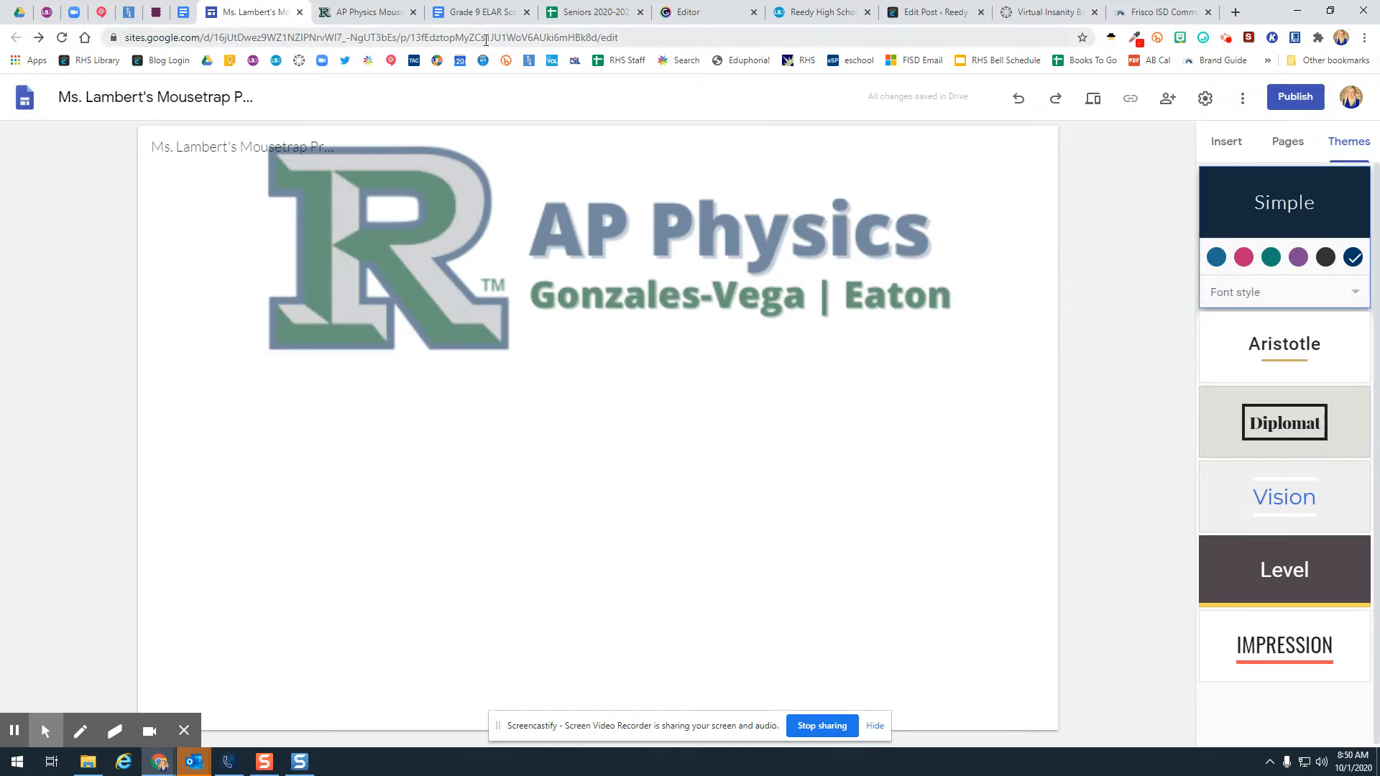
click(365, 11)
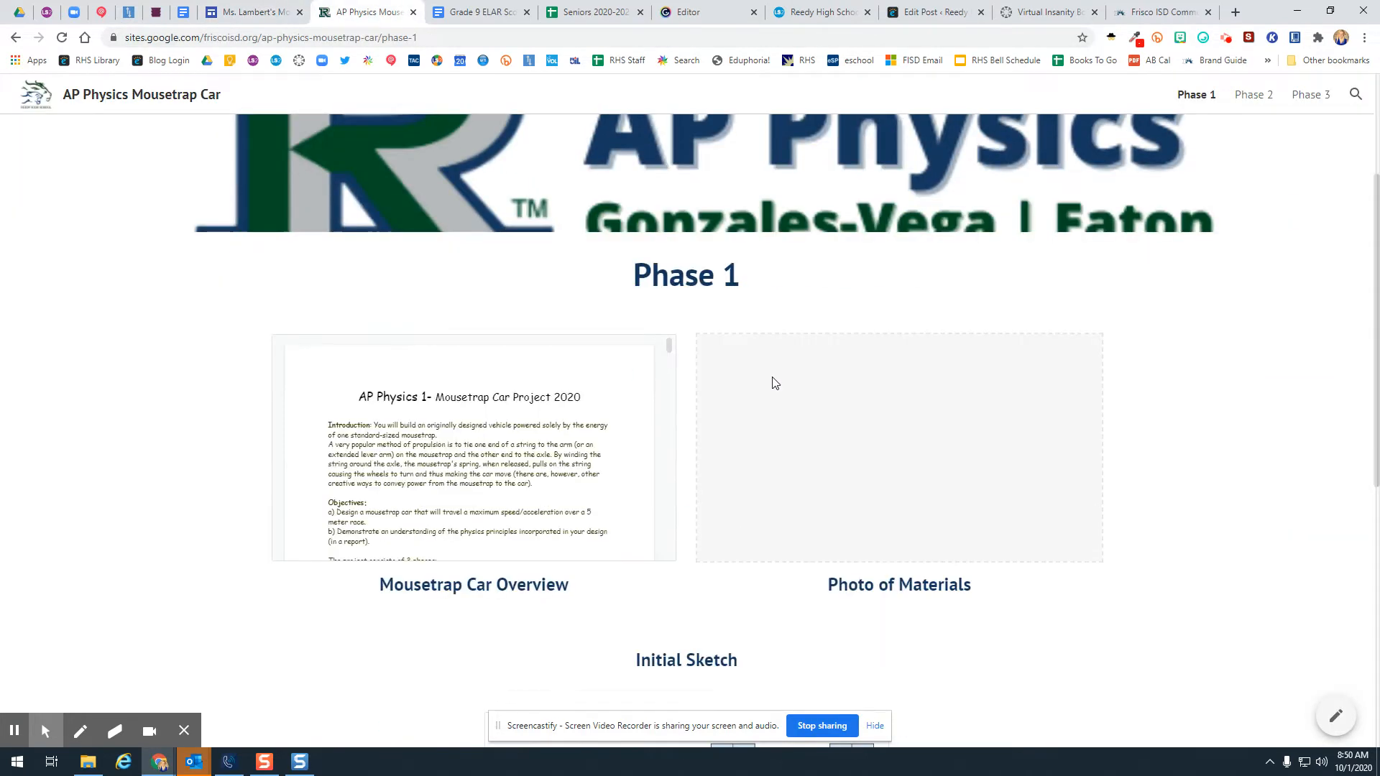
scroll(down, 3)
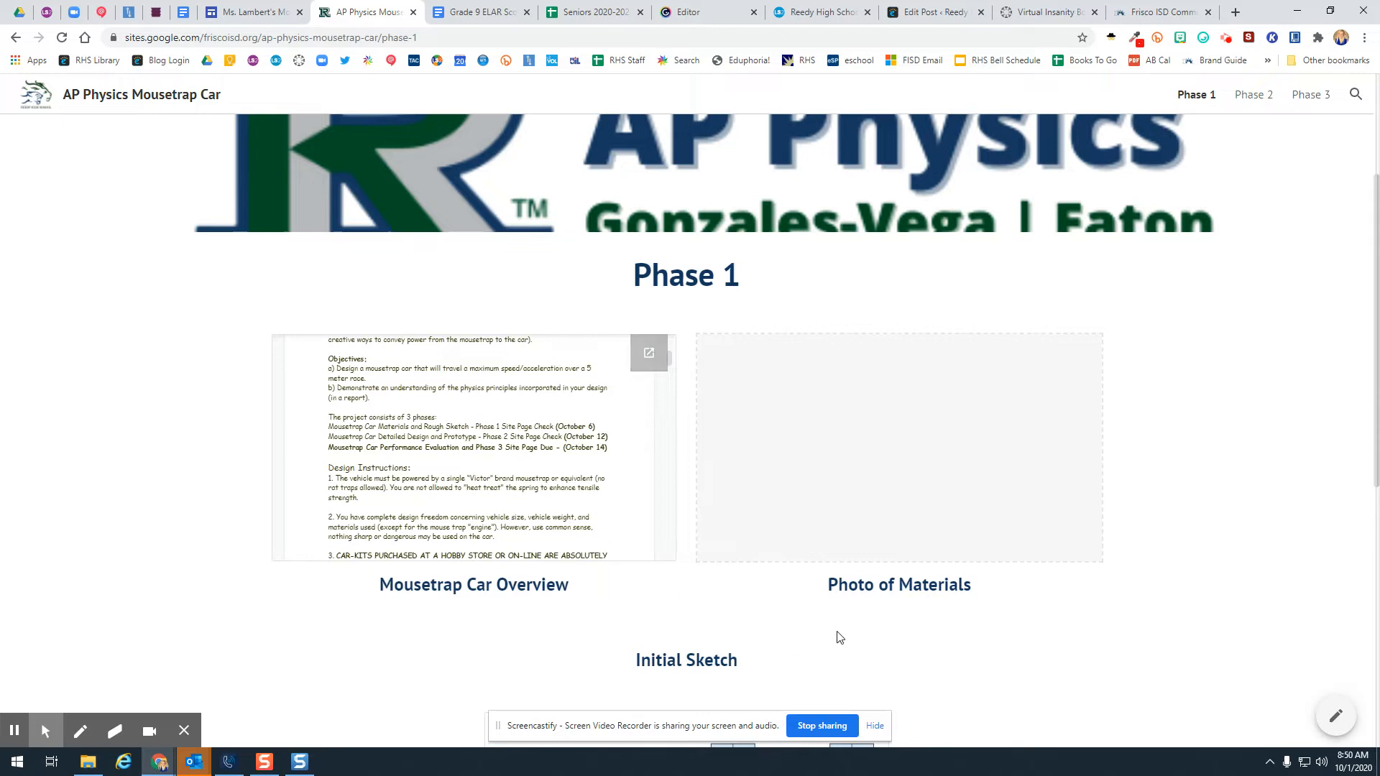
scroll(down, 3)
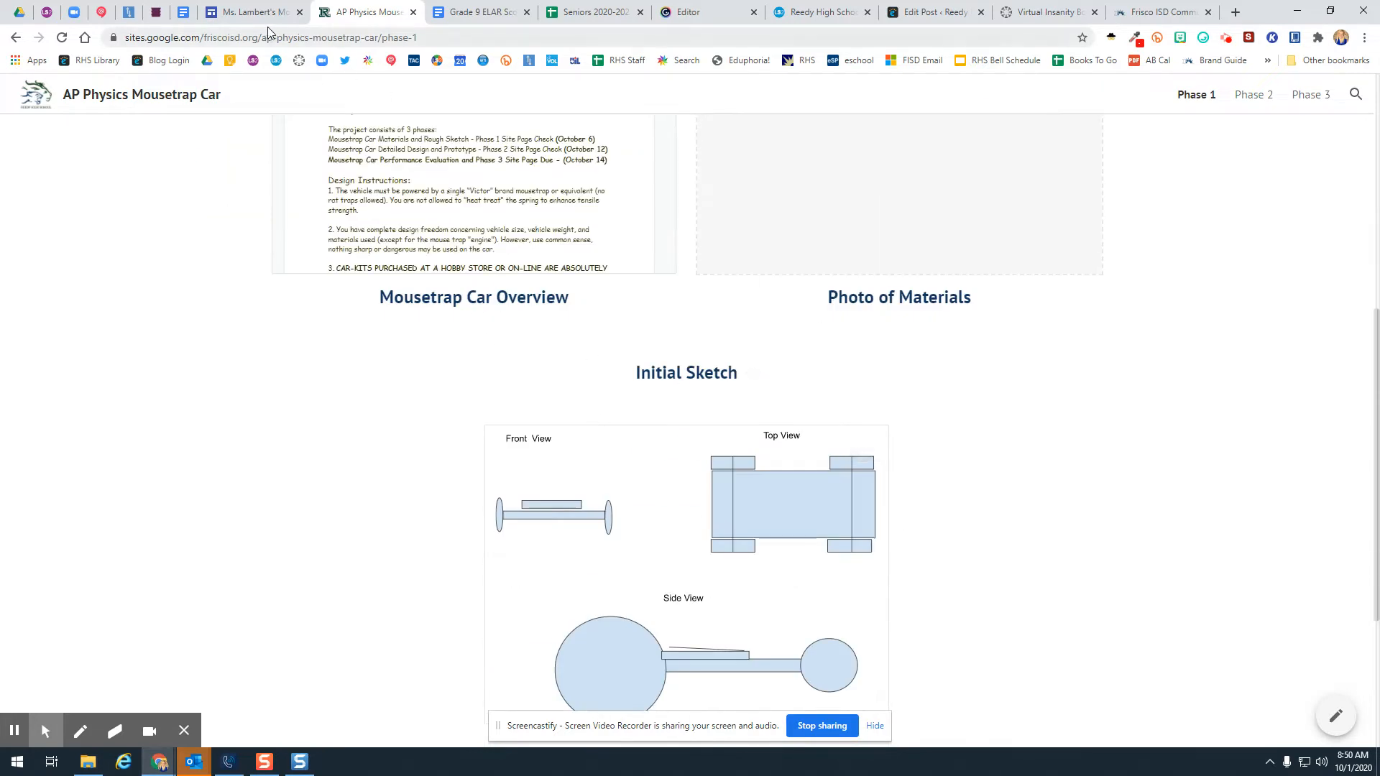
click(253, 11)
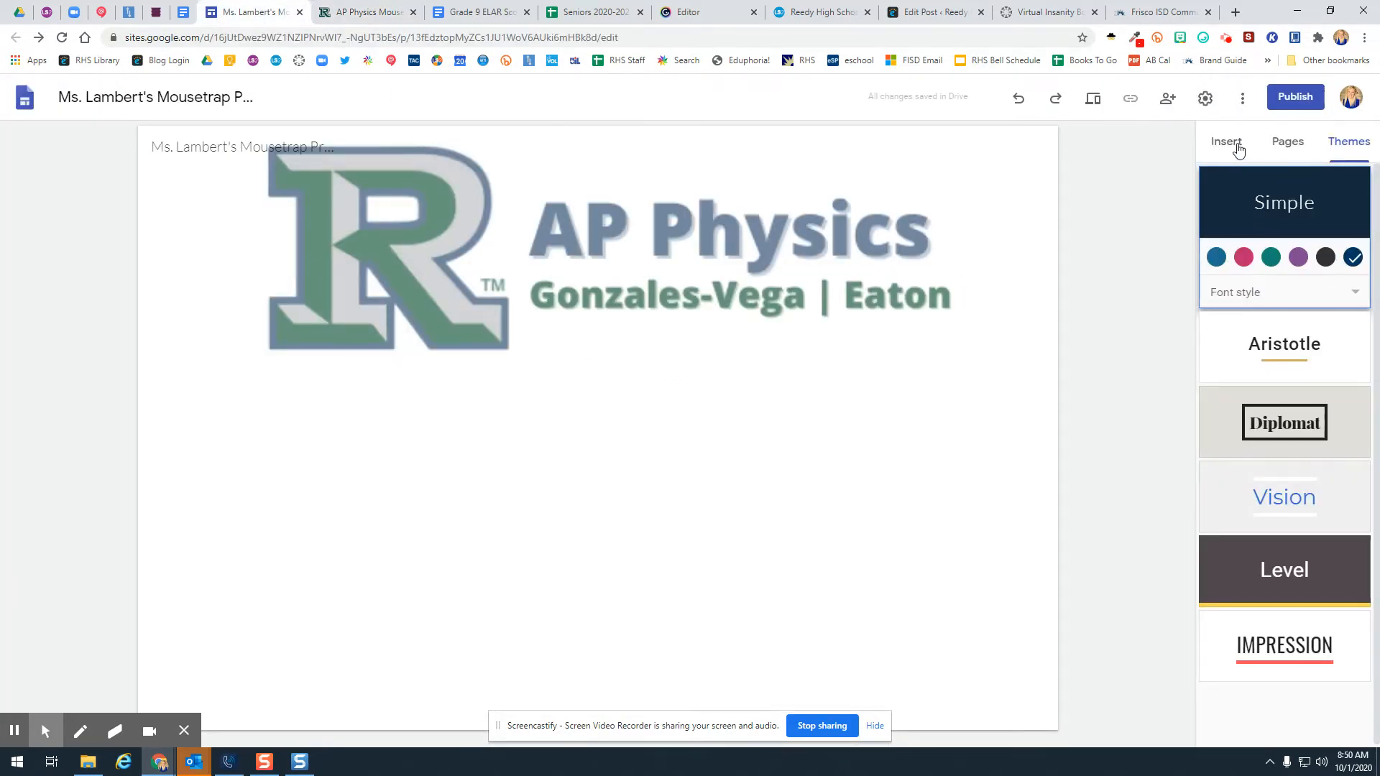
- Insert a two-column layout and title it 'Phase 1' in bold
click(1226, 141)
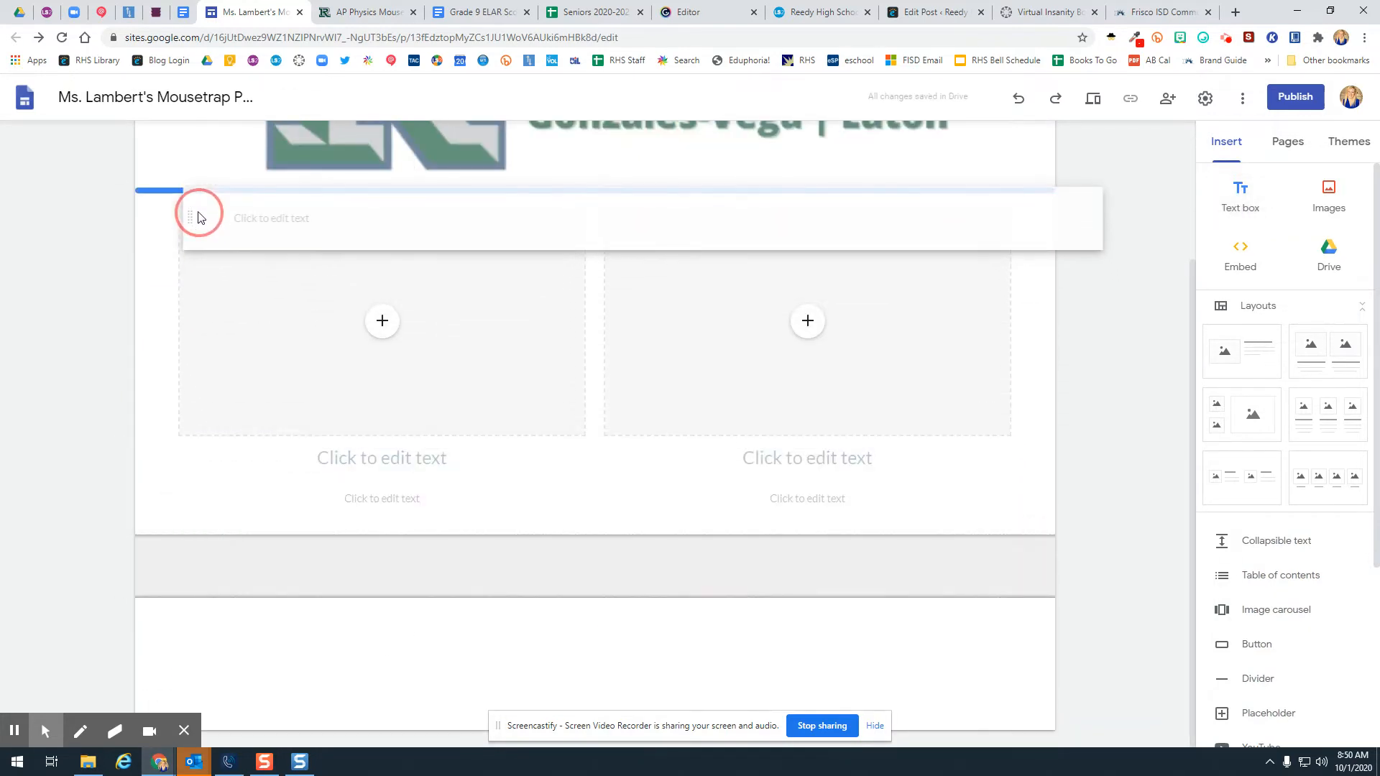
click(299, 219)
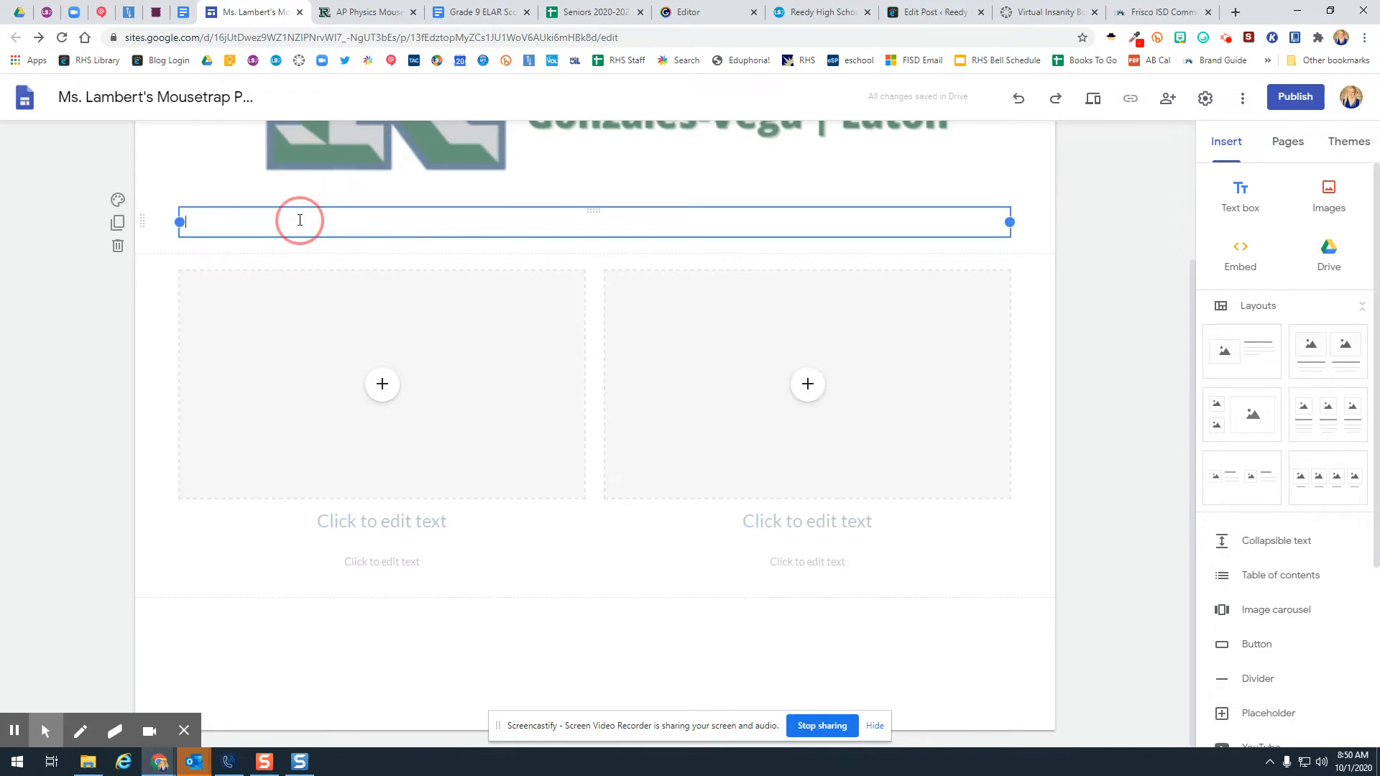
click(299, 220)
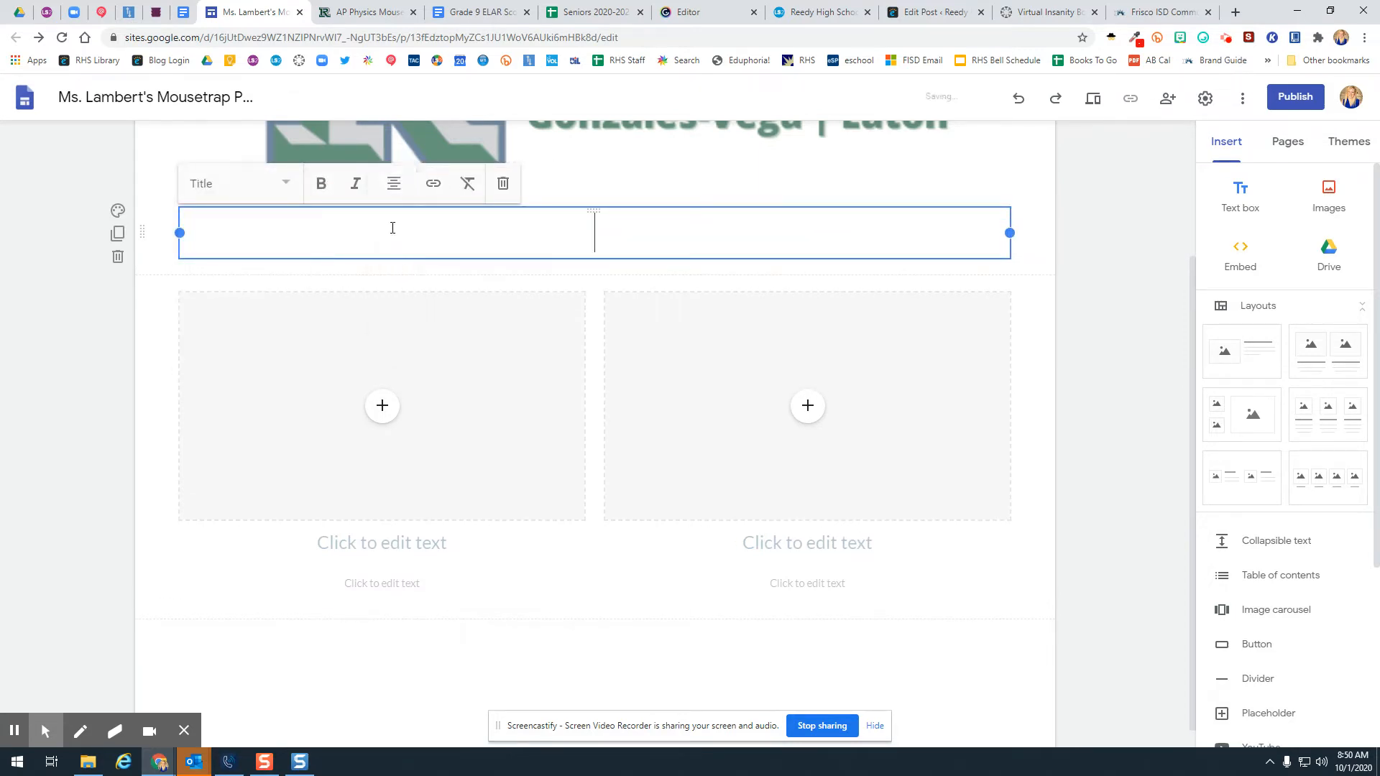
text(Phase 1)
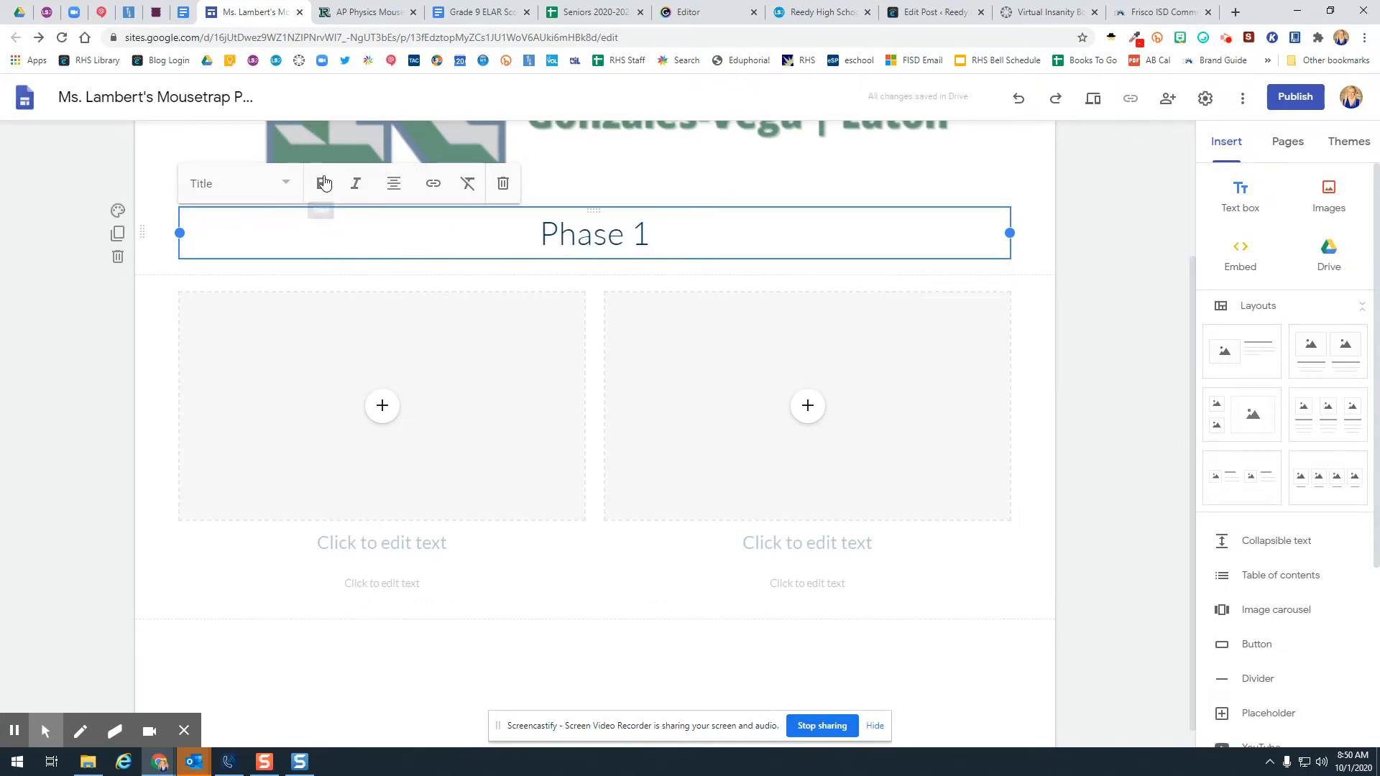
triple_click(594, 233)
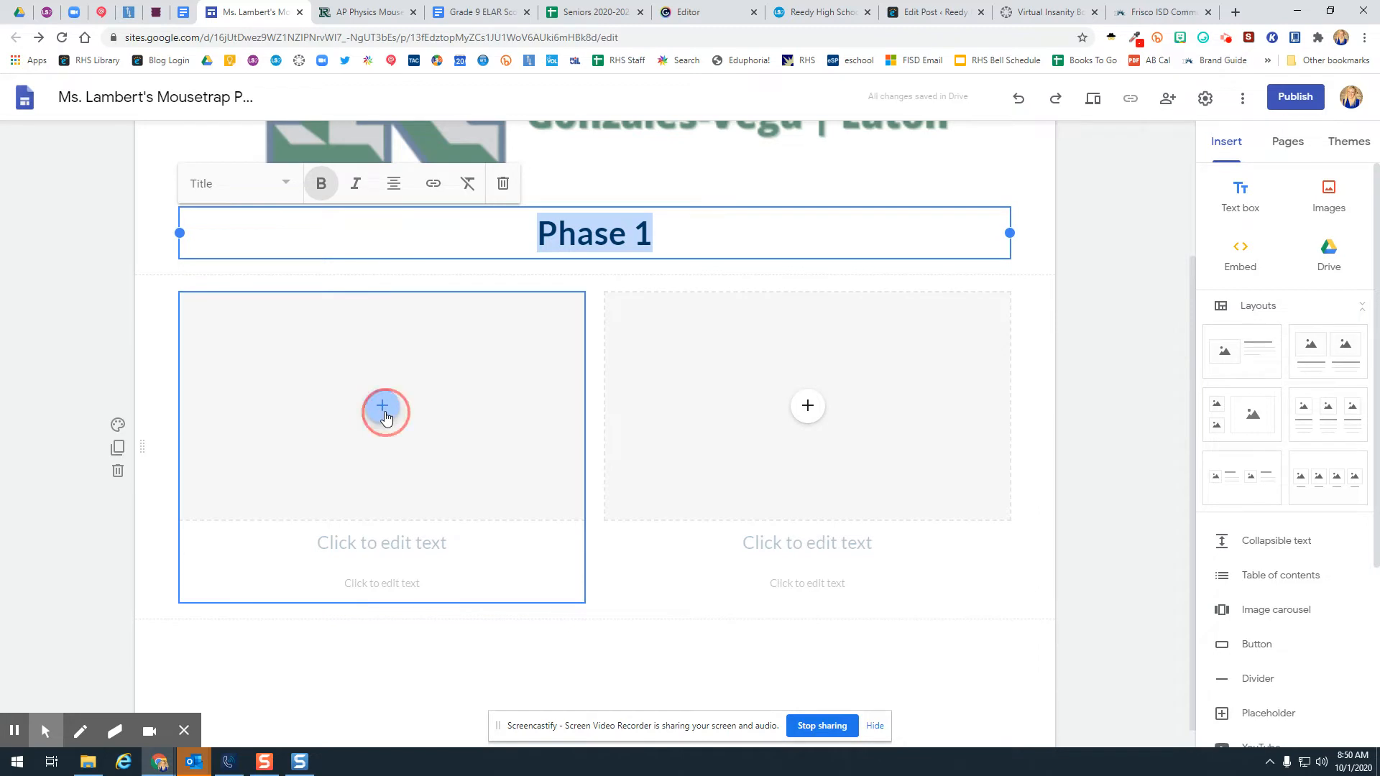
- Embed the AP Physics Mousetrap Car Project 2020 document from Drive's Shared with me
click(383, 406)
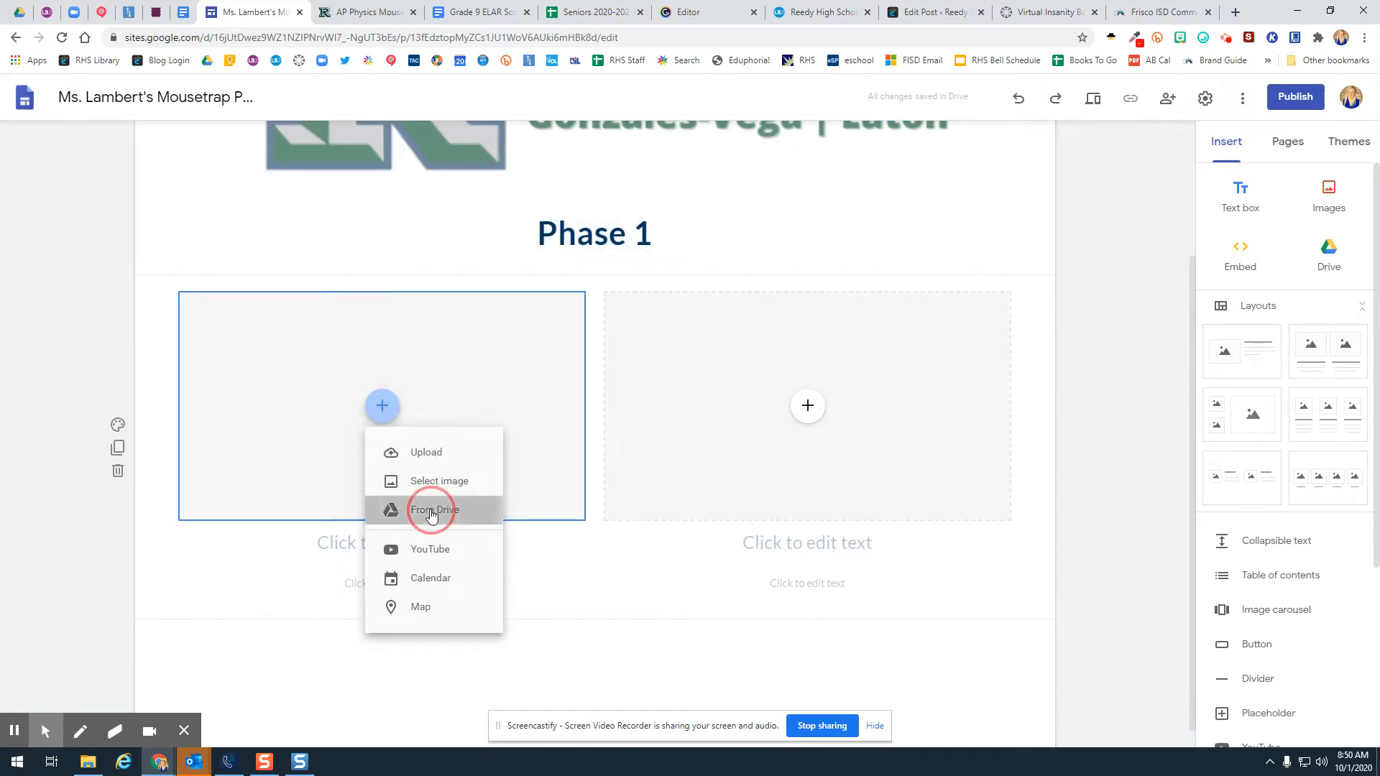
click(432, 509)
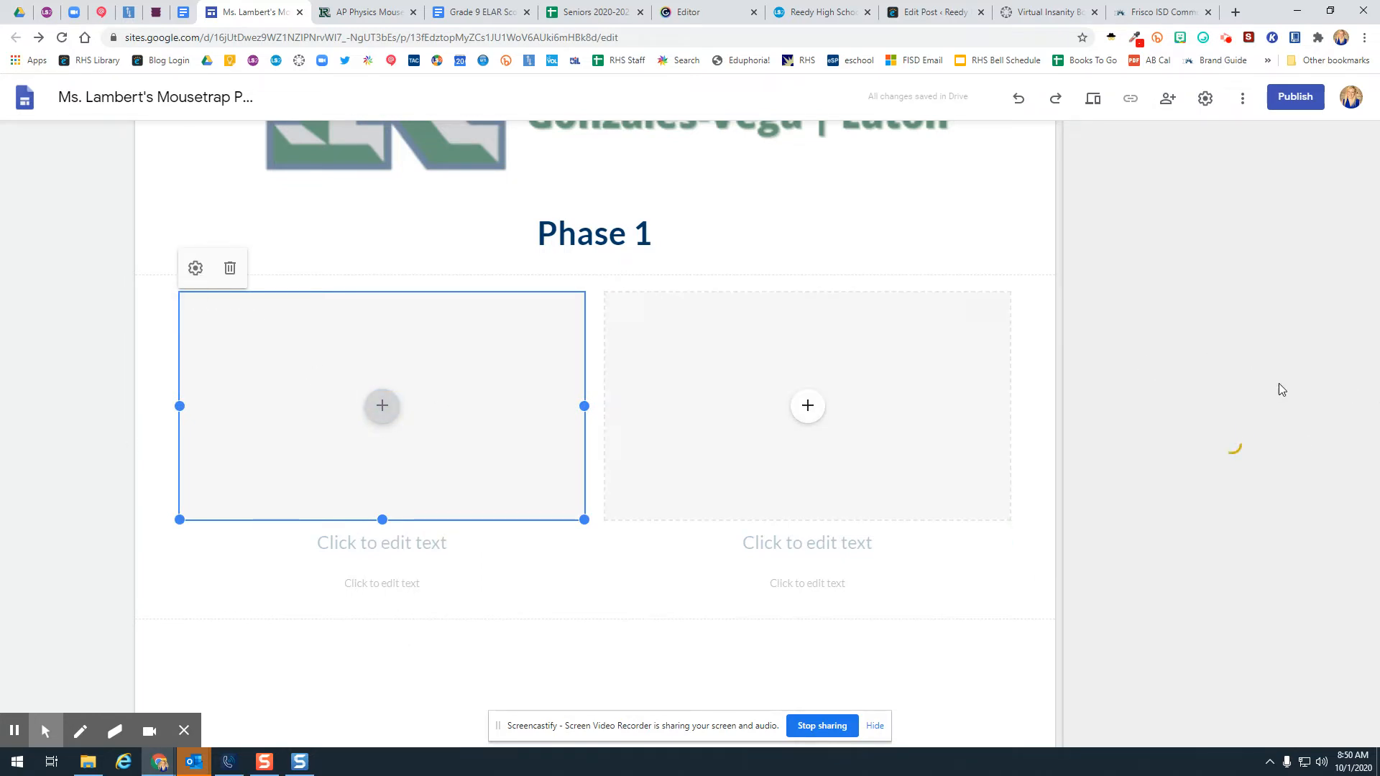
mouse_move(492, 371)
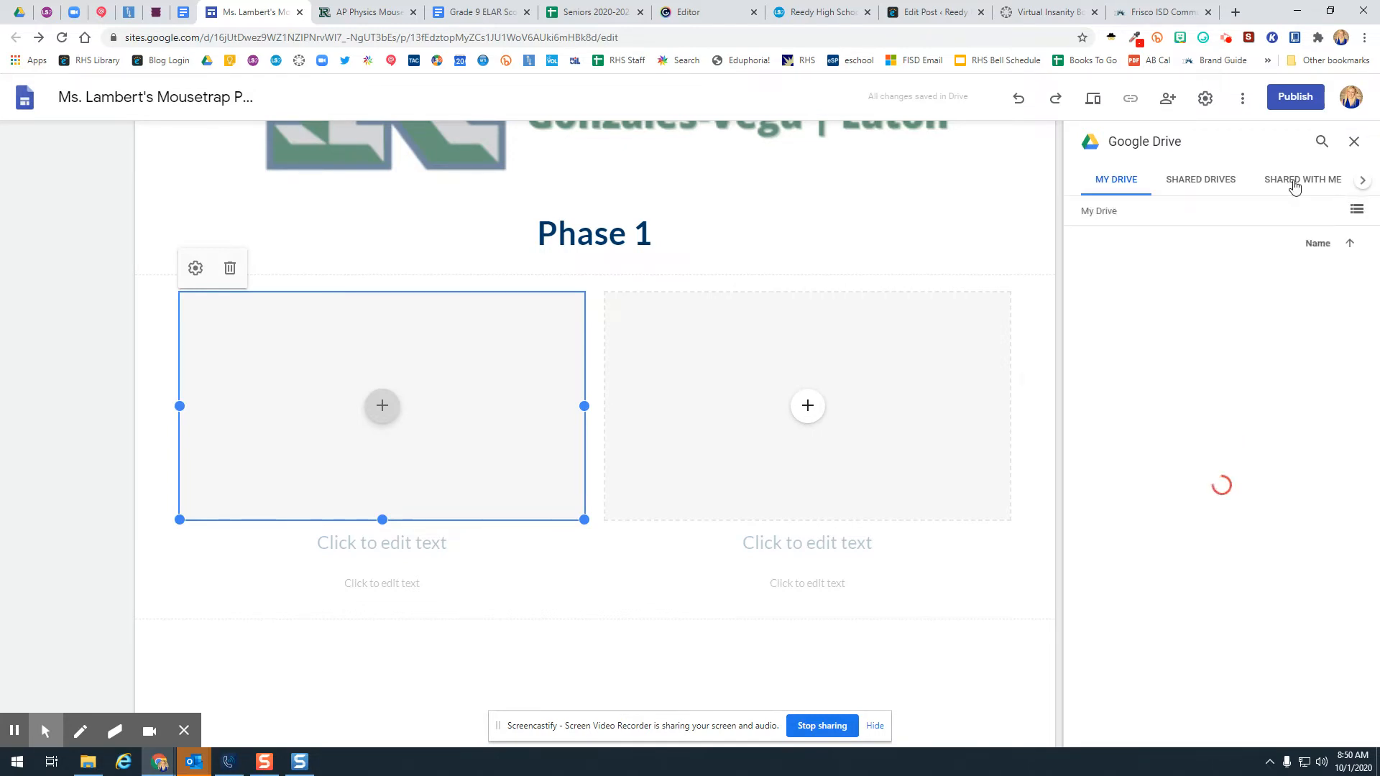
click(1302, 180)
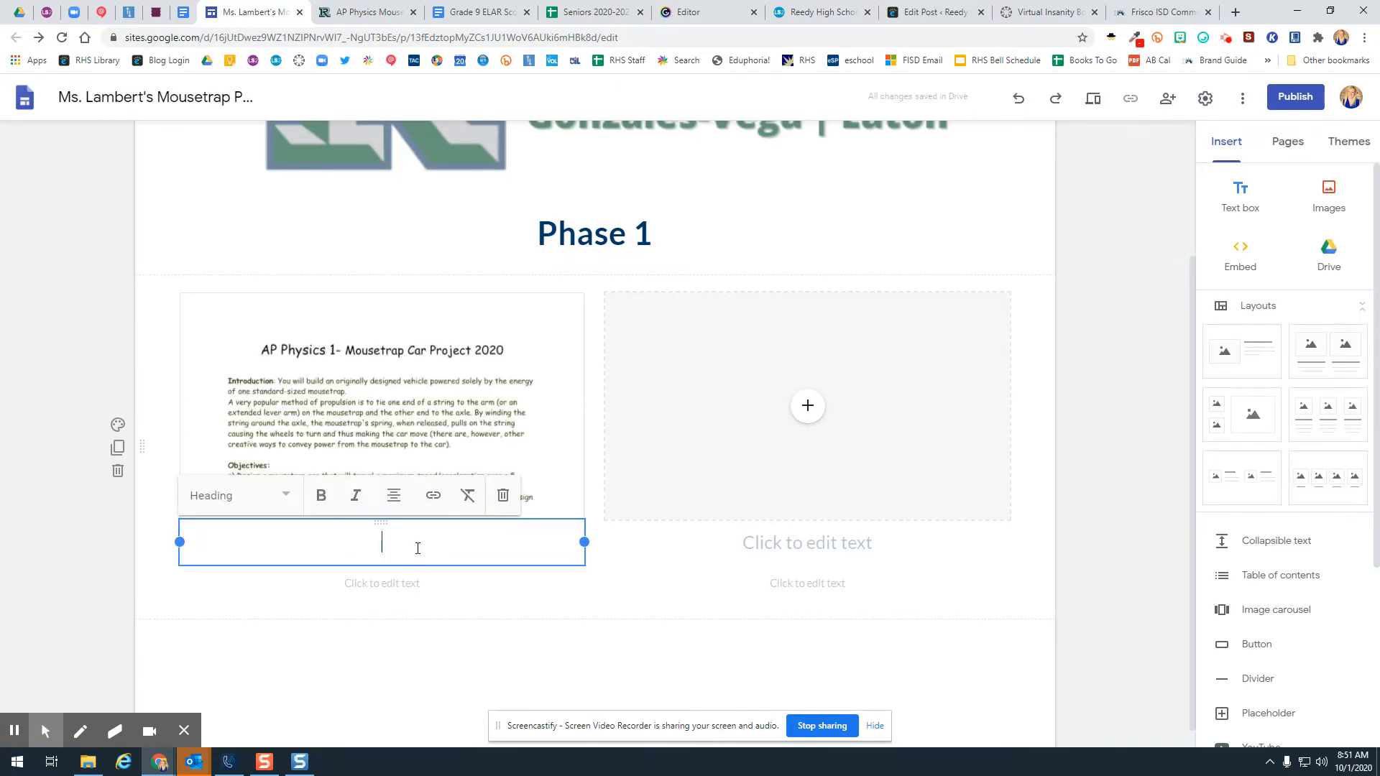
- Caption the left column 'Project Overview' in bold
text(P)
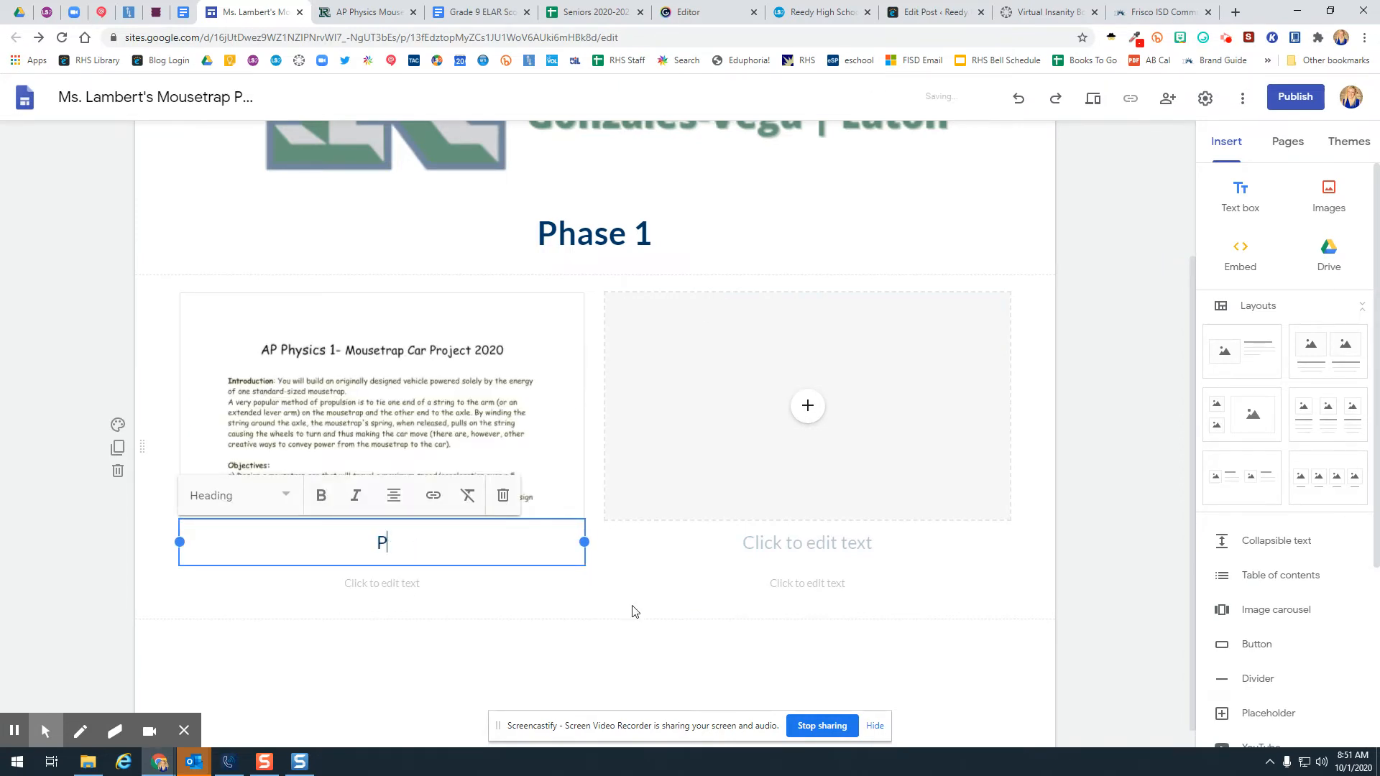
text(roject Ove)
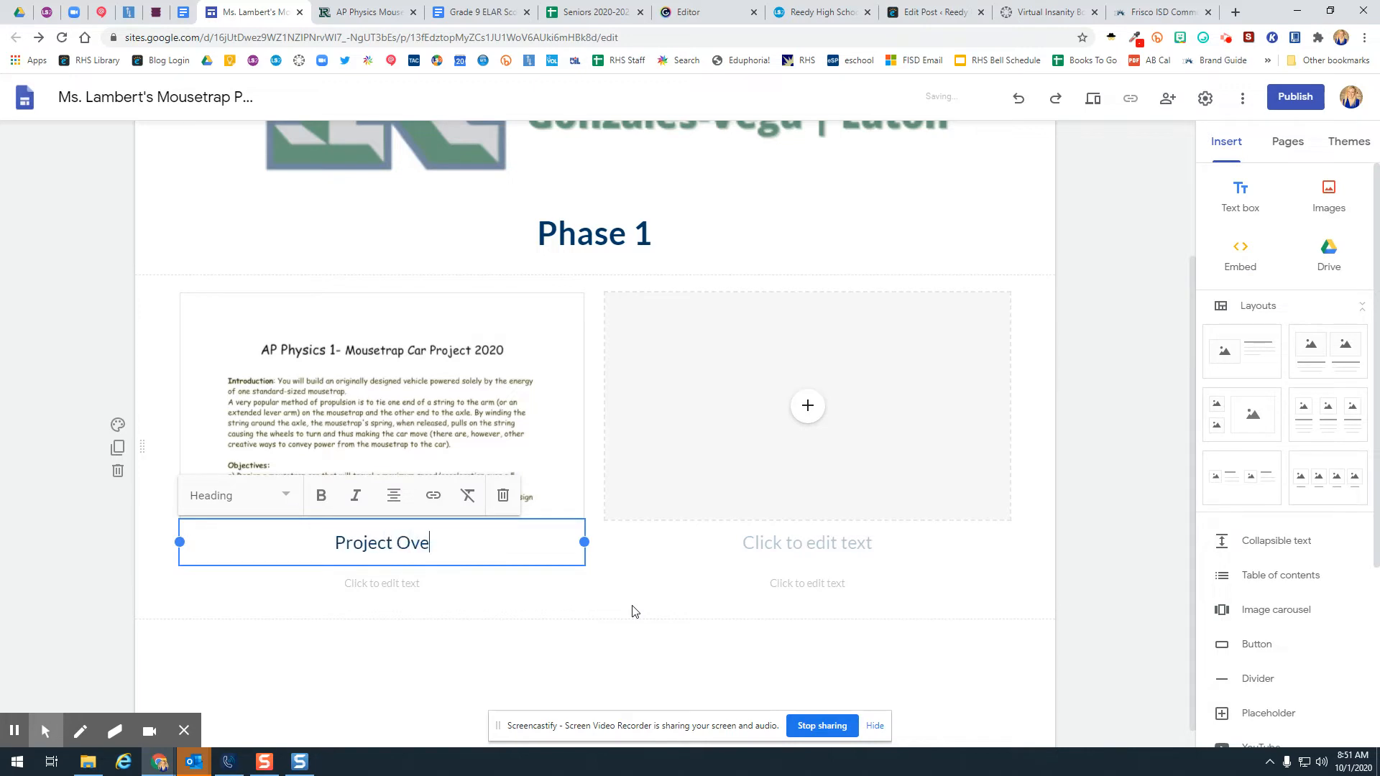
text(rview)
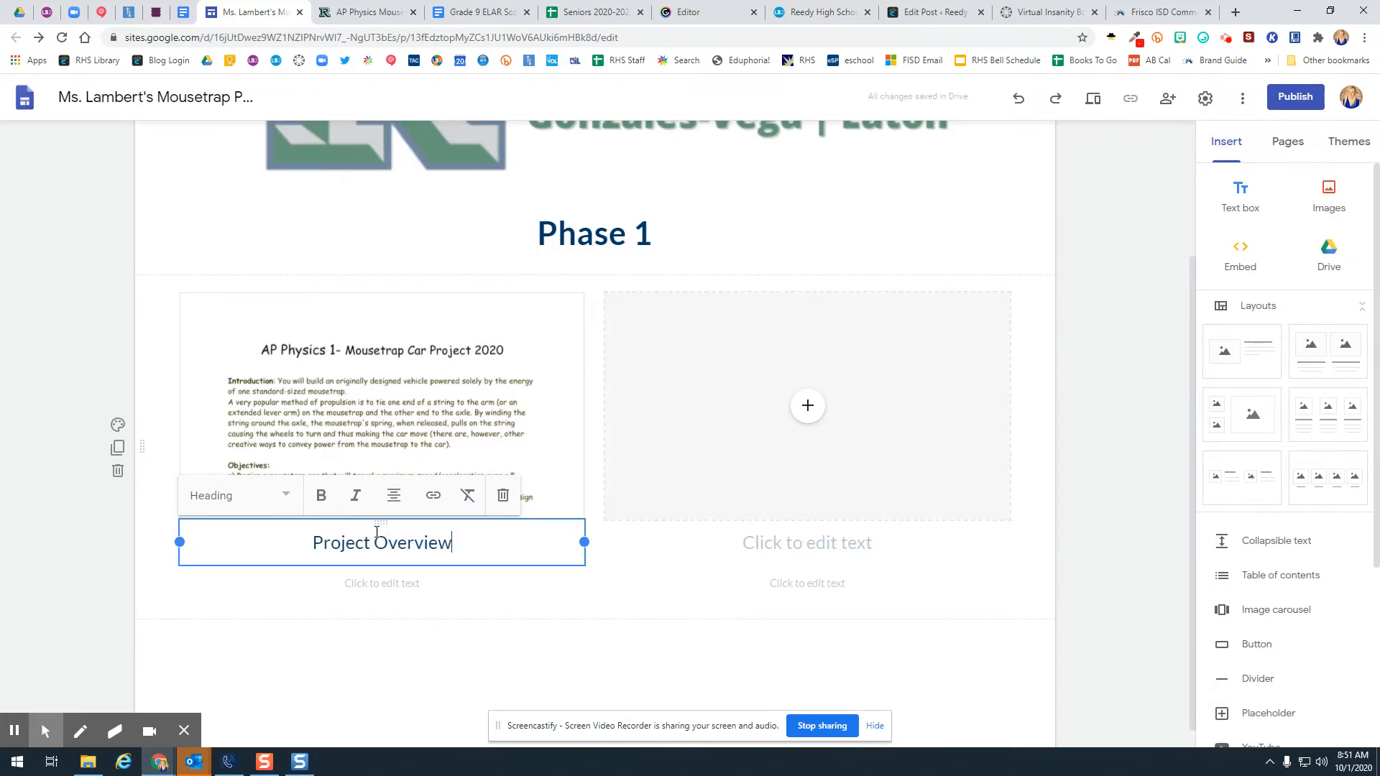
click(320, 495)
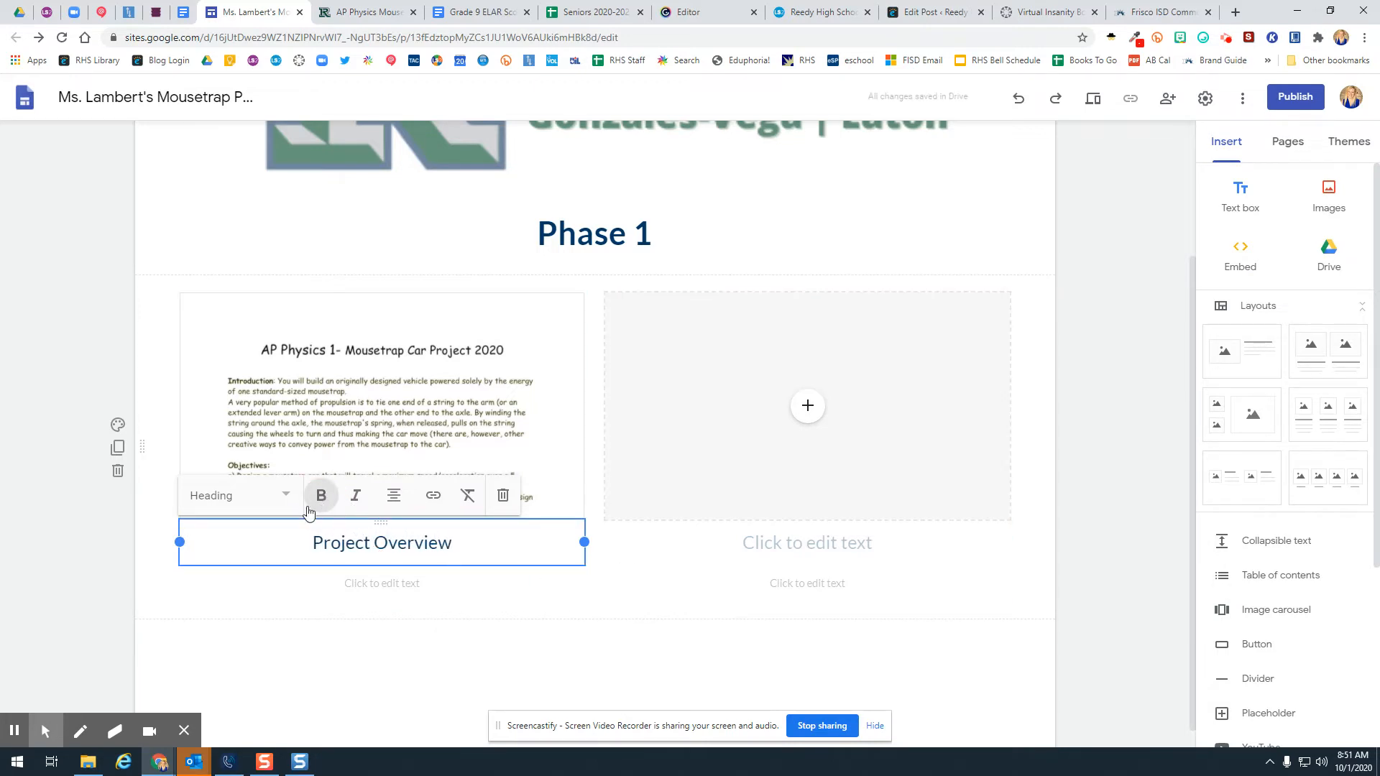
triple_click(381, 542)
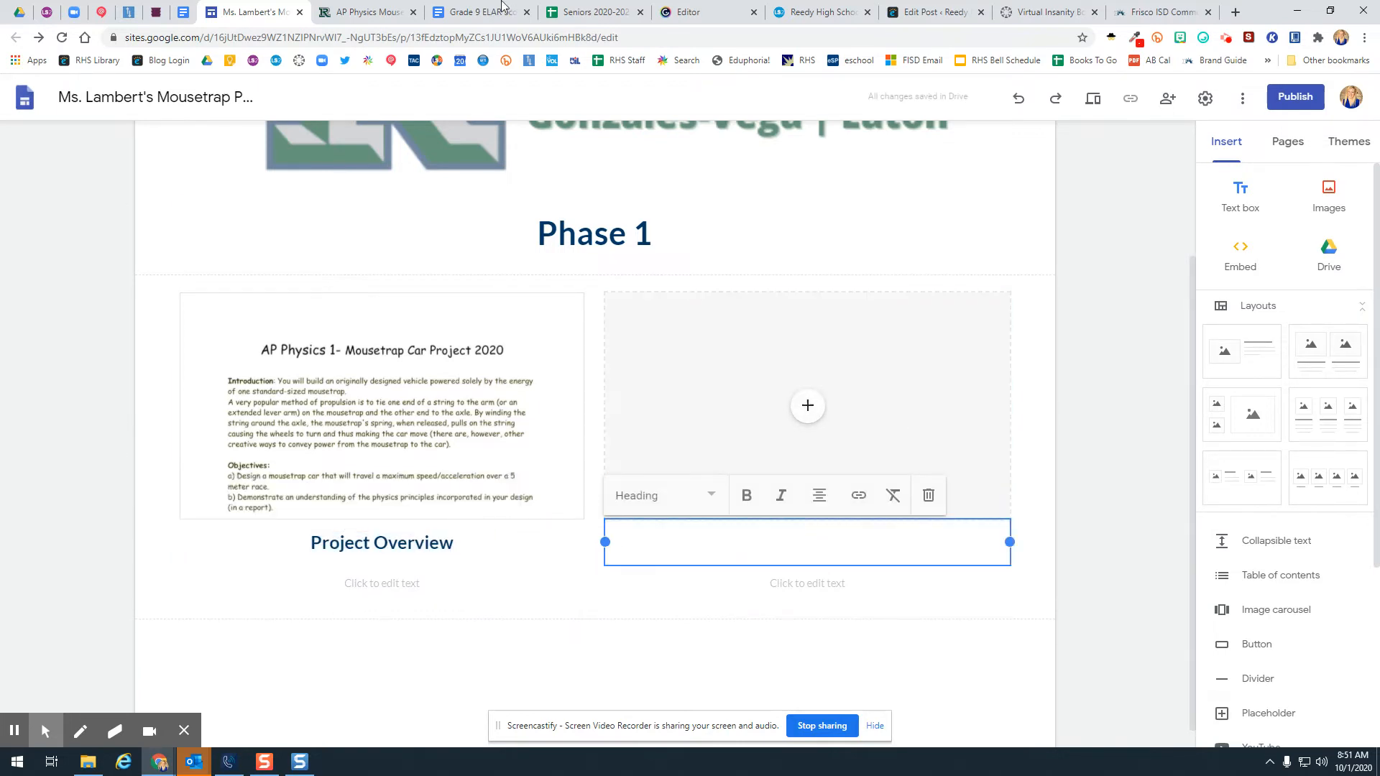
- Caption the right column 'Photo of Materials' in bold
click(364, 12)
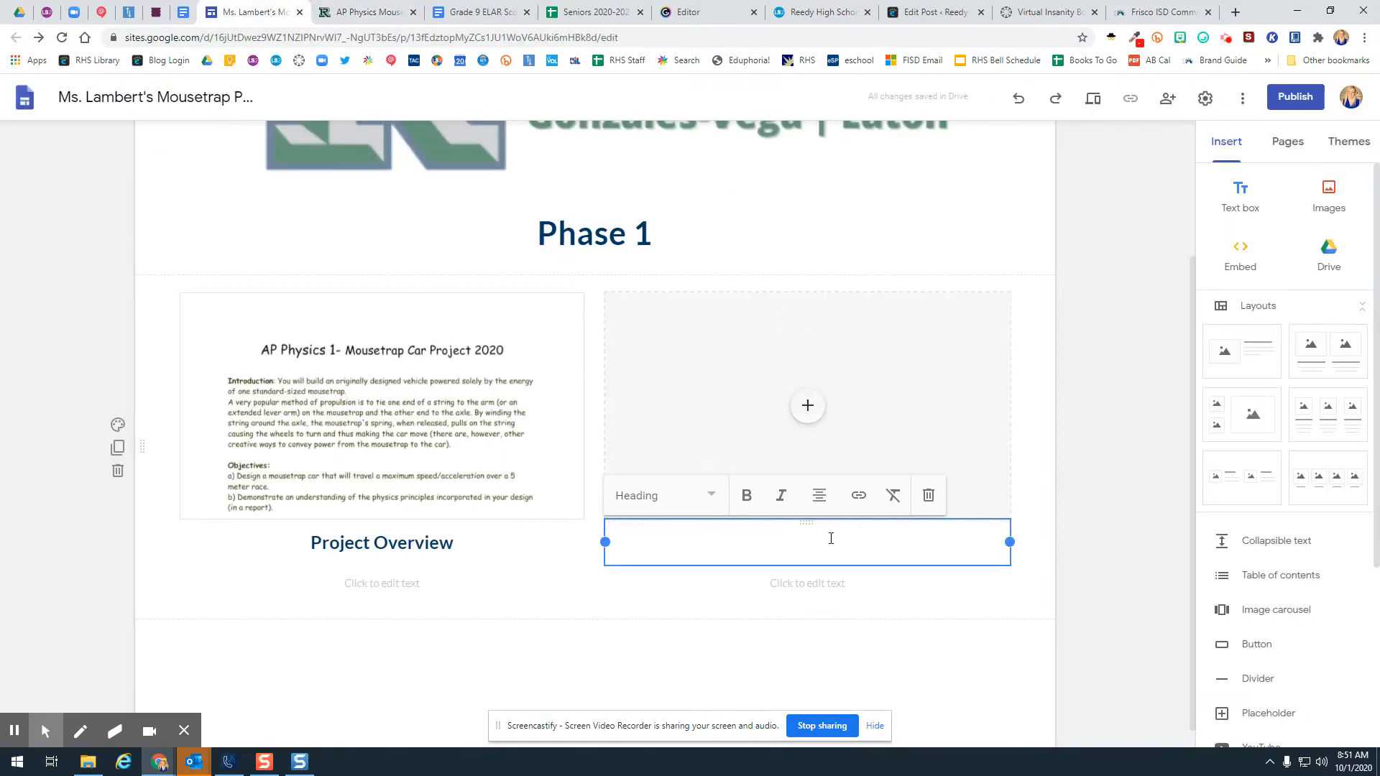
text(Ph)
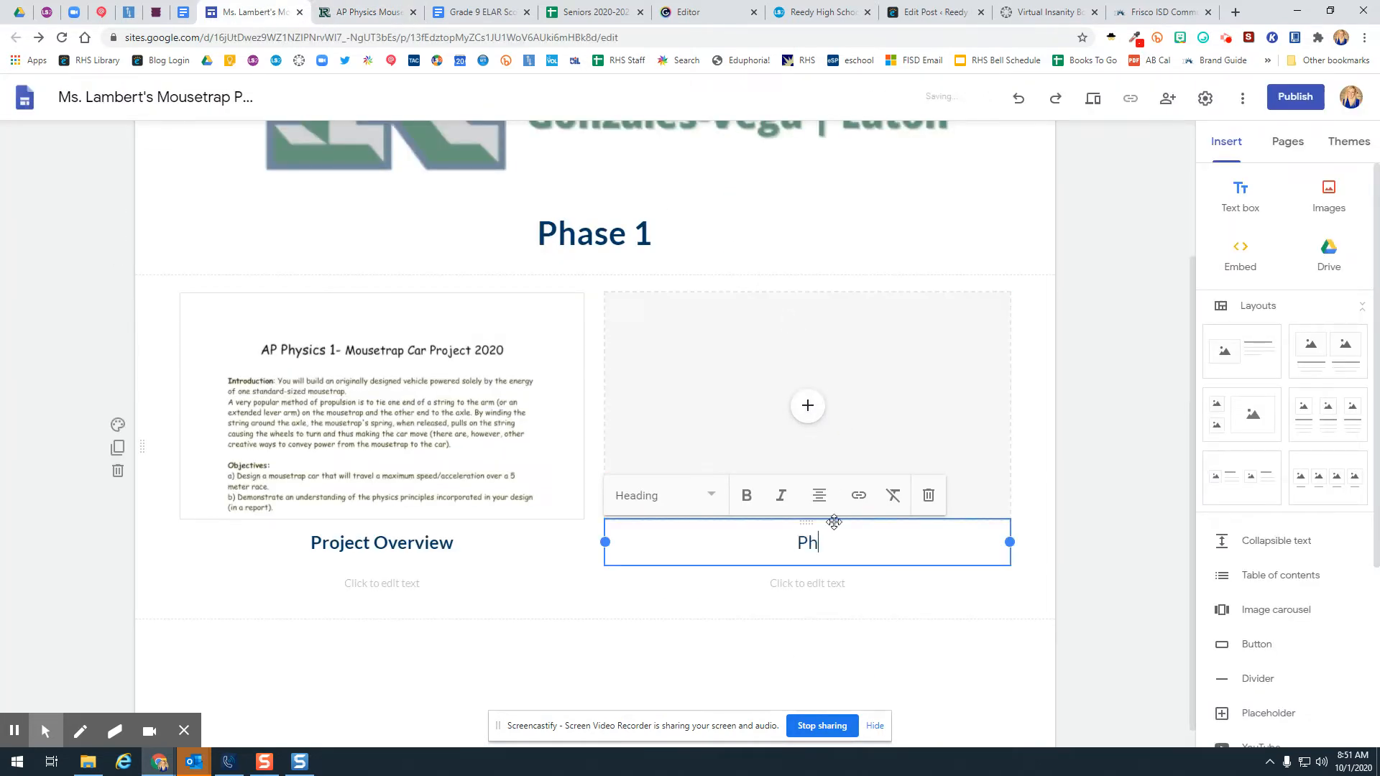
text(oto of Materials)
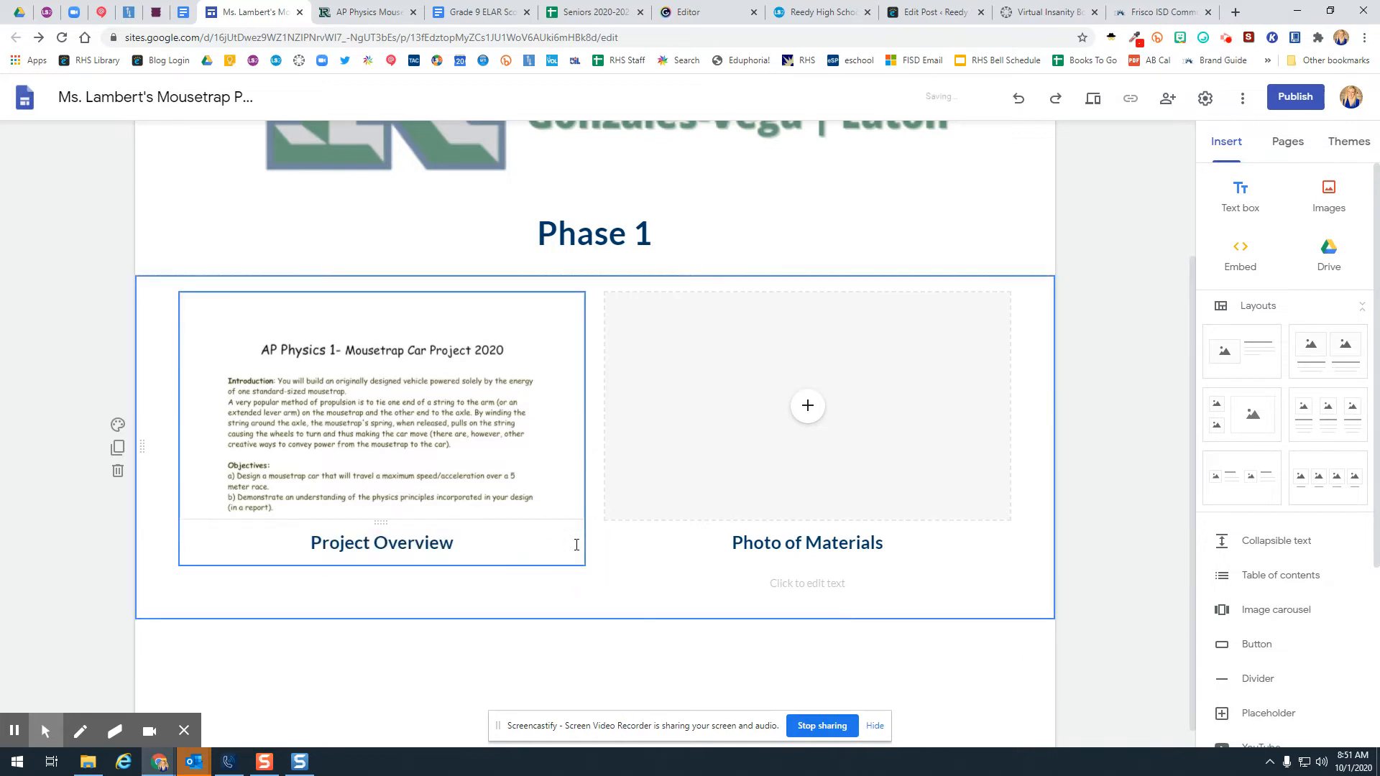
click(806, 582)
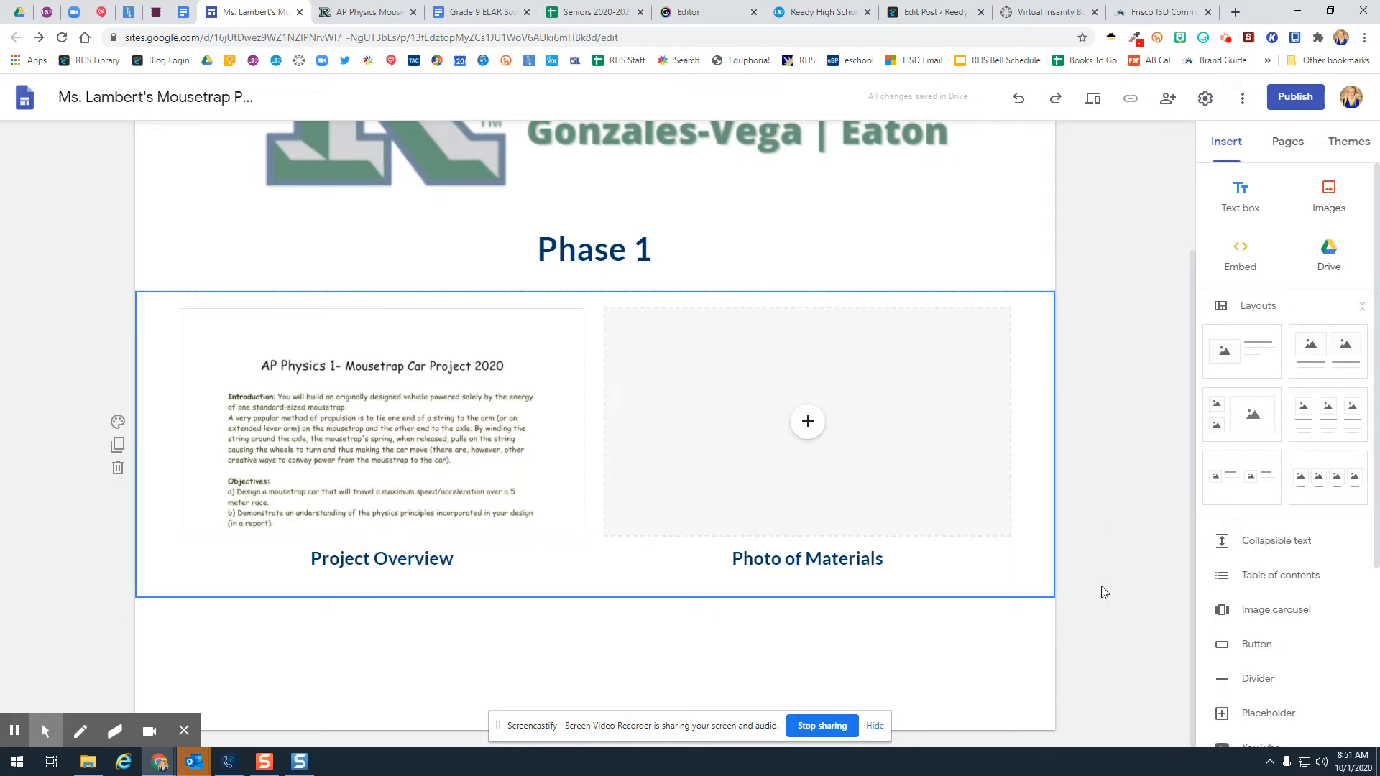
mouse_move(1328, 253)
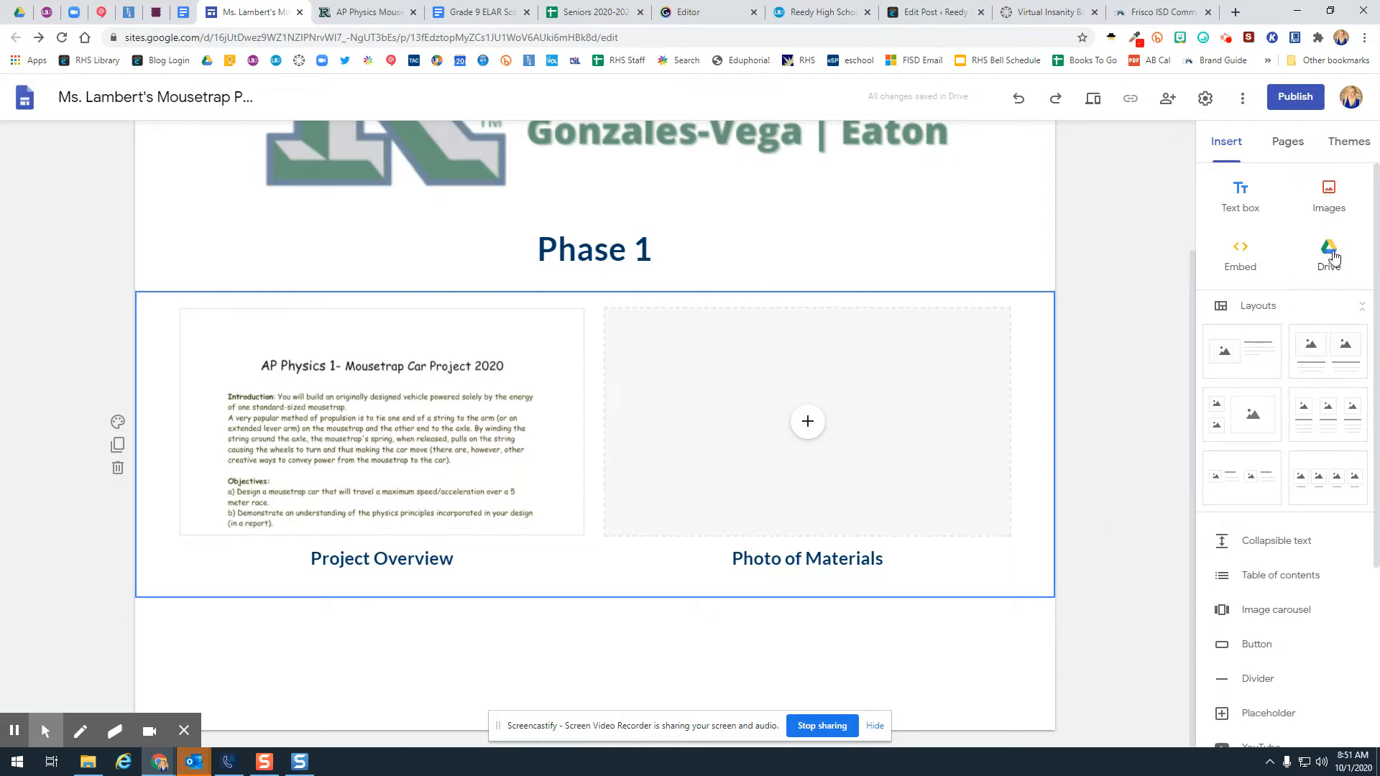
- Insert the Phase 1 - Mousetrap drawing from Drive's Shared with me below the captioned columns
click(1328, 256)
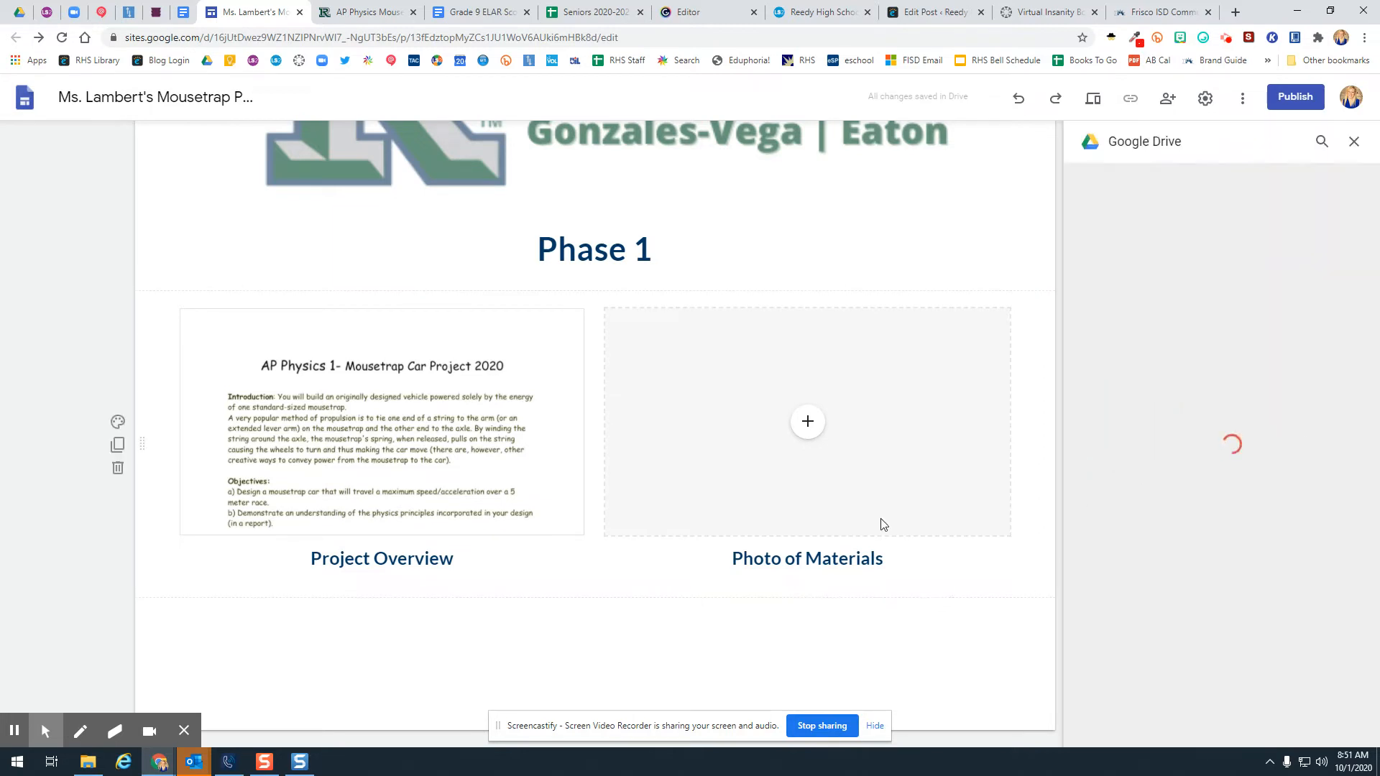
click(1303, 179)
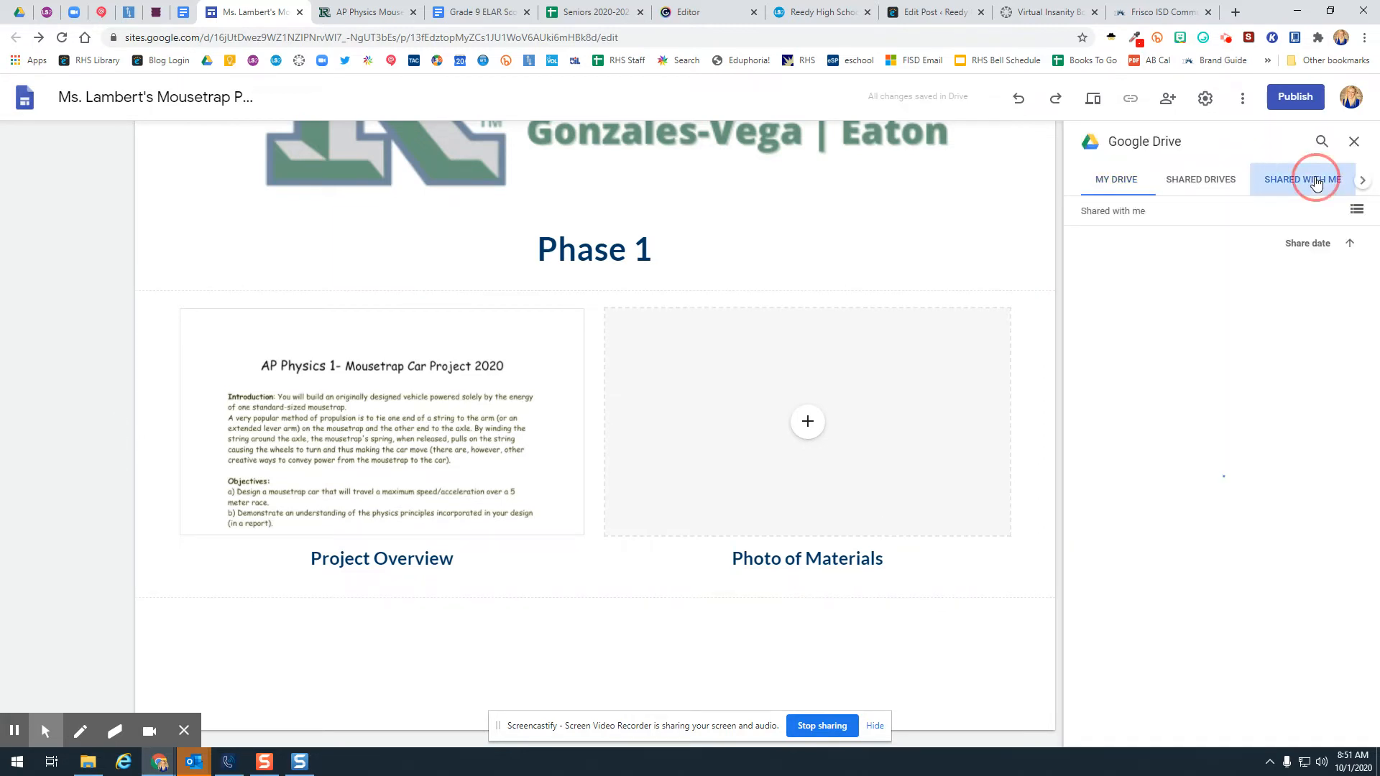
click(1304, 180)
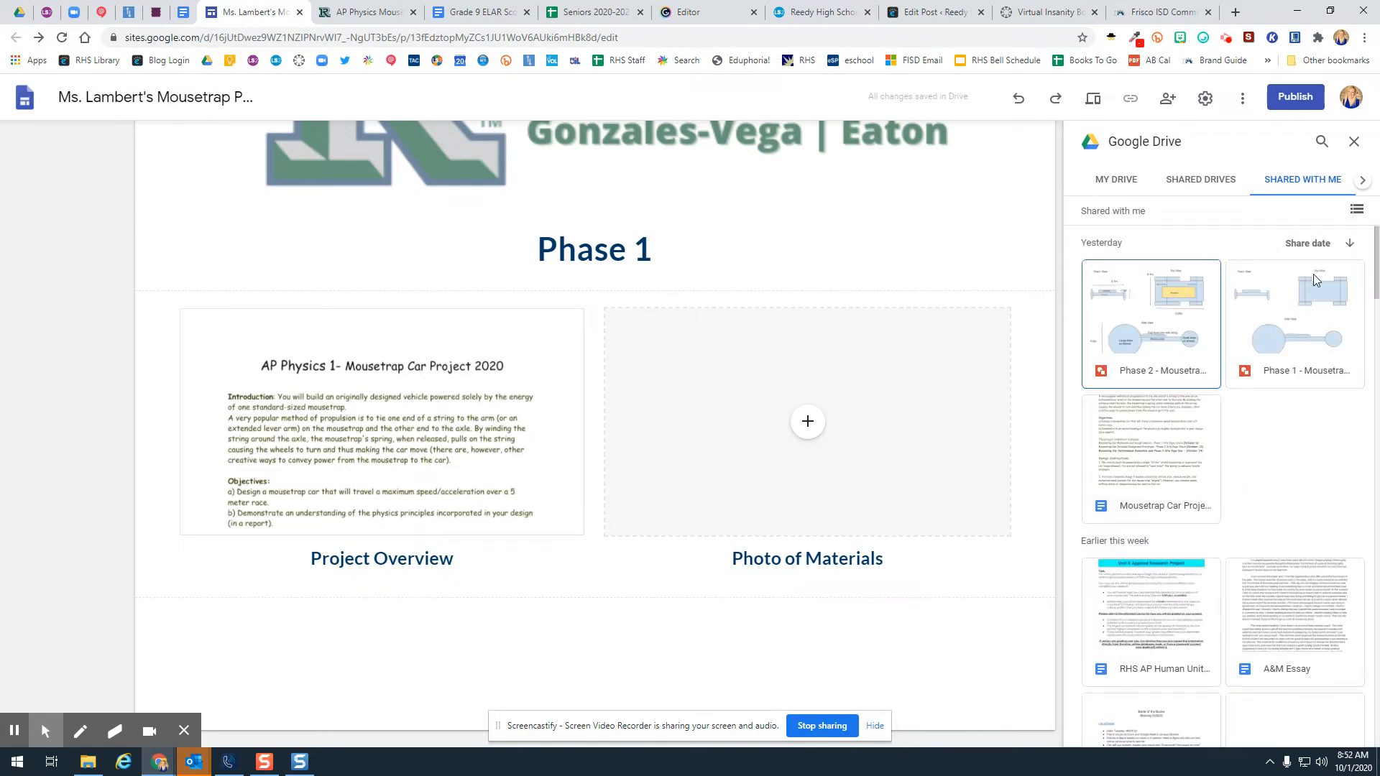
click(1292, 323)
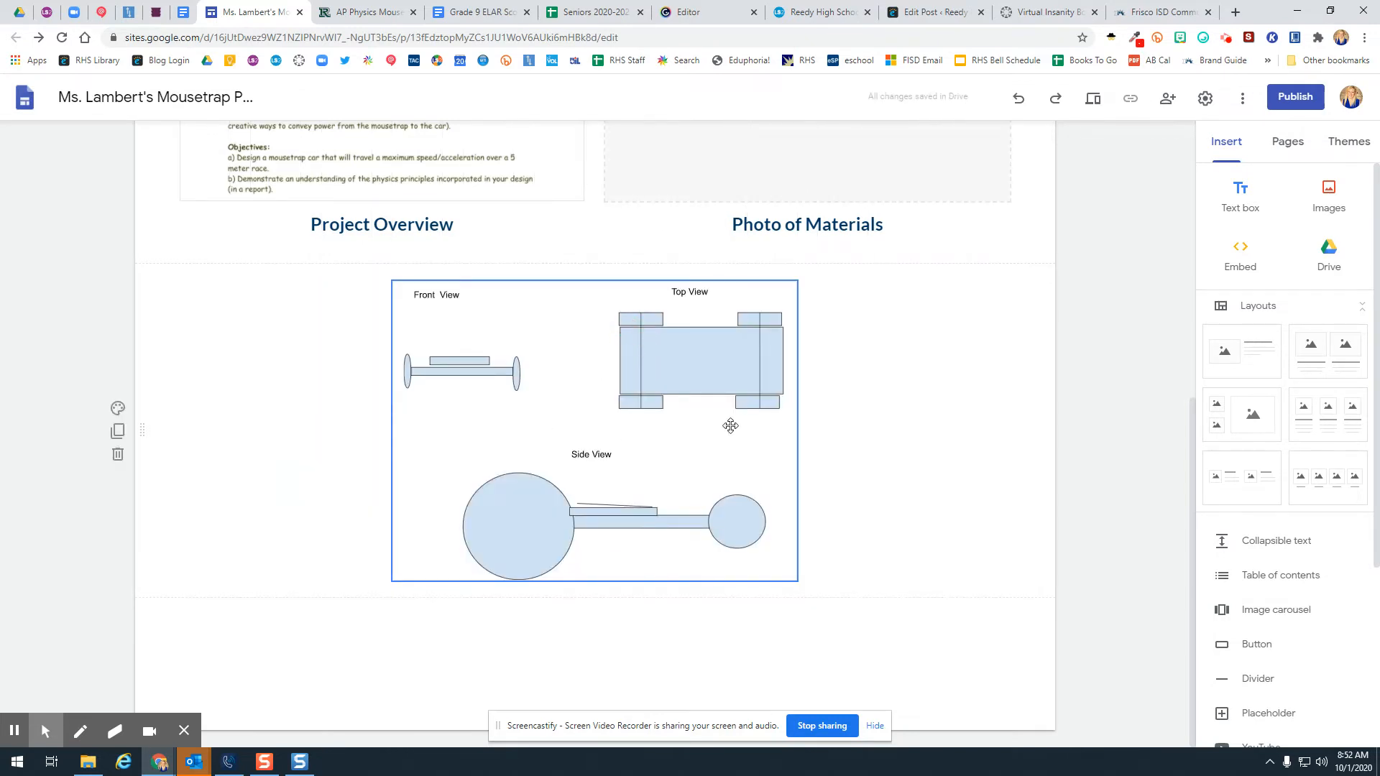
click(1240, 194)
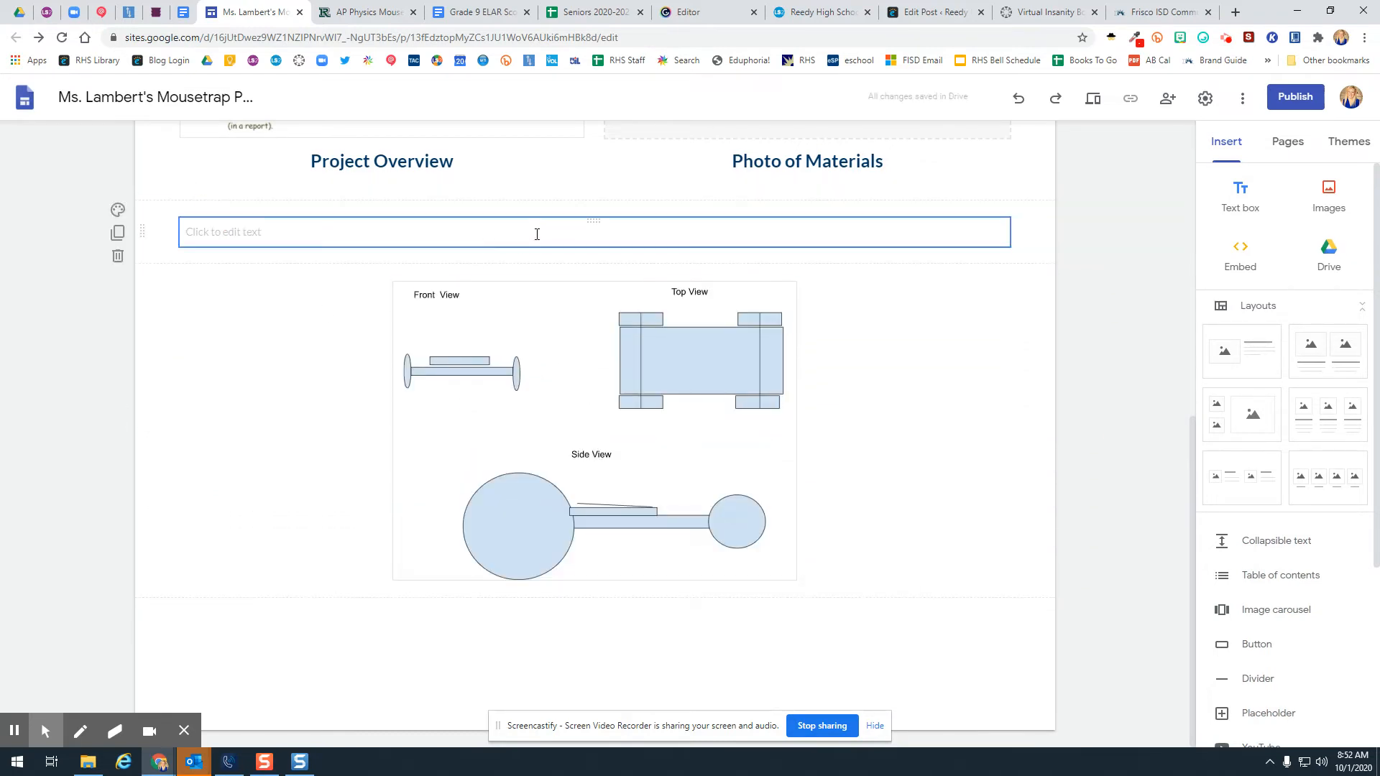
- Add a Title-style text box reading 'Phase 1 Sketch' above the sketch drawing
click(536, 231)
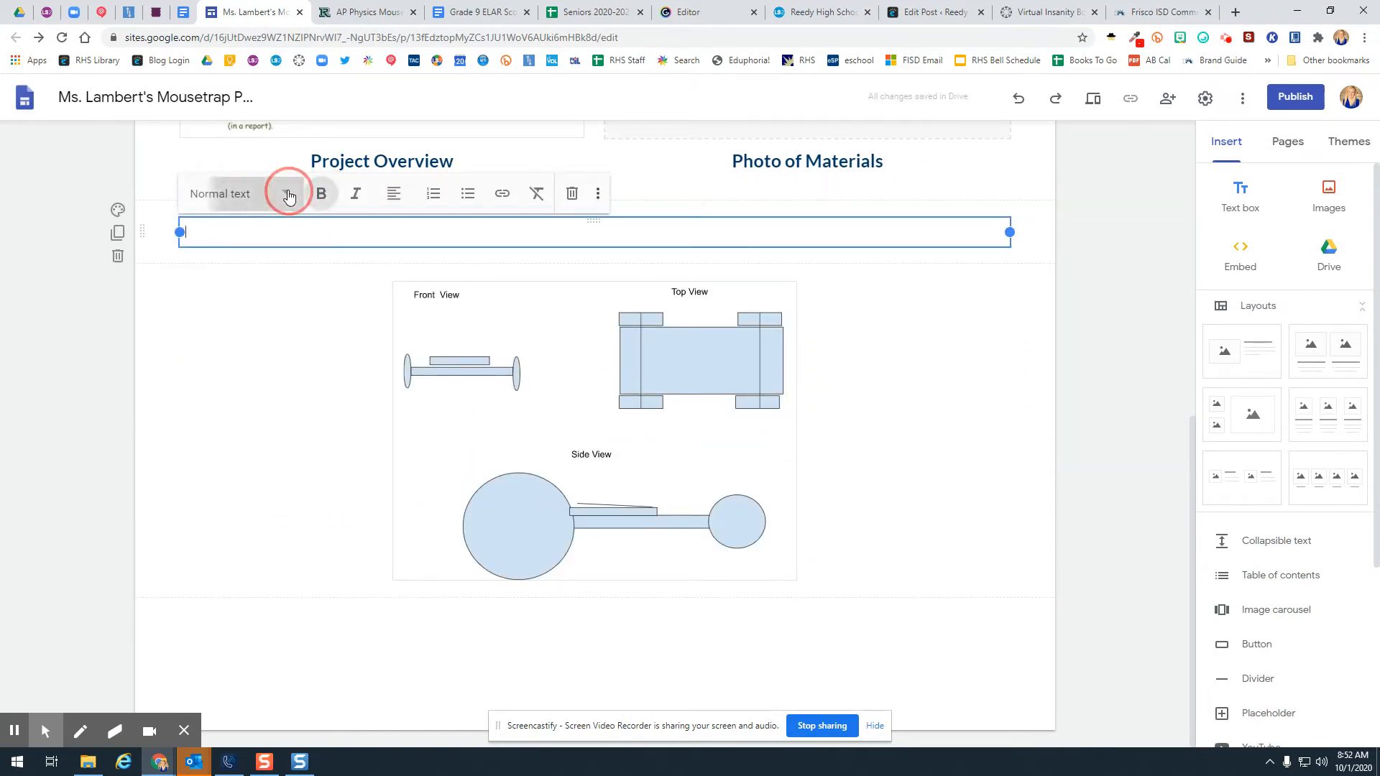
click(289, 194)
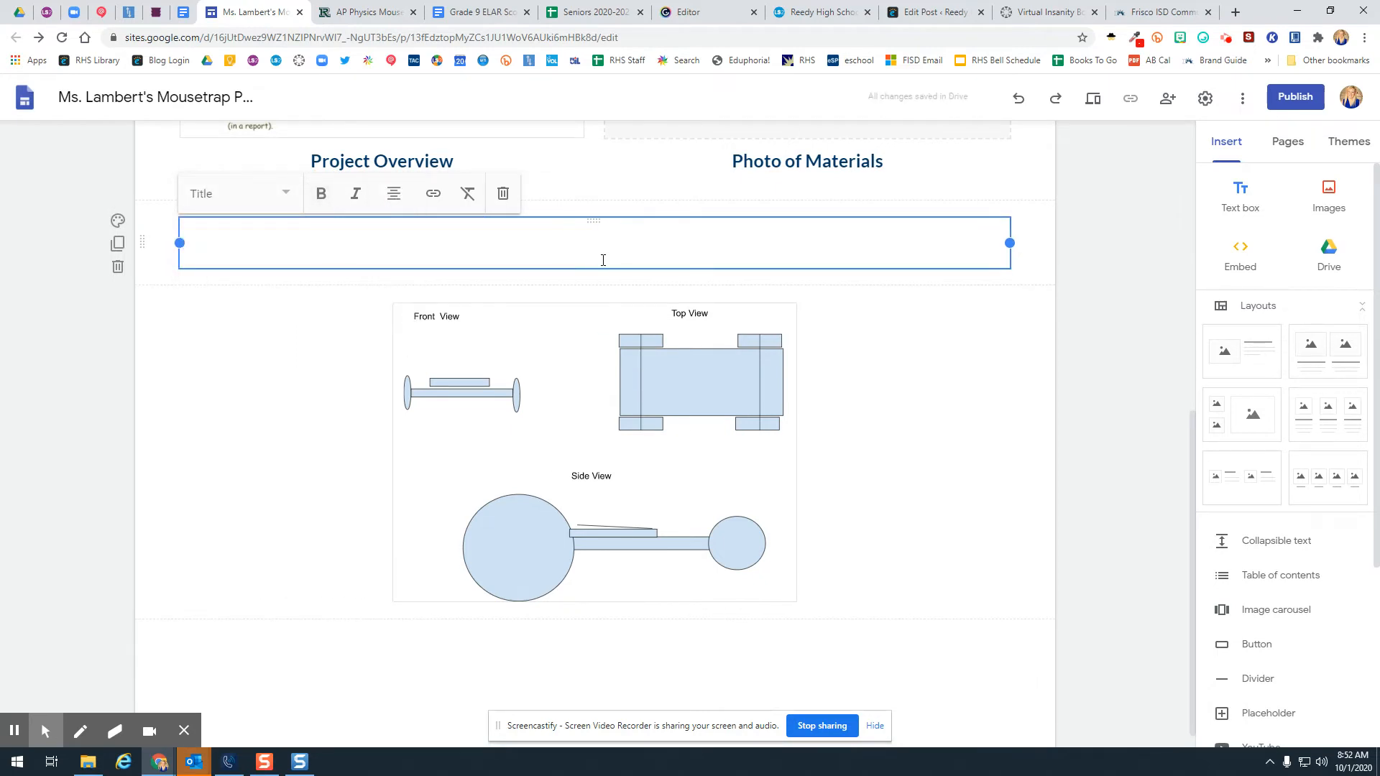
text(Phase 1)
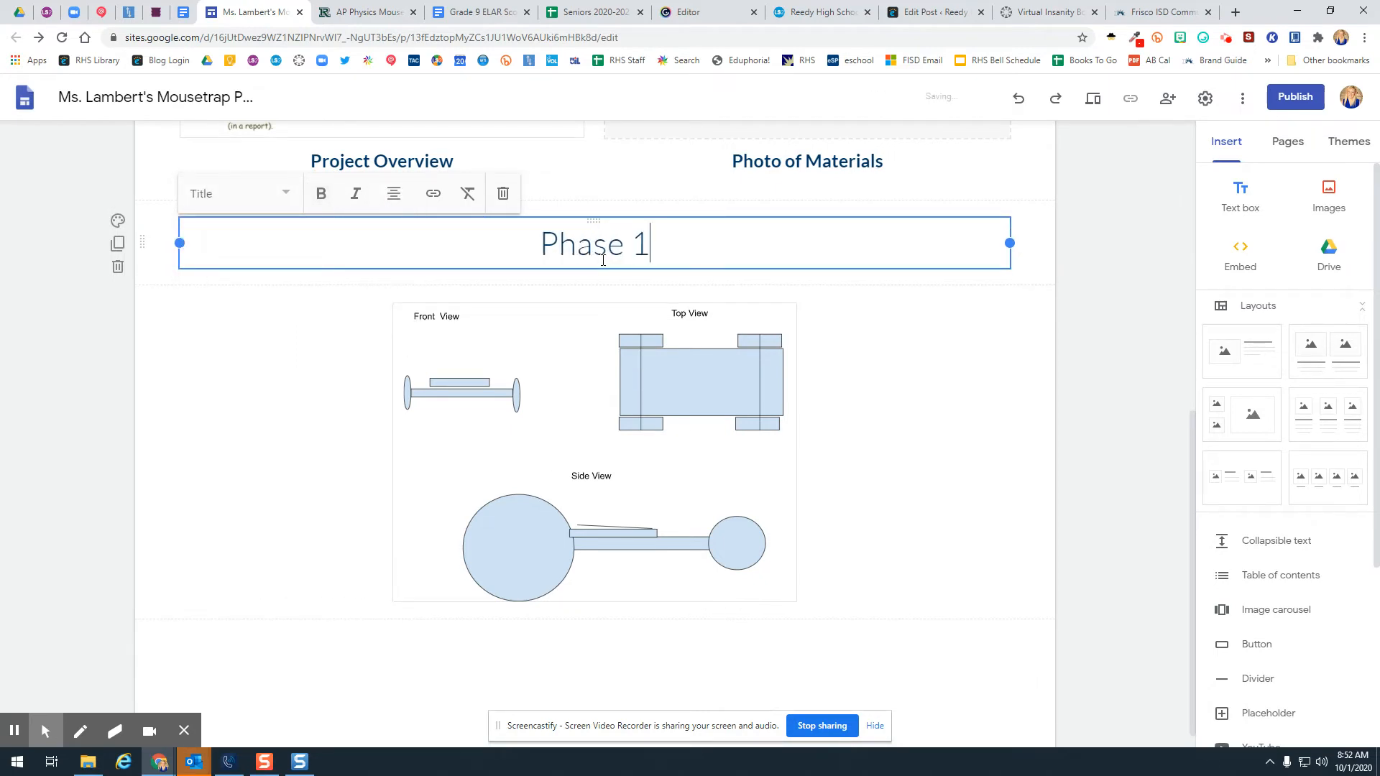
text(Sketch)
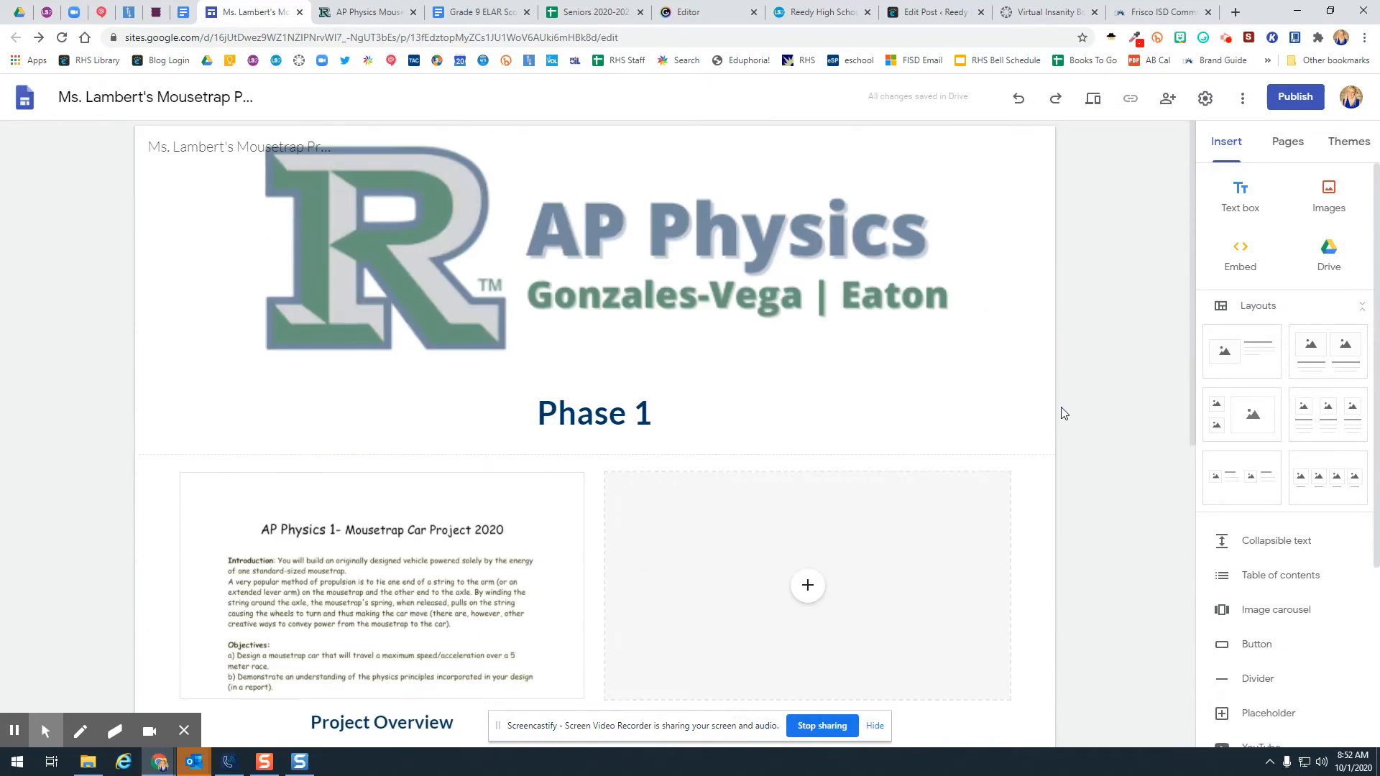
- Duplicate the Phase 1 page as 'Phase 2' and begin retyping its header title as Phase 2
click(1287, 141)
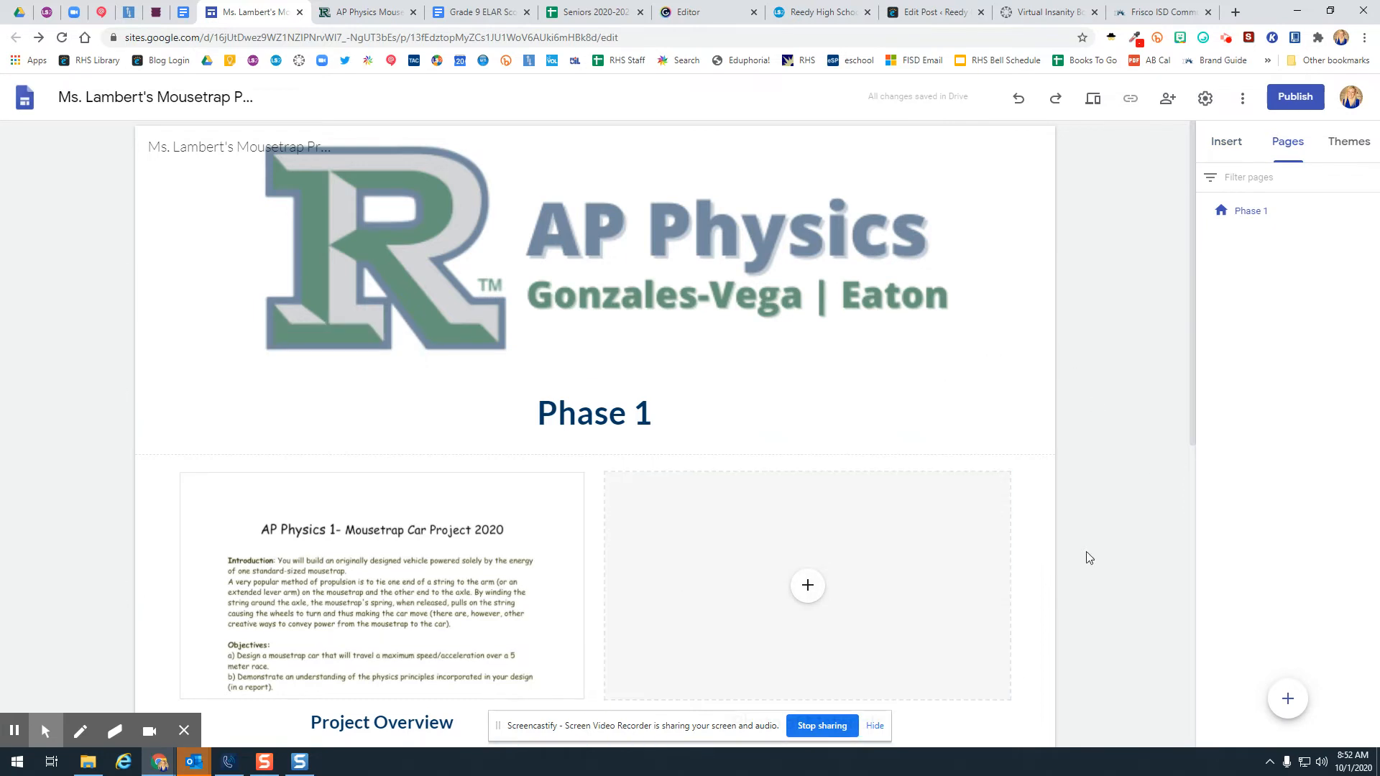
mouse_move(1371, 215)
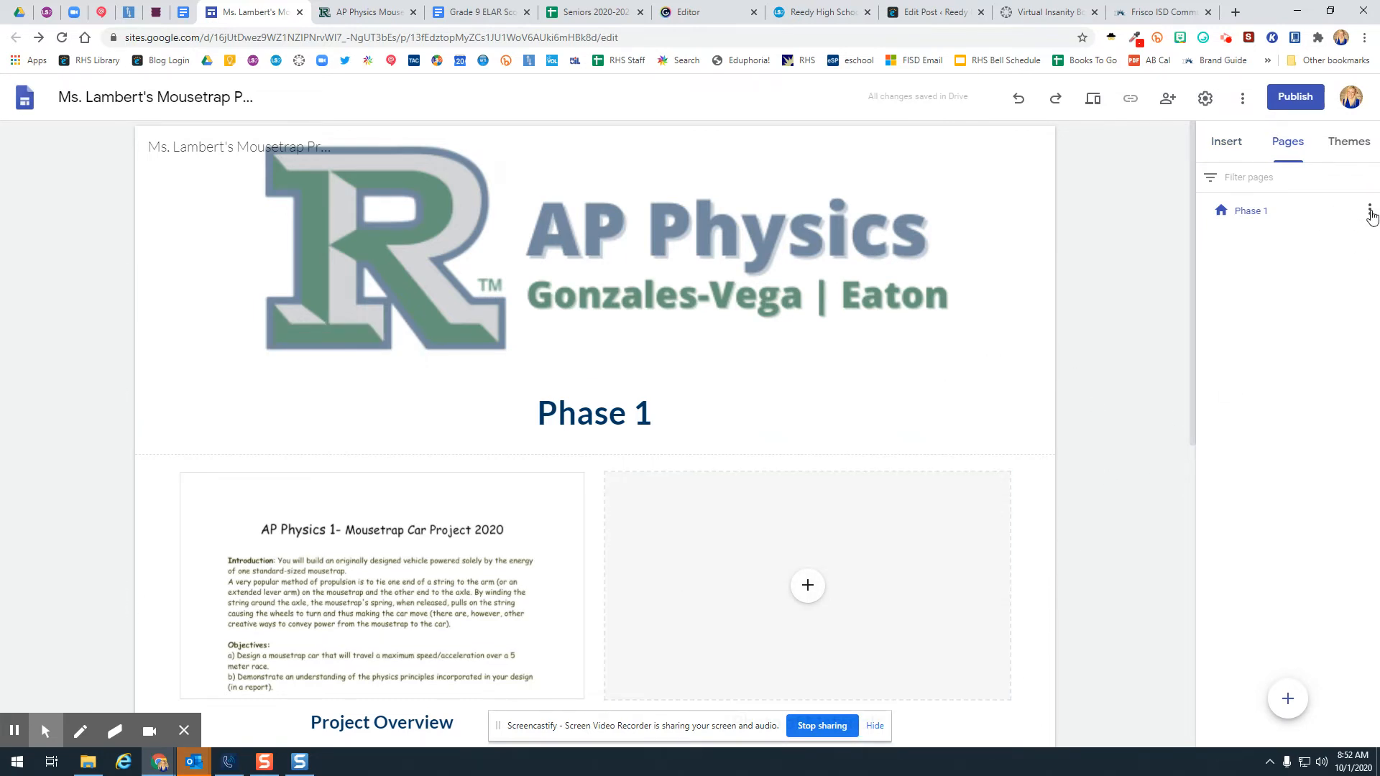
click(1370, 213)
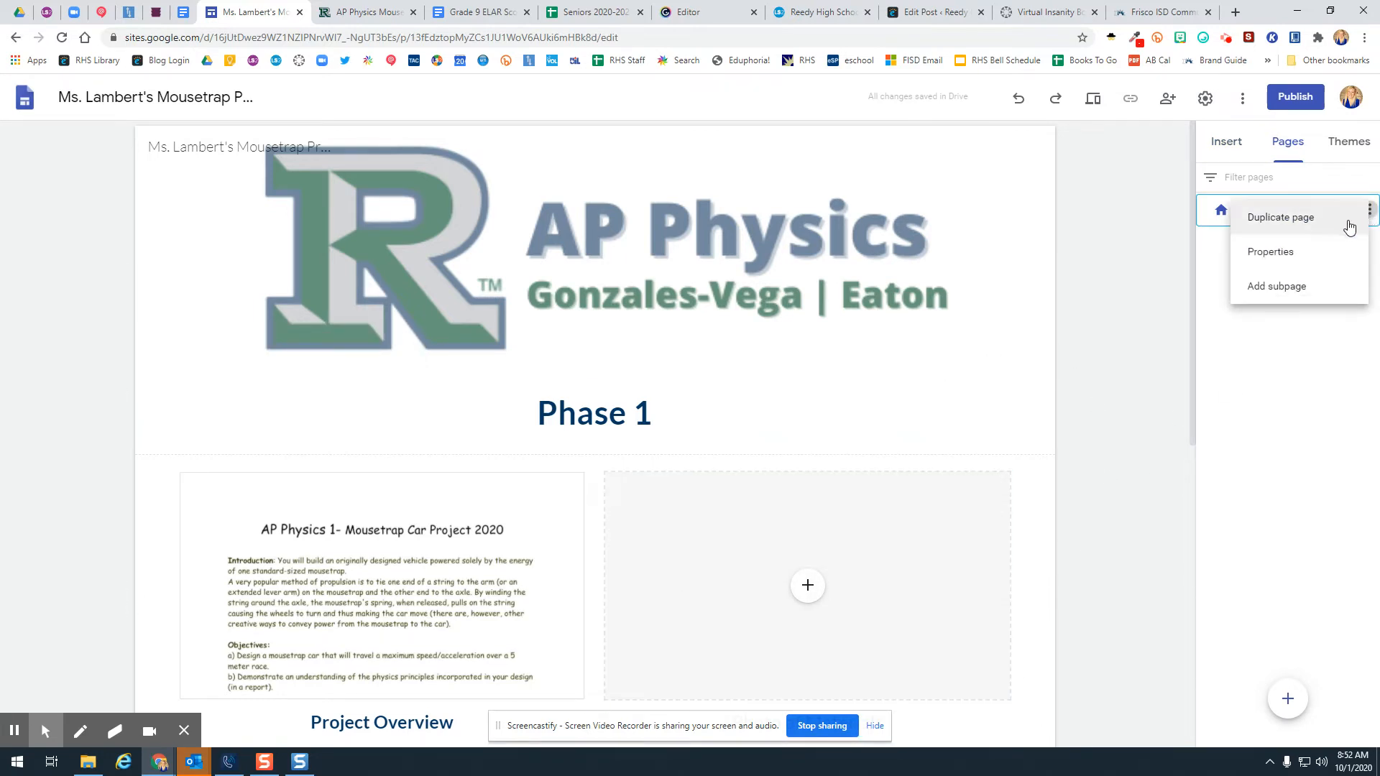
click(1279, 217)
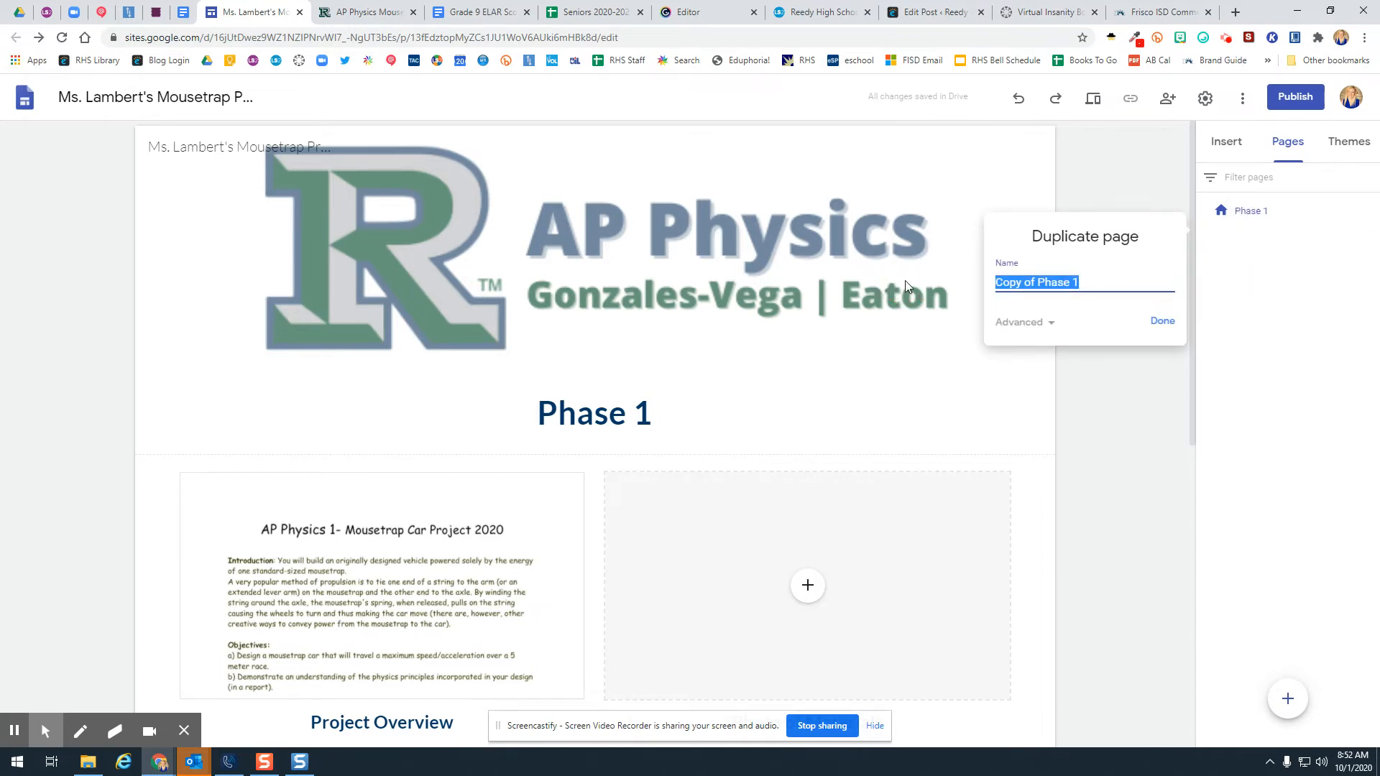
text(Phase 2)
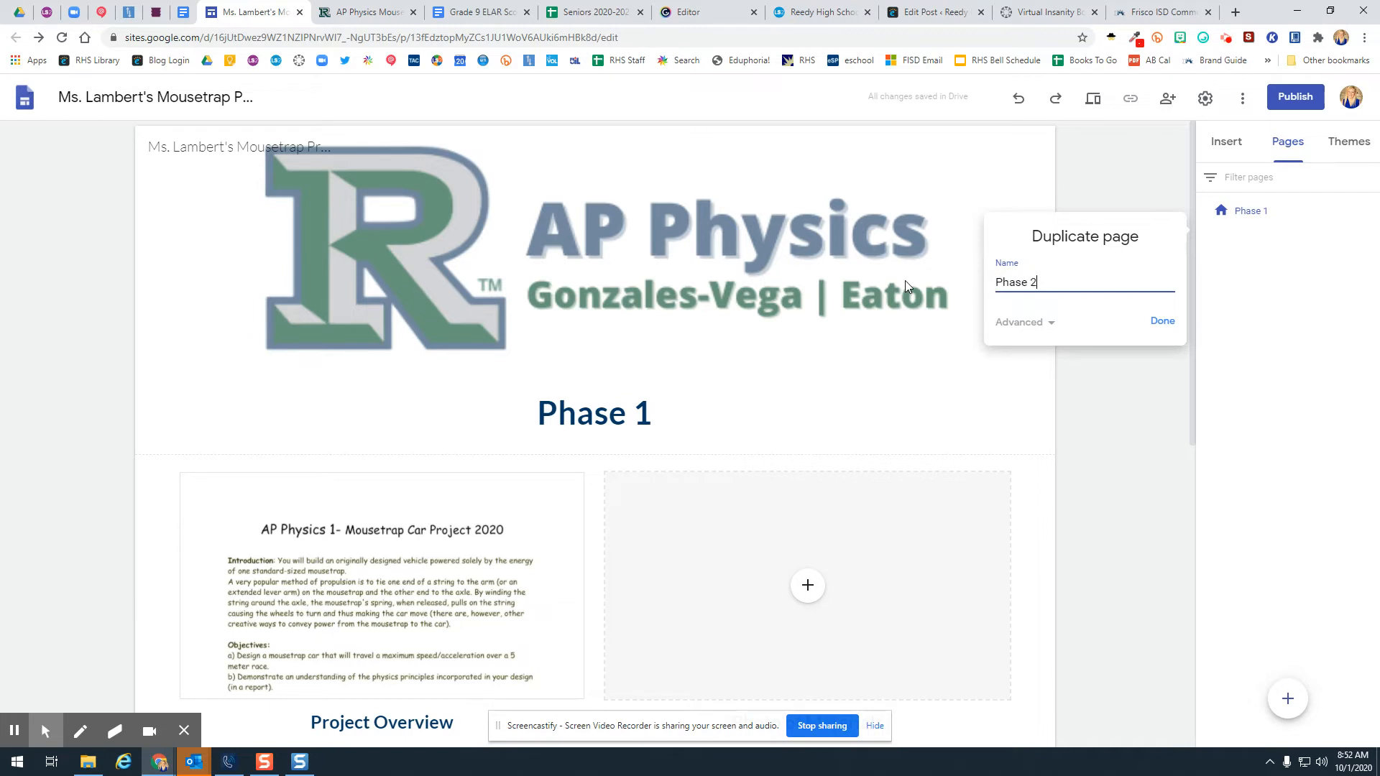
click(1161, 320)
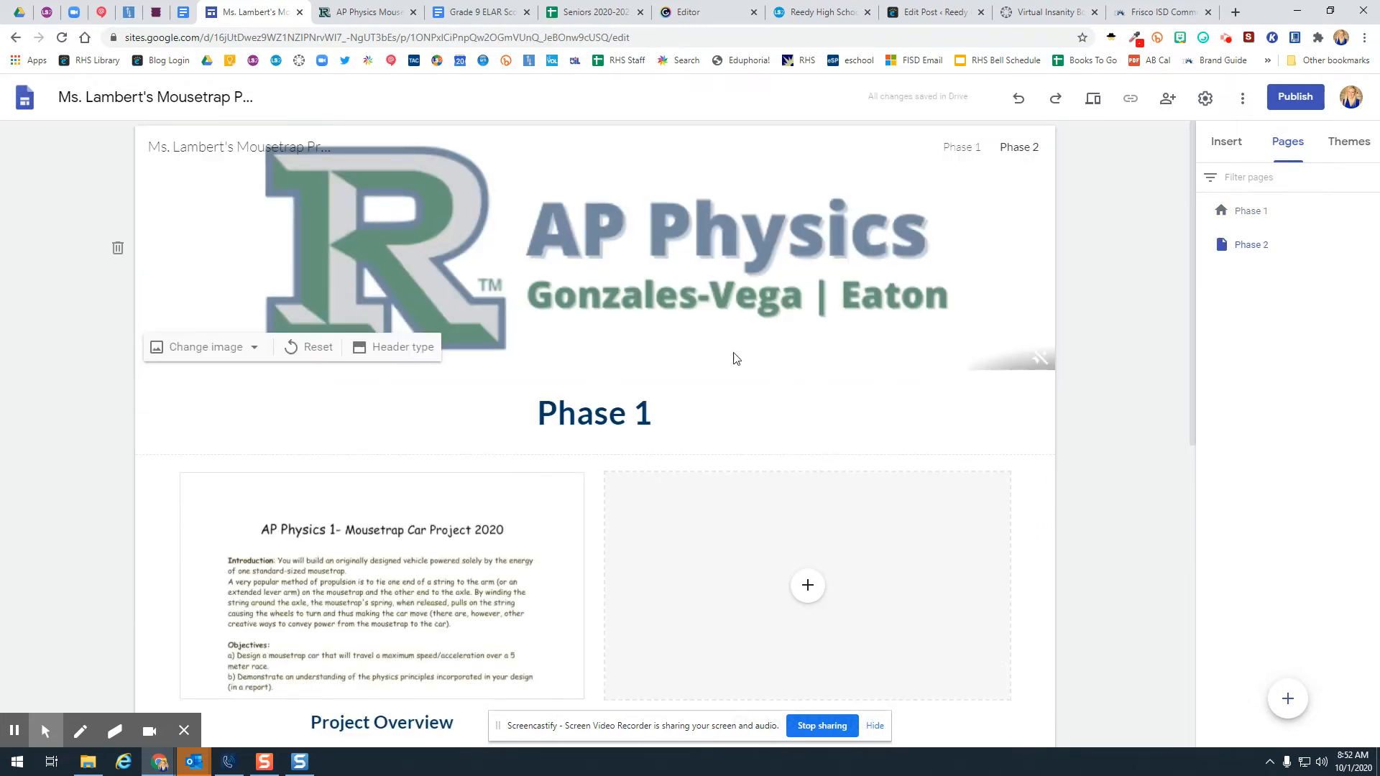
click(593, 413)
text(2)
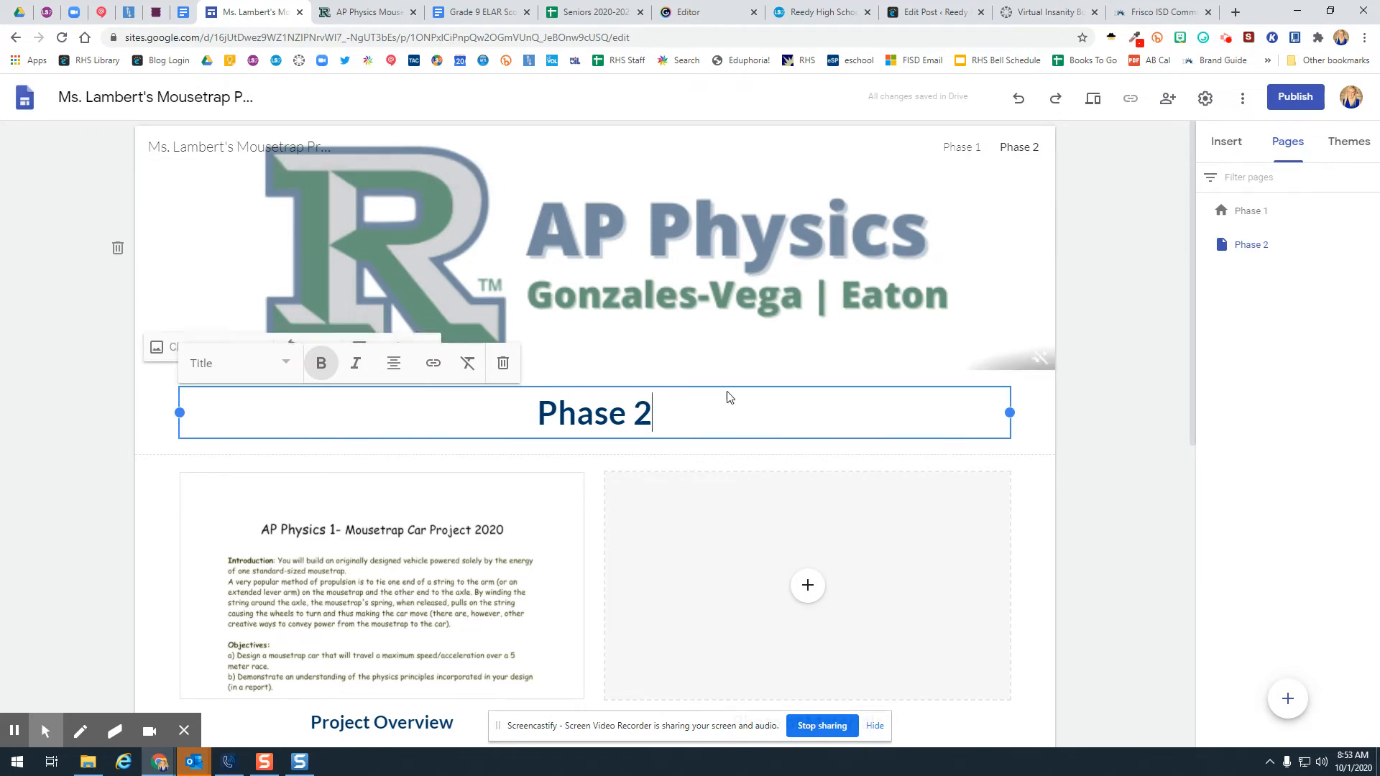
scroll(down, 3)
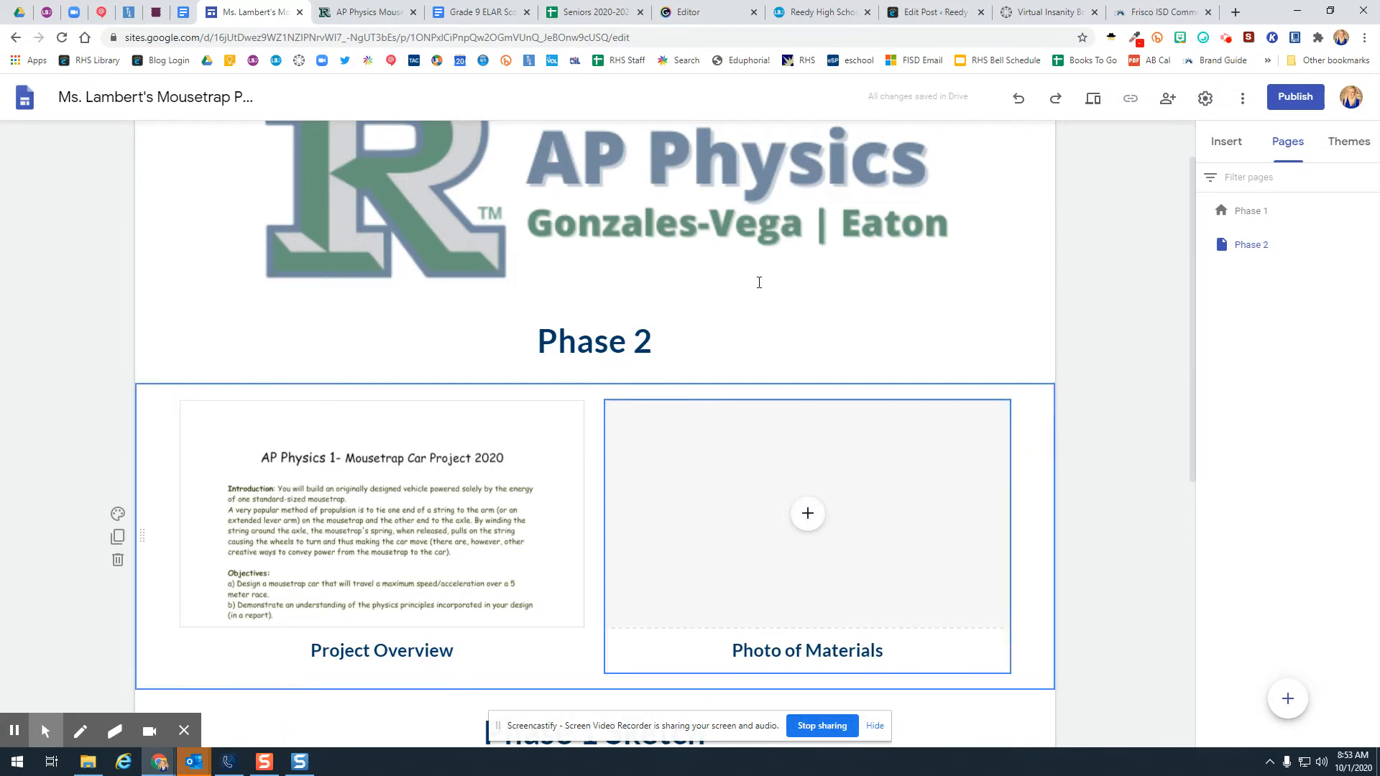
click(365, 11)
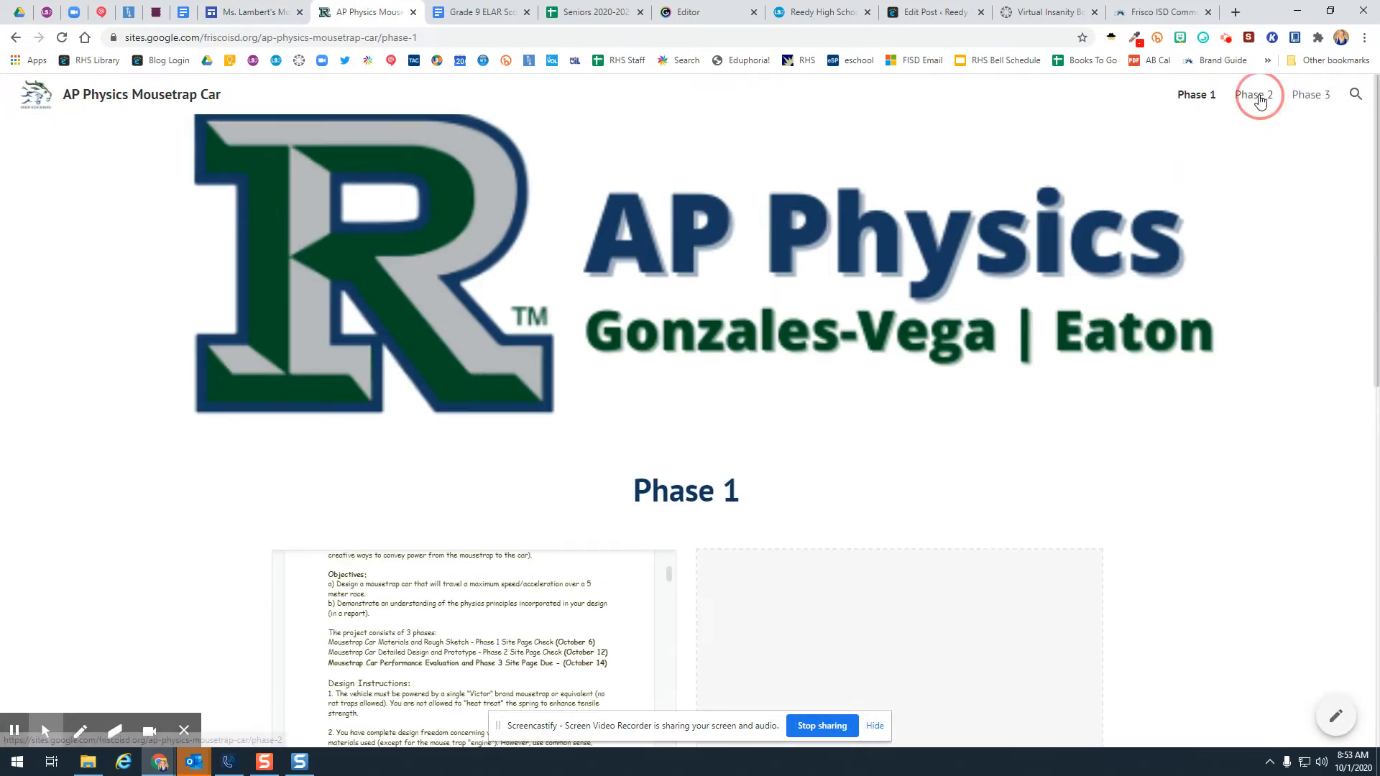
click(1256, 95)
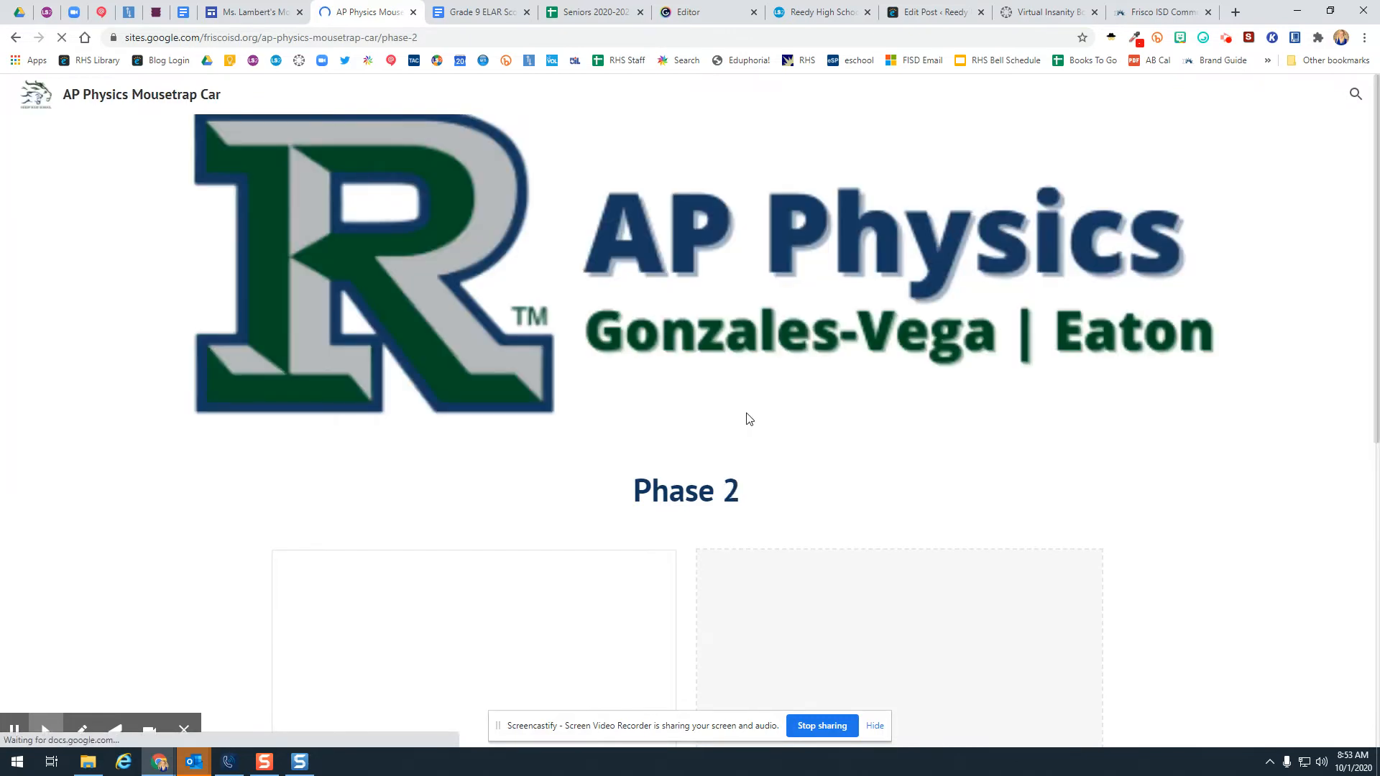
scroll(down, 3)
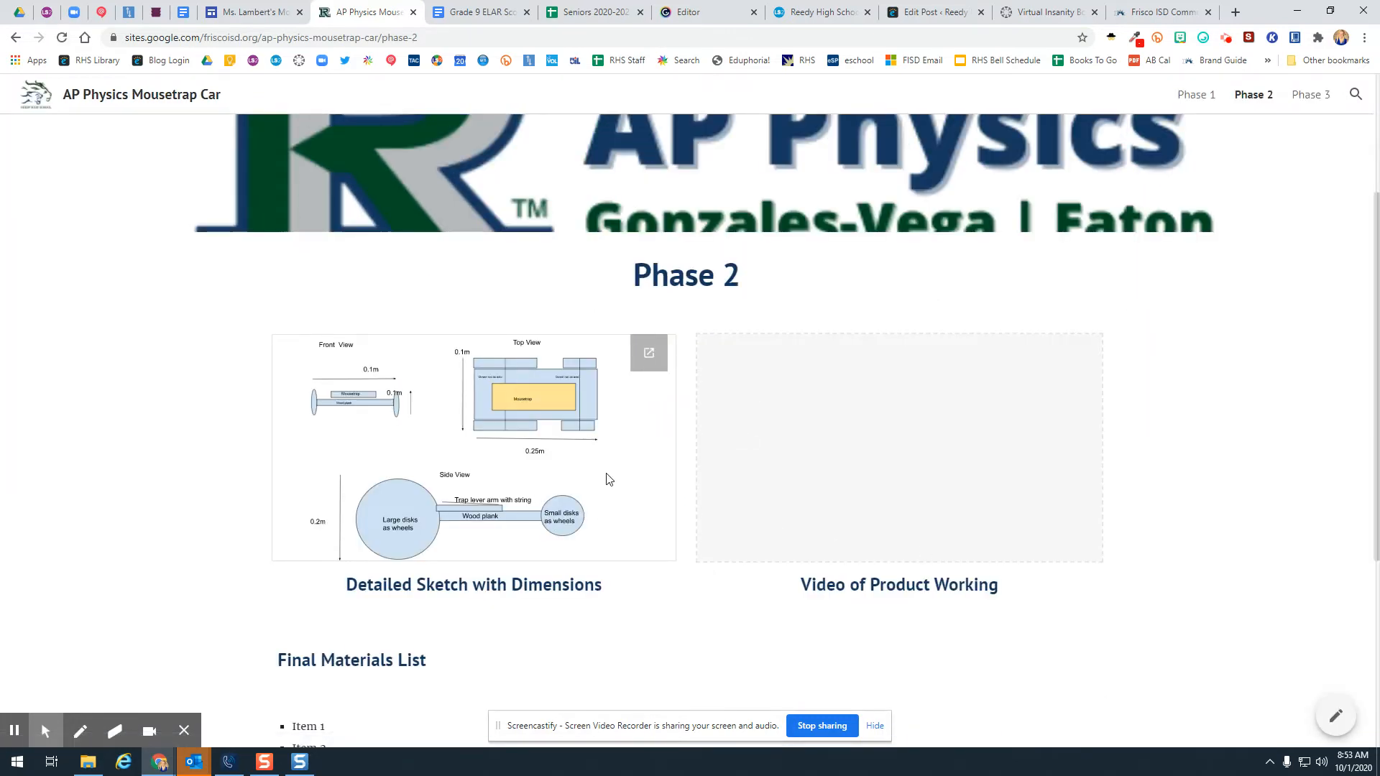
scroll(down, 3)
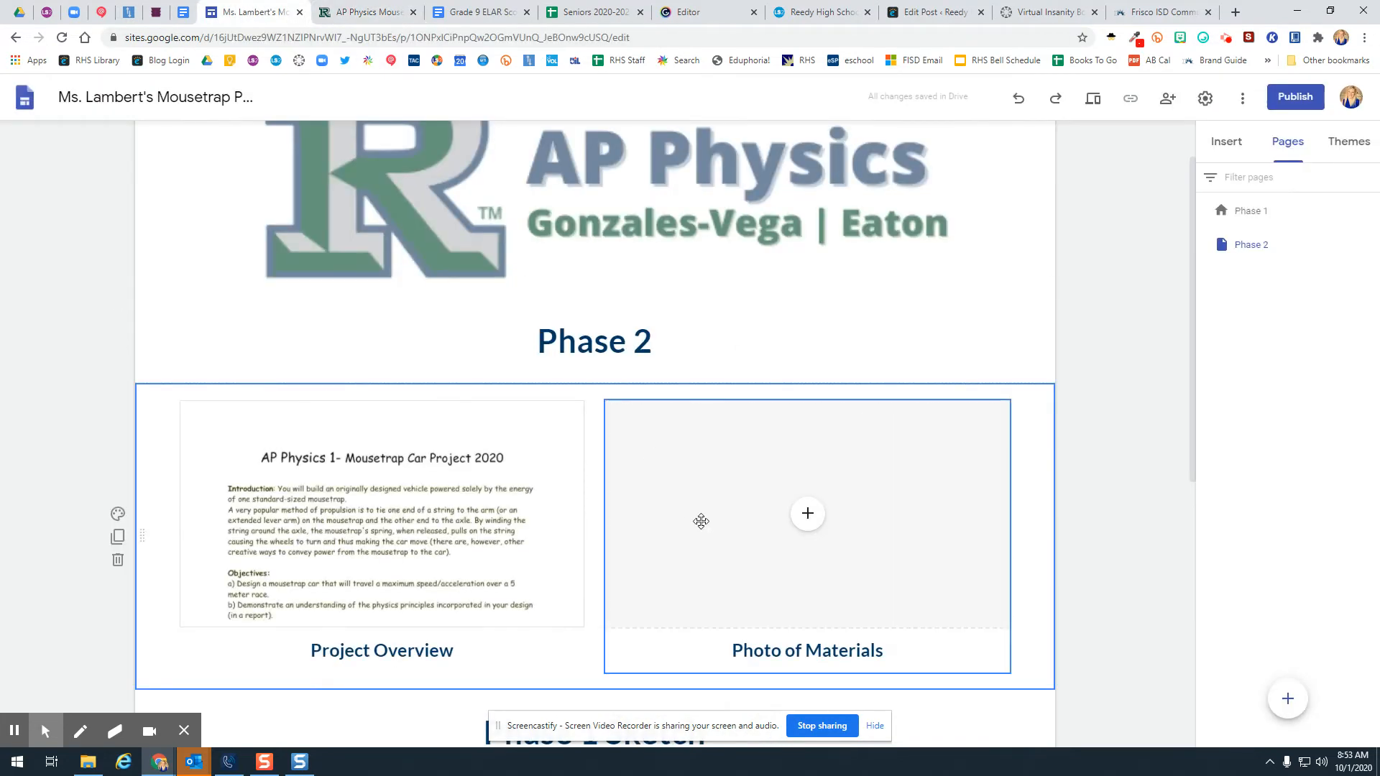
scroll(down, 3)
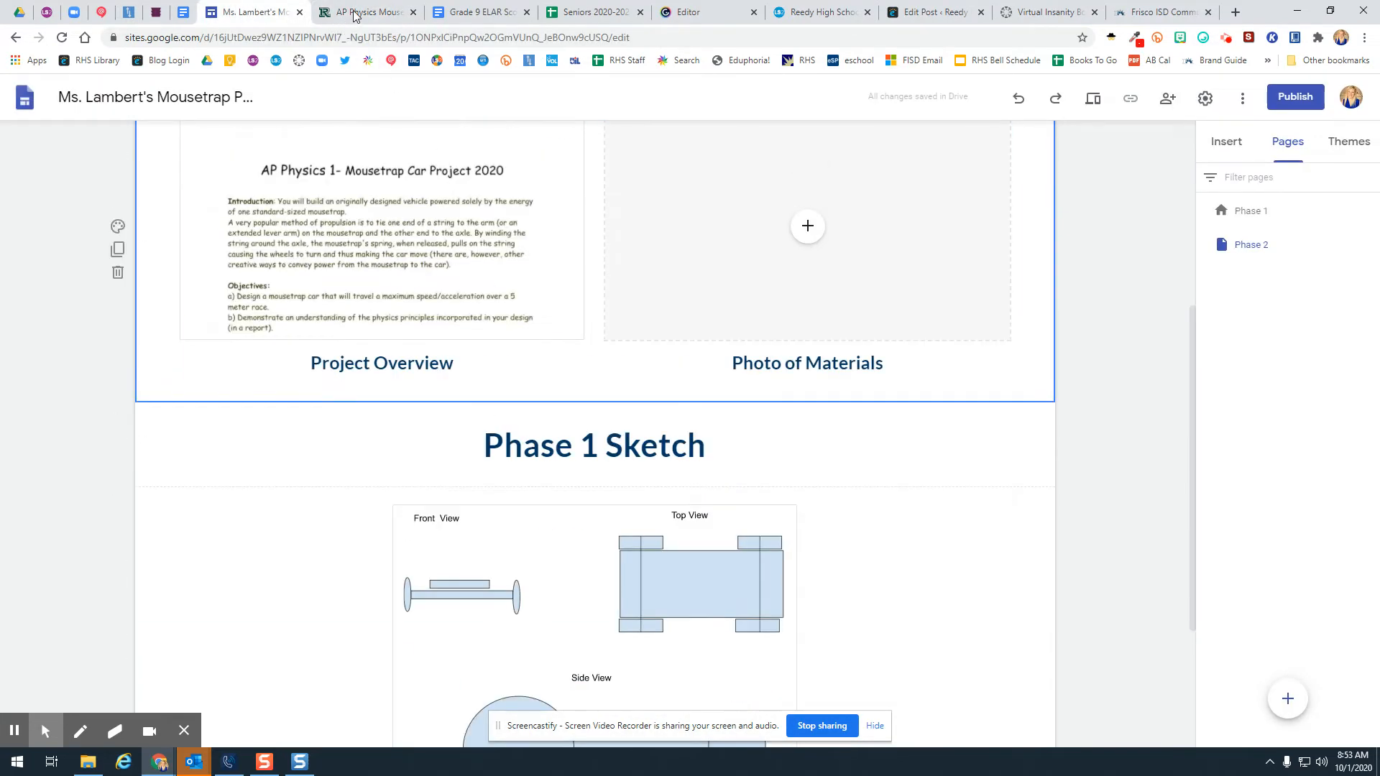
- Replace the Project Overview caption text with 'Detailed Sketch with Dimensions'
click(365, 12)
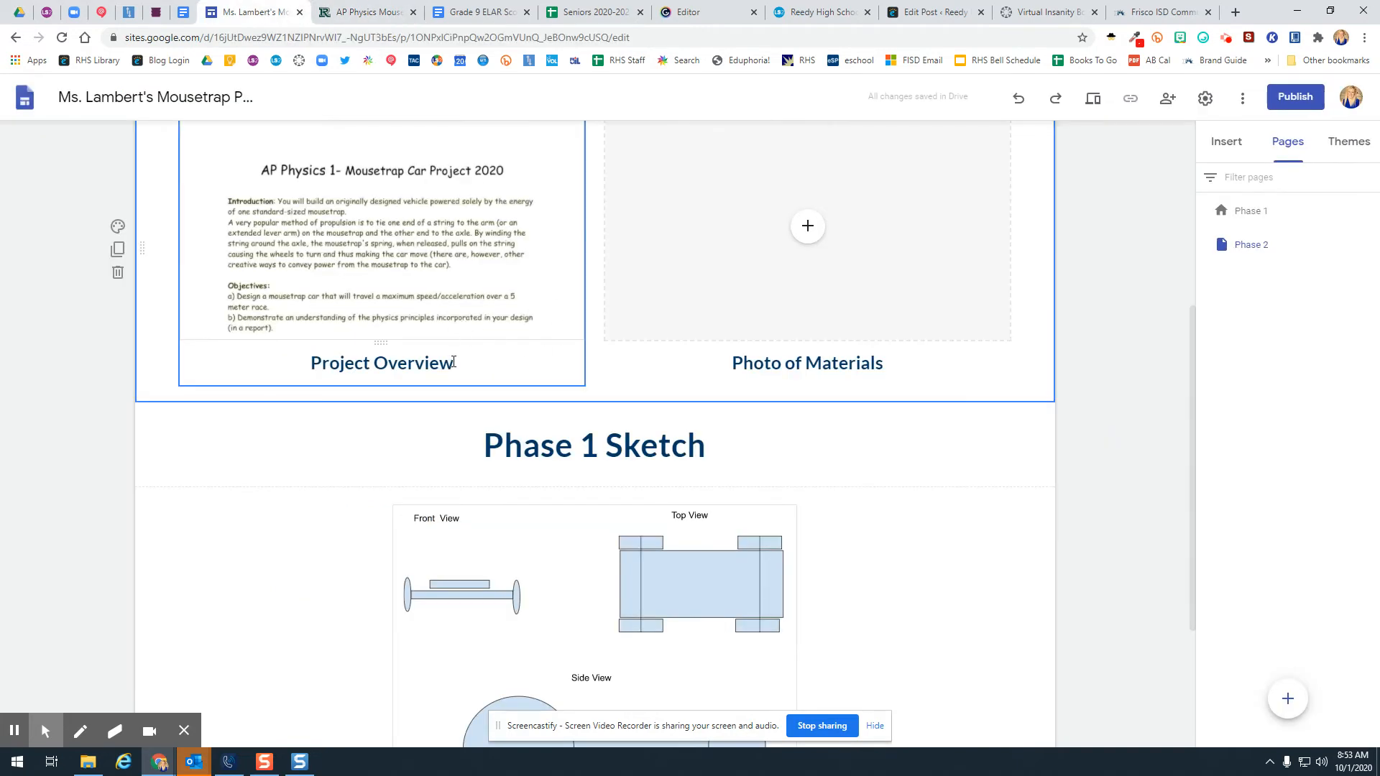
double_click(381, 362)
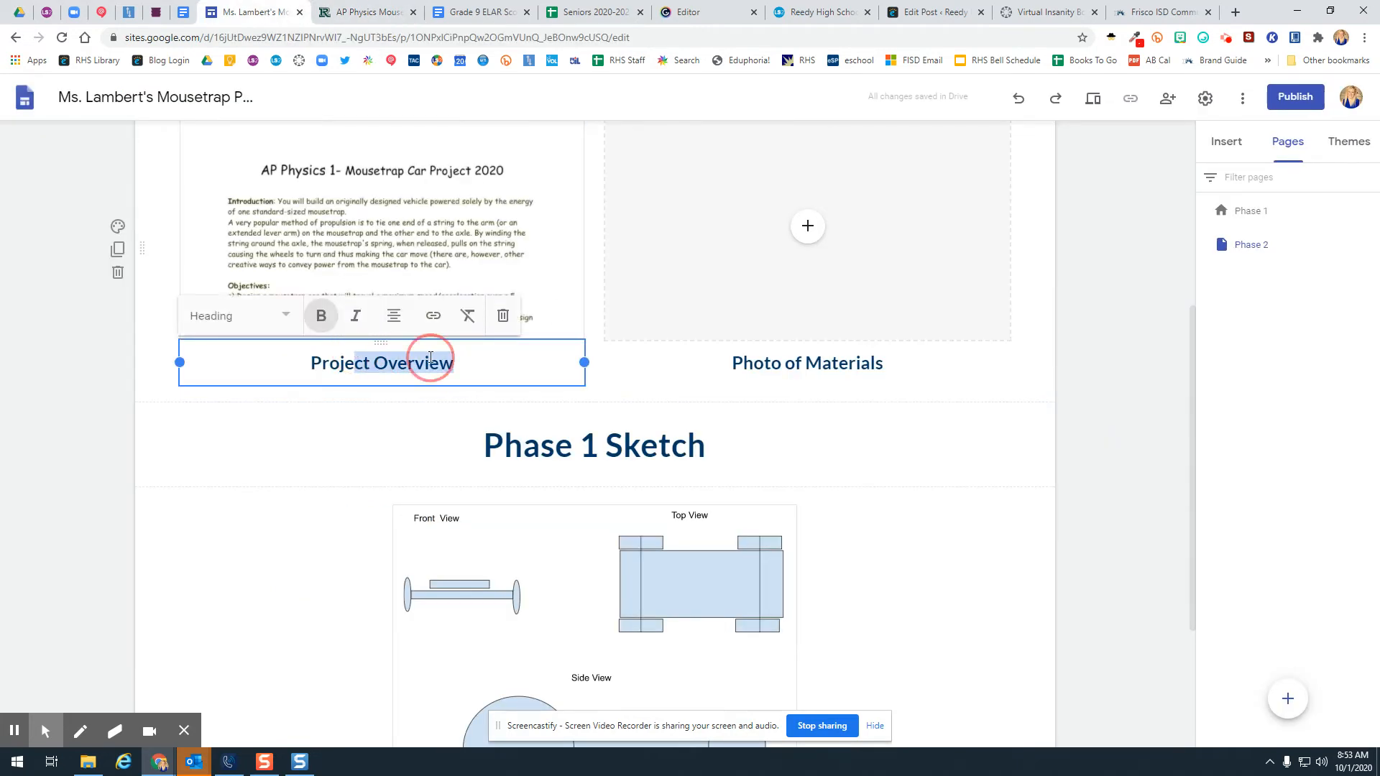
text(Detailed Sketch with Dim)
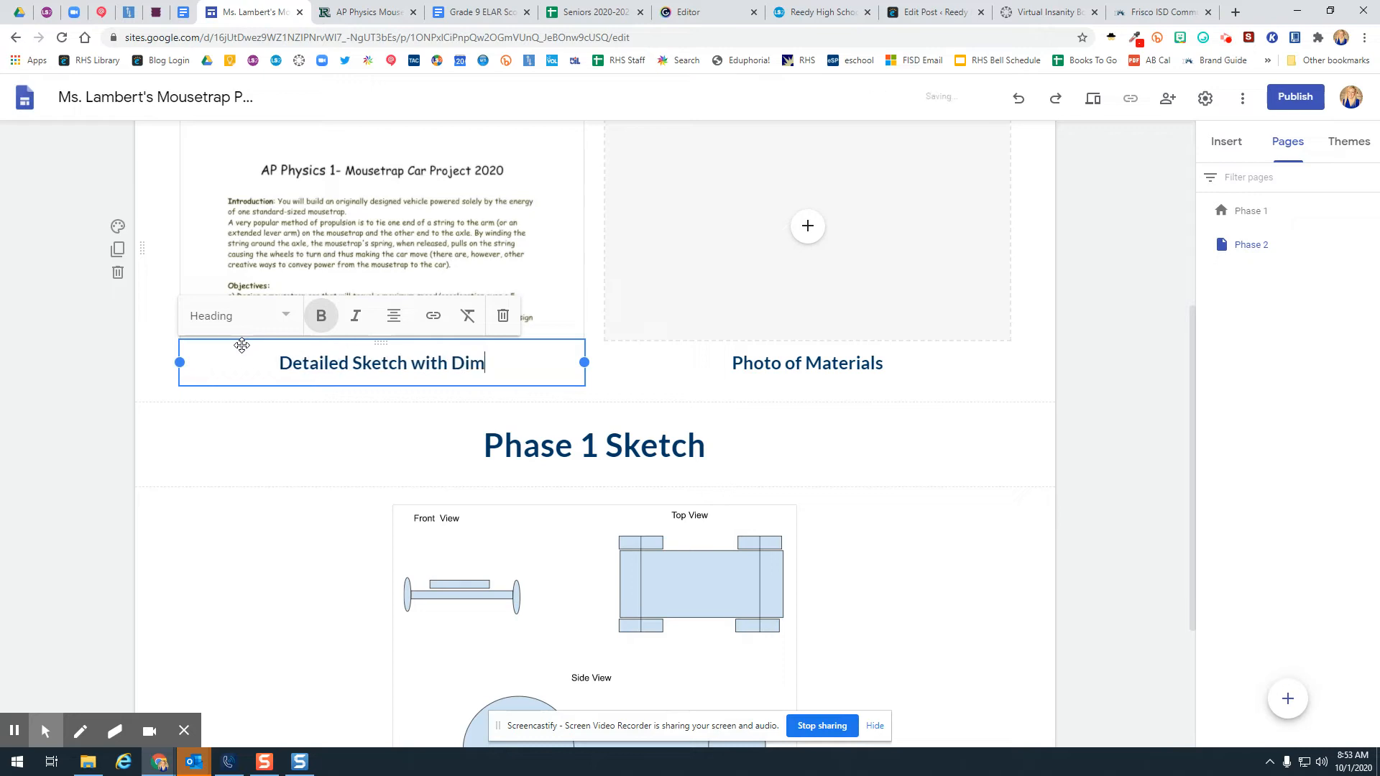
text(ensions)
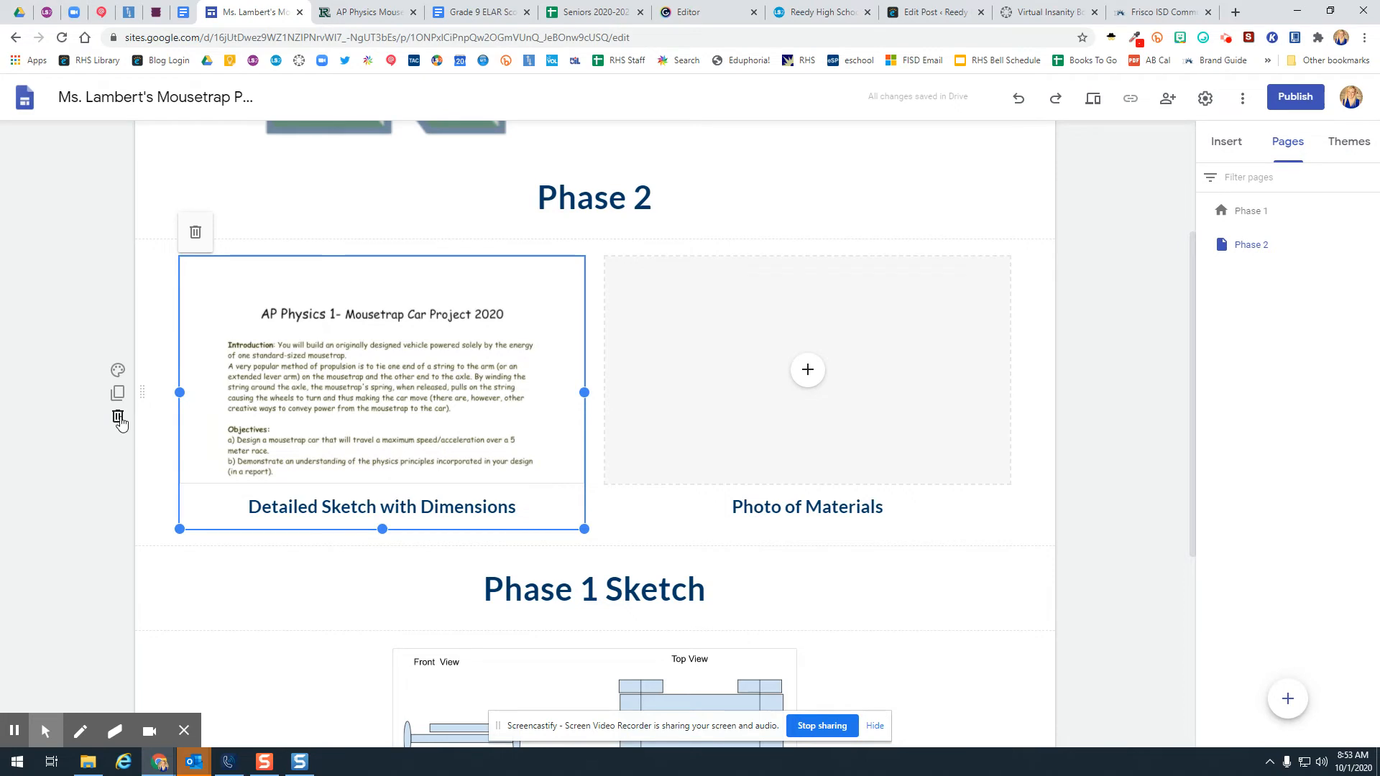
click(1224, 142)
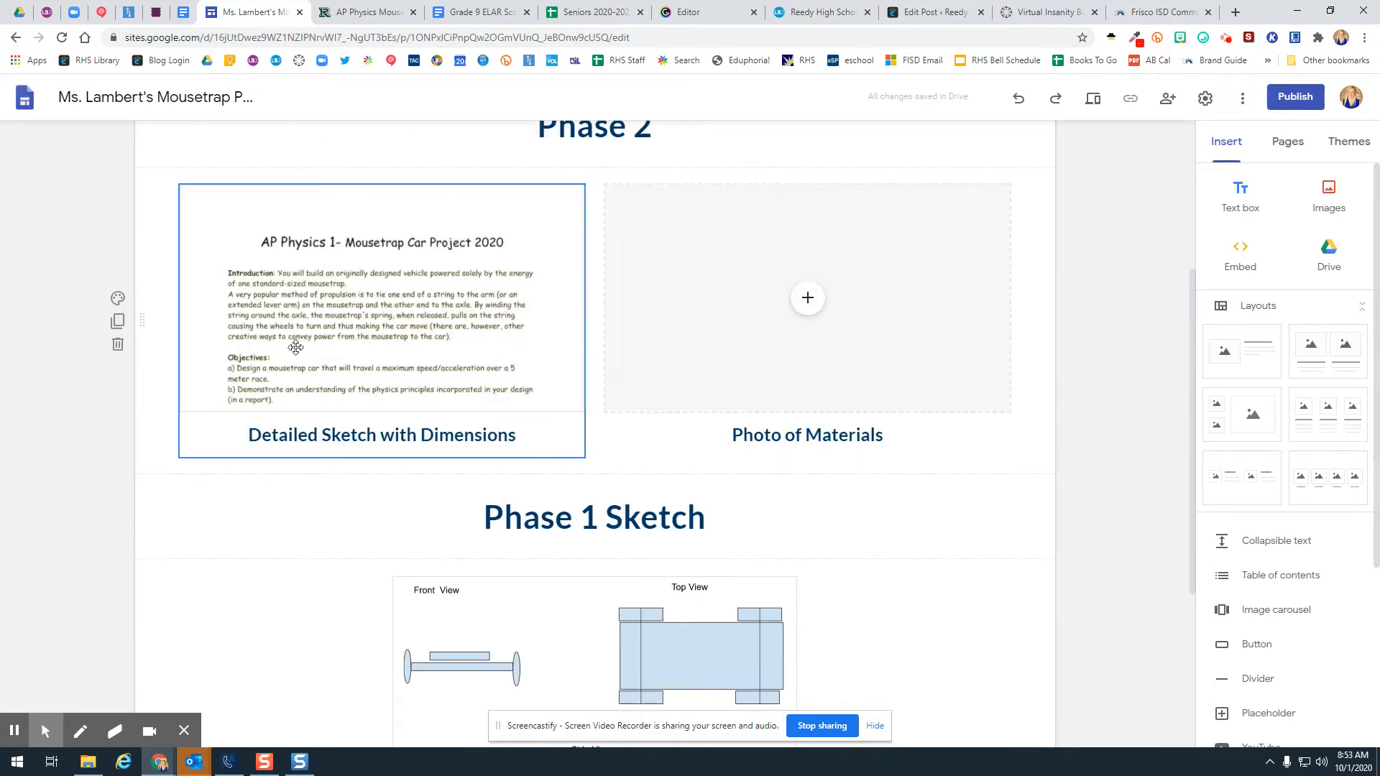
- Retype the Phase 1 Sketch heading as 'Final Materials List' and left-align it
click(594, 516)
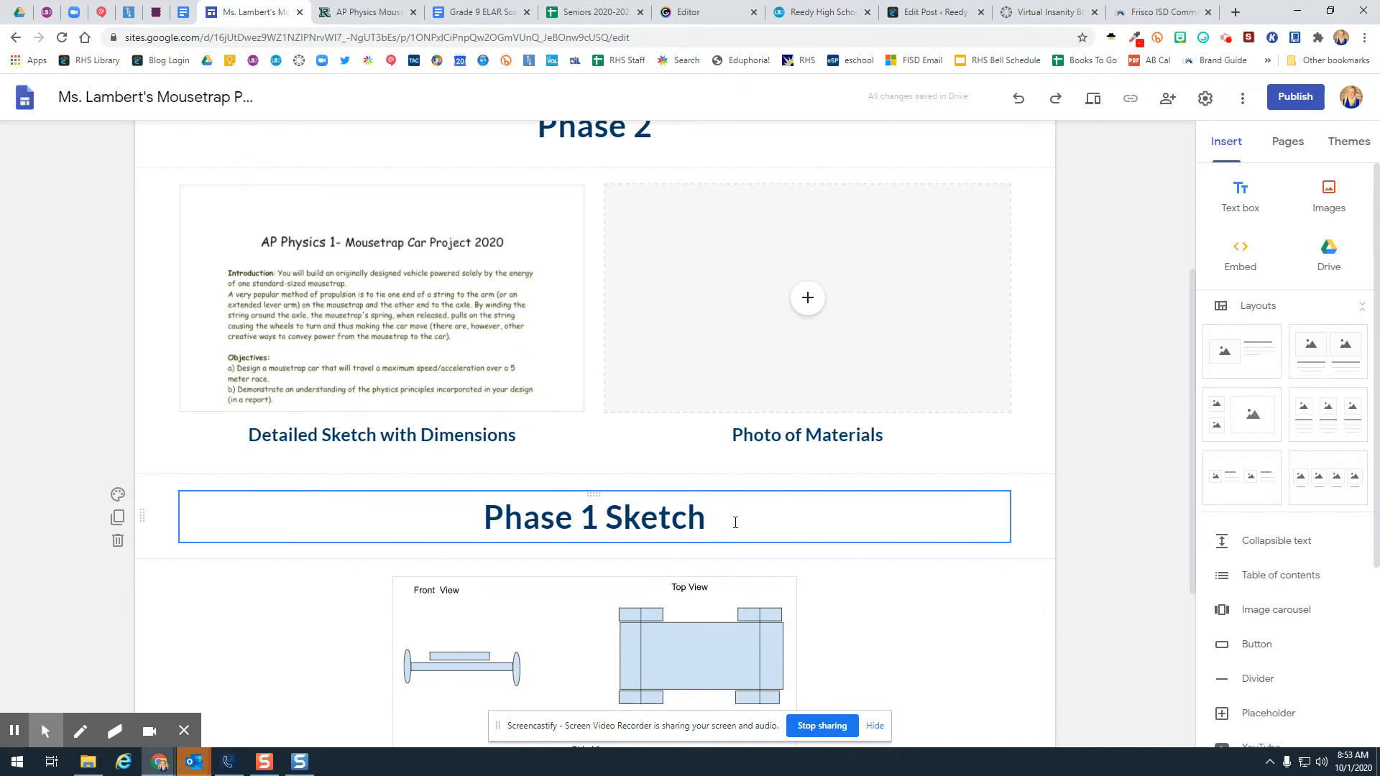
click(364, 12)
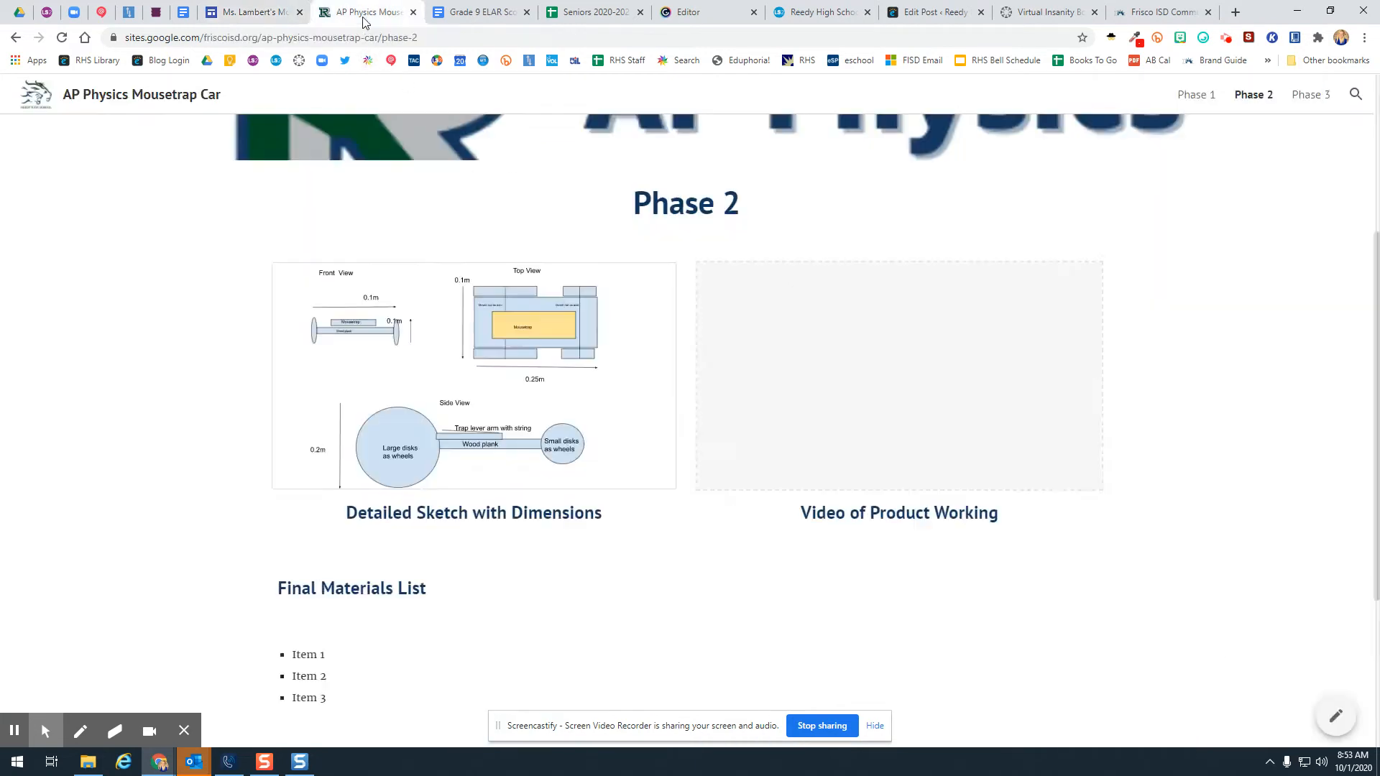
scroll(down, 3)
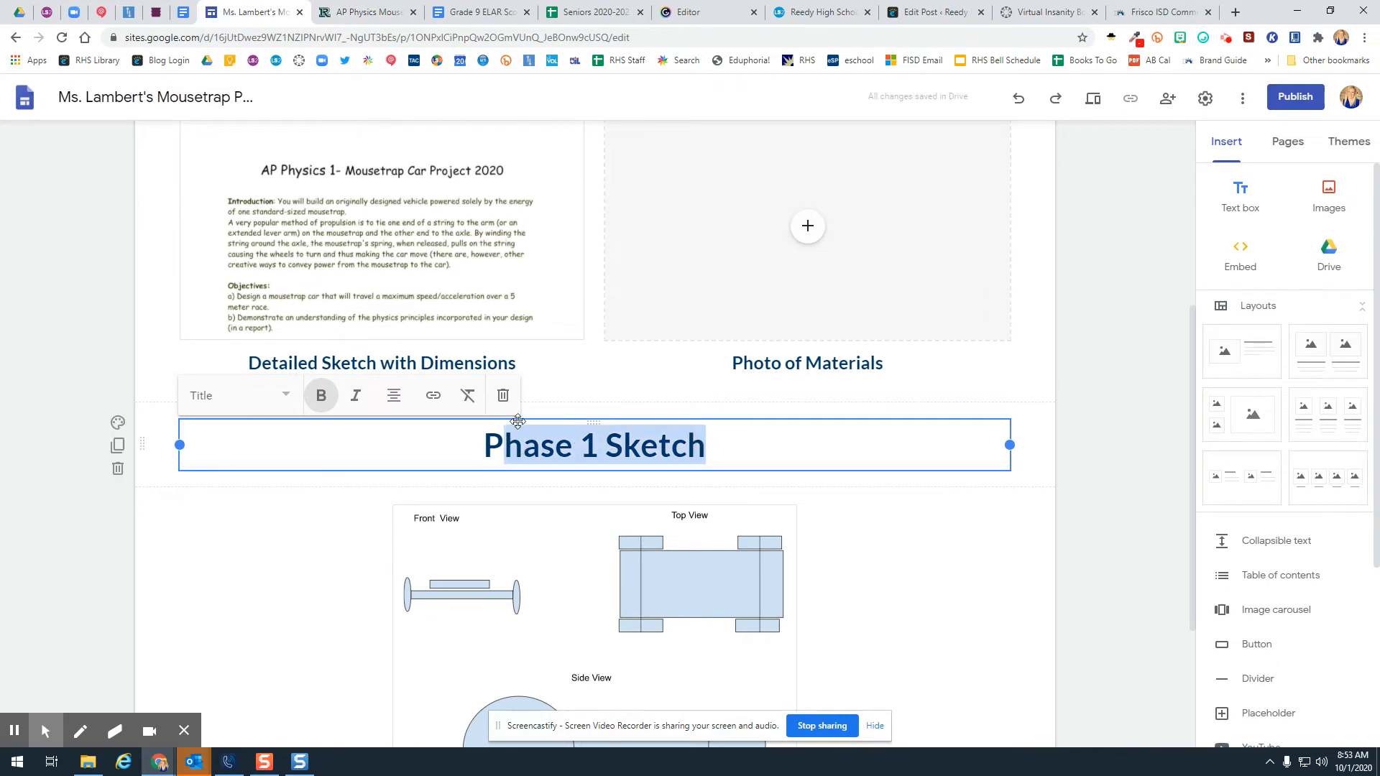
text(F)
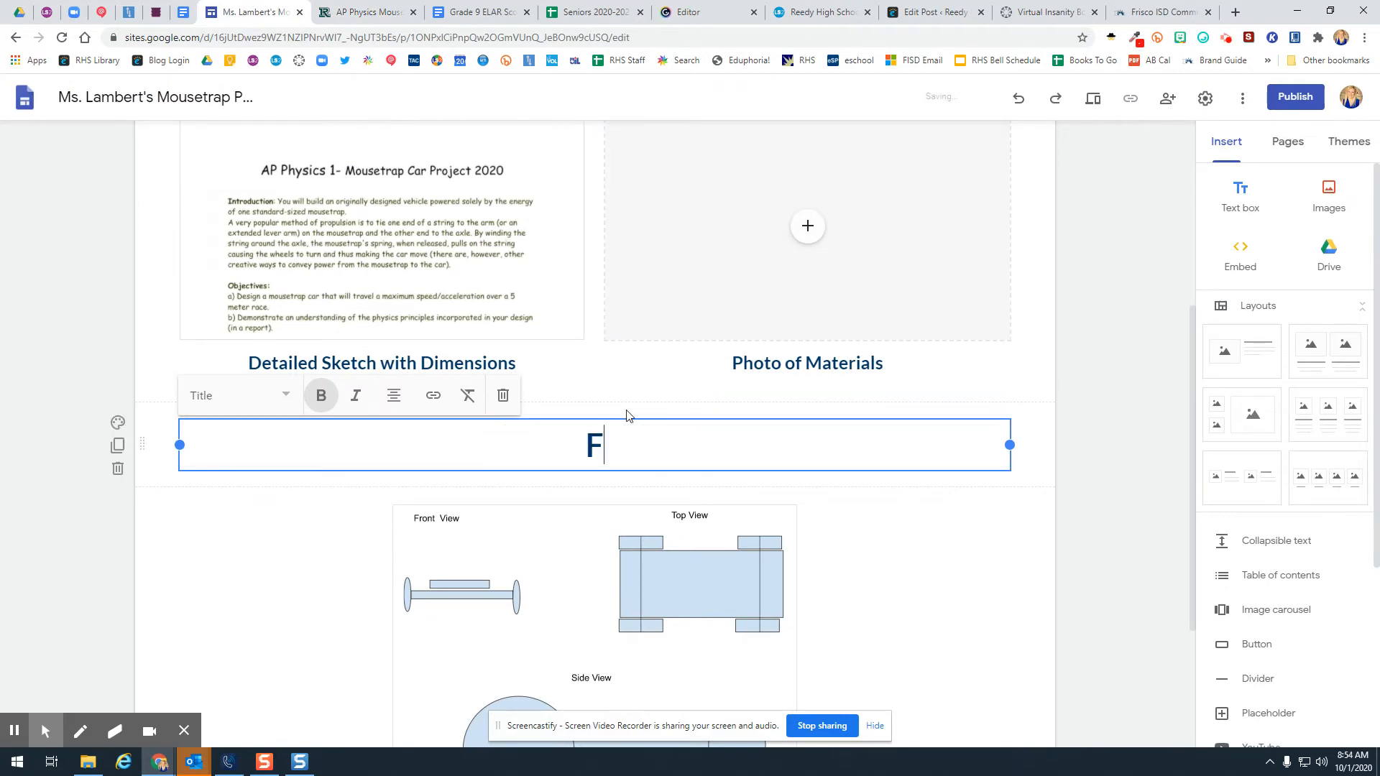
text(inal Ma)
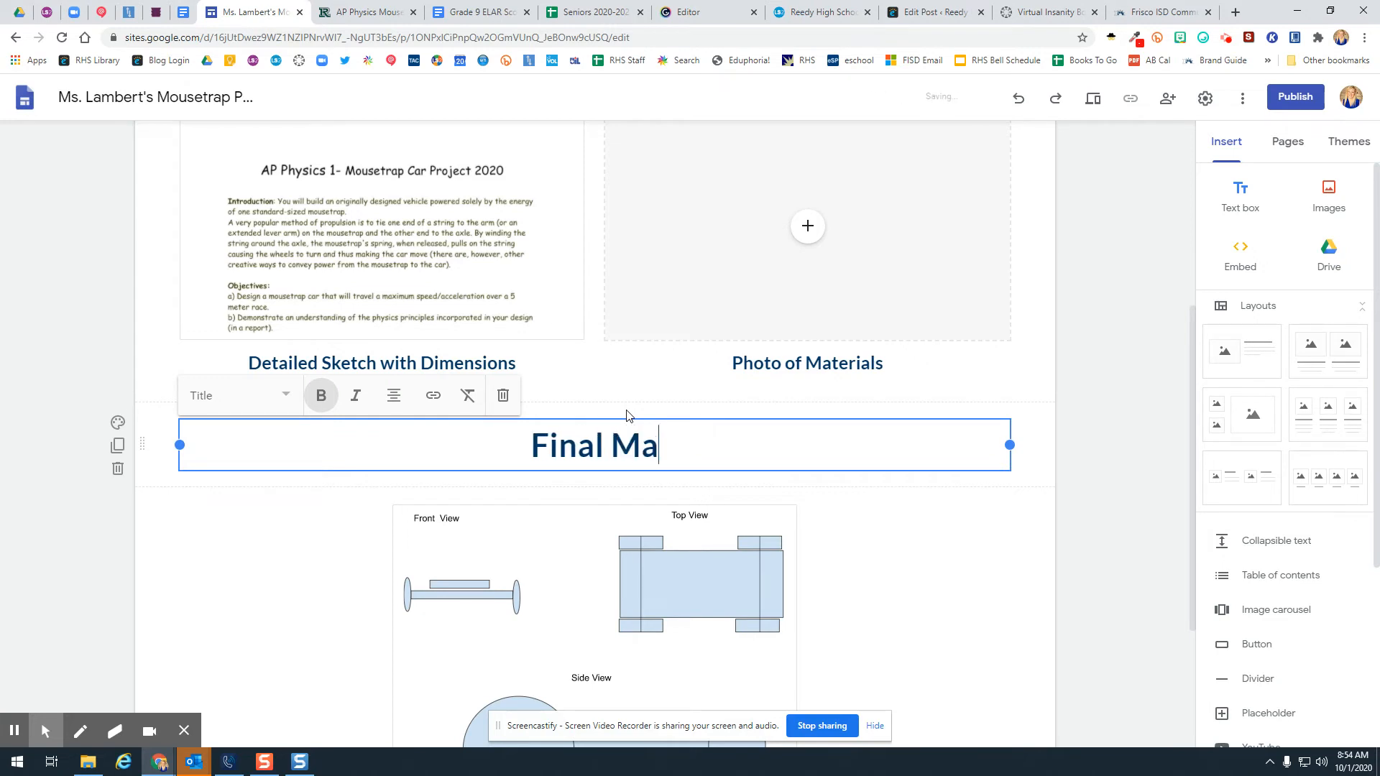
text(terials List)
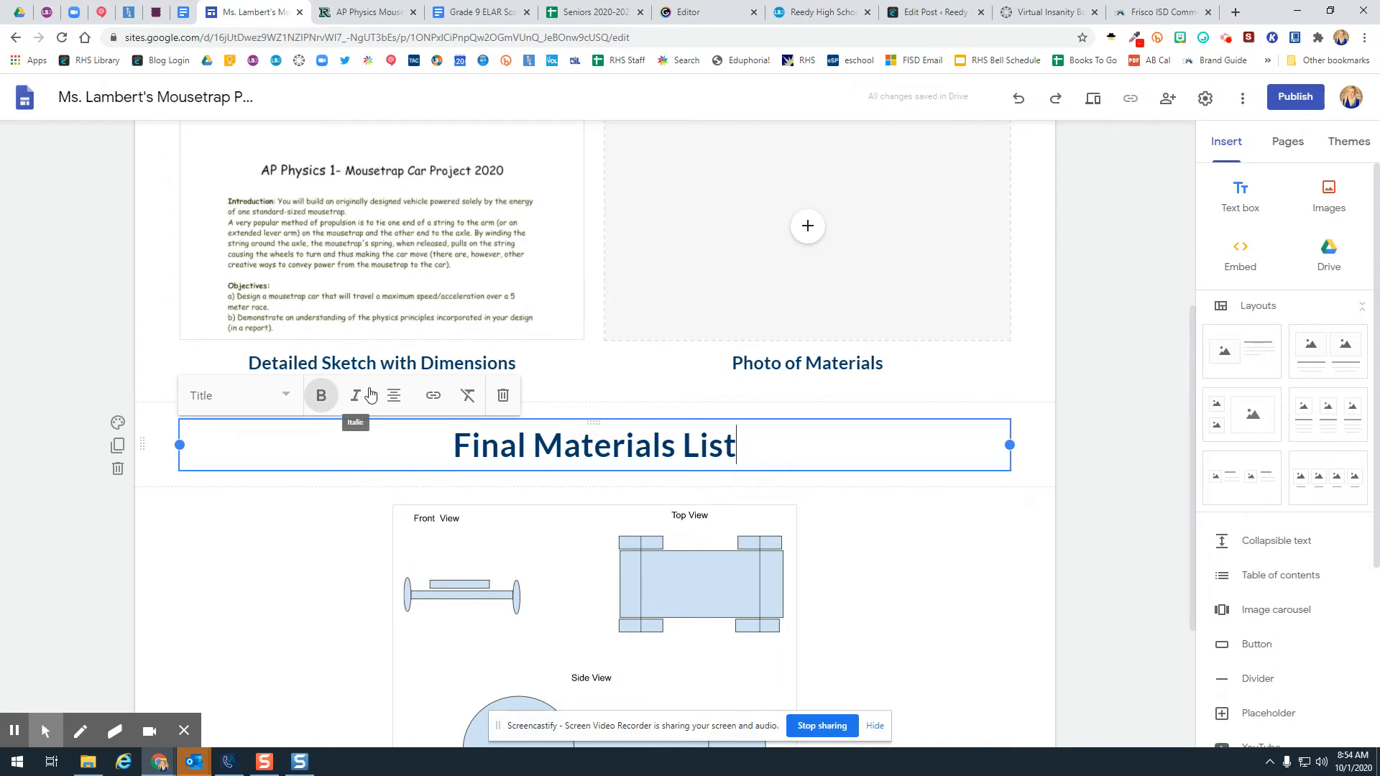
click(394, 395)
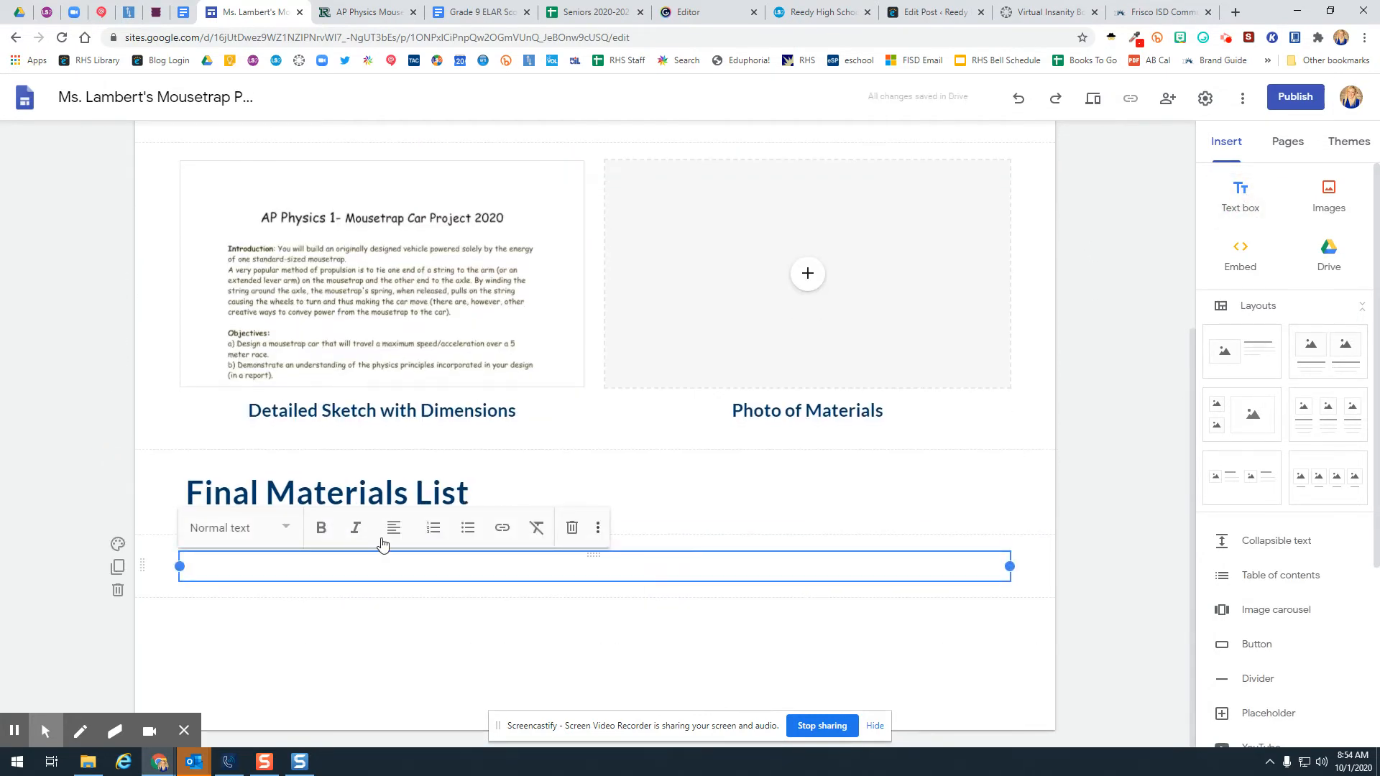
- Add a bulleted list of placeholder items Item 1, Item 2, Item 3 under the heading
click(468, 527)
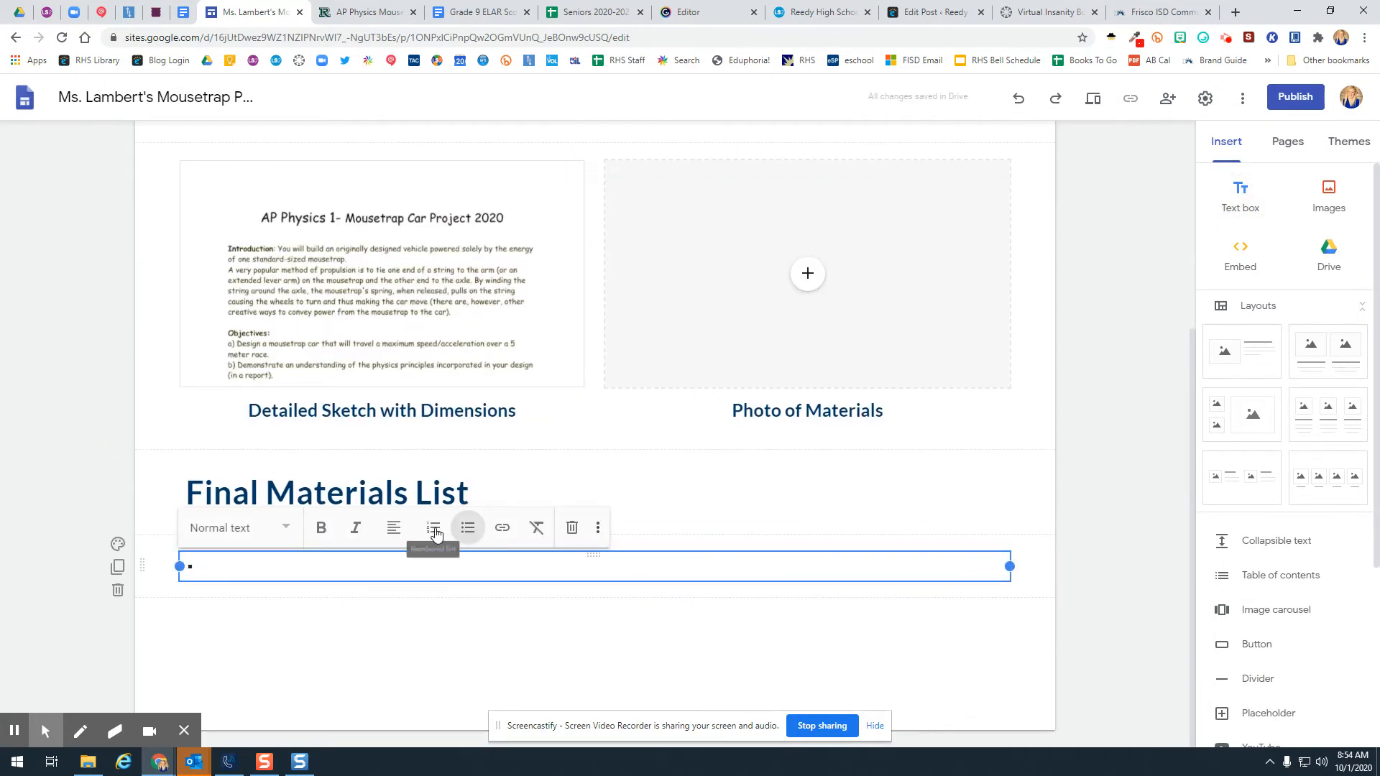
text(Item 1)
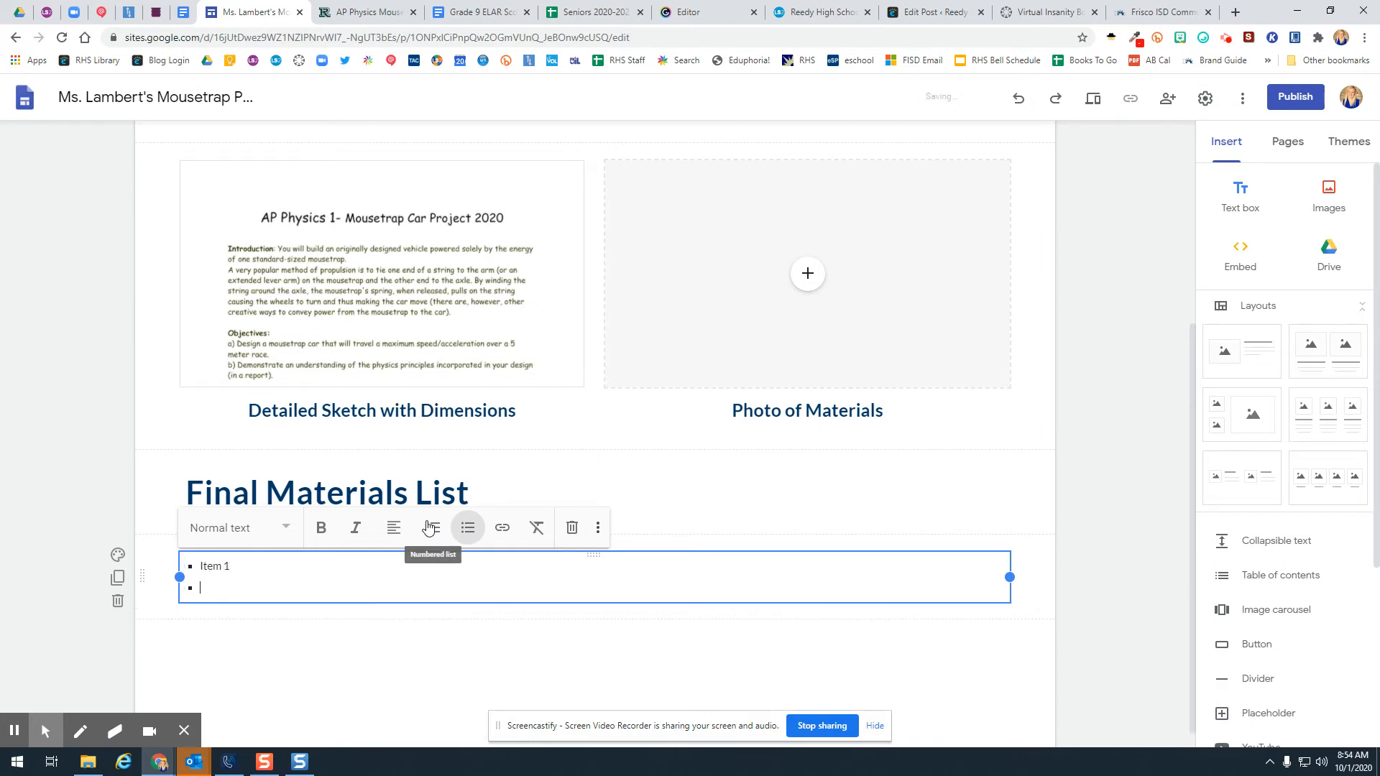
text(Item 2)
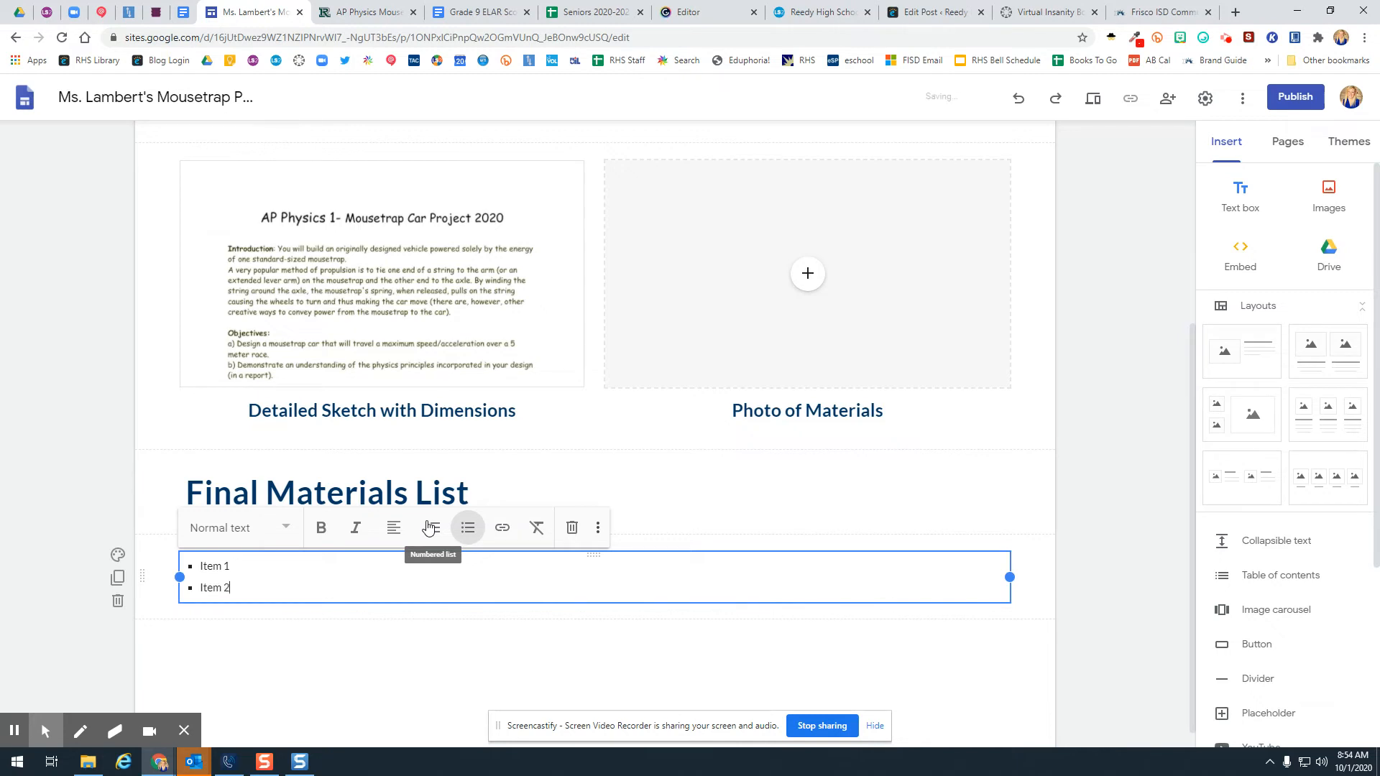
text(Item)
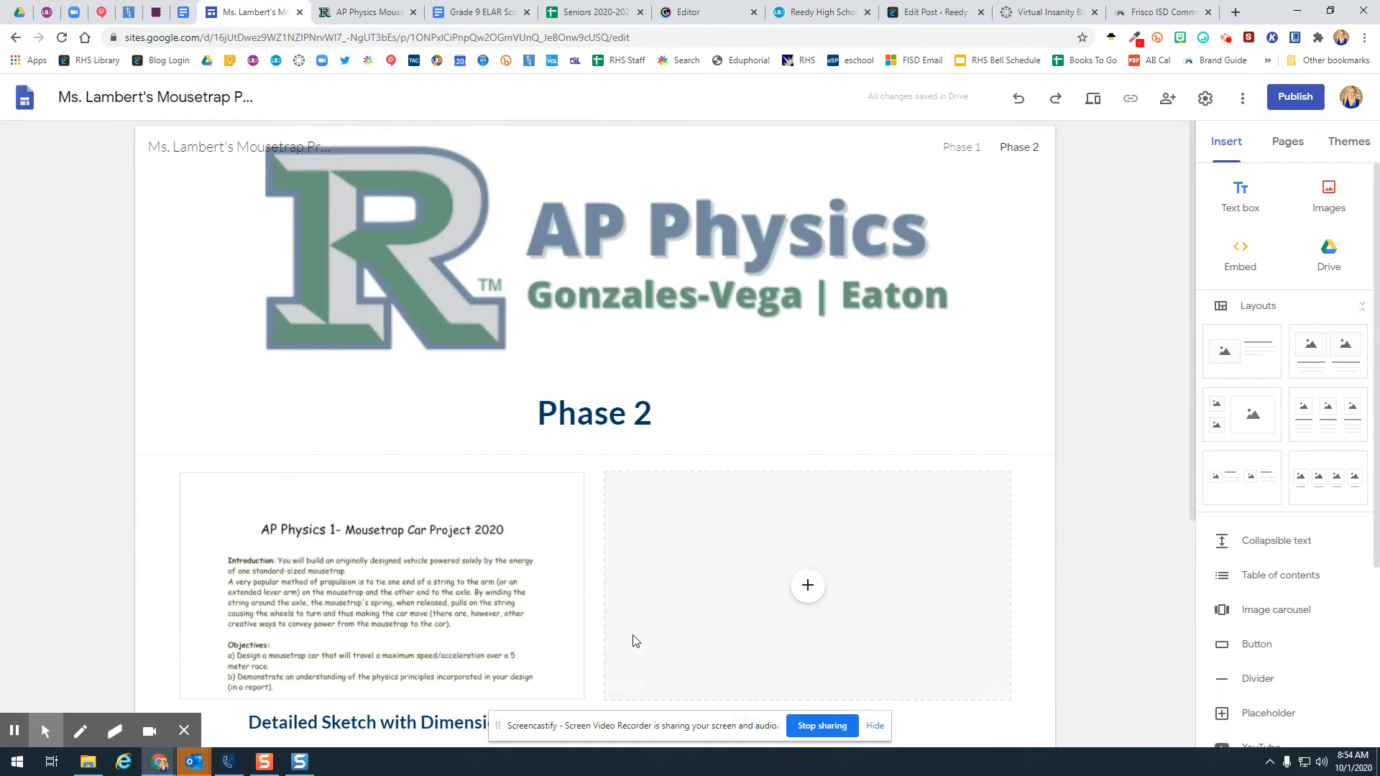
- Insert Reedy.png from the Recent Google Drive images via the Select images dialog
scroll(down, 3)
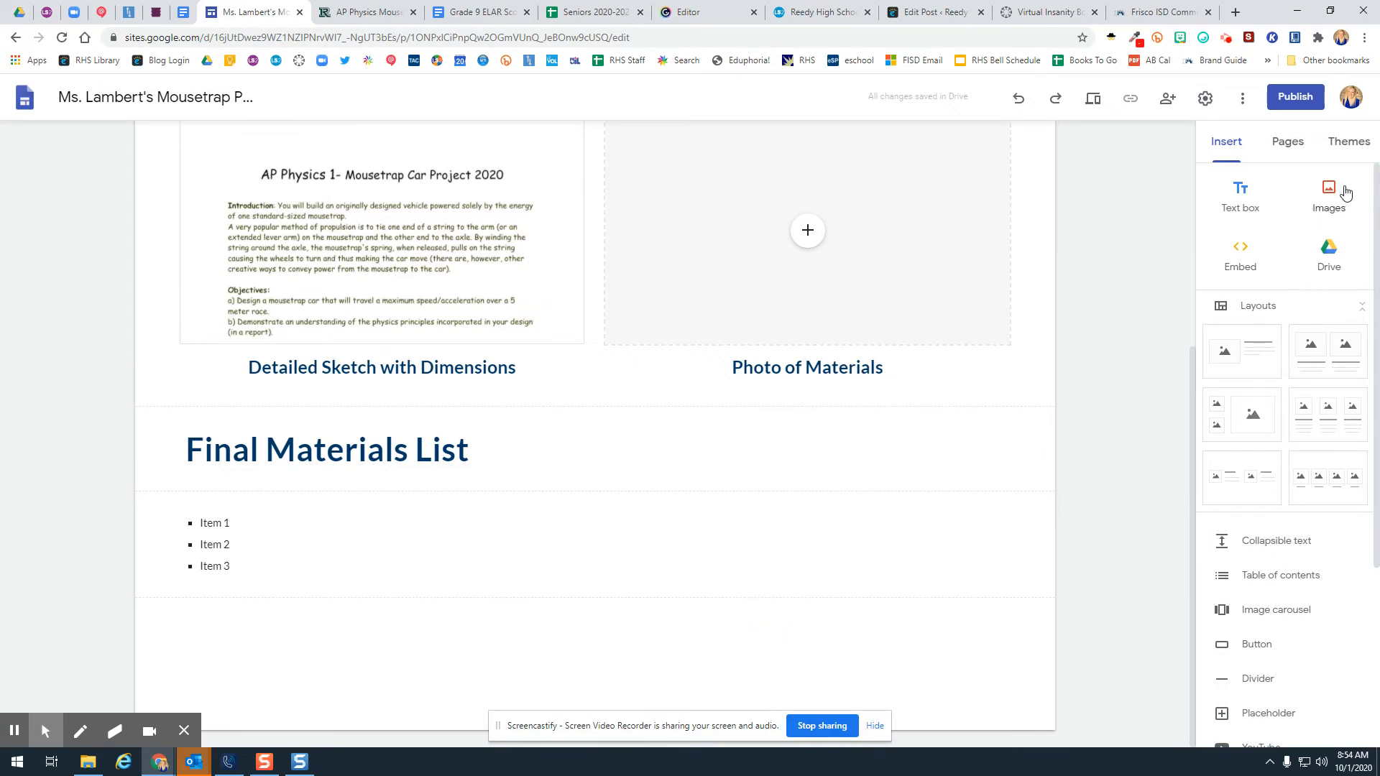
click(1328, 191)
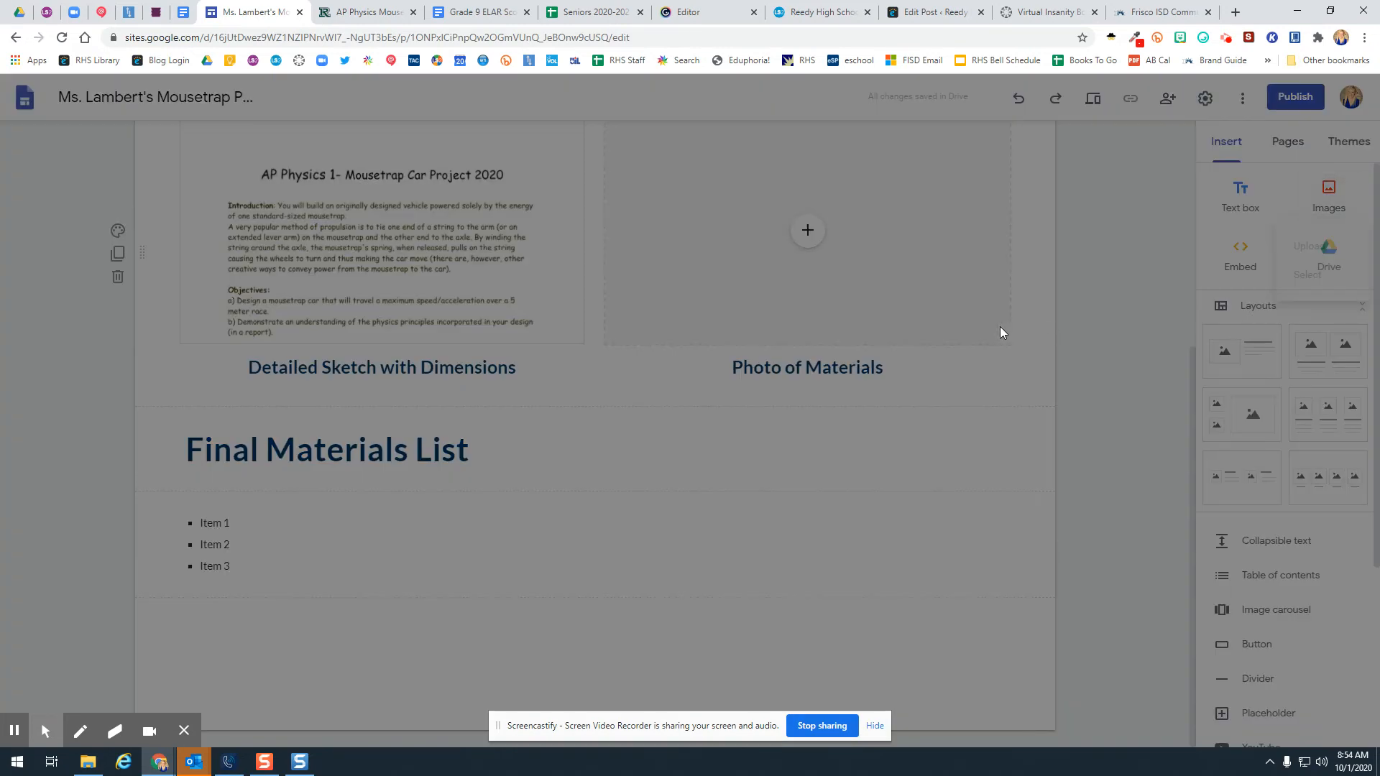
click(806, 230)
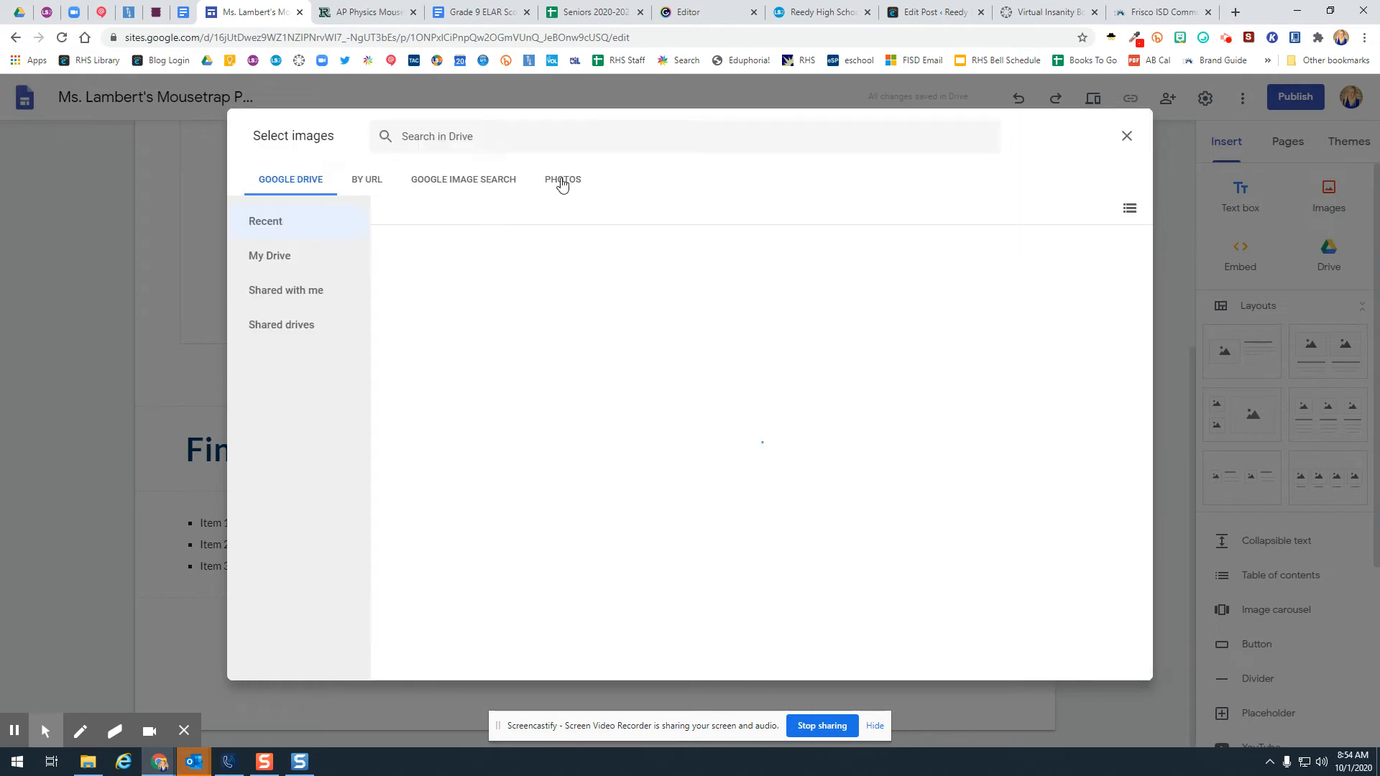
click(462, 178)
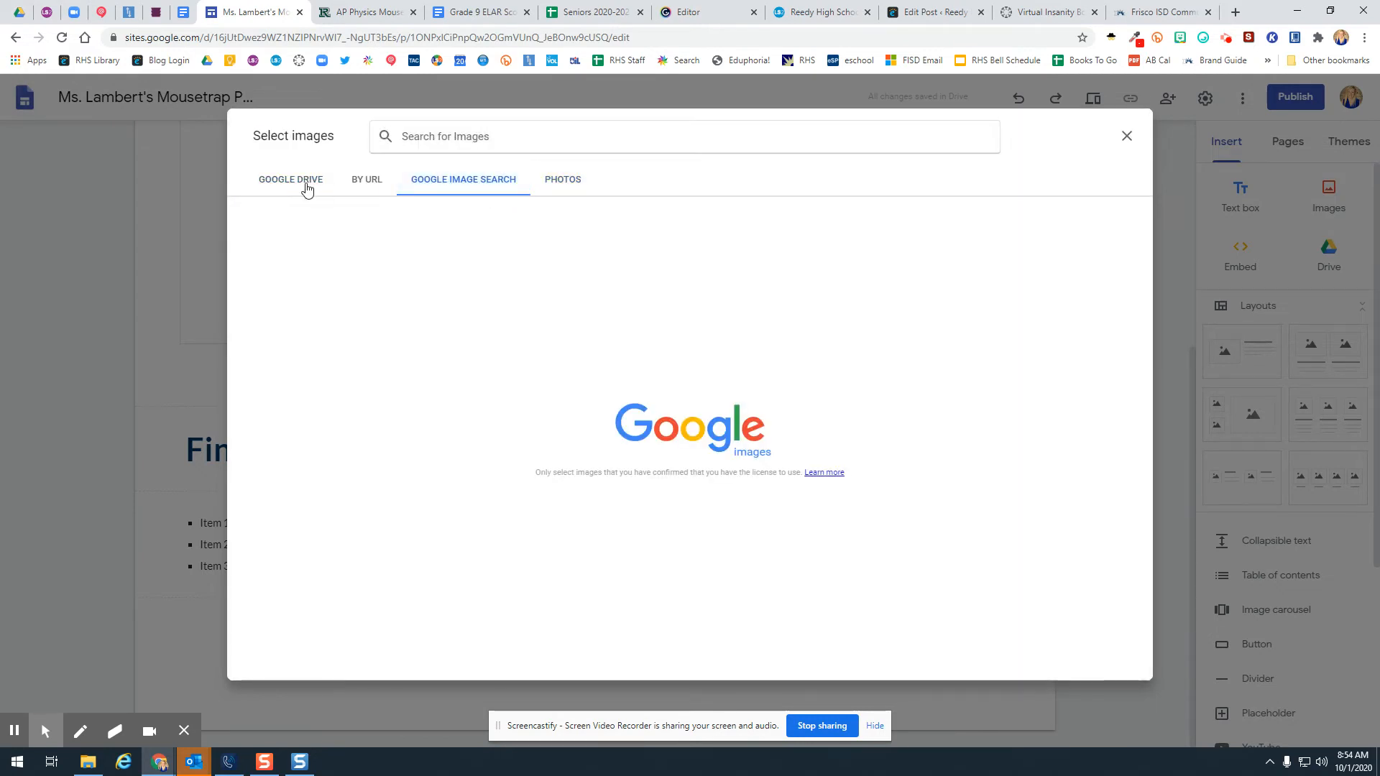
click(291, 178)
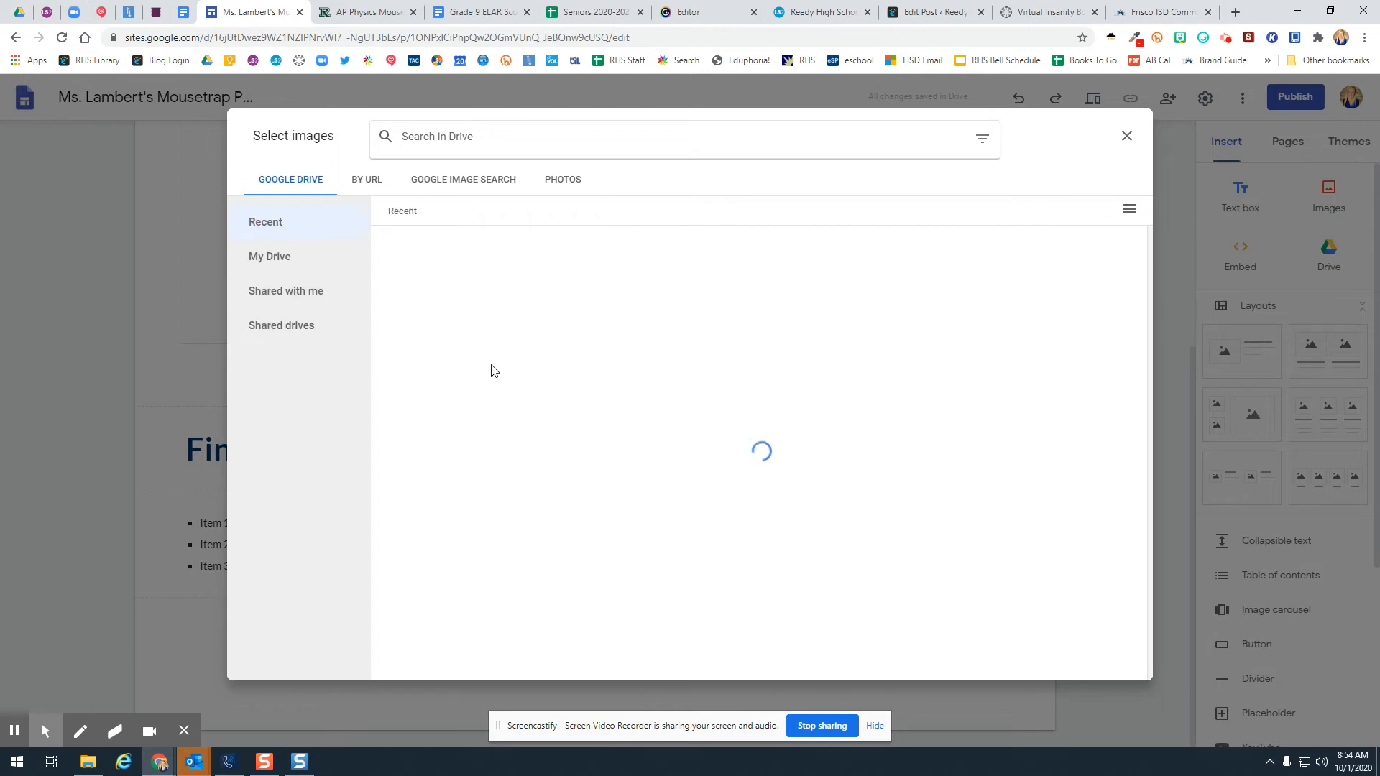
click(265, 222)
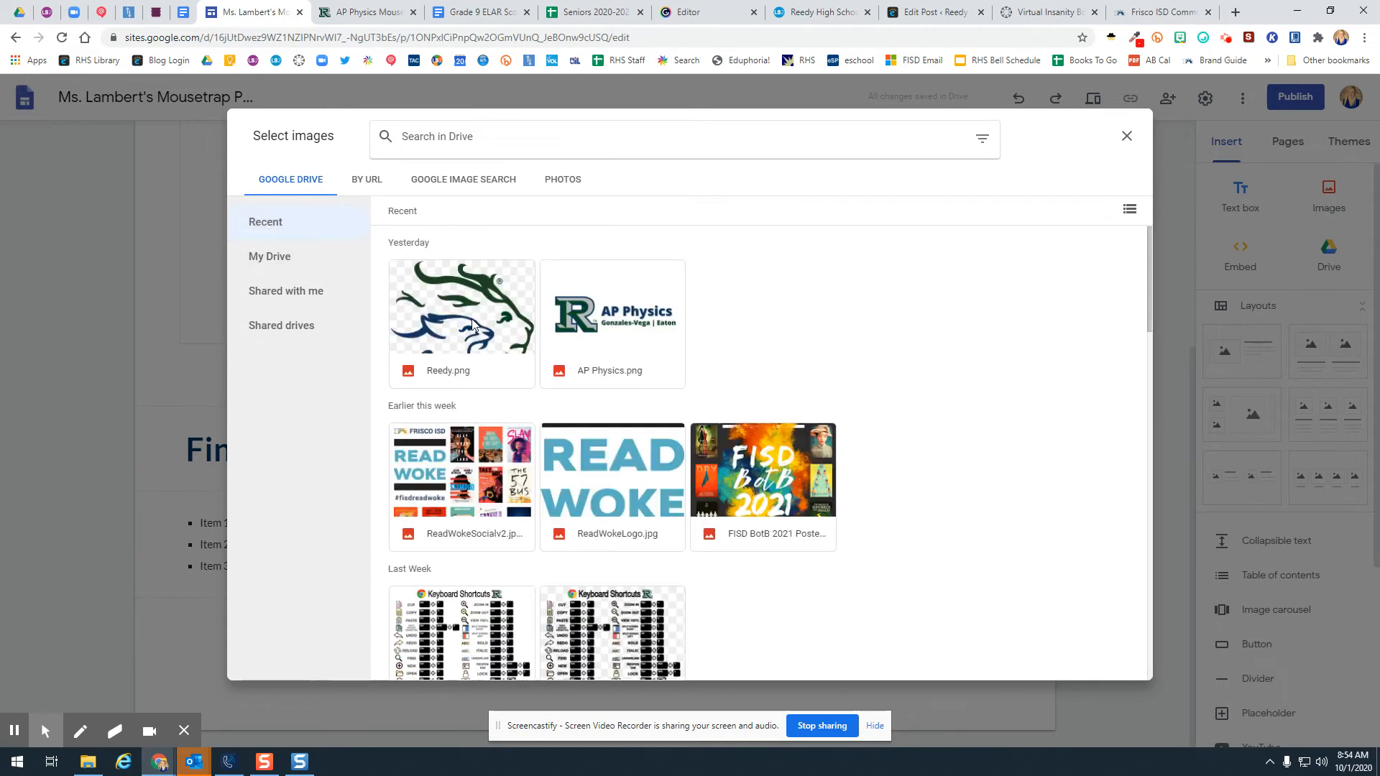
click(461, 324)
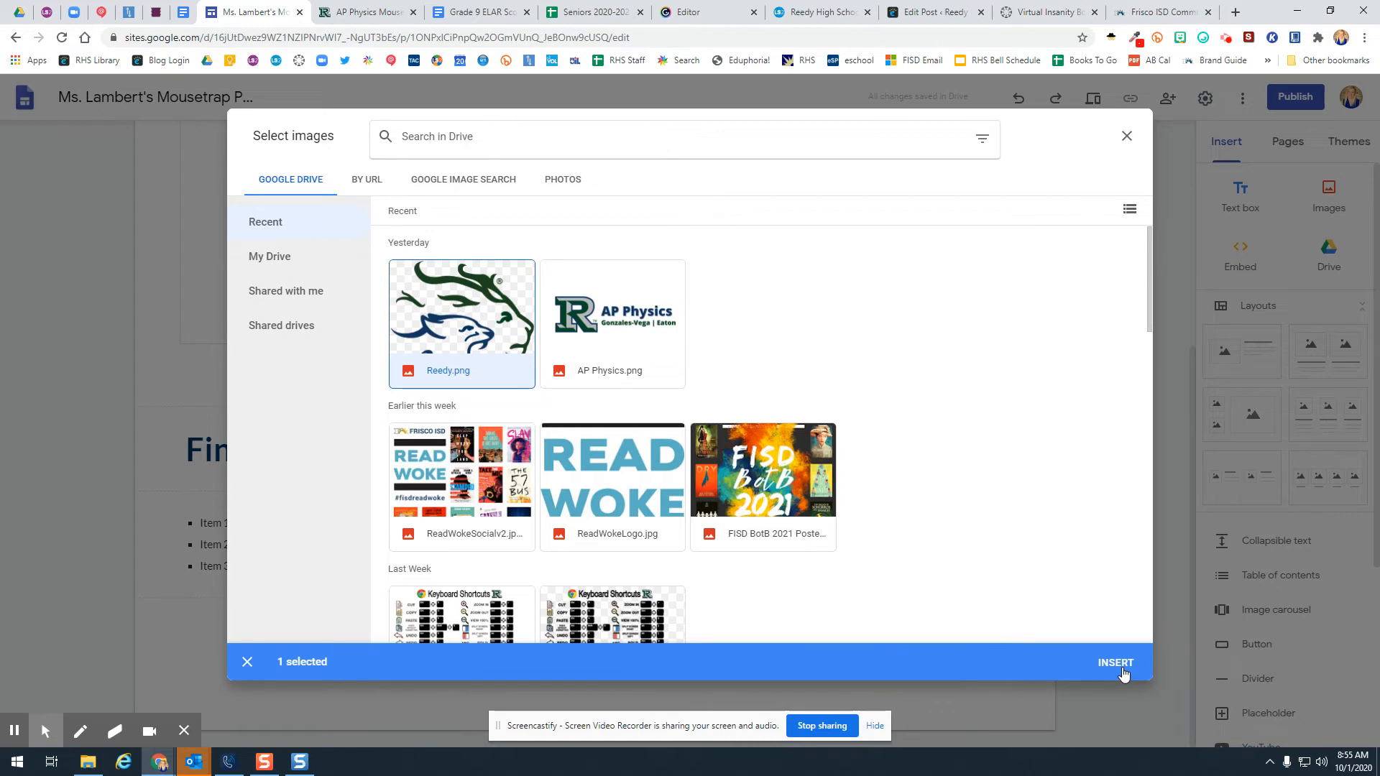
click(1115, 661)
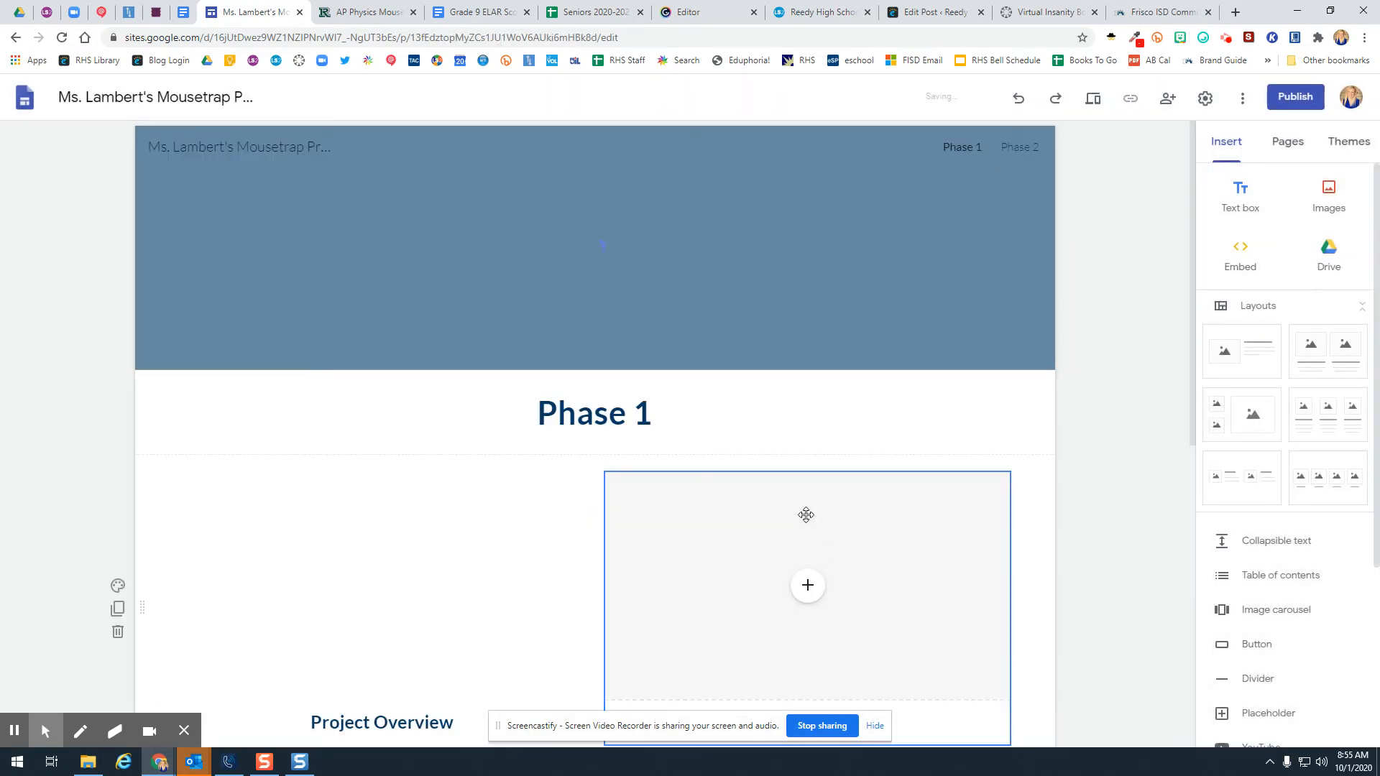
- Scroll down through the Phase 1 page and return to viewing the Phase 2 page
scroll(down, 3)
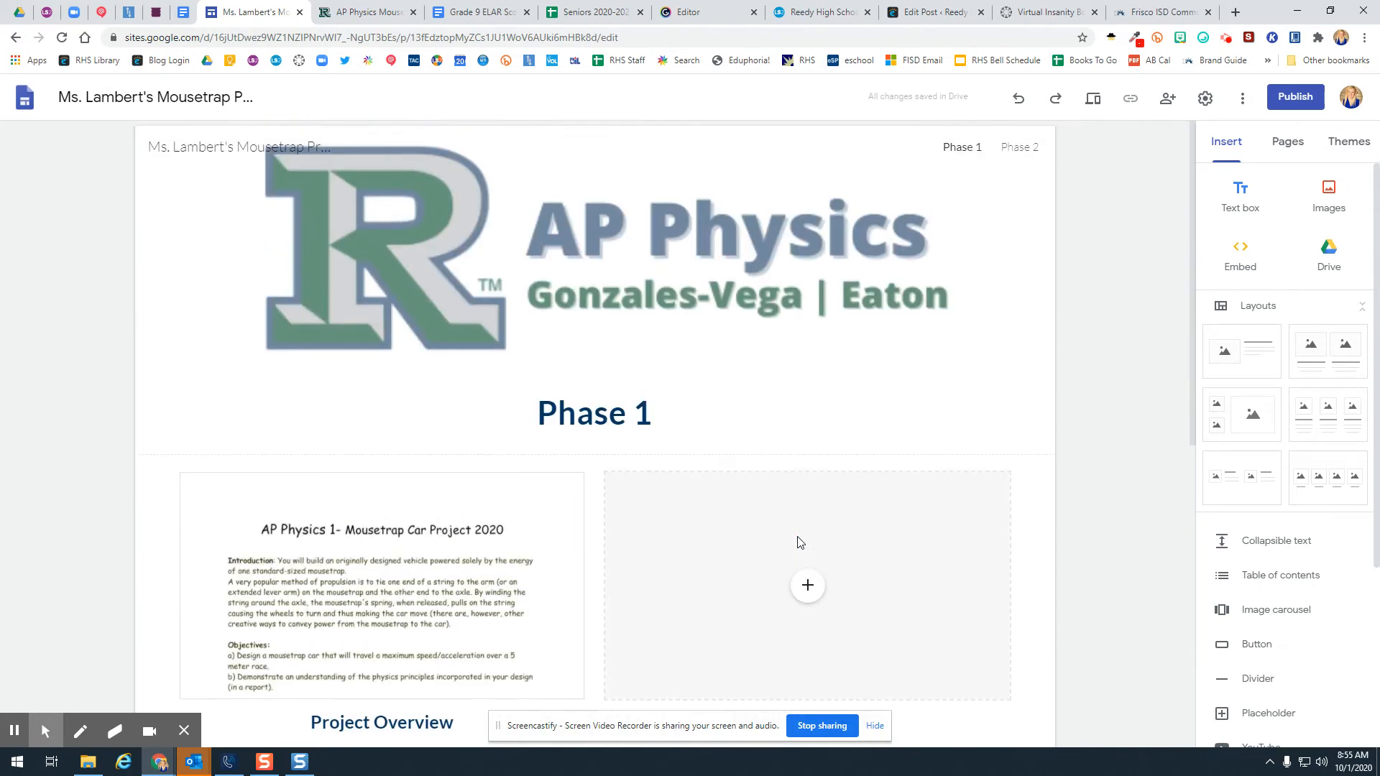
scroll(down, 3)
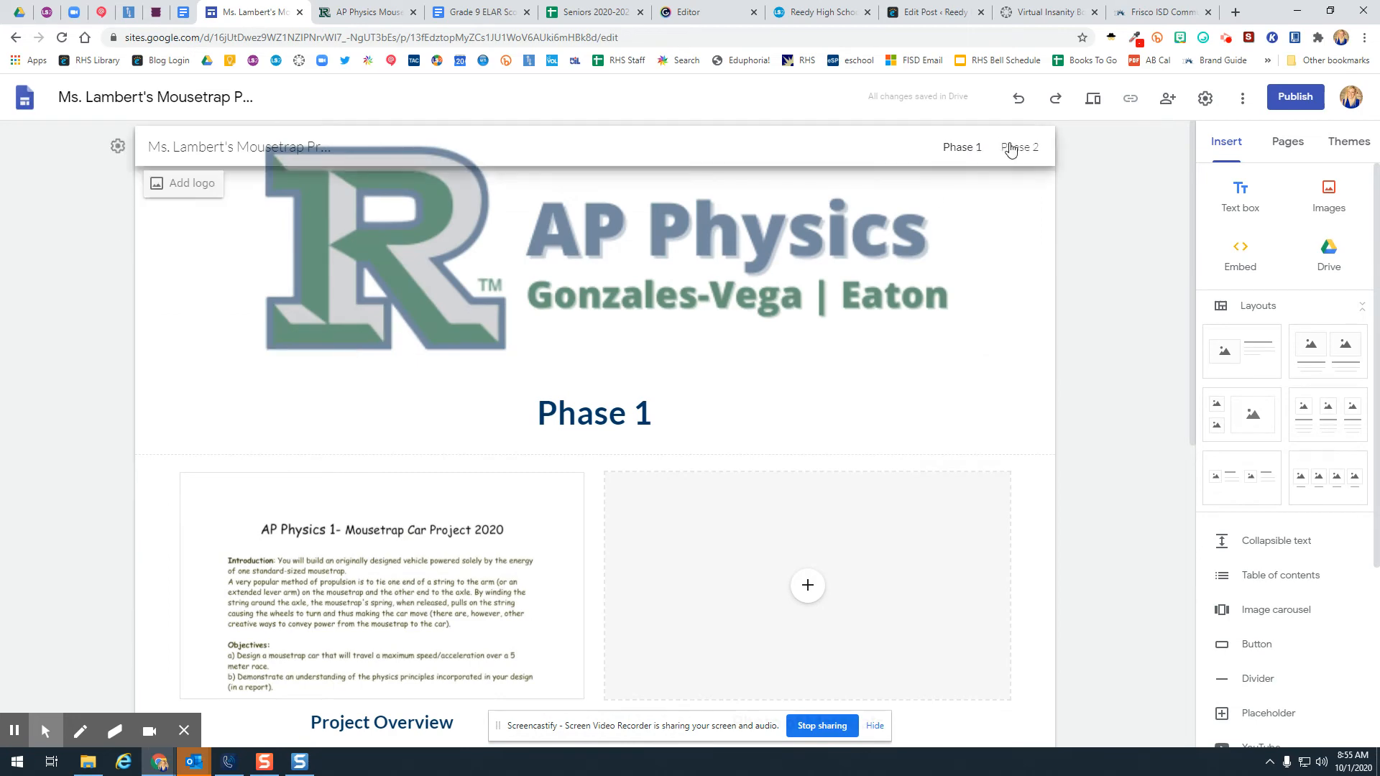
scroll(down, 3)
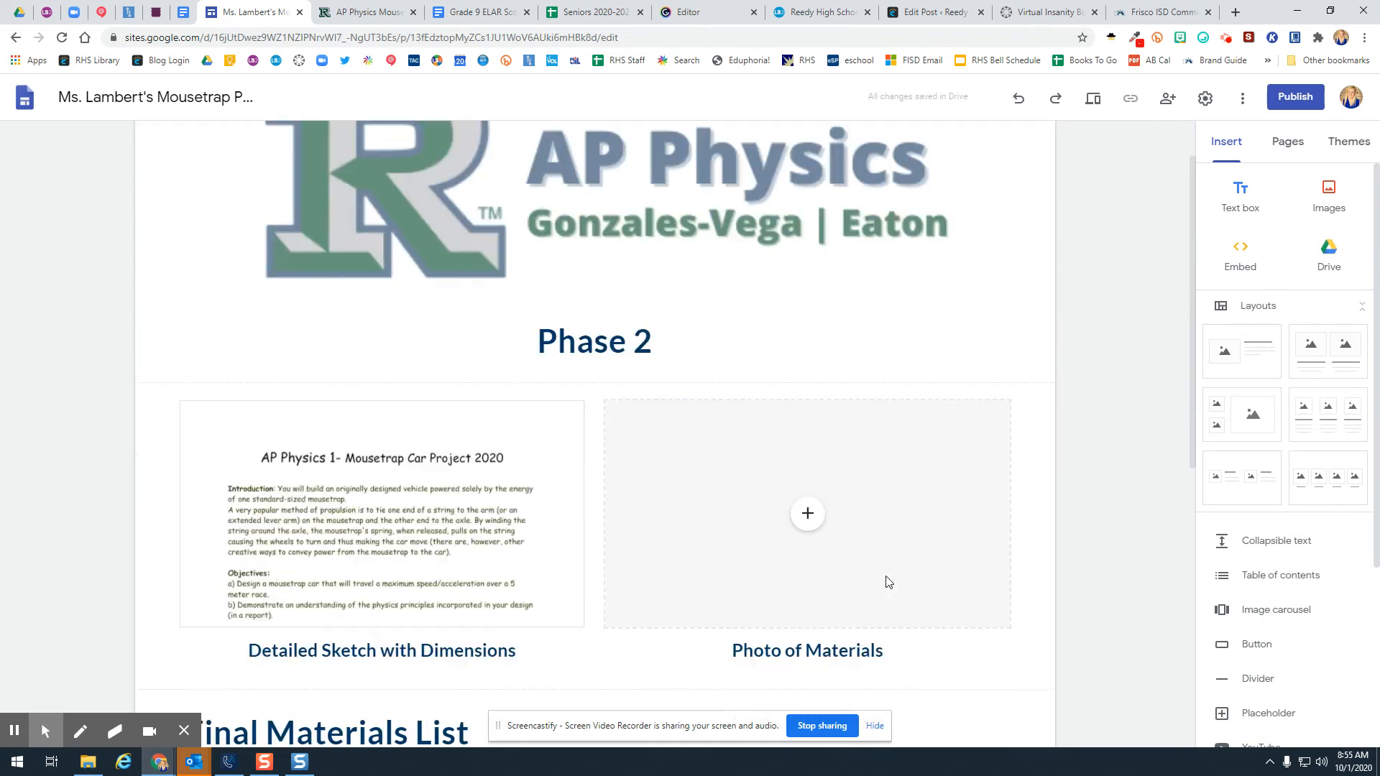
scroll(down, 3)
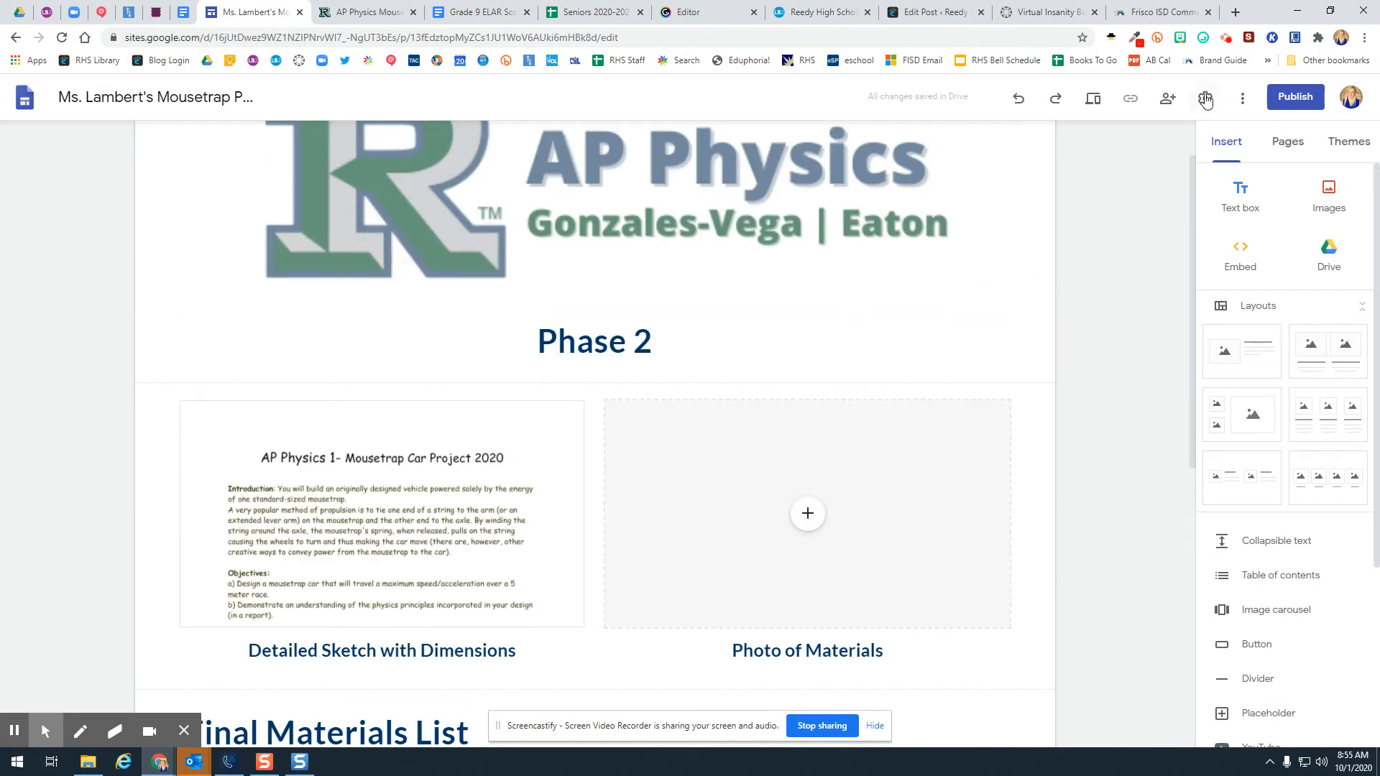
- In Settings > Brand images, start selecting a logo from existing Drive files
click(1204, 97)
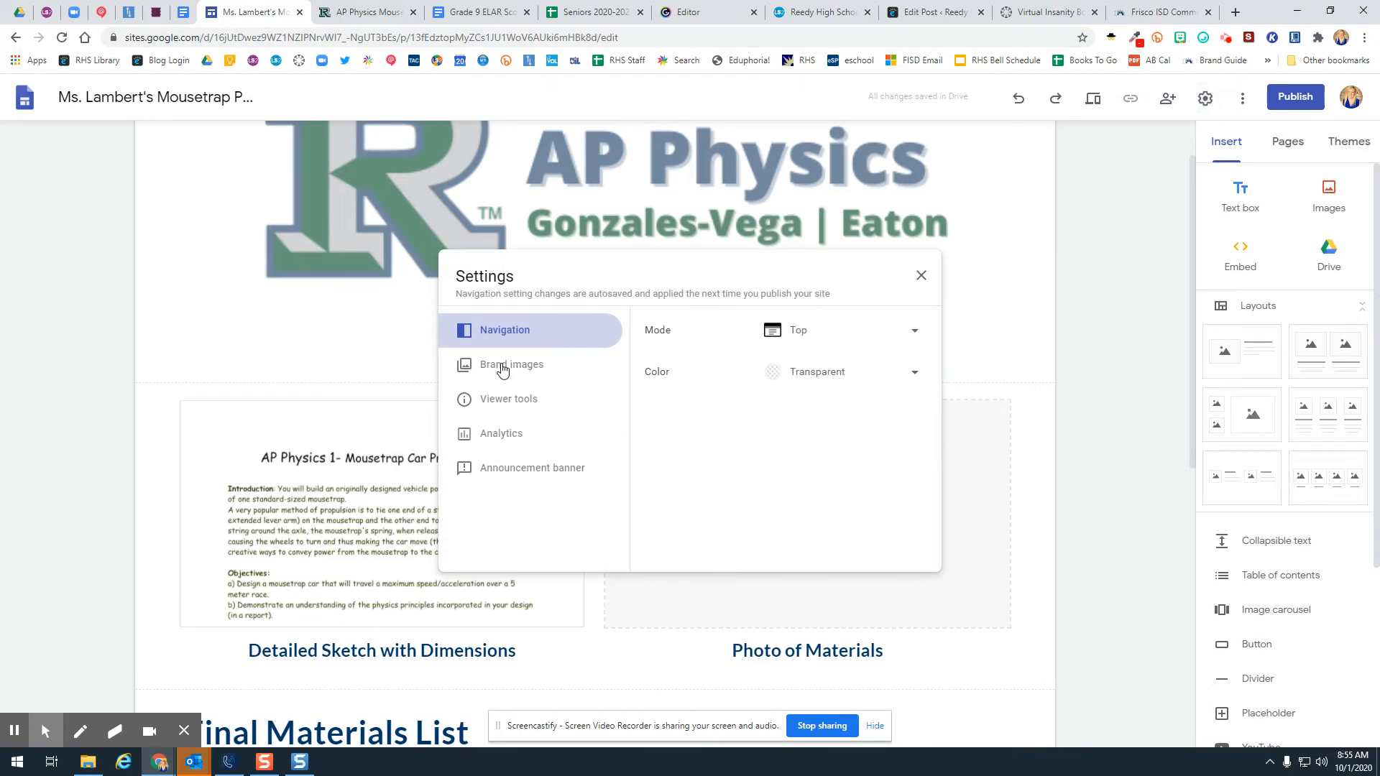
click(510, 363)
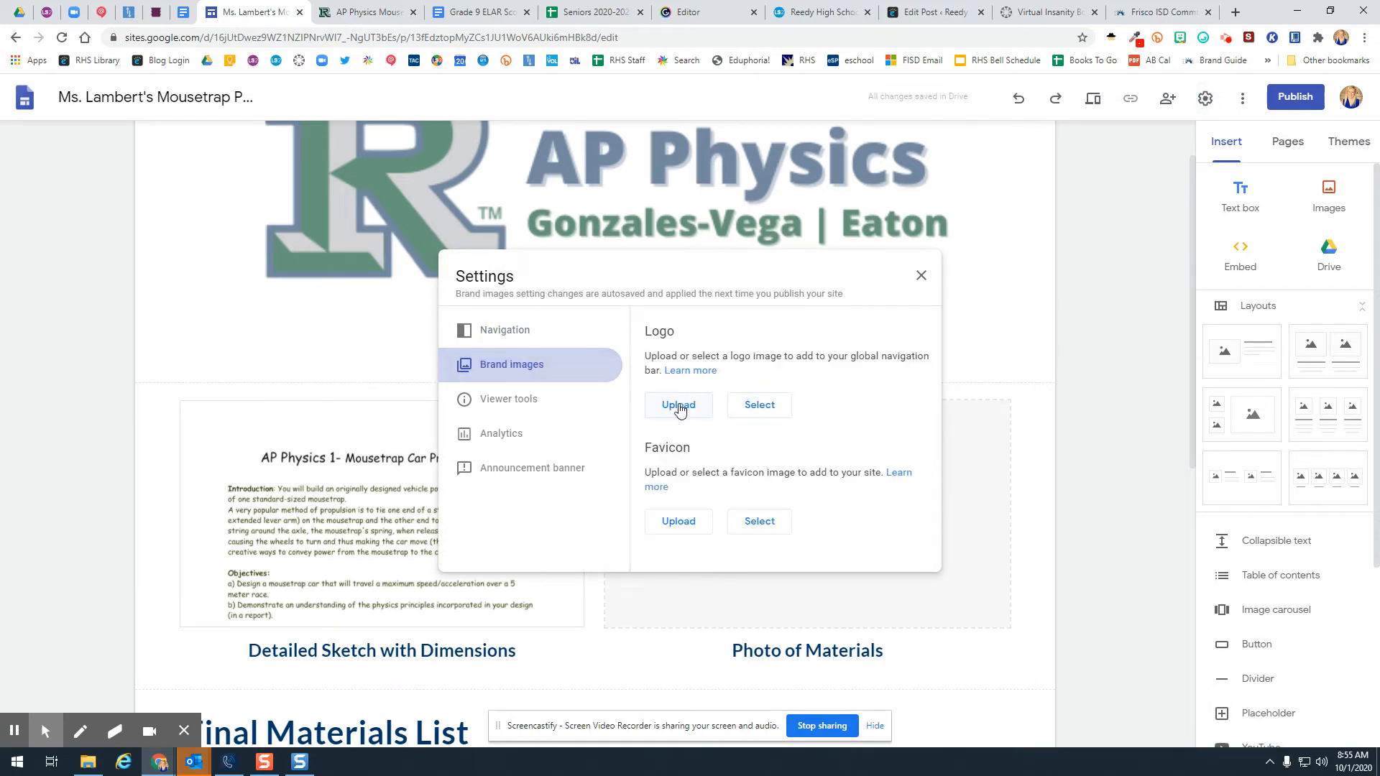
click(677, 406)
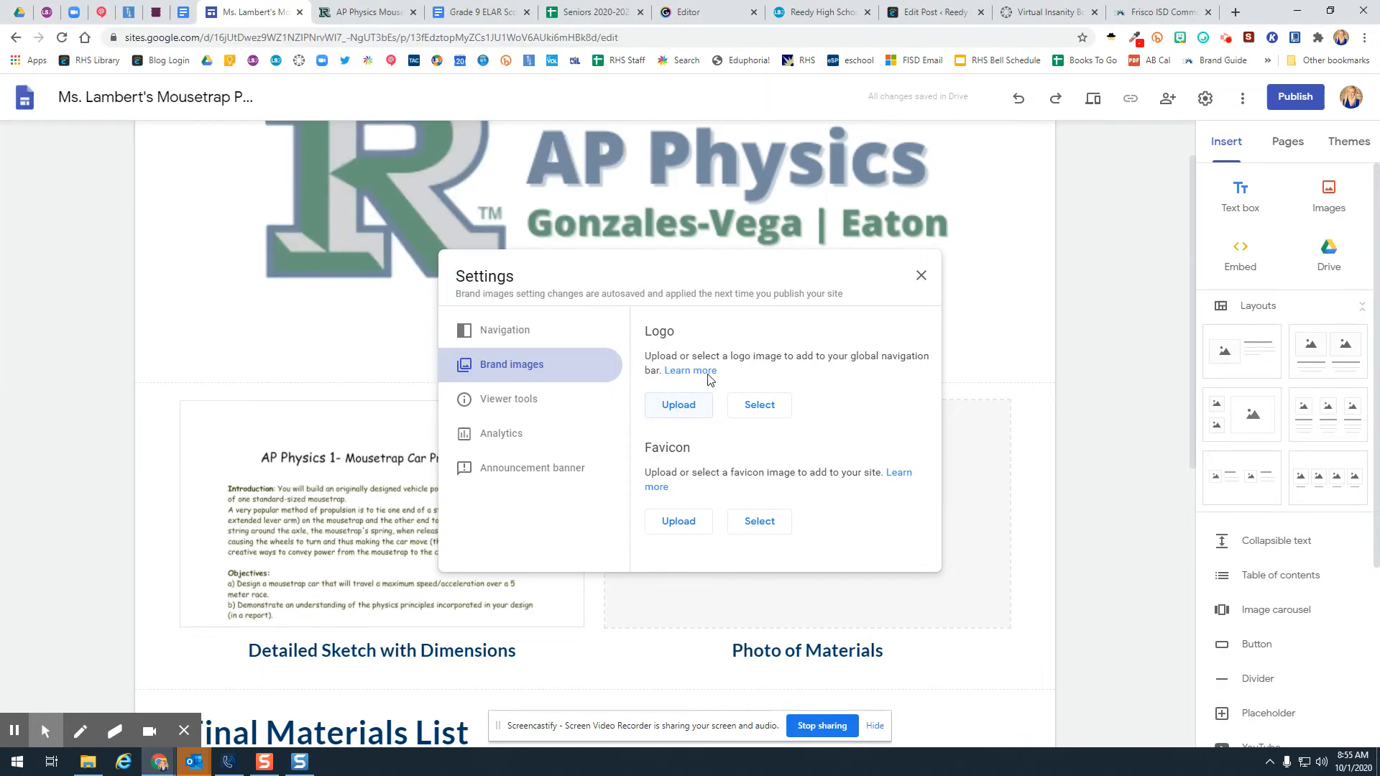
click(758, 405)
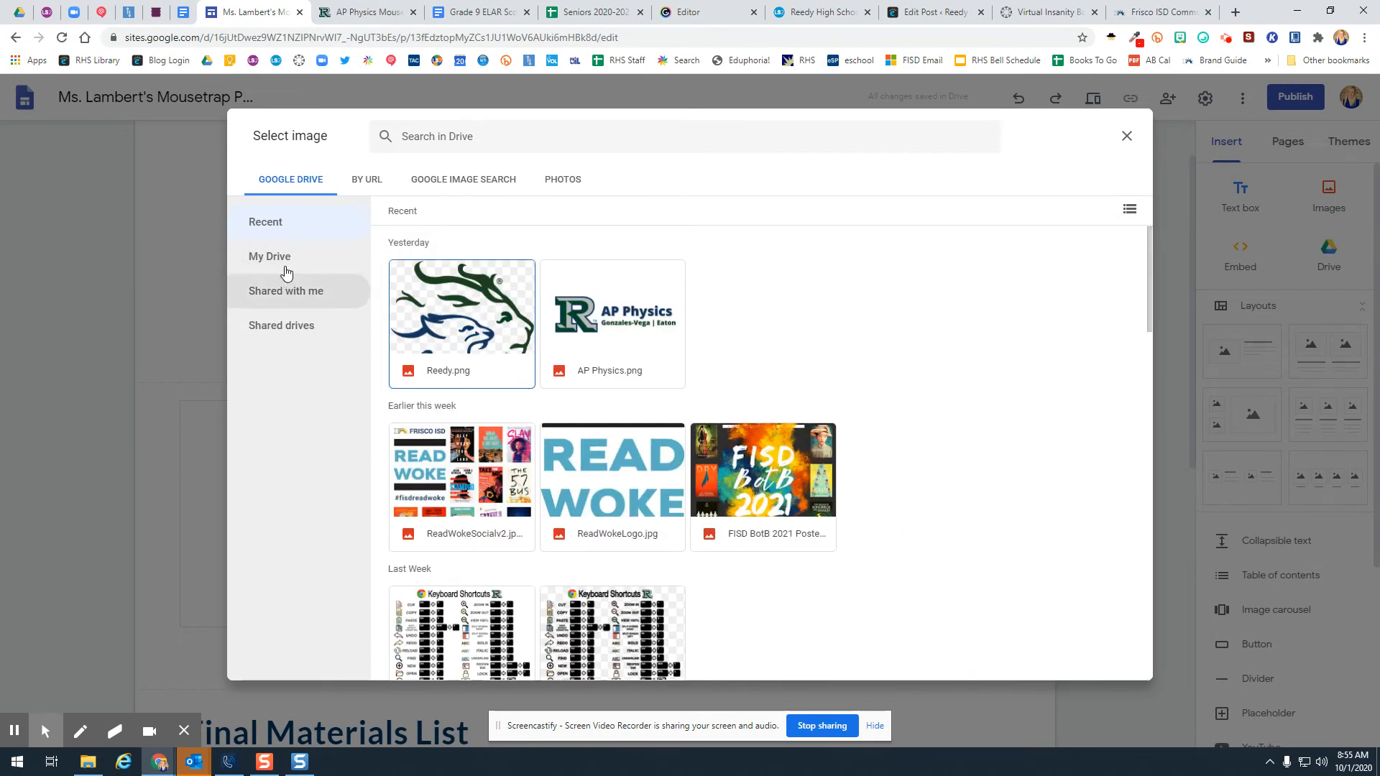
- Browse My Drive > Reedy HS > Reedy 2020-2021 > Science > Google Site Resources and pick Reedy.png
click(269, 256)
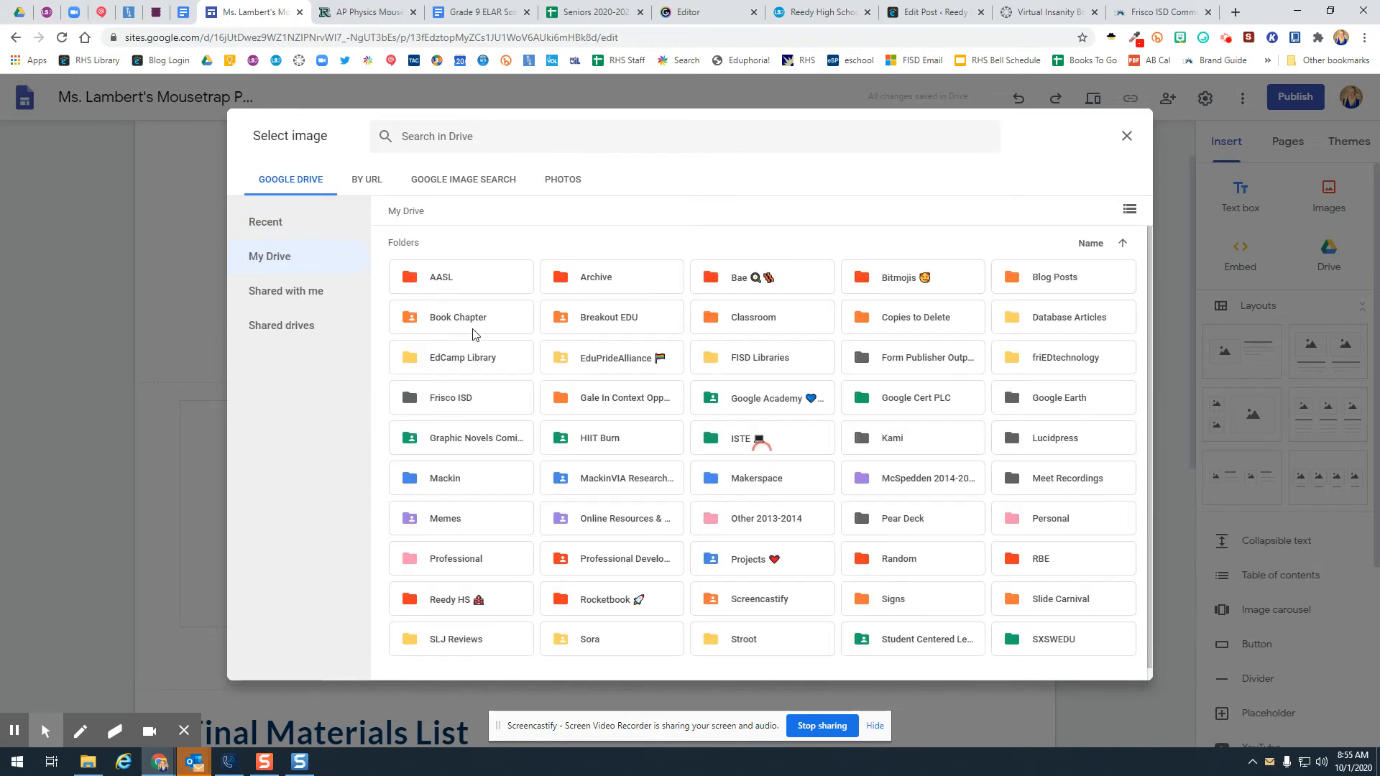
mouse_move(690, 407)
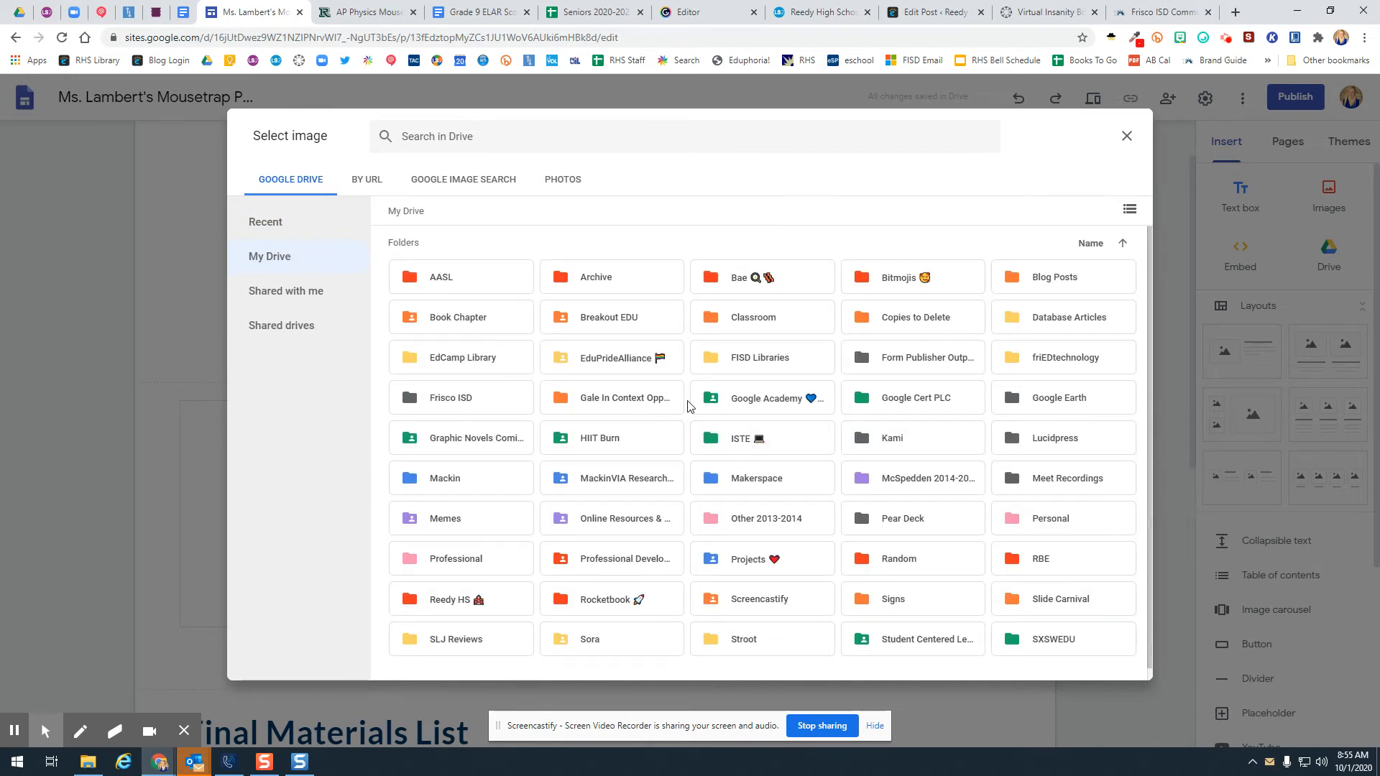
scroll(down, 3)
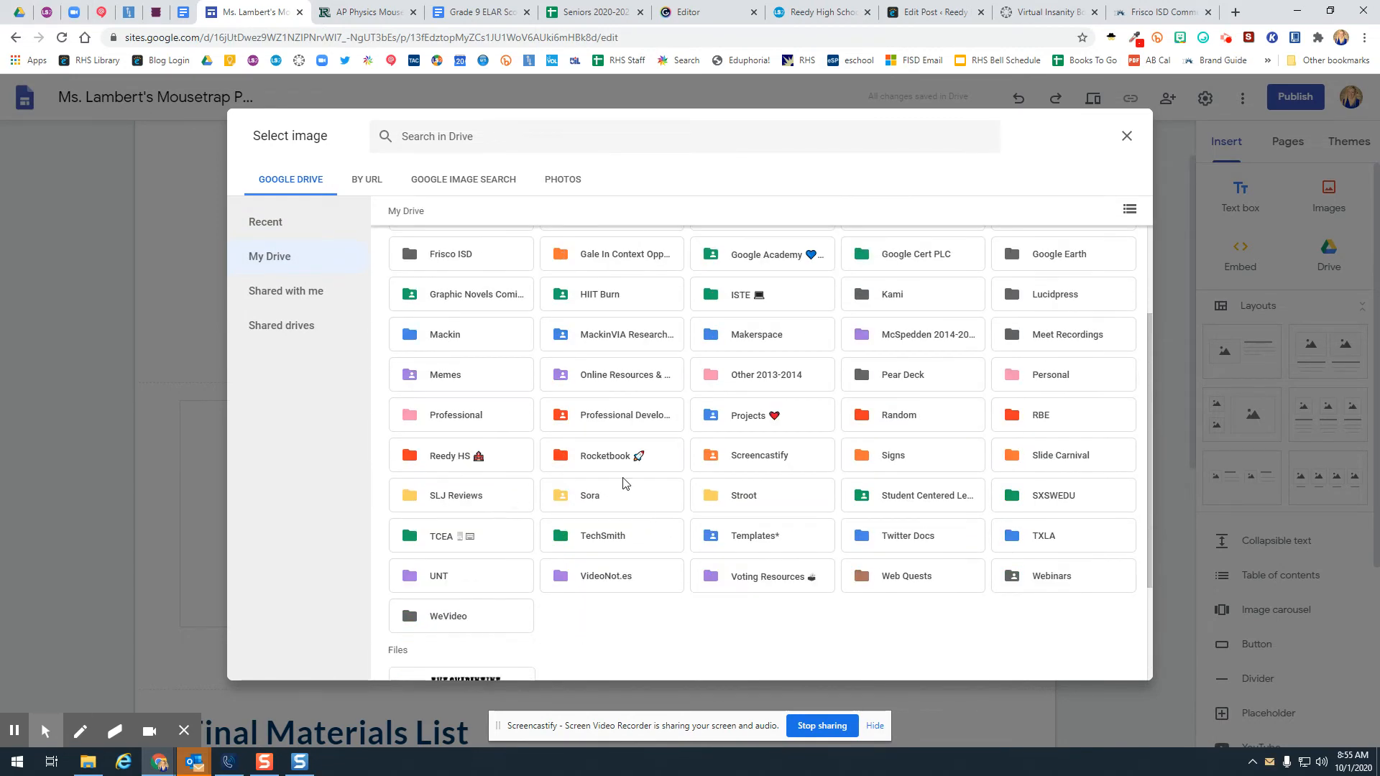
double_click(444, 455)
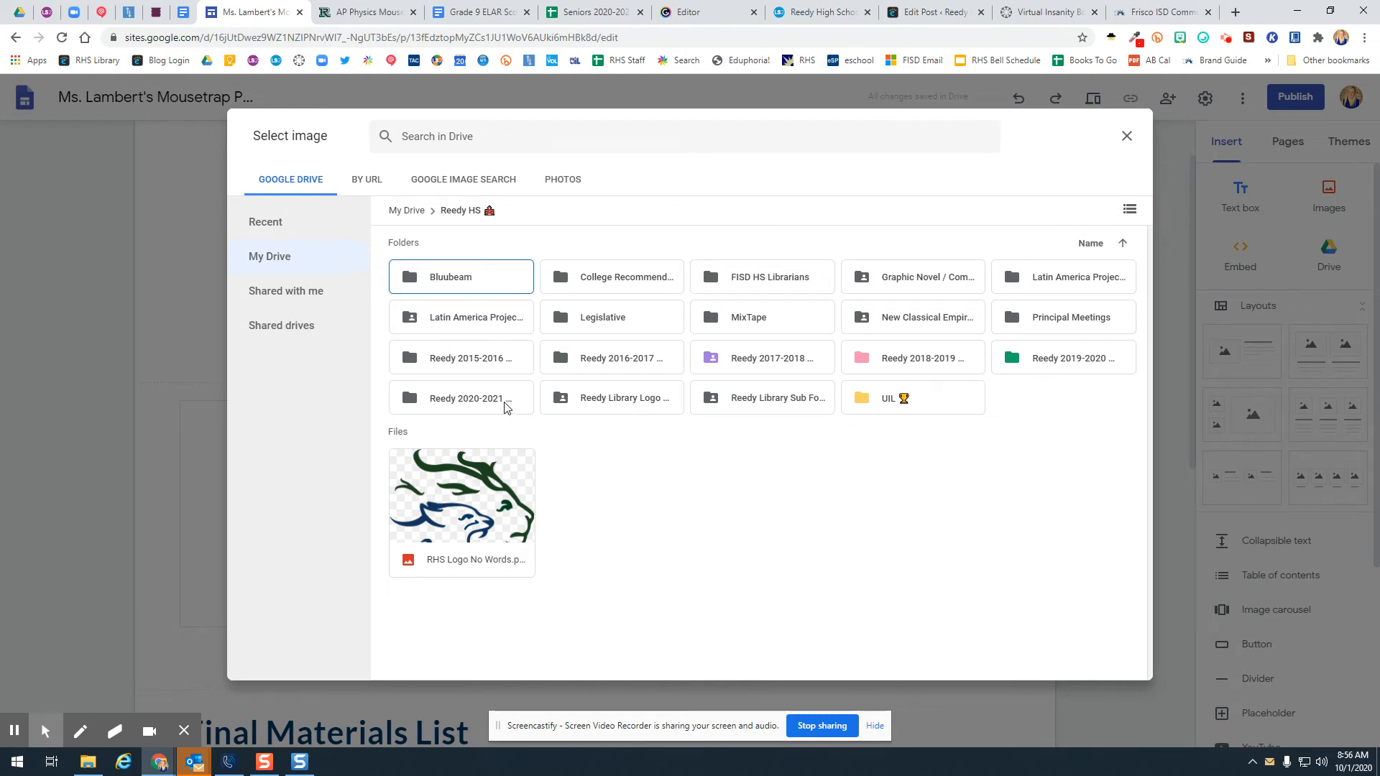
double_click(466, 398)
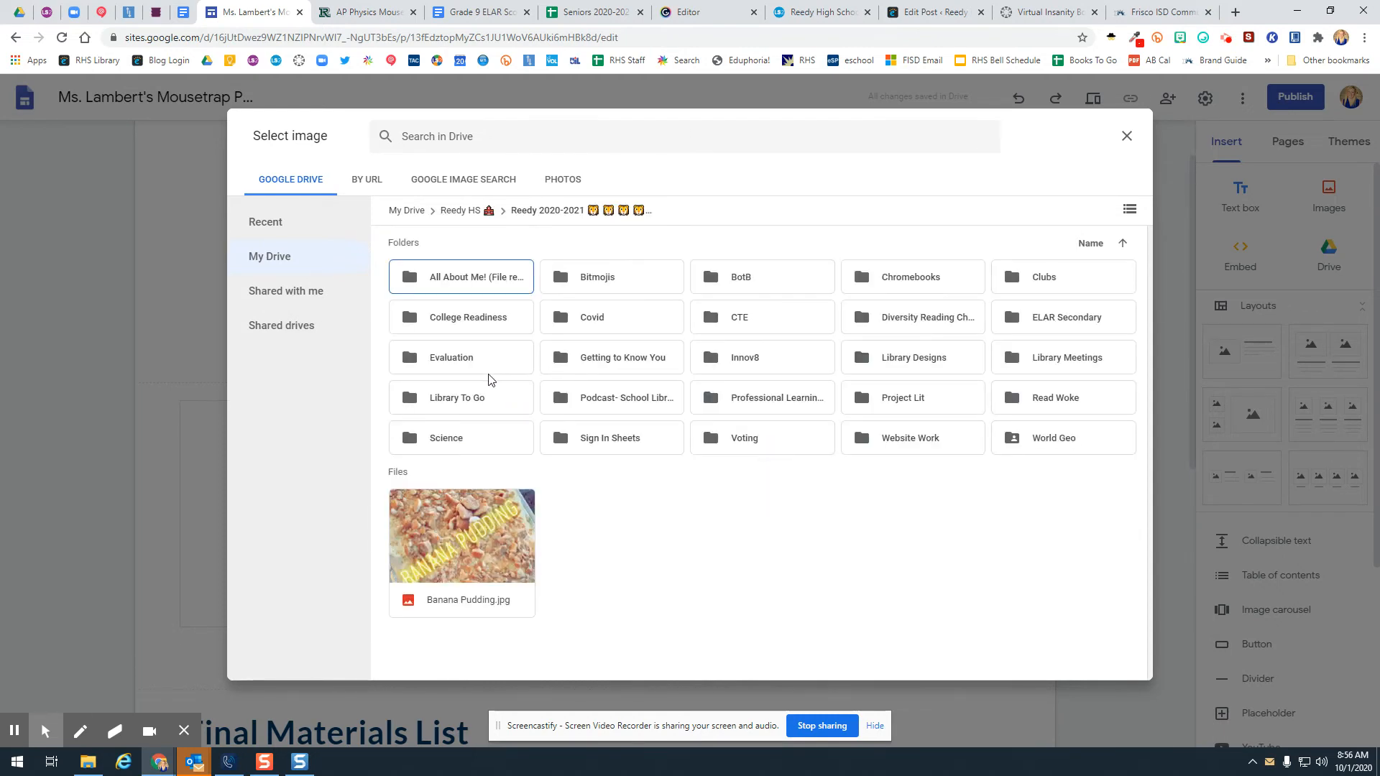
click(460, 437)
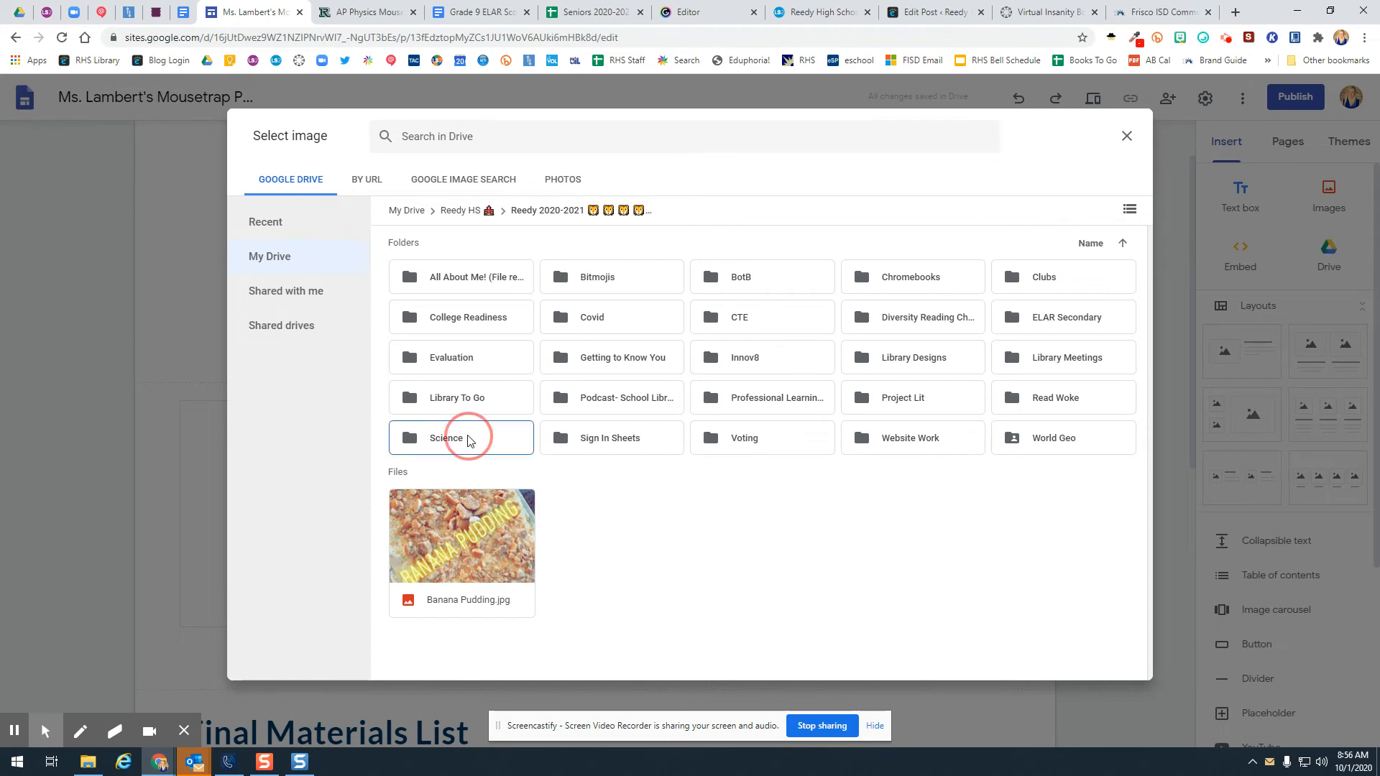
double_click(460, 437)
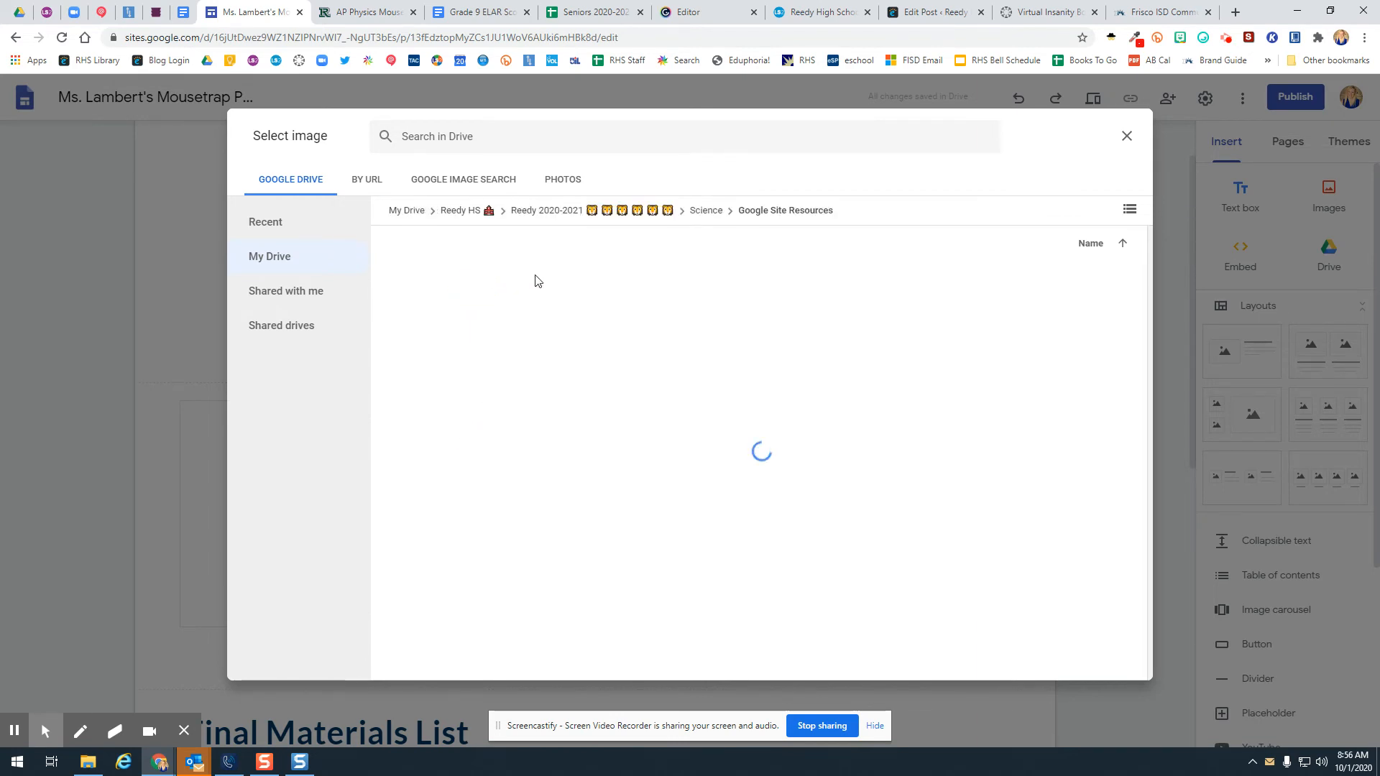
click(612, 308)
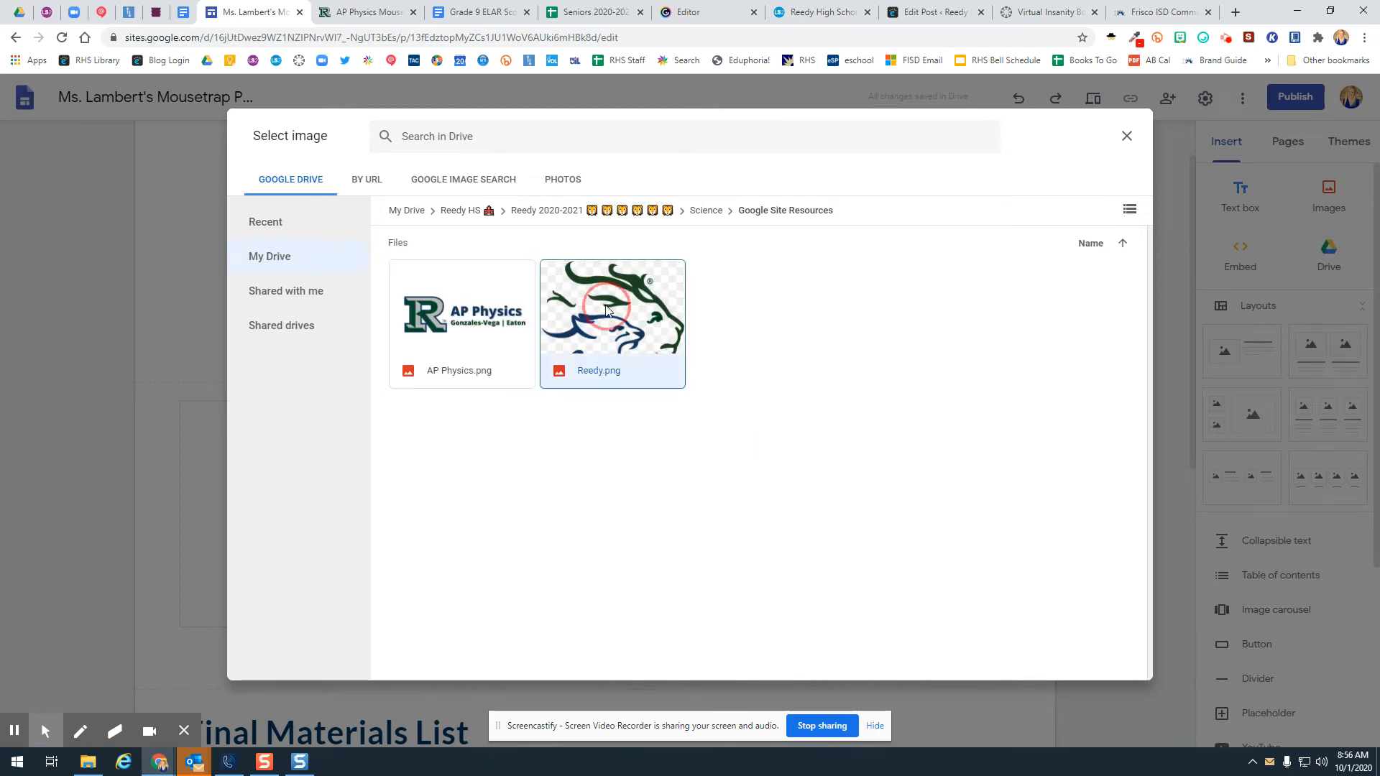
click(612, 307)
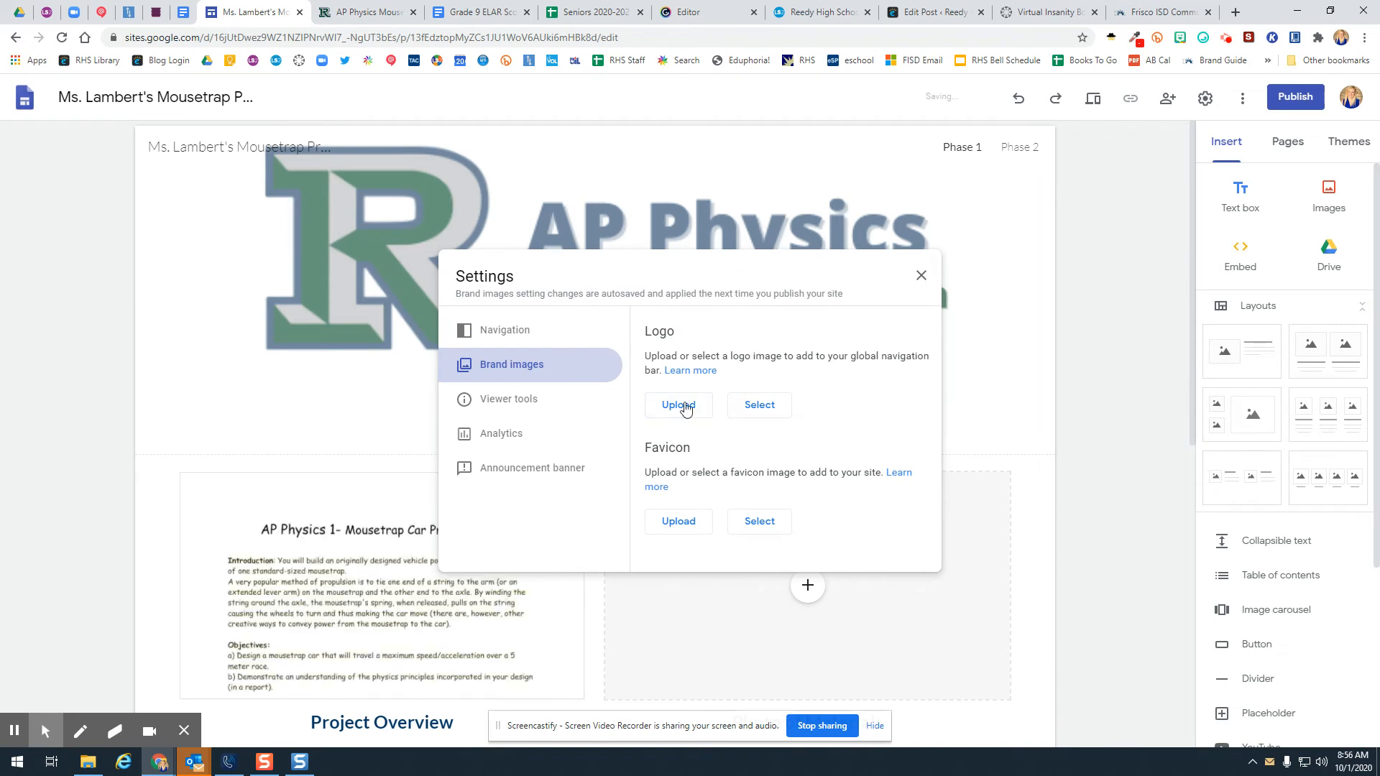
- Apply the dark blue logo colour as the site theme colour
click(677, 406)
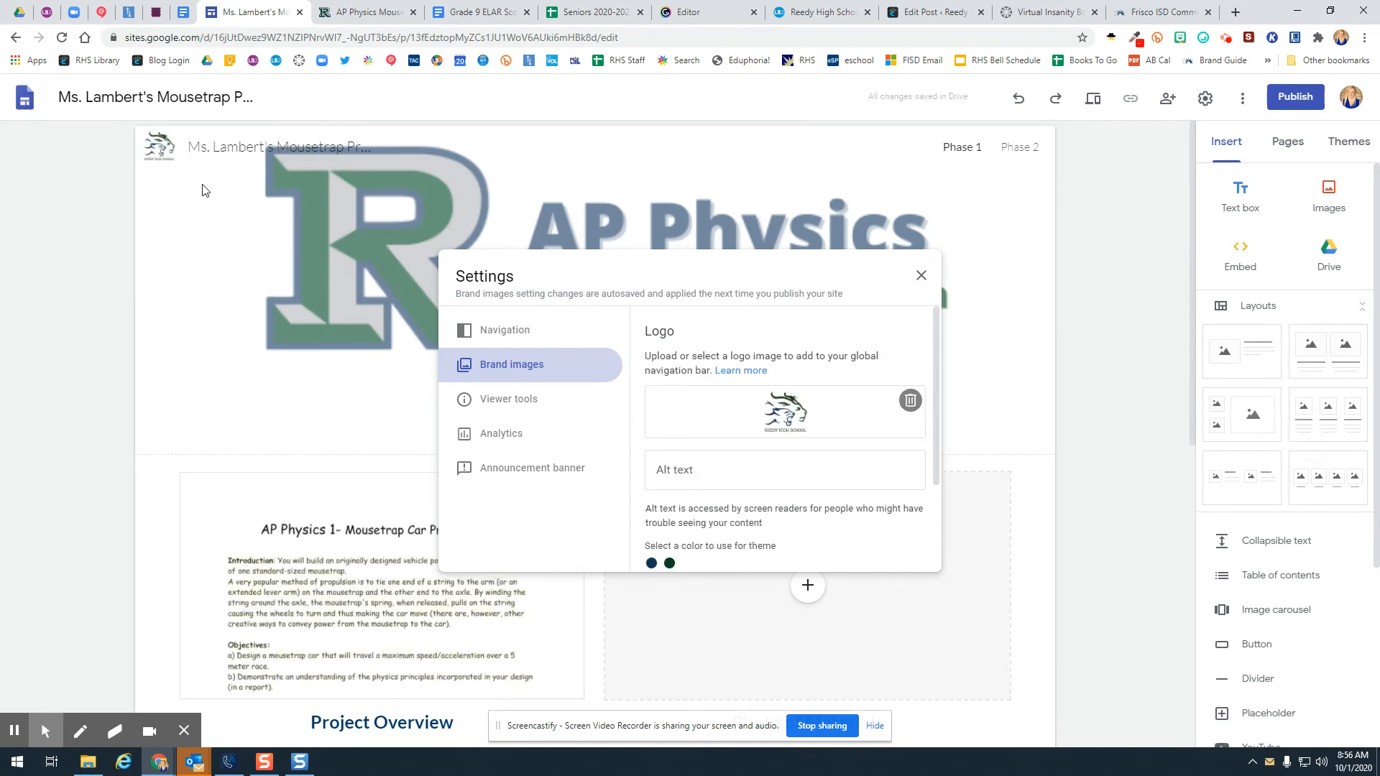
scroll(down, 3)
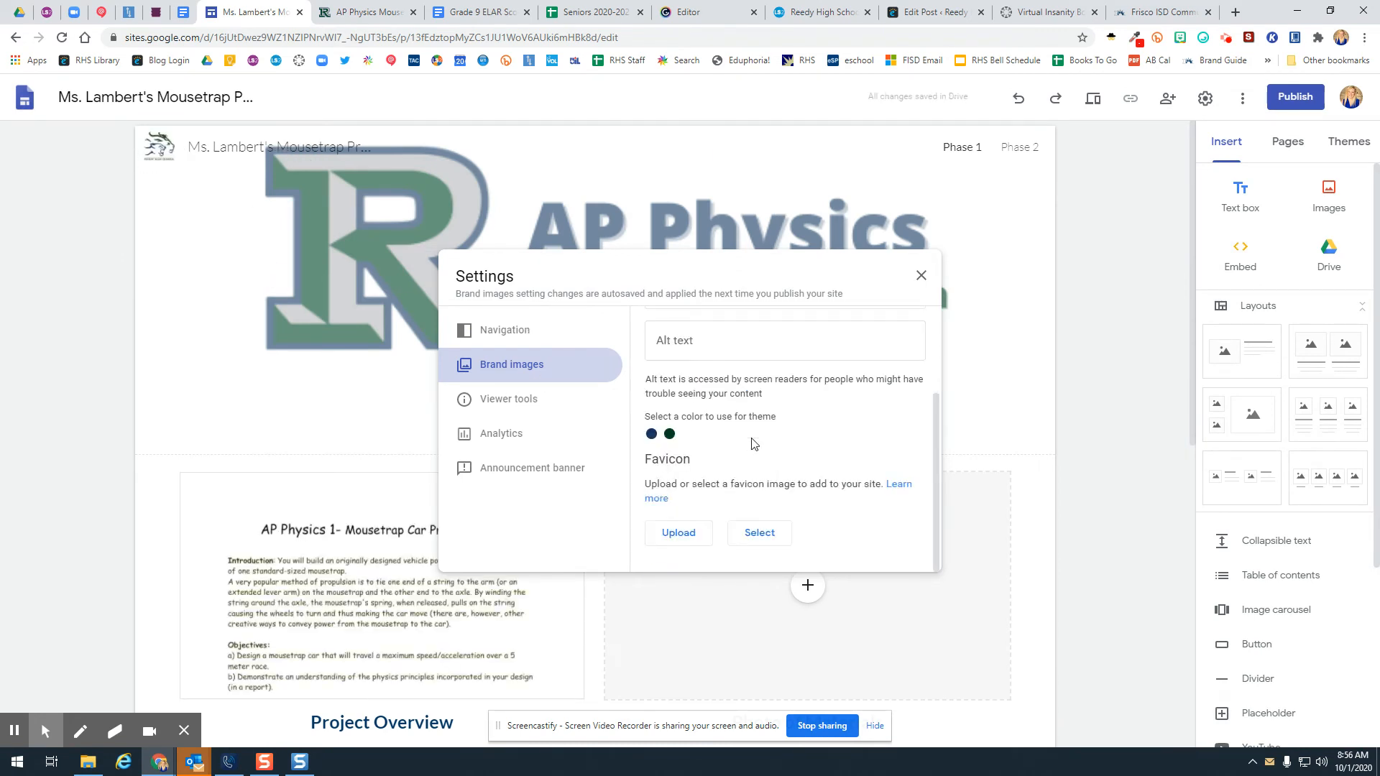
click(651, 433)
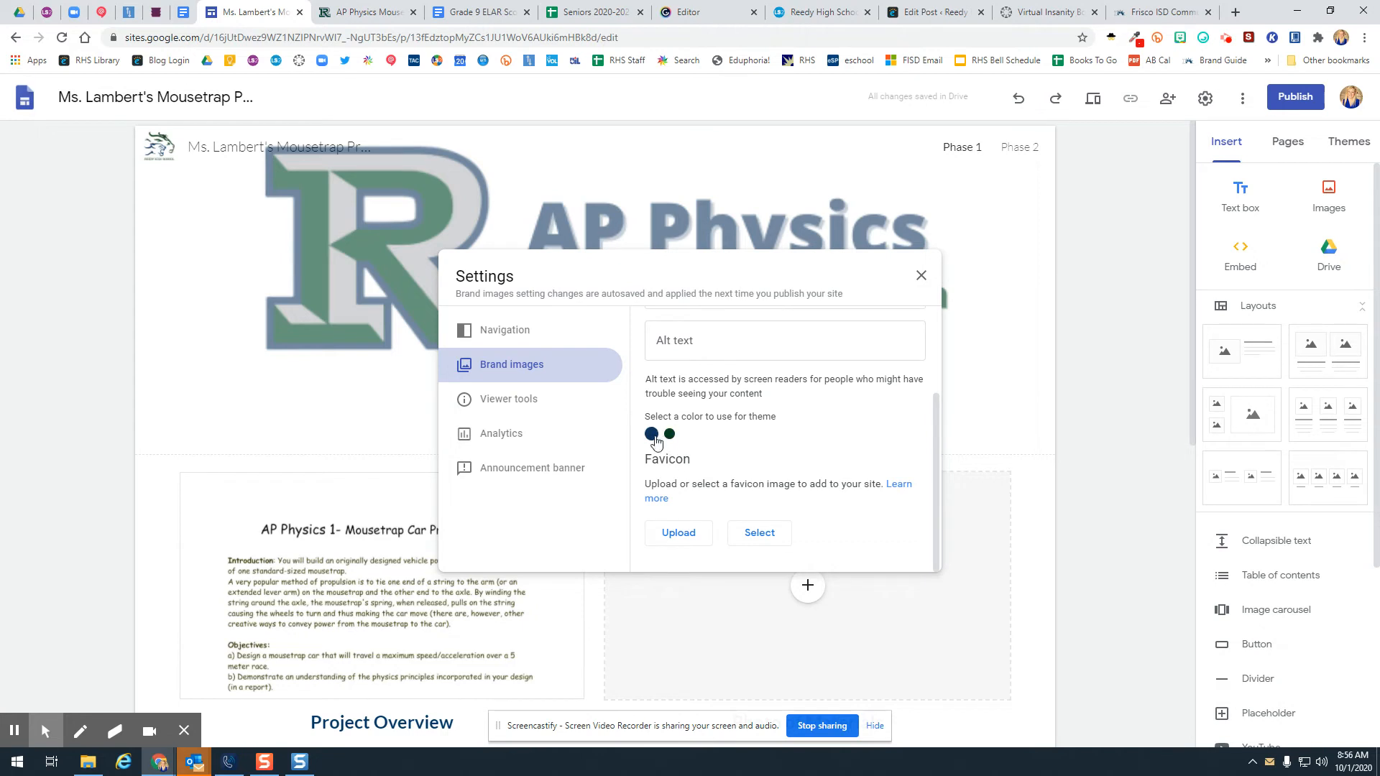
click(1347, 141)
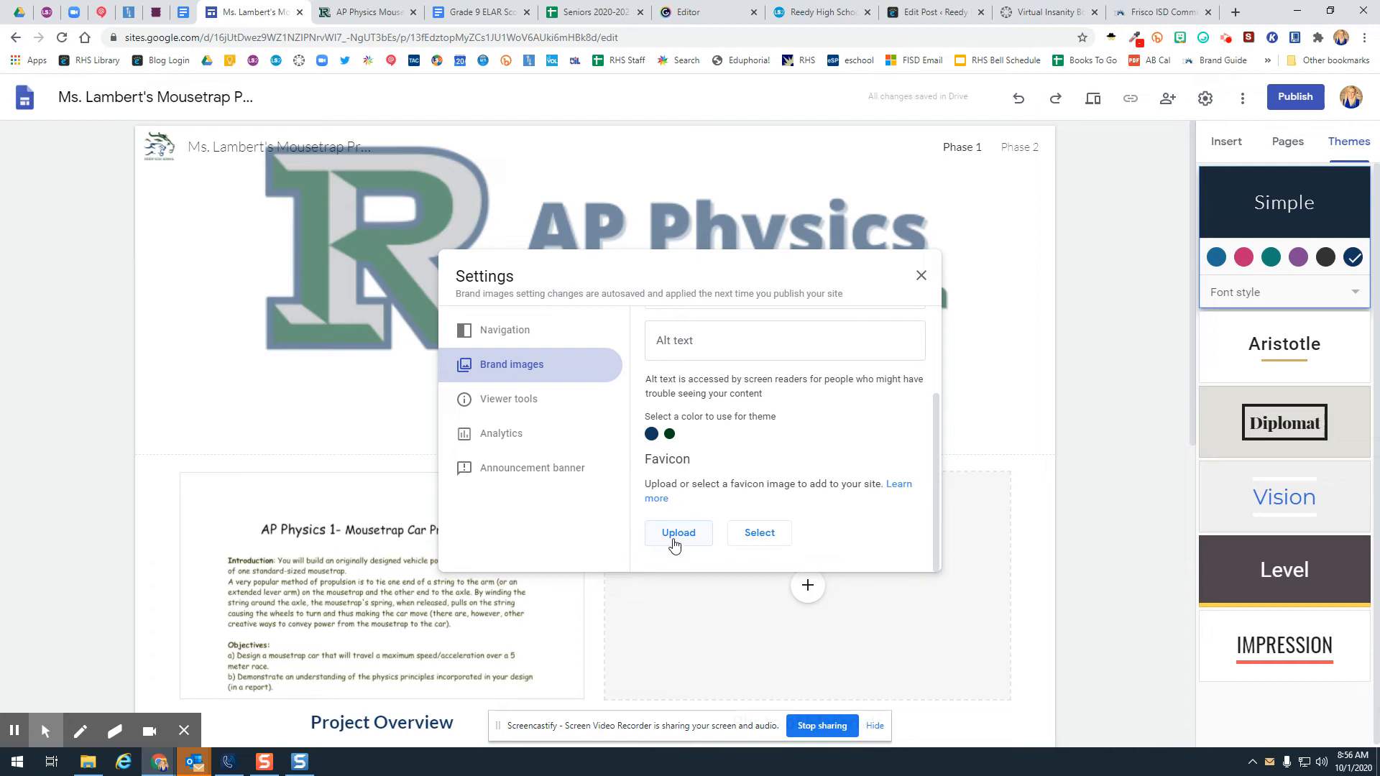
- Choose the Reedy logo image from Drive for the favicon slot as well
click(677, 531)
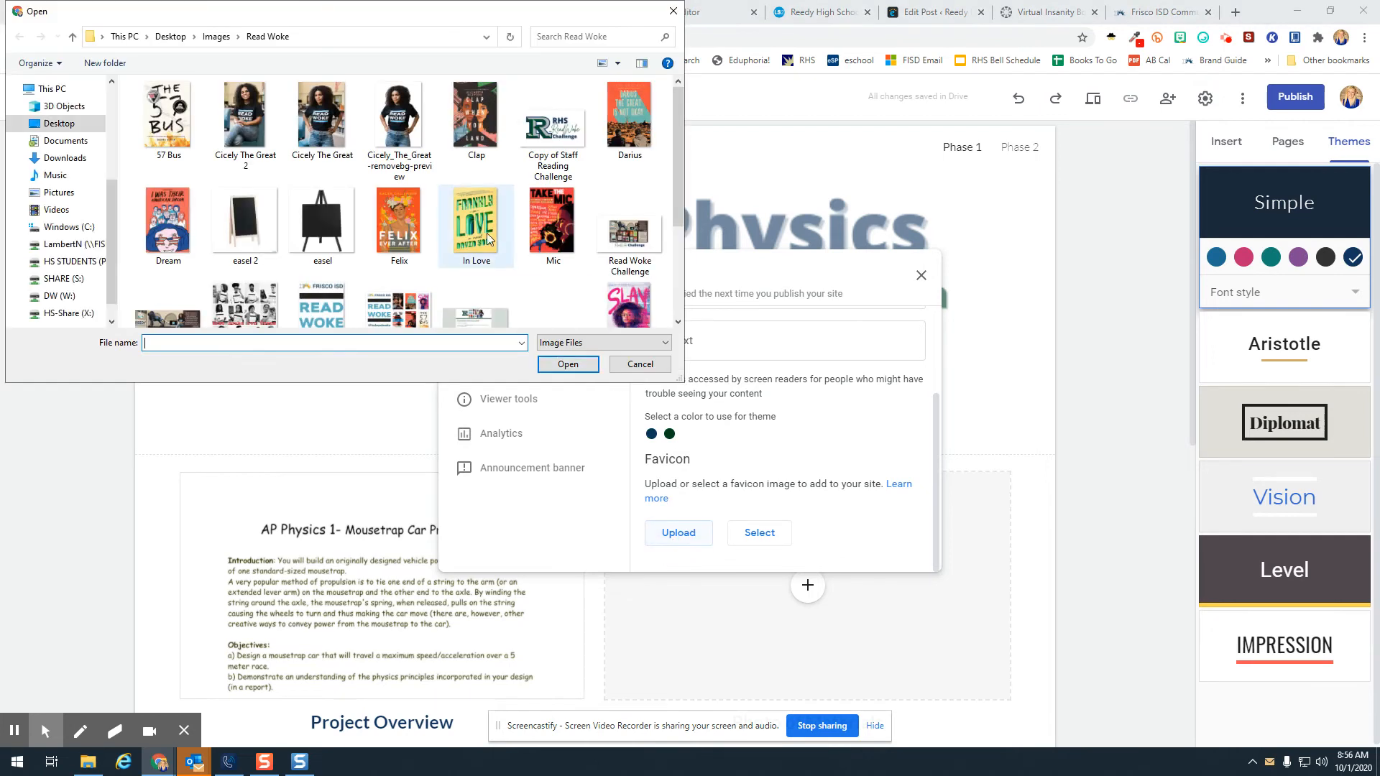
click(640, 363)
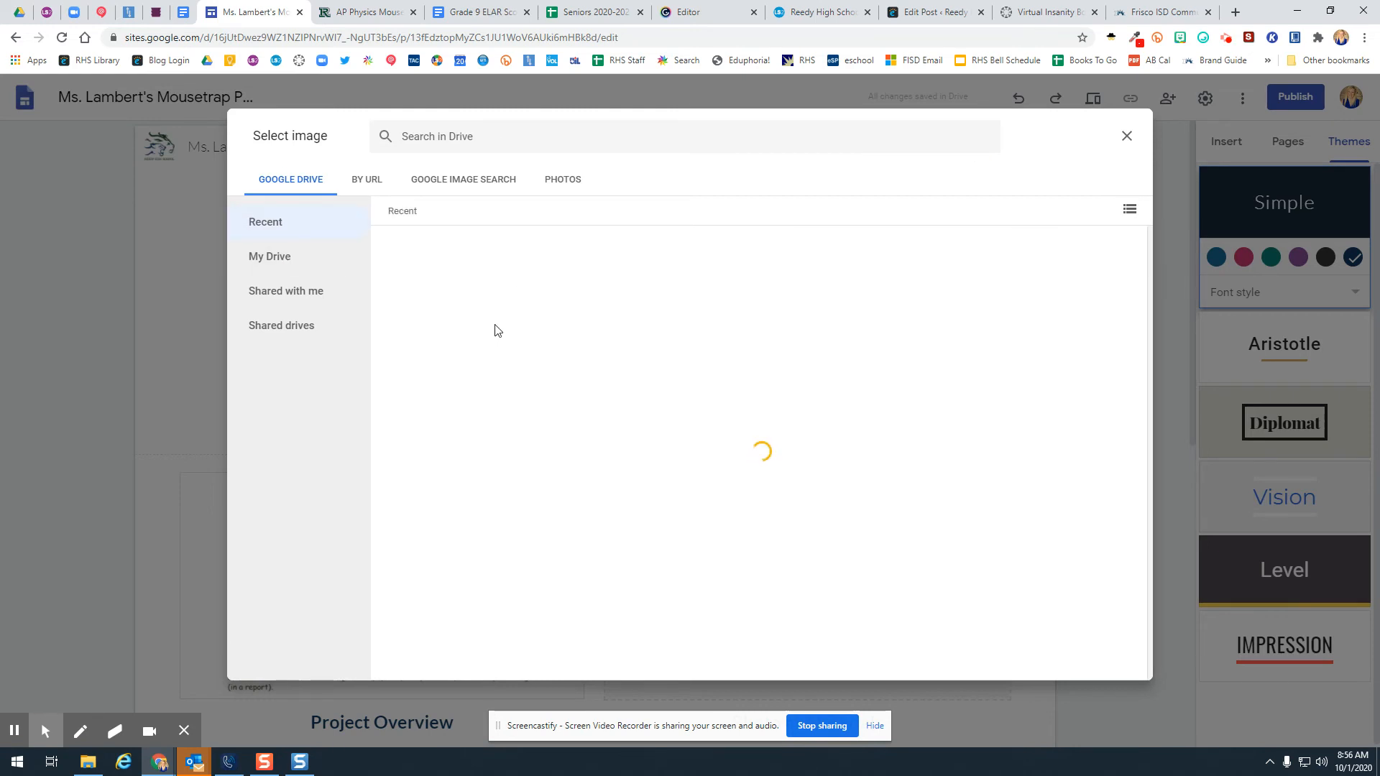
click(461, 308)
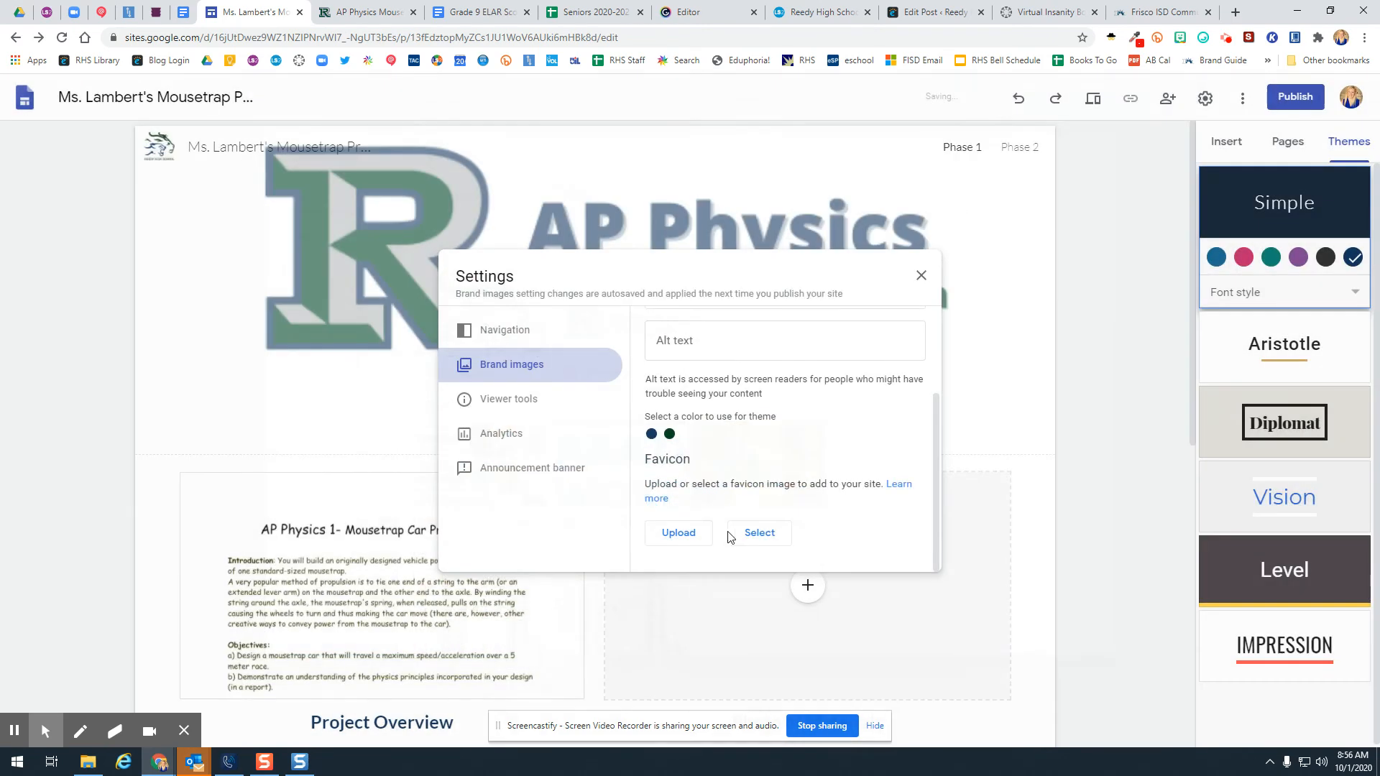
click(759, 532)
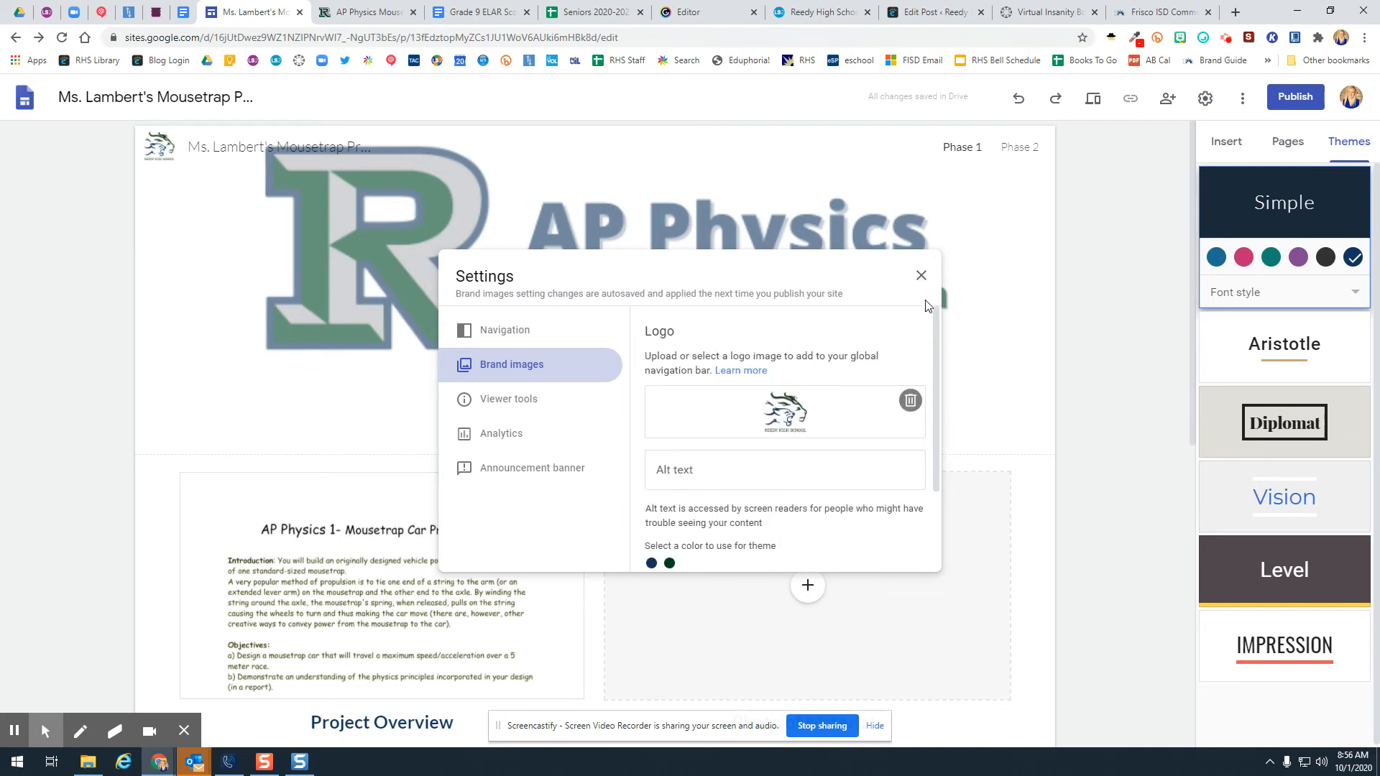
- Publish the site at mslambertsmousetrapproject, viewable by anyone at the school district
click(920, 276)
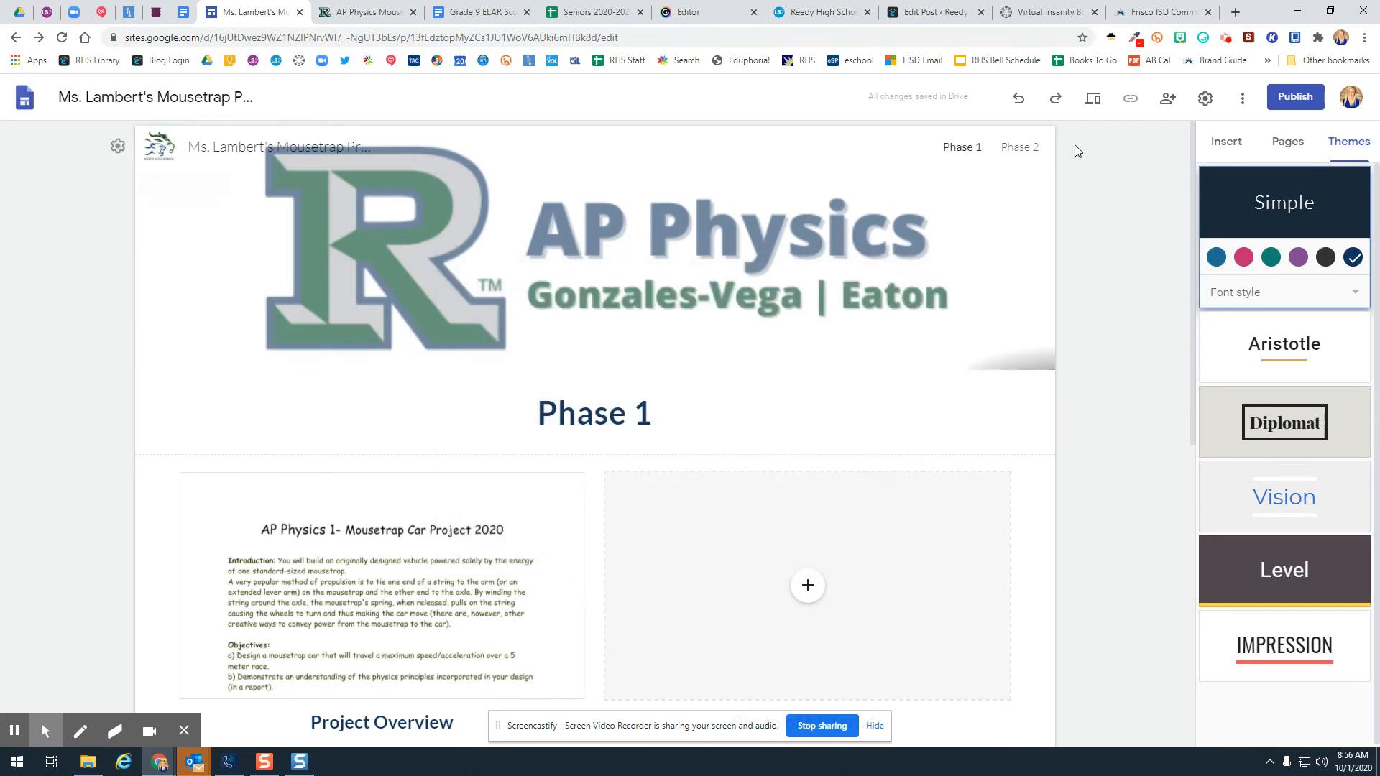
mouse_move(1295, 96)
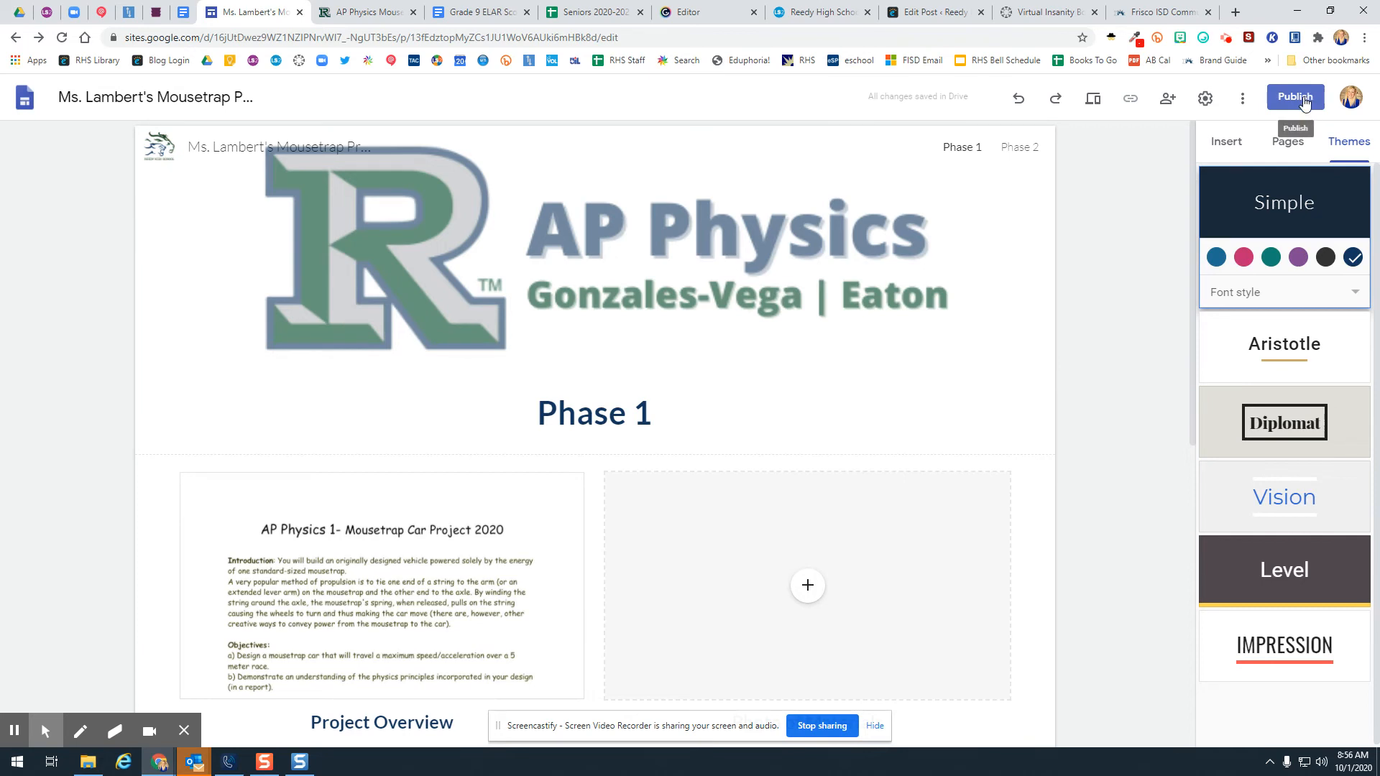
click(1167, 98)
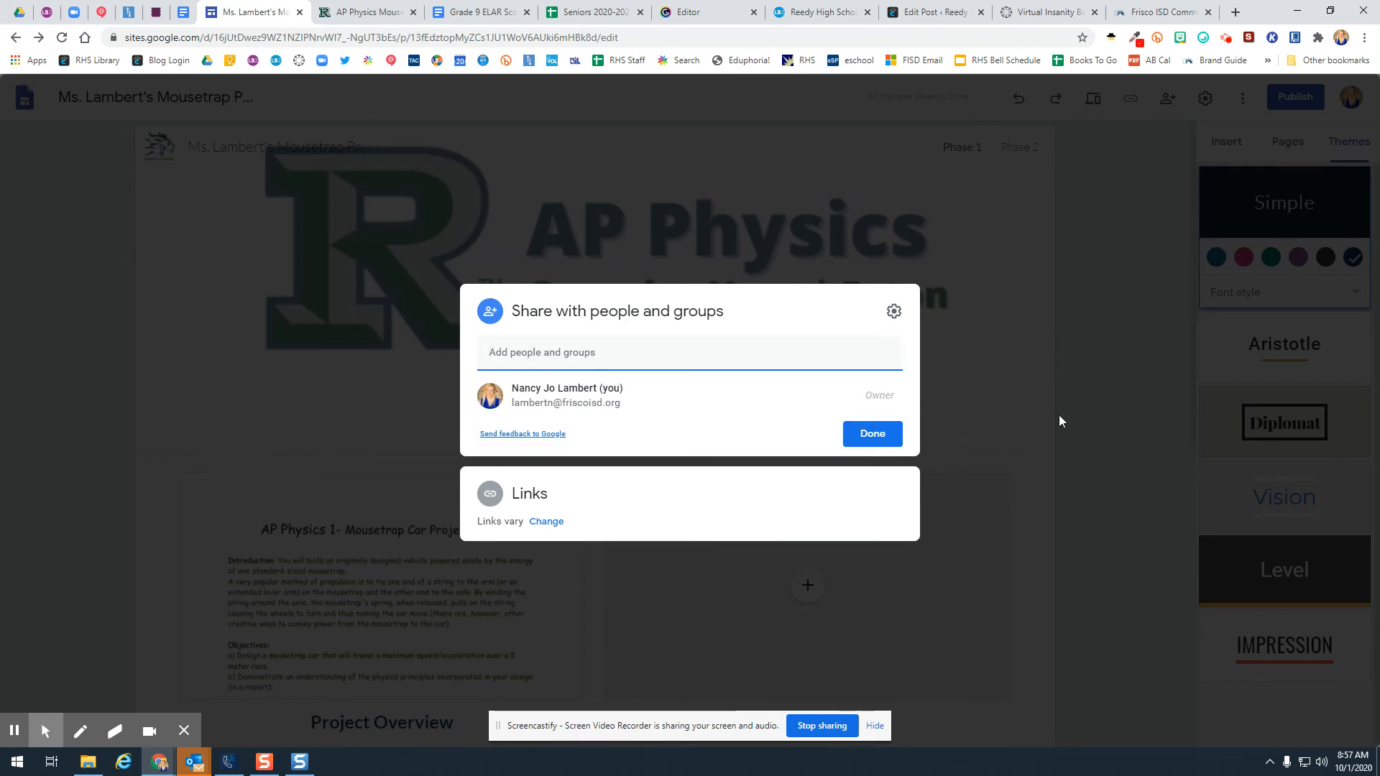
click(871, 433)
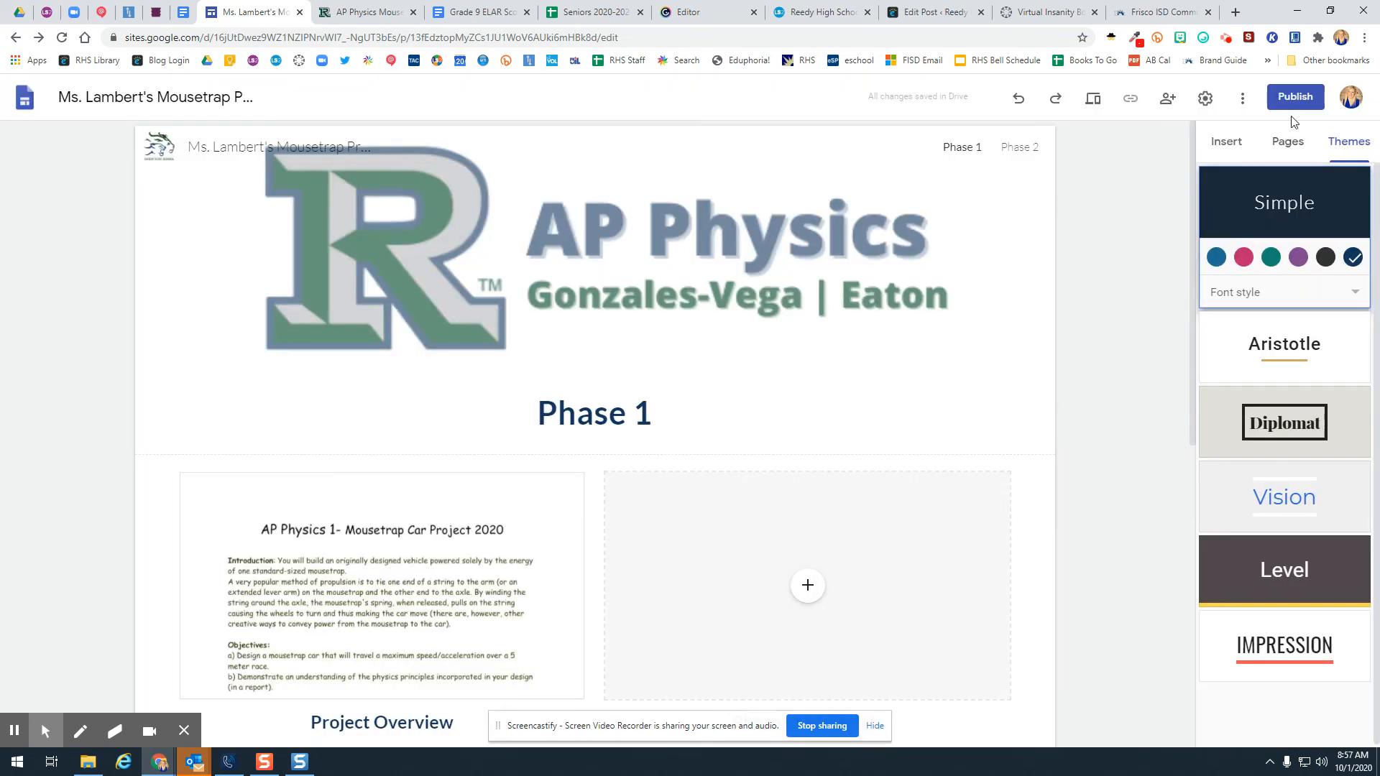
mouse_move(1295, 96)
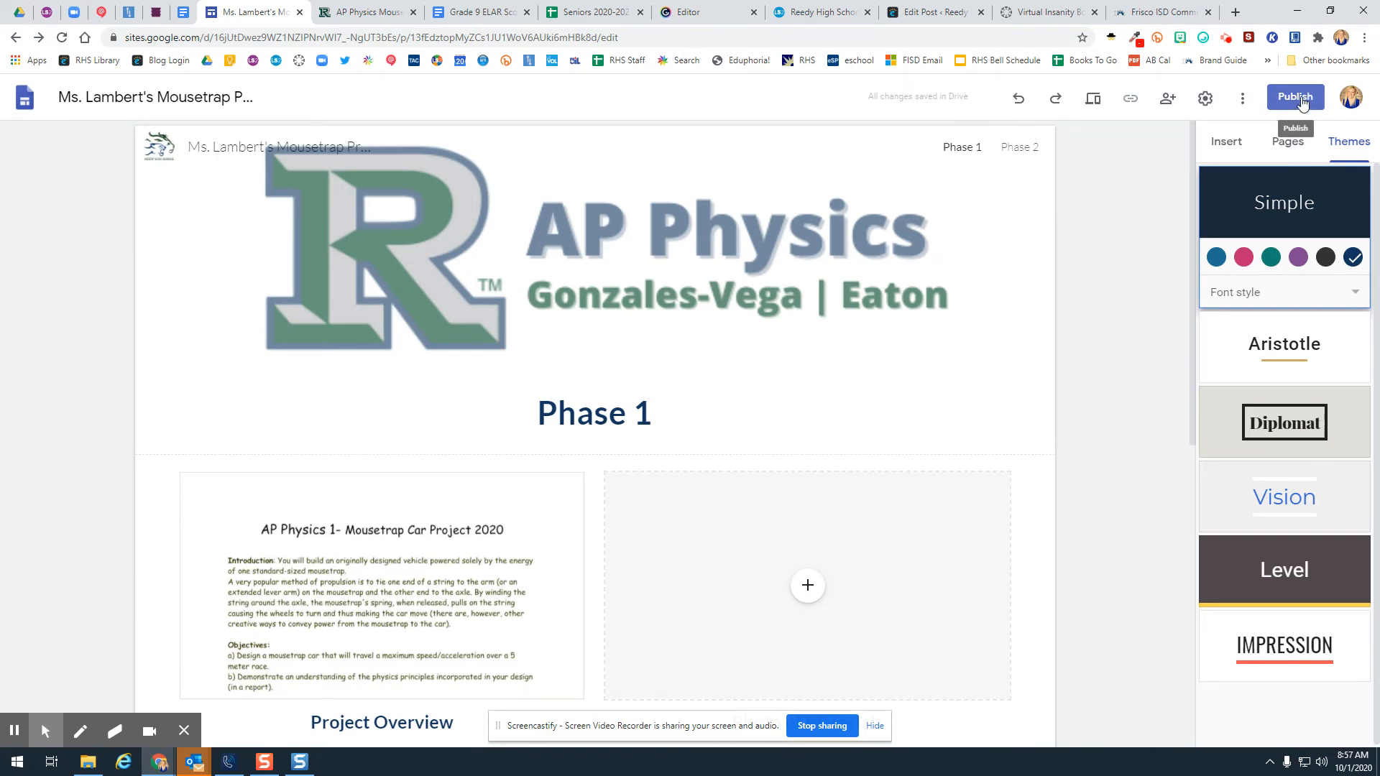
click(1293, 96)
text(mslambertsmousetrapproject)
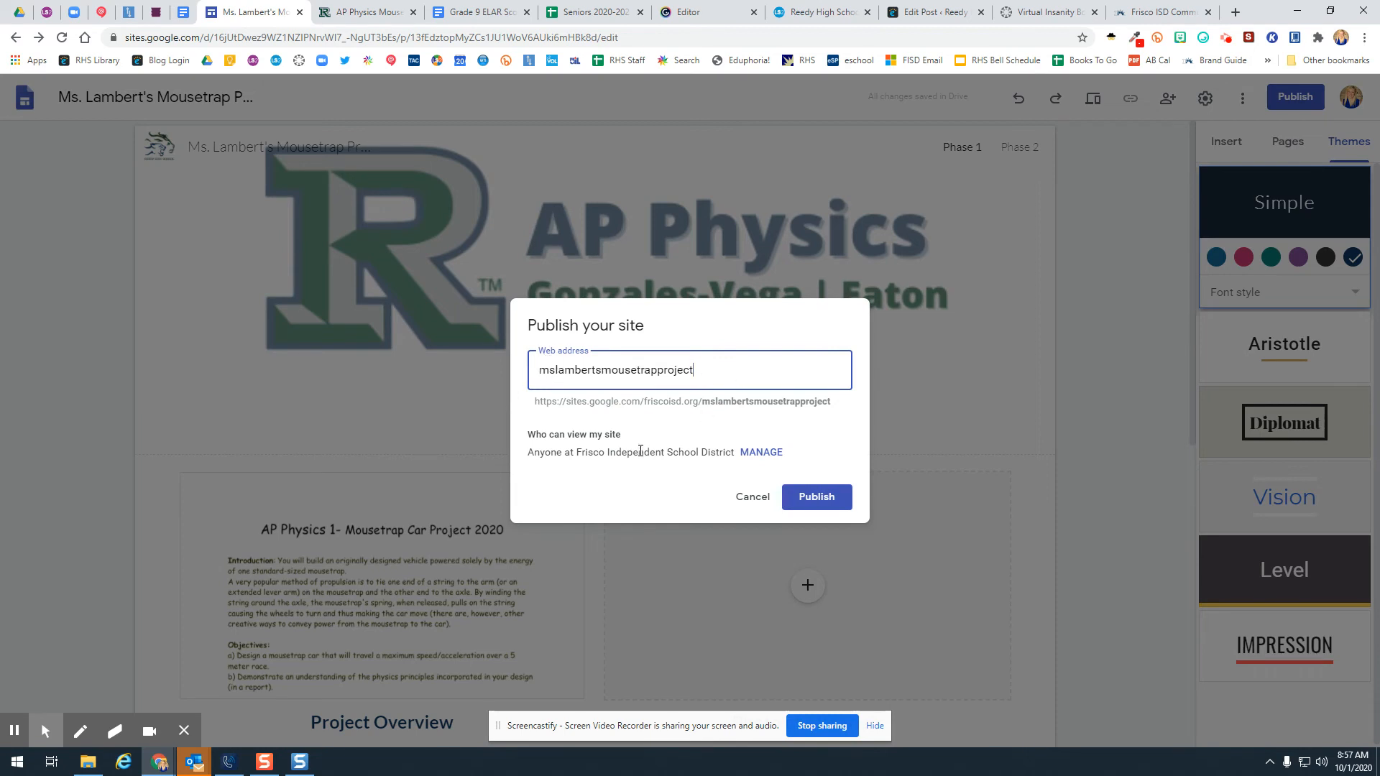
mouse_move(815, 495)
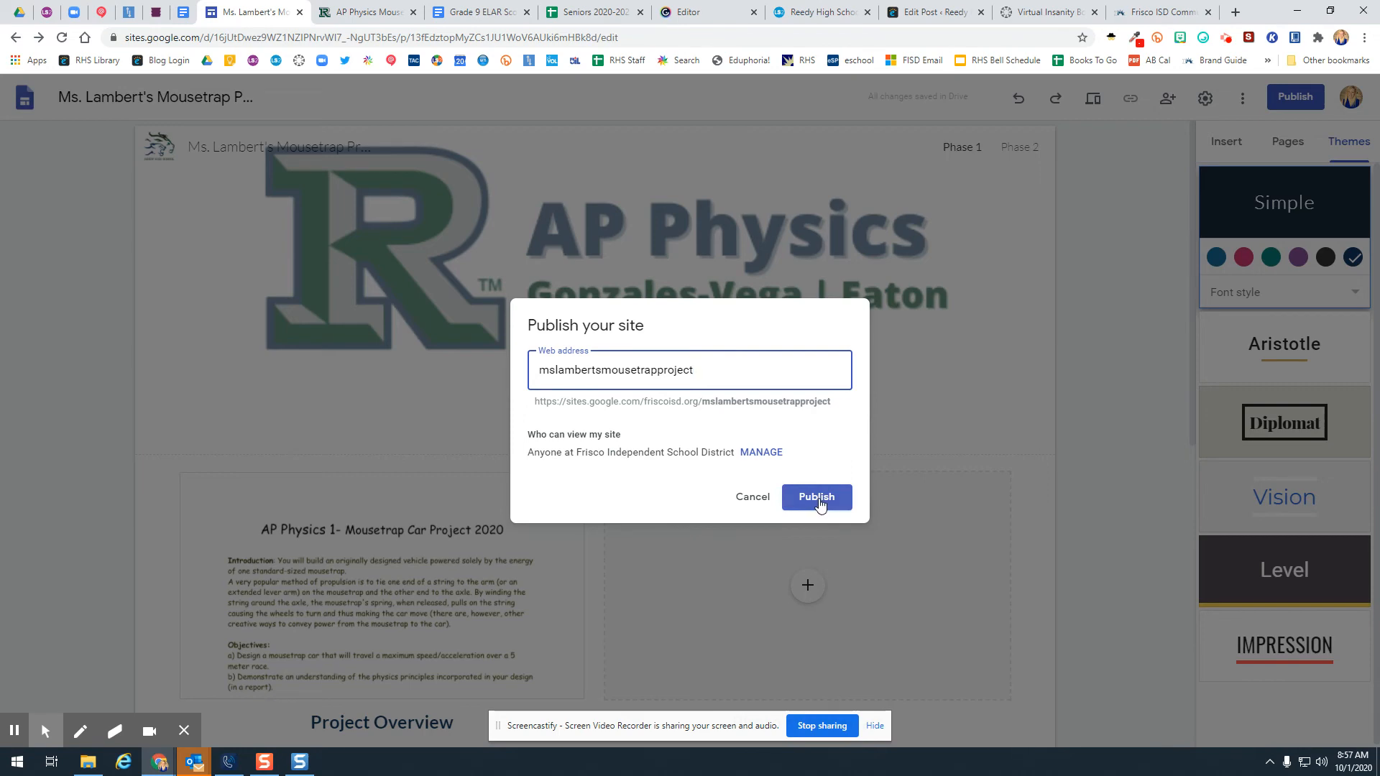
click(815, 495)
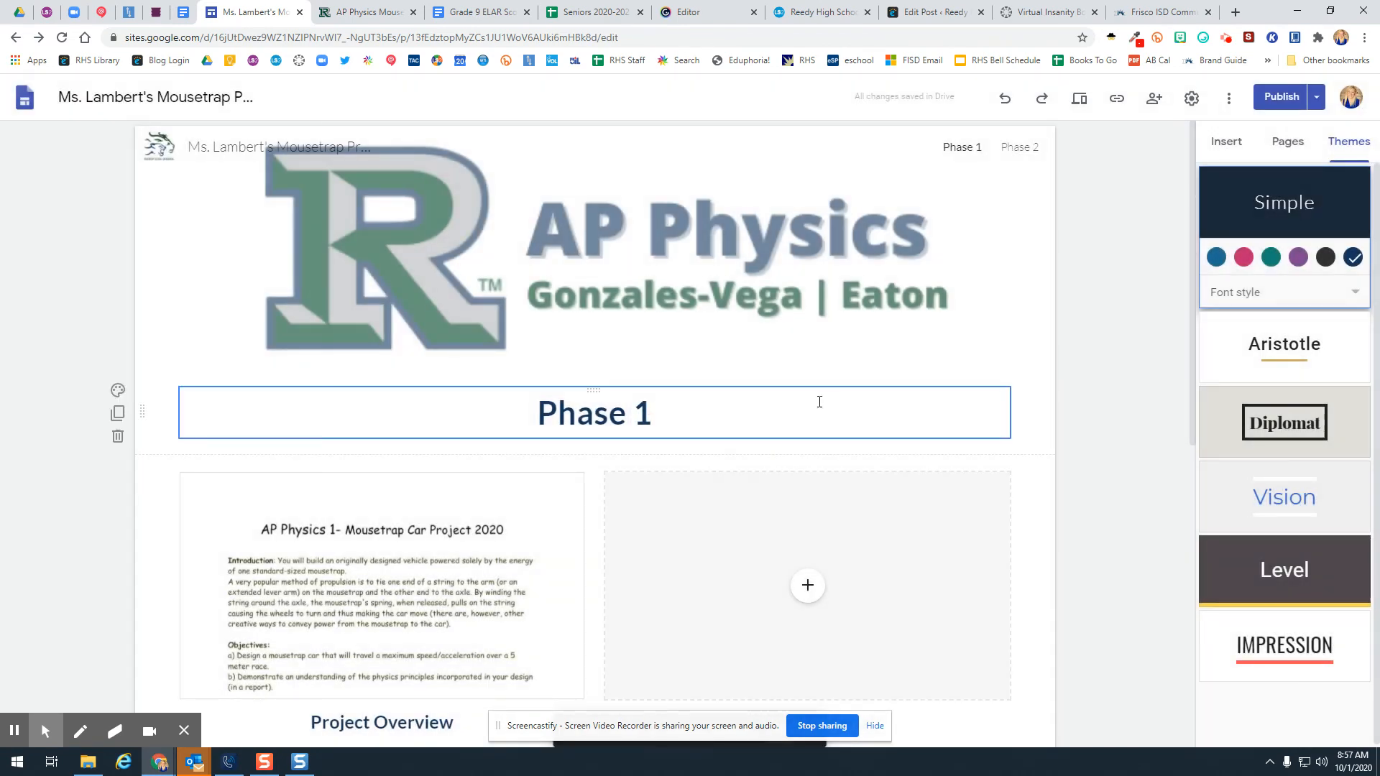
mouse_move(1315, 103)
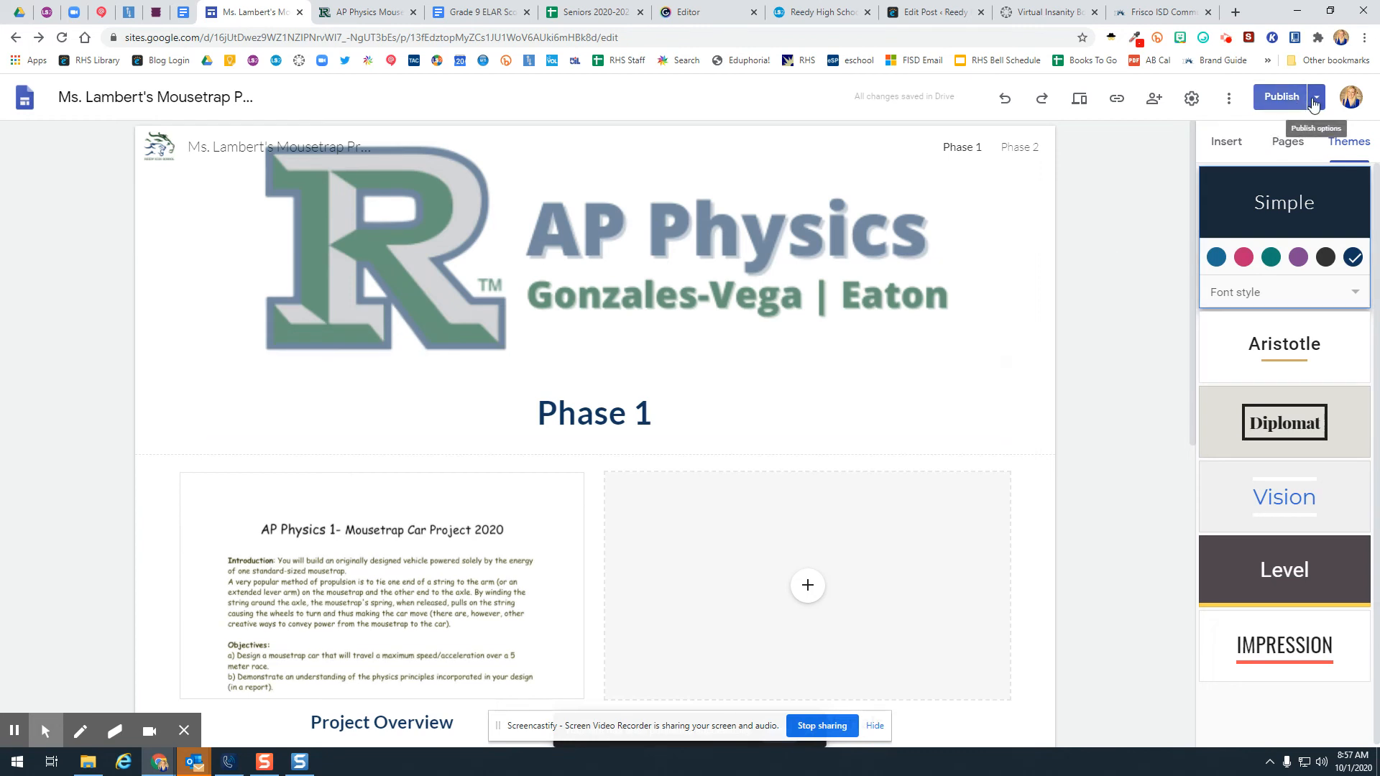
- View the live published site from the Publish menu
click(1313, 96)
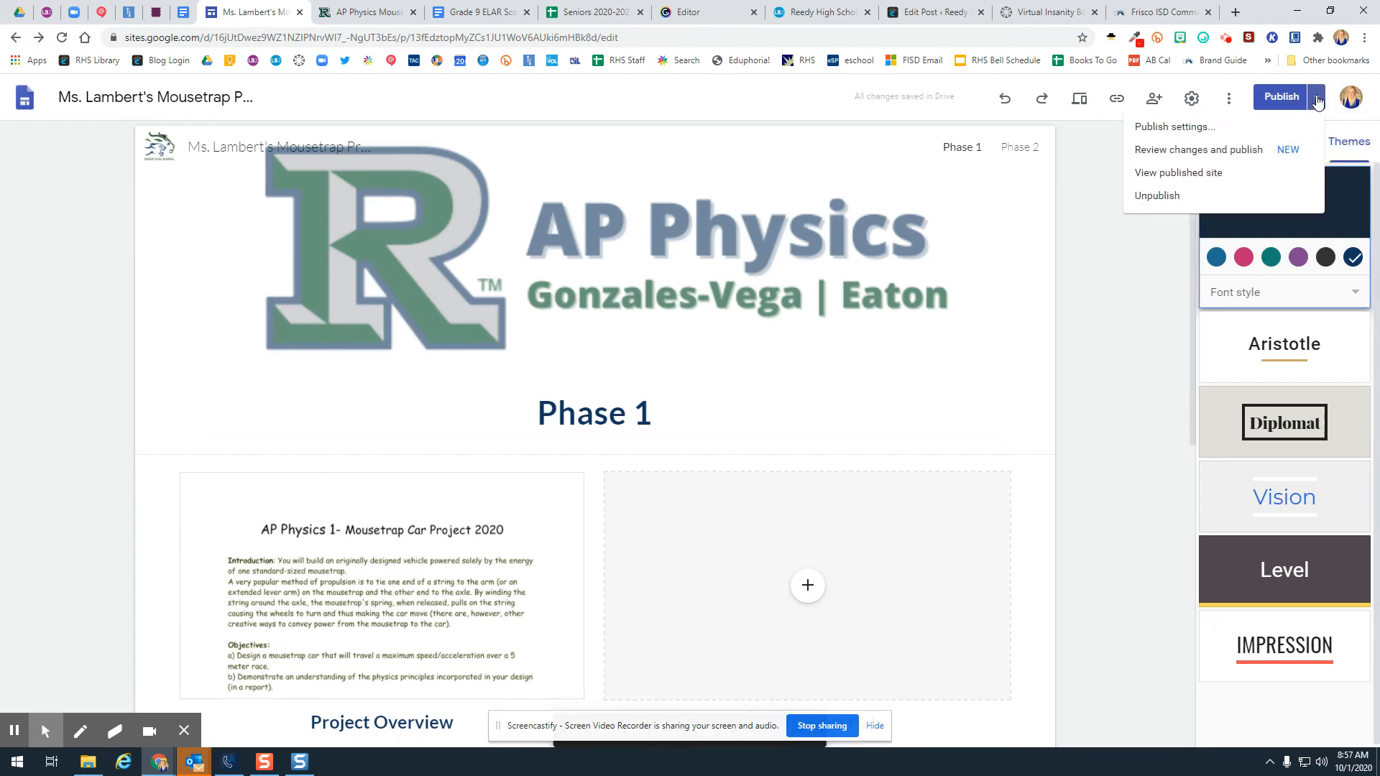
mouse_move(1178, 172)
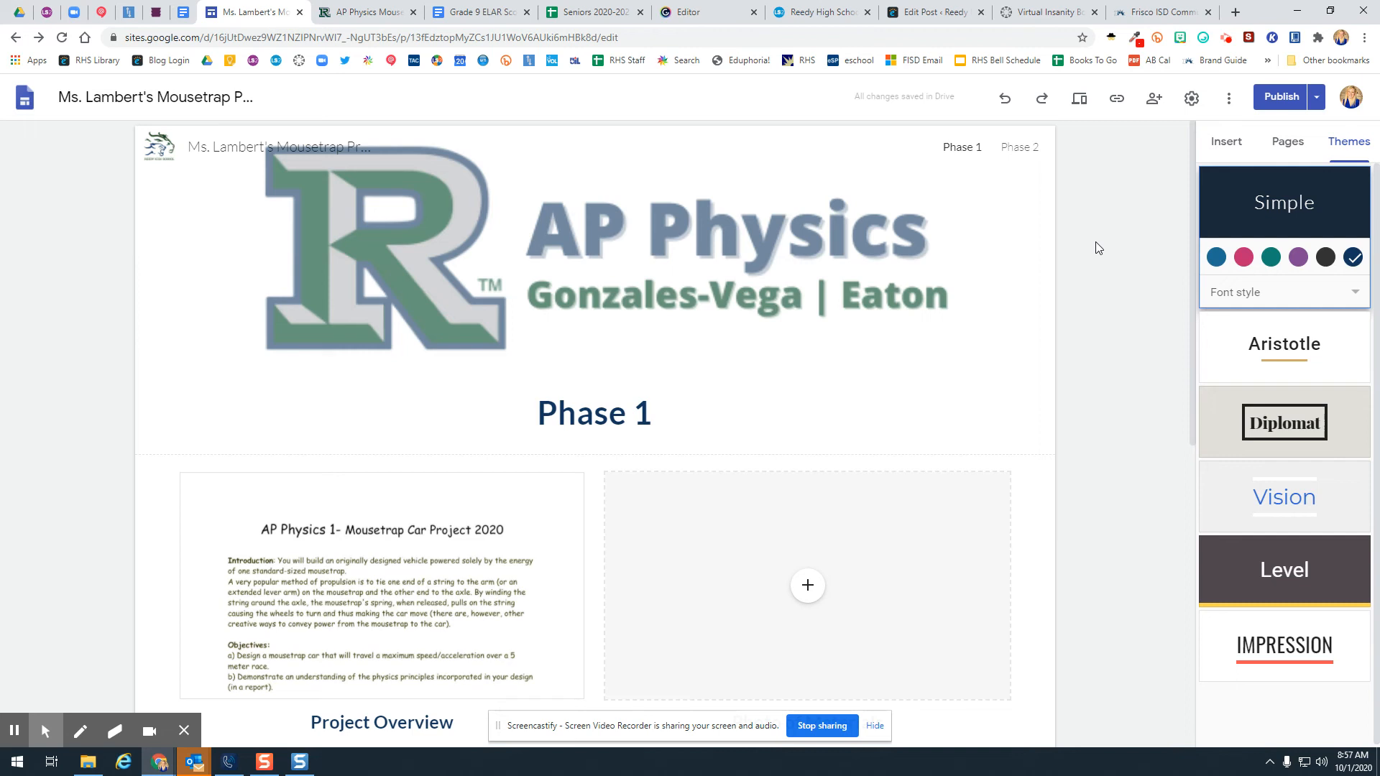
mouse_move(1250, 121)
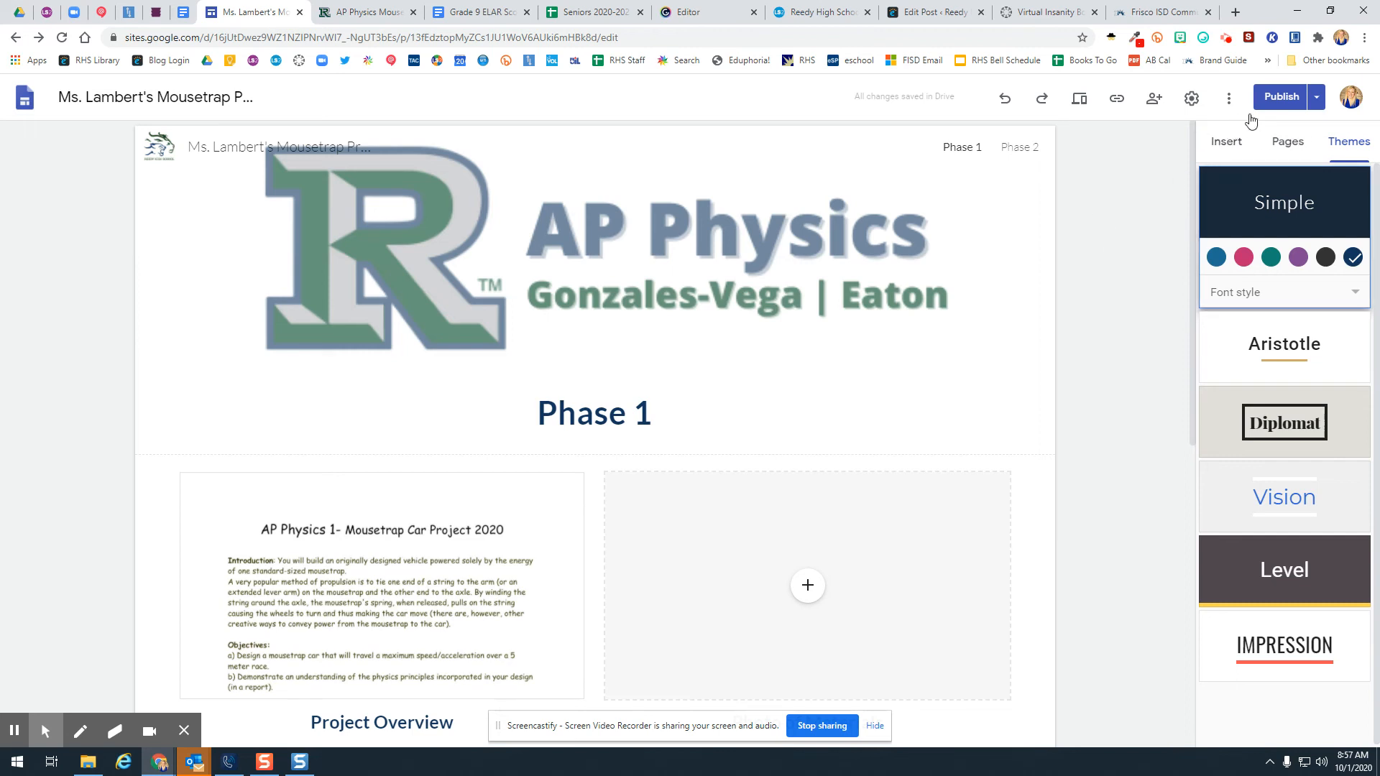
click(1315, 96)
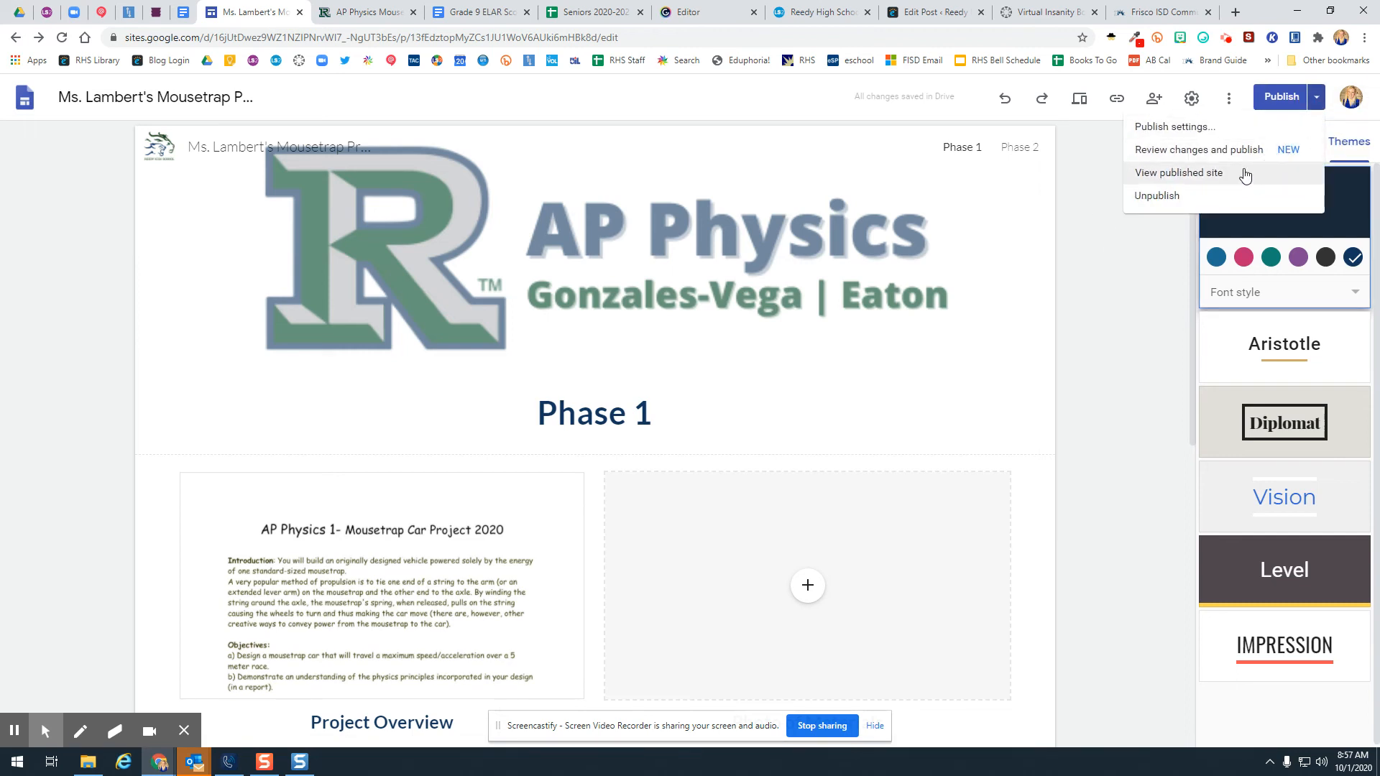
click(1177, 173)
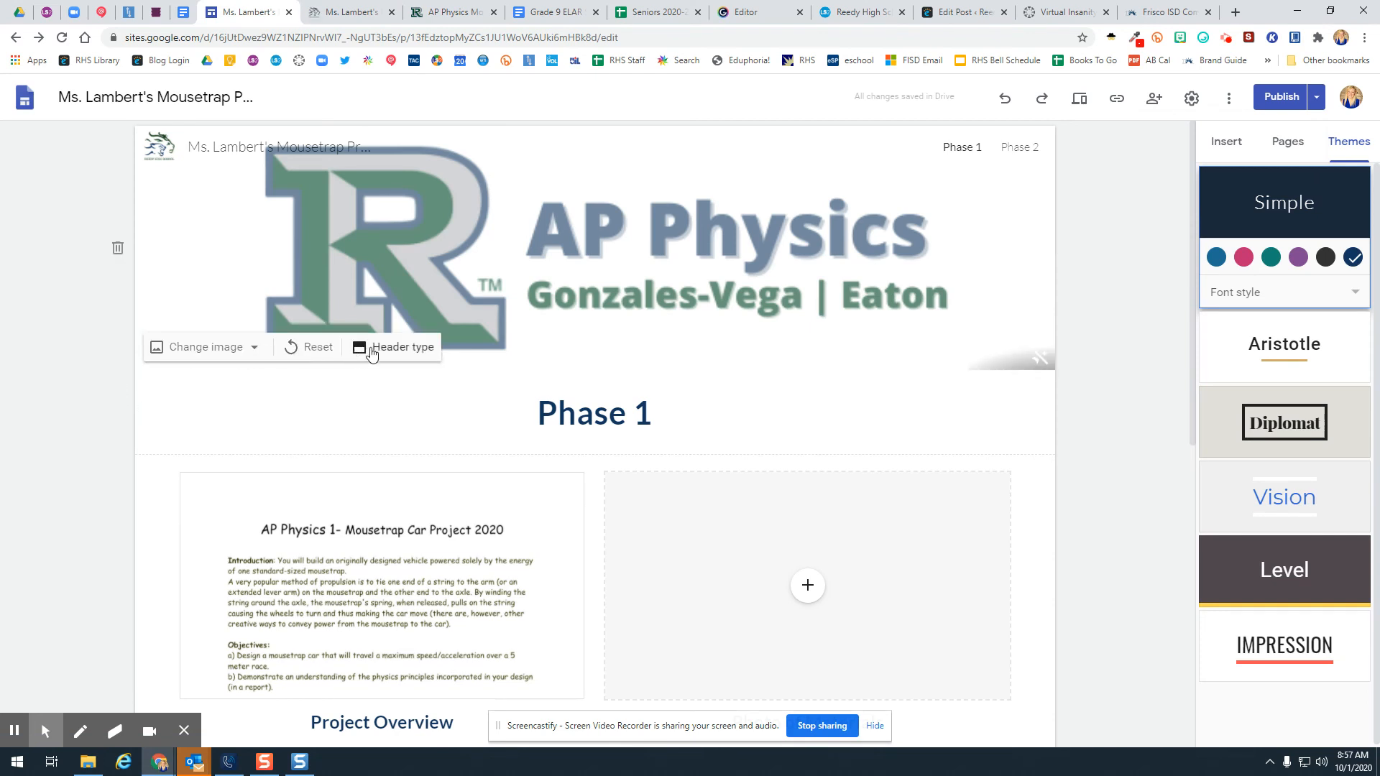
- Switch the Phase 1 header to a Large banner and start reviewing changes to publish
click(402, 346)
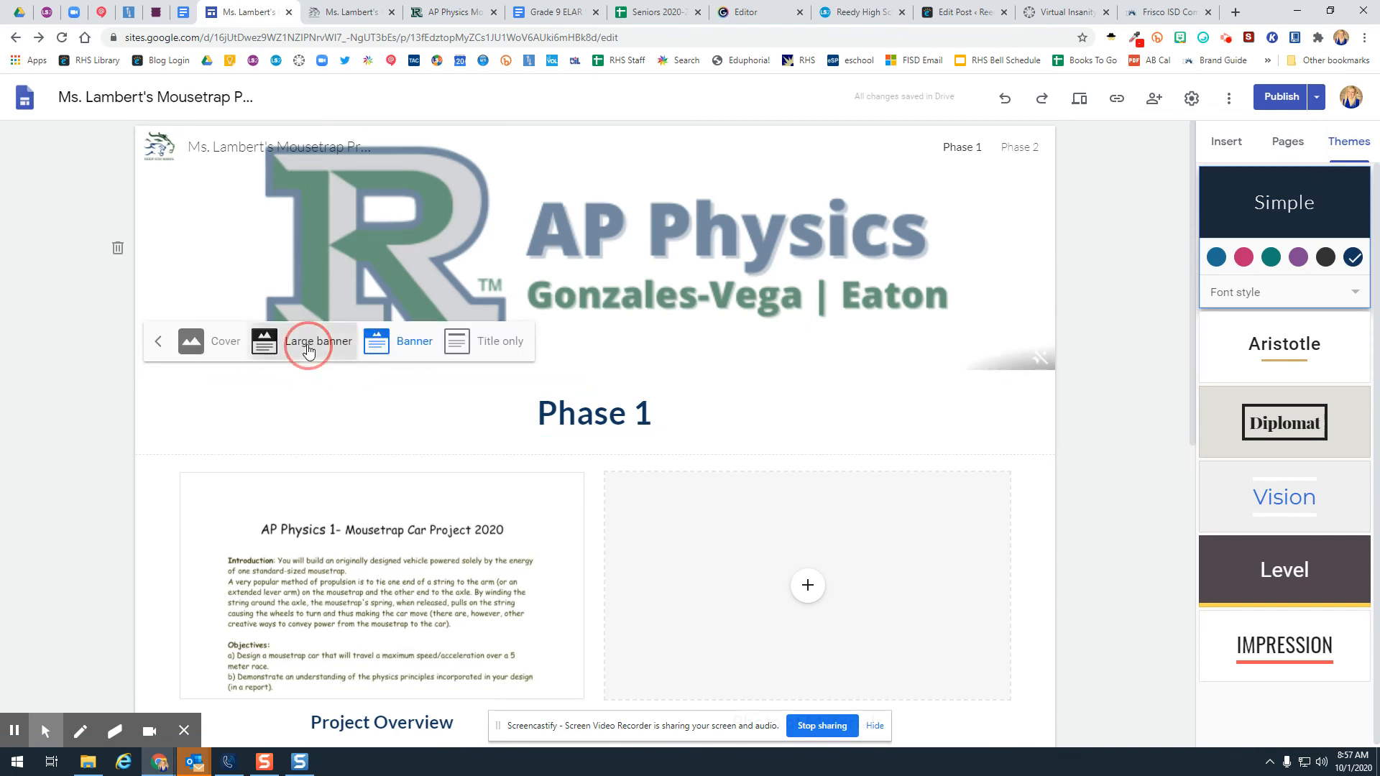
click(319, 340)
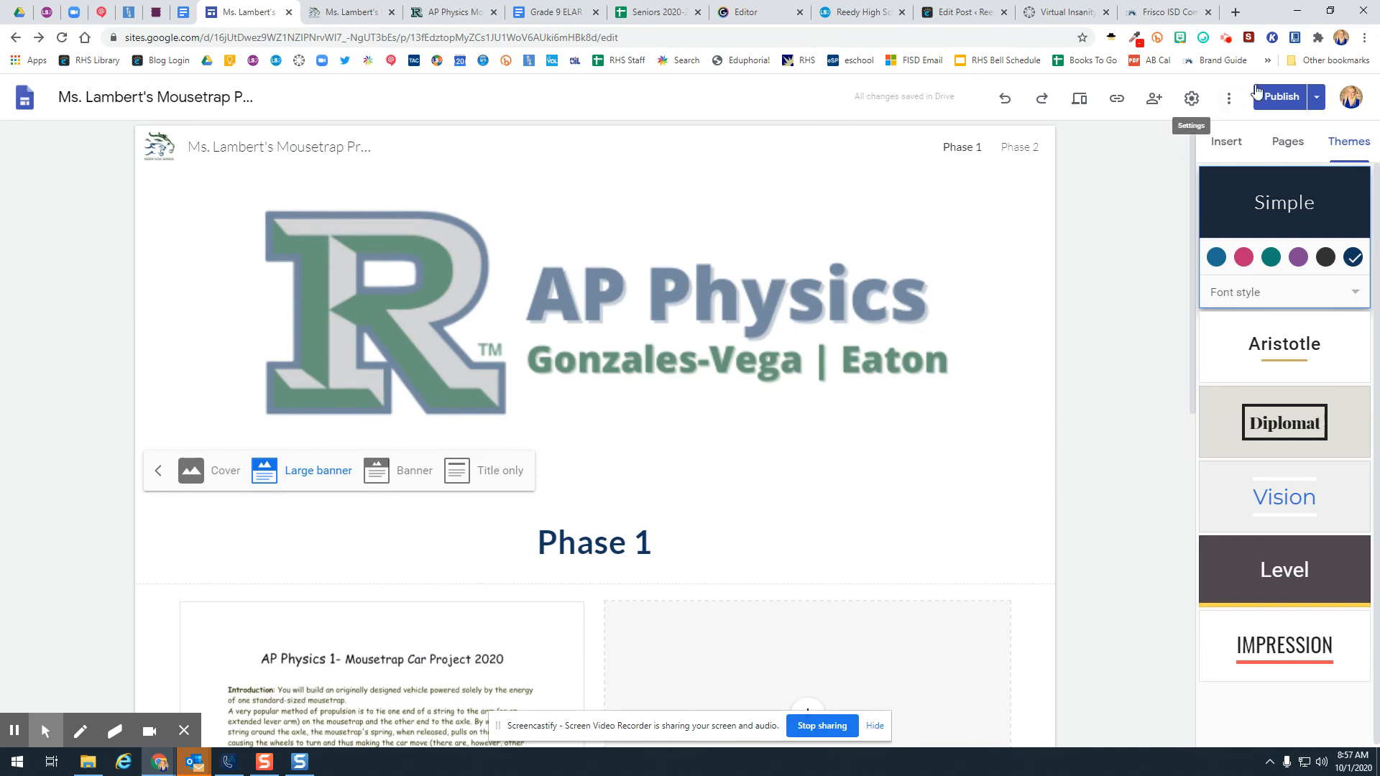
click(1277, 96)
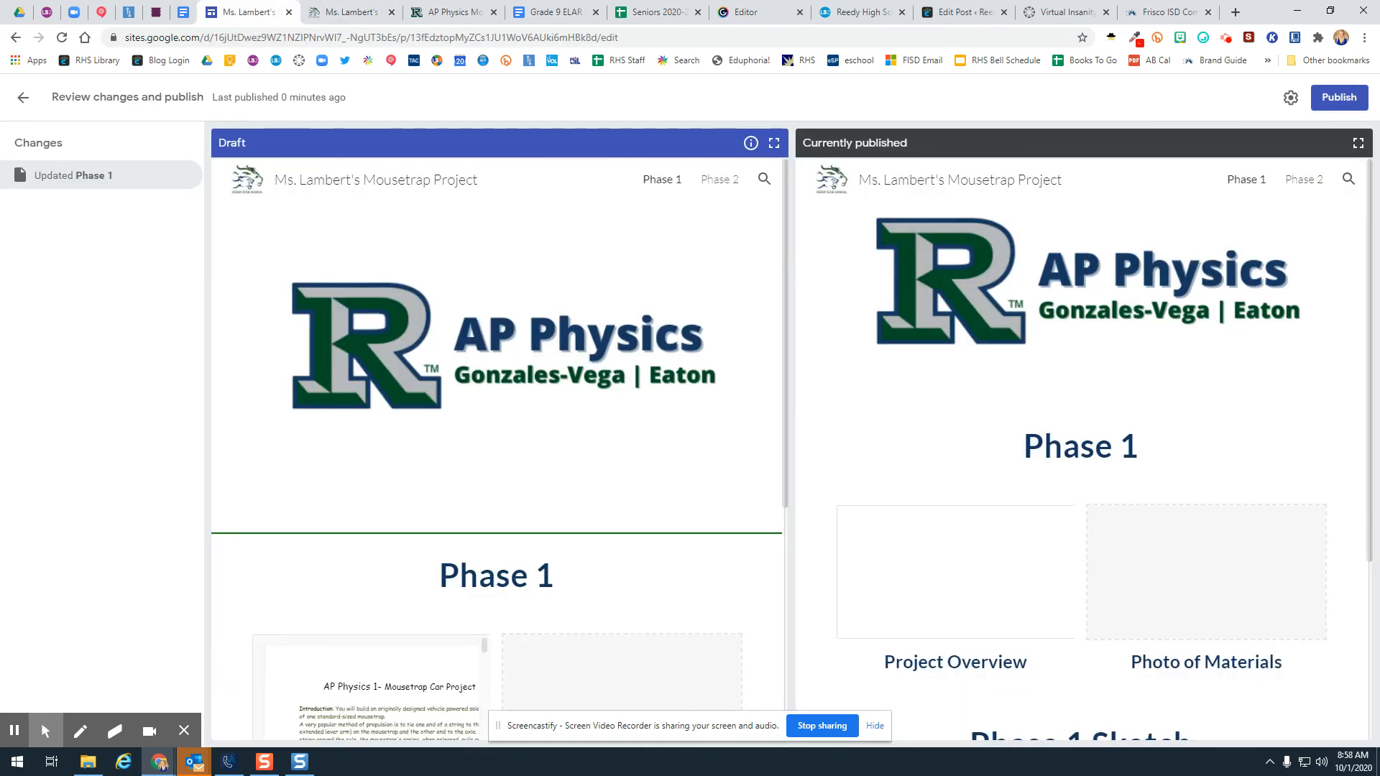
- Publish the banner update, then reload the live site and check the Phase 1 and Phase 2 pages
click(1338, 96)
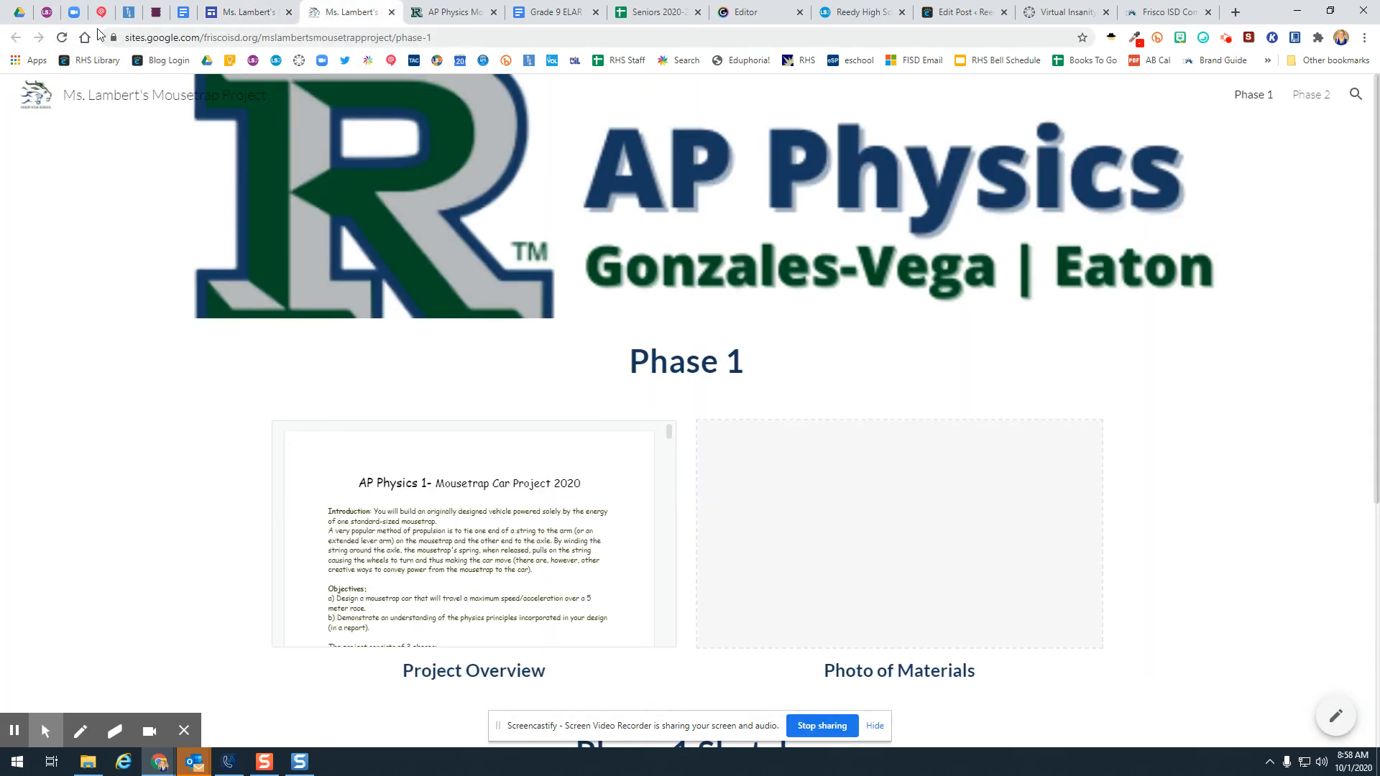
click(60, 37)
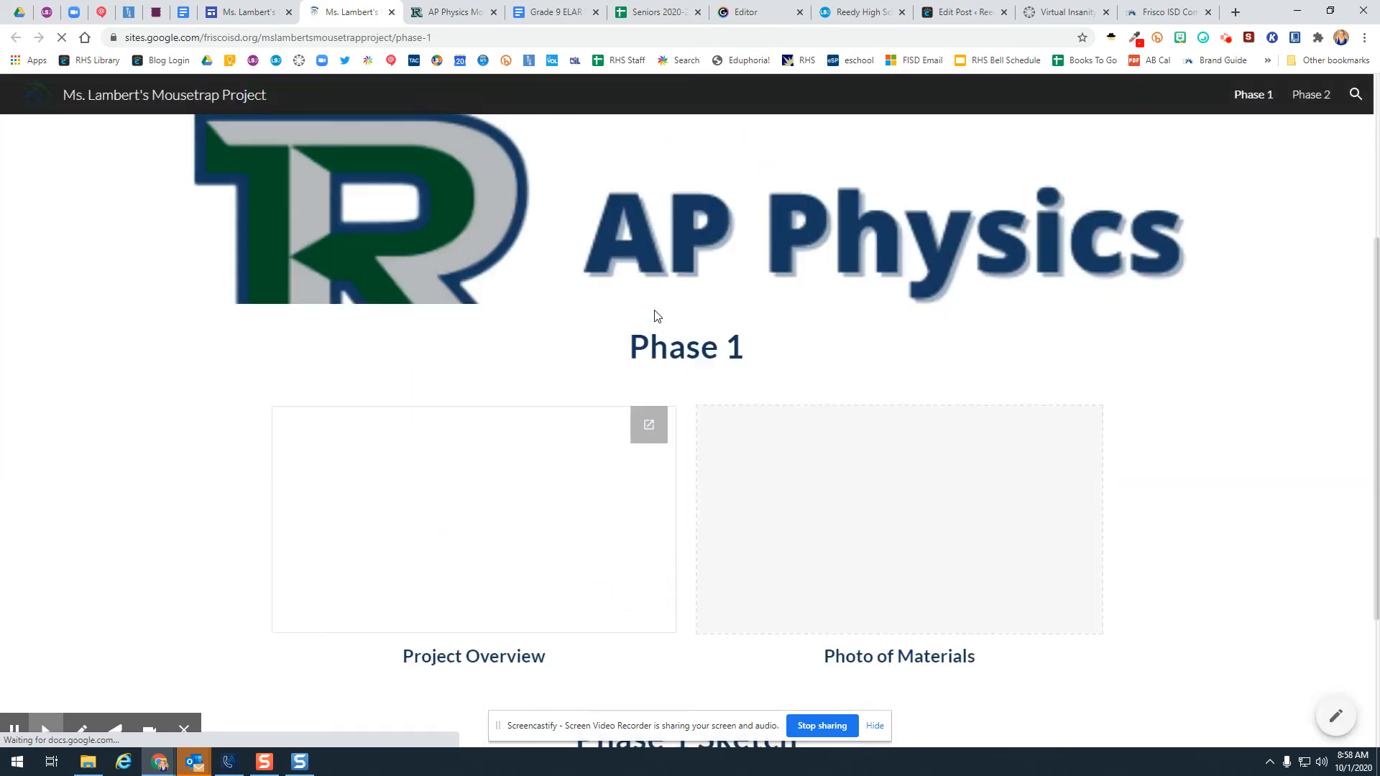
scroll(down, 3)
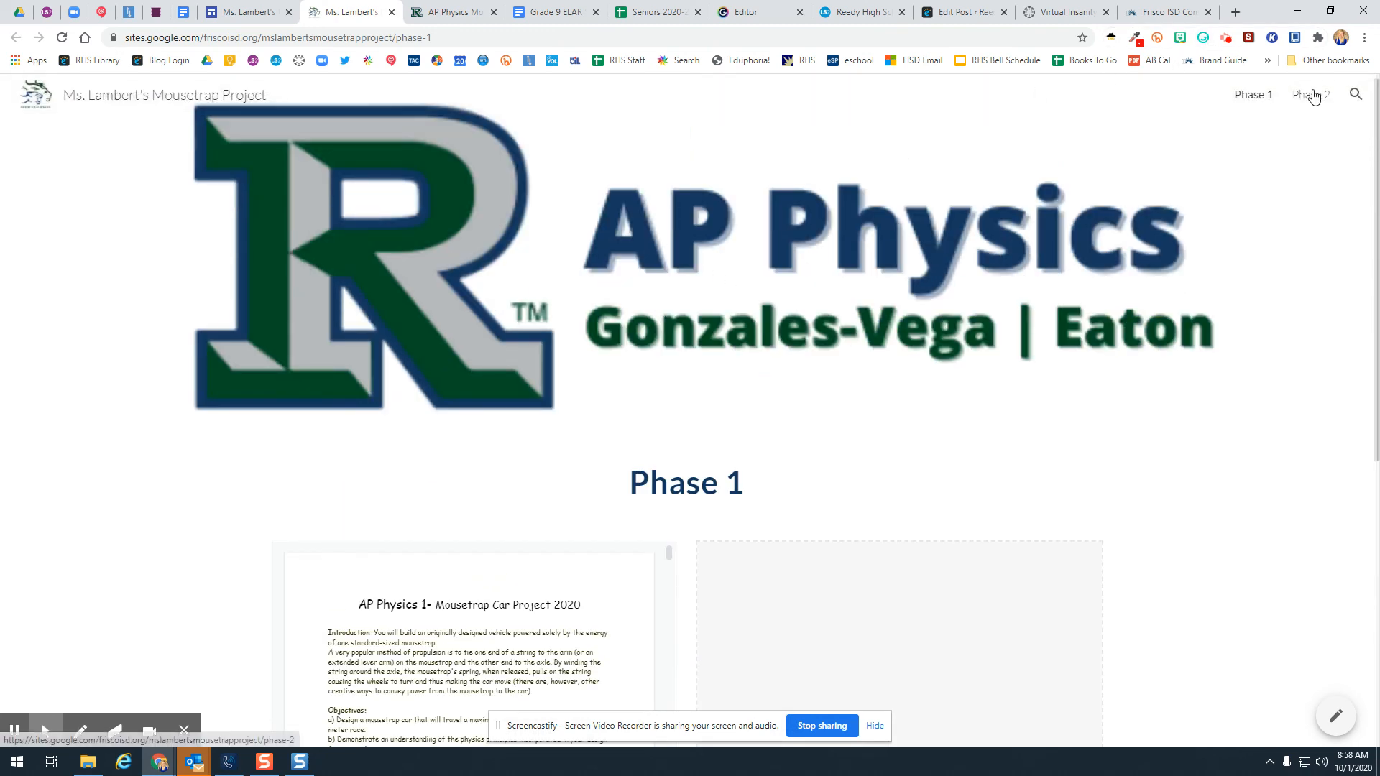
click(1309, 95)
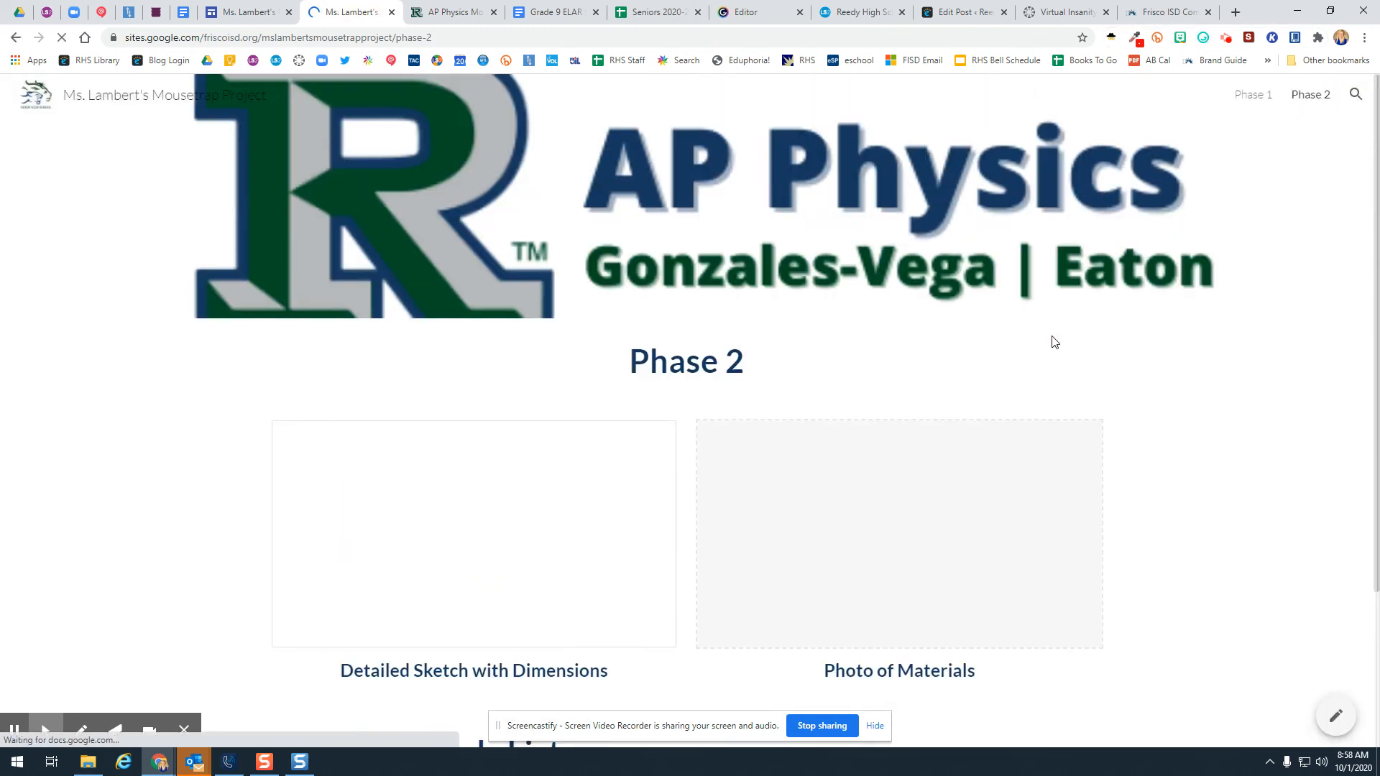
scroll(down, 3)
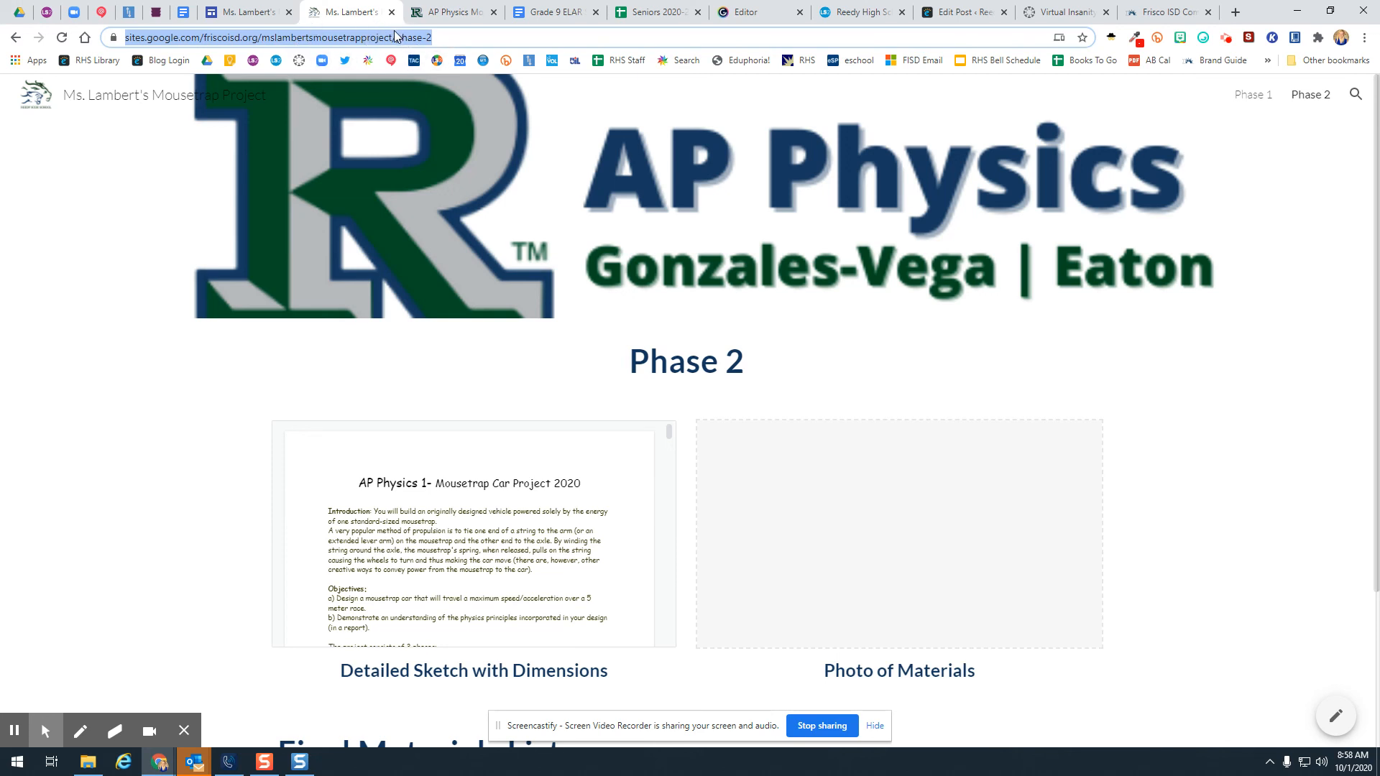
mouse_move(178, 56)
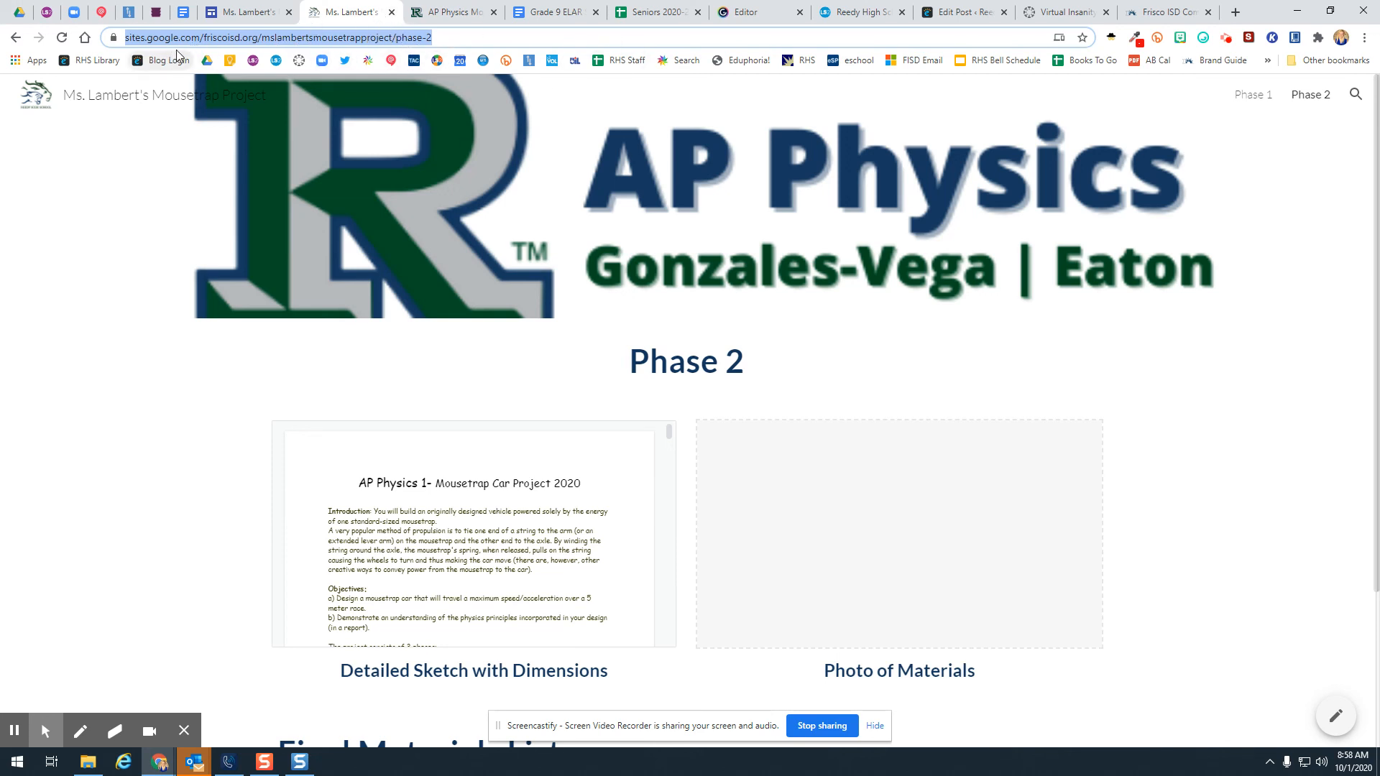